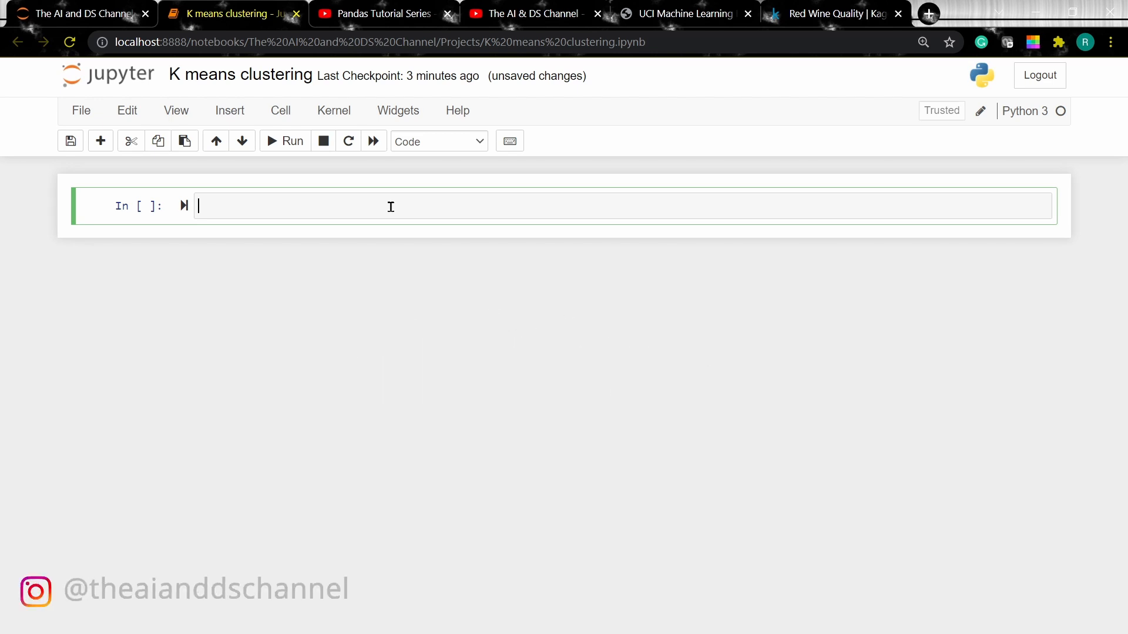
# Review the UCI Wine Quality page, then switch to the Kaggle Red Wine Quality dataset page
pyautogui.click(681, 14)
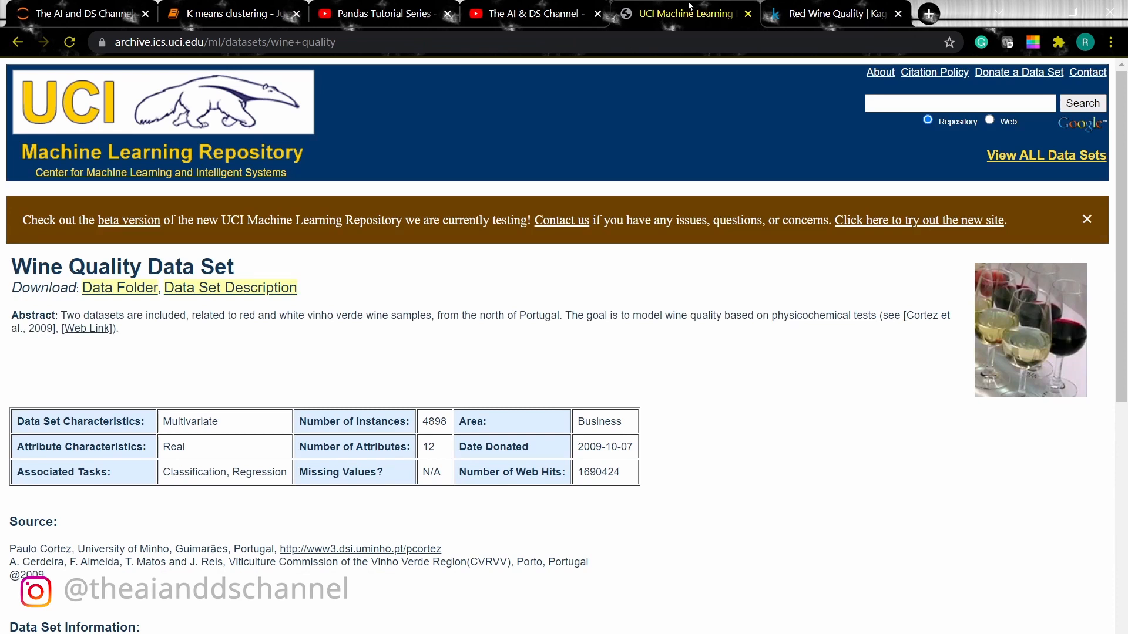
pyautogui.click(834, 13)
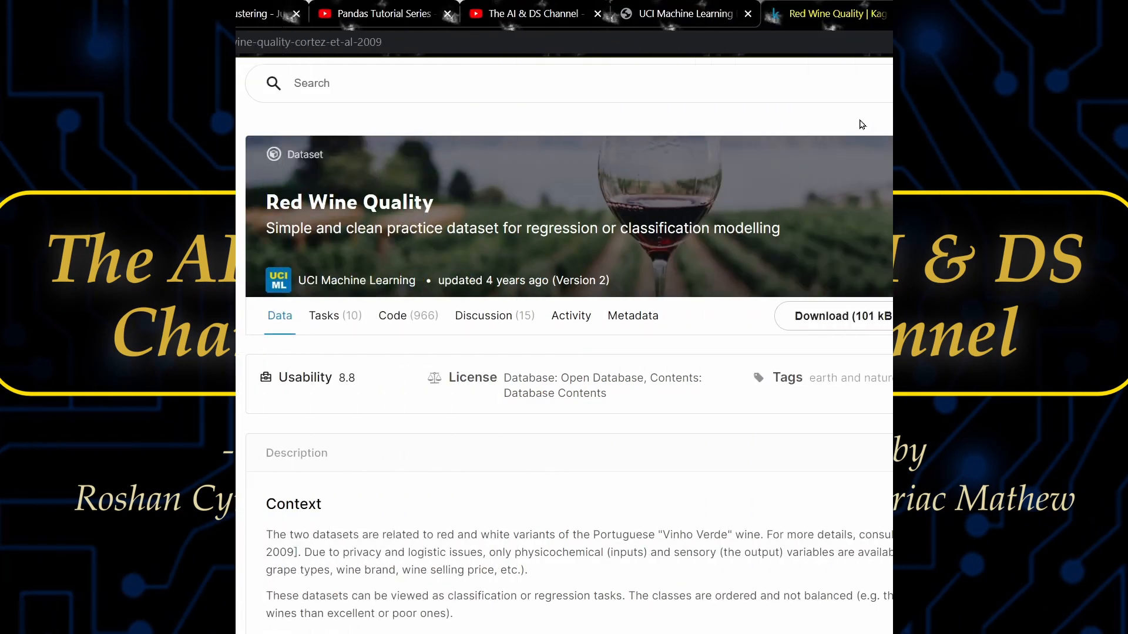
# Import pandas, numpy, matplotlib (inline), seaborn and set warnings.filterwarnings('ignore') in the first cell
pyautogui.click(231, 14)
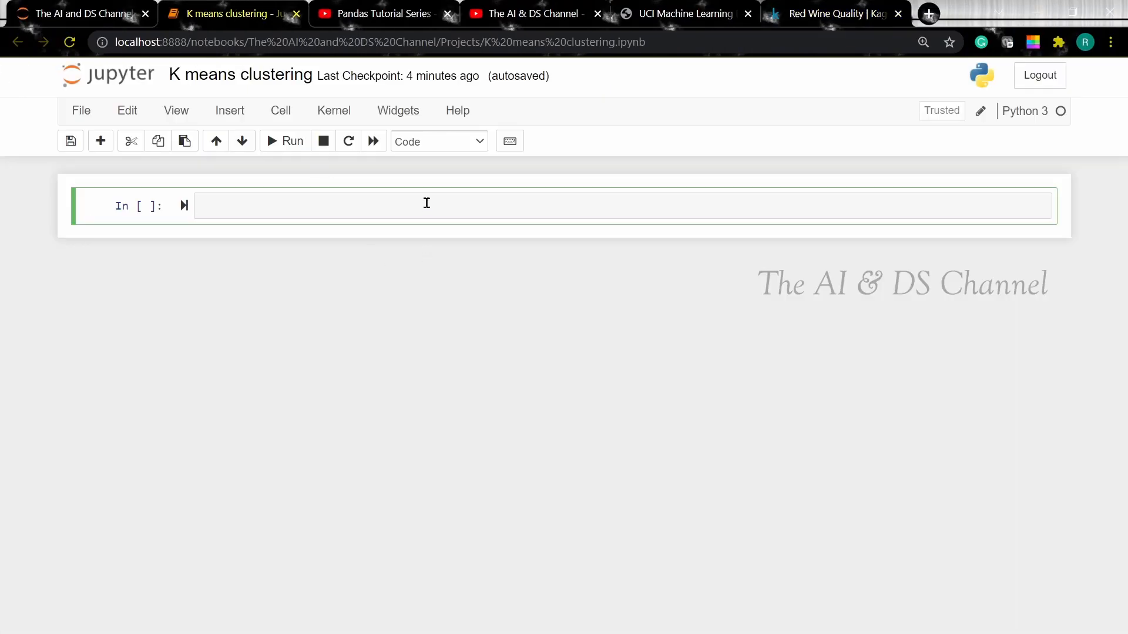
pyautogui.write('#import required libraries')
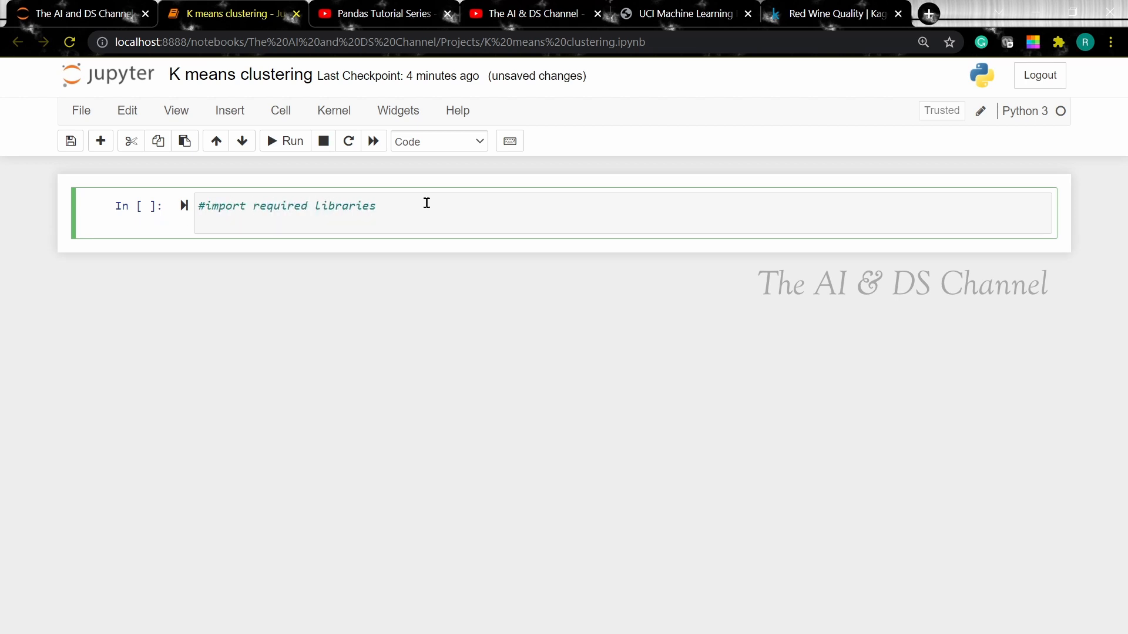
pyautogui.write('im')
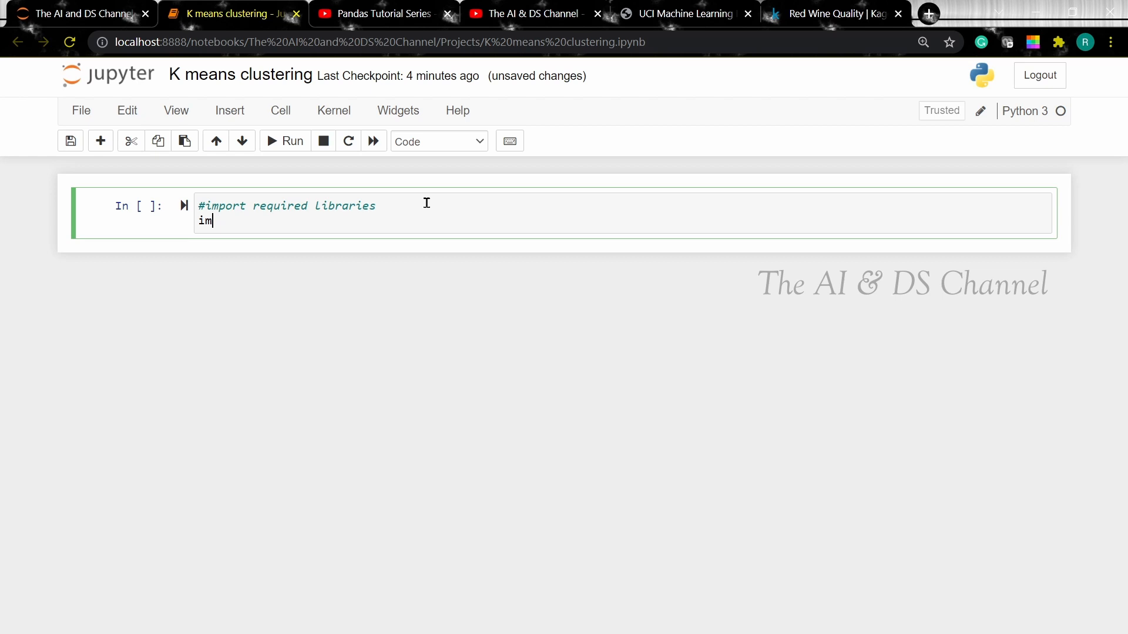
pyautogui.write('port pandas as pd')
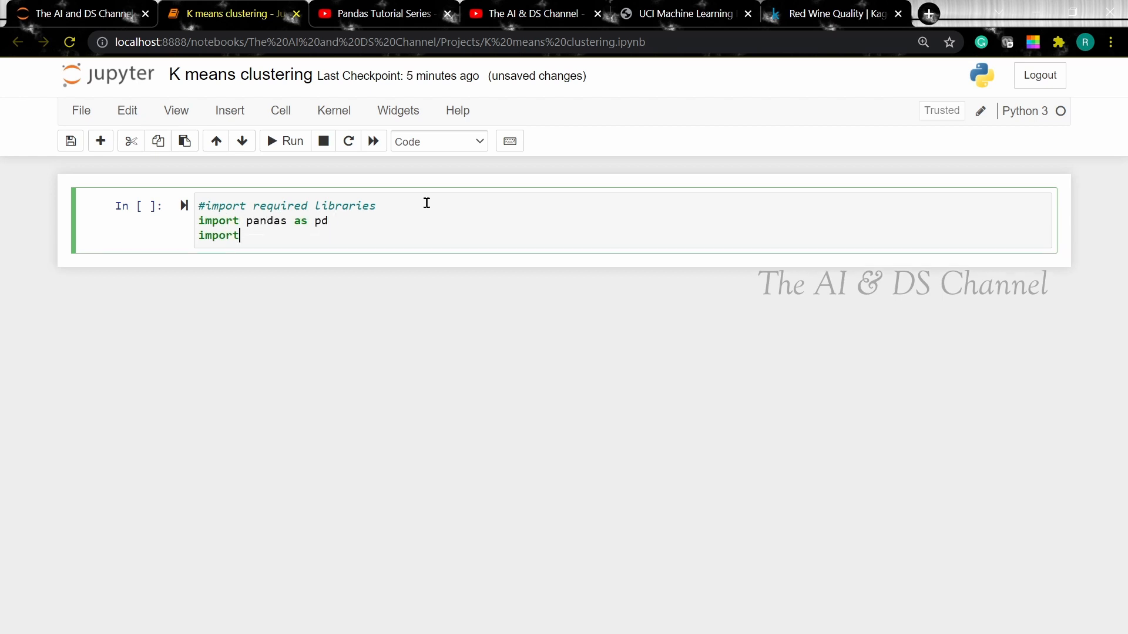
pyautogui.write('numpy as np')
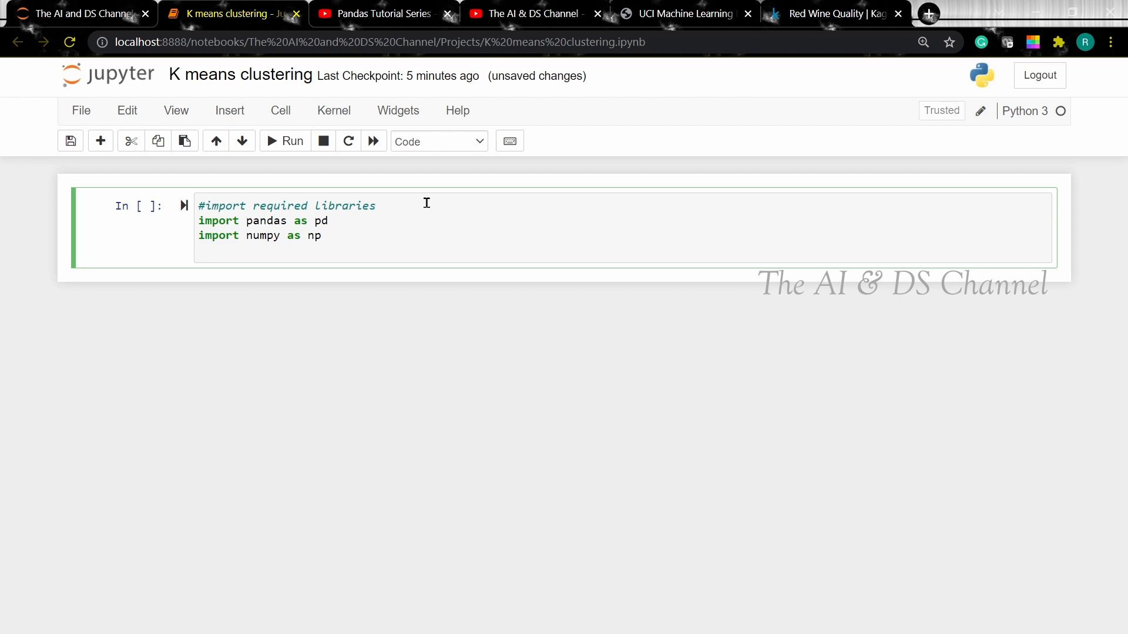
pyautogui.write('import ma')
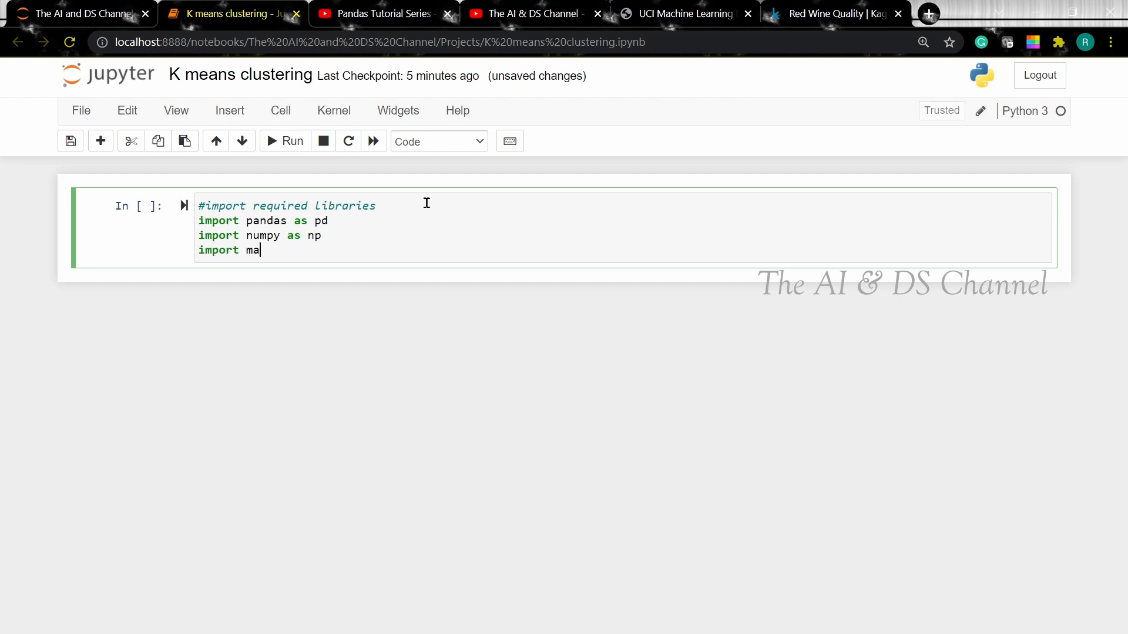
pyautogui.write('tplotlib.pyplot as plt')
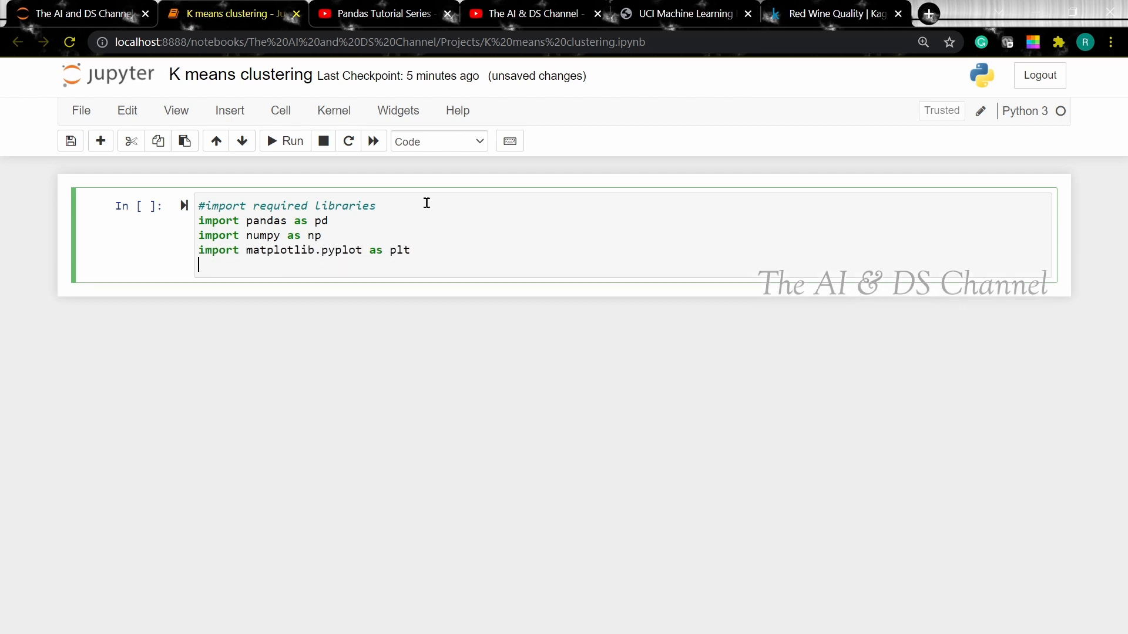
pyautogui.write('%matplotlib inline')
pyautogui.write('import seaborn as sns')
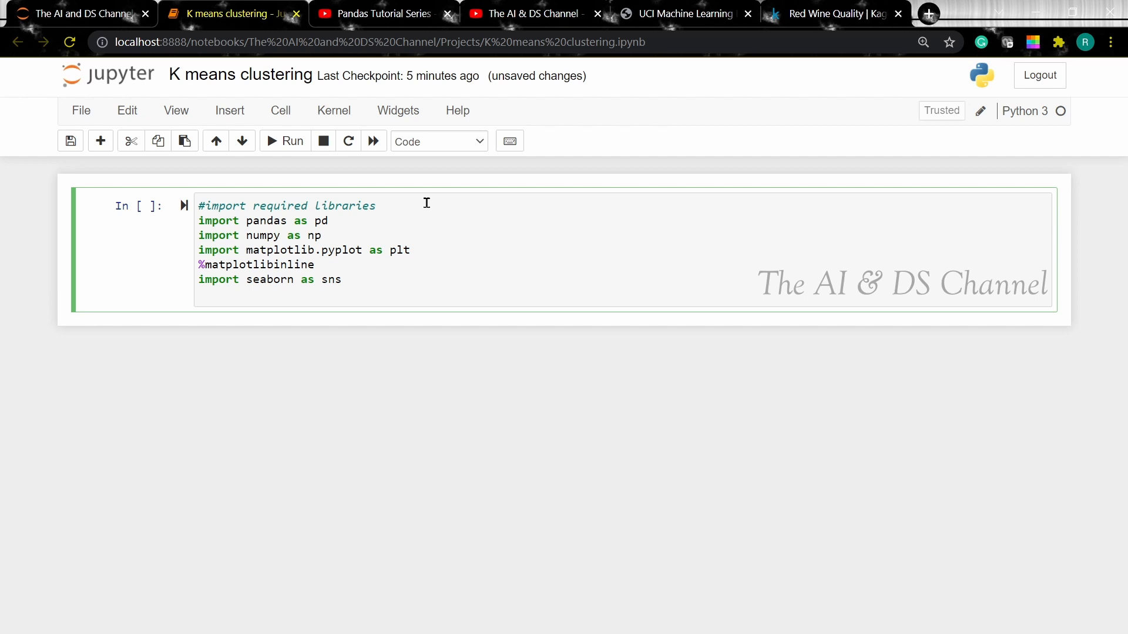
pyautogui.write('from matplotlib import style')
pyautogui.write('warnin')
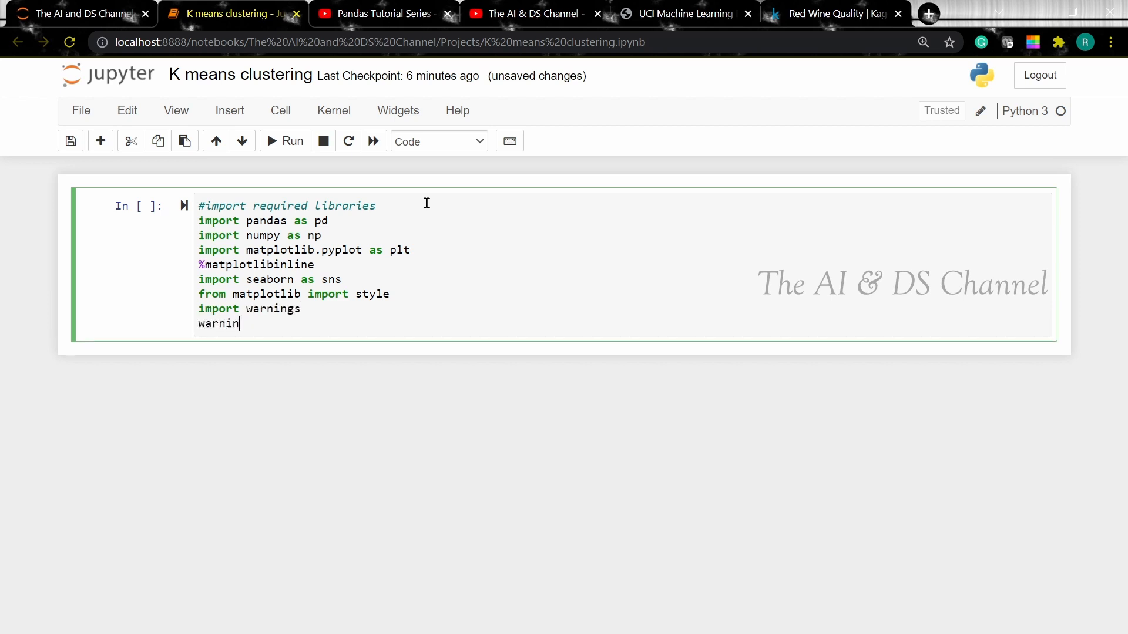
pyautogui.write("gs.filterwarnings('')")
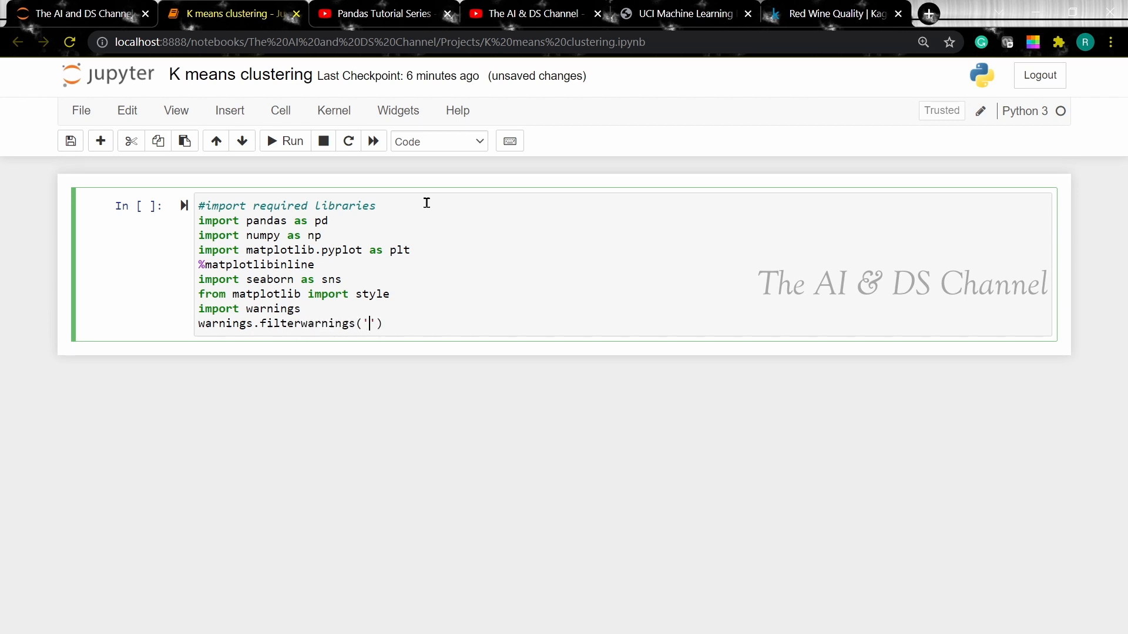
pyautogui.write('ignore')
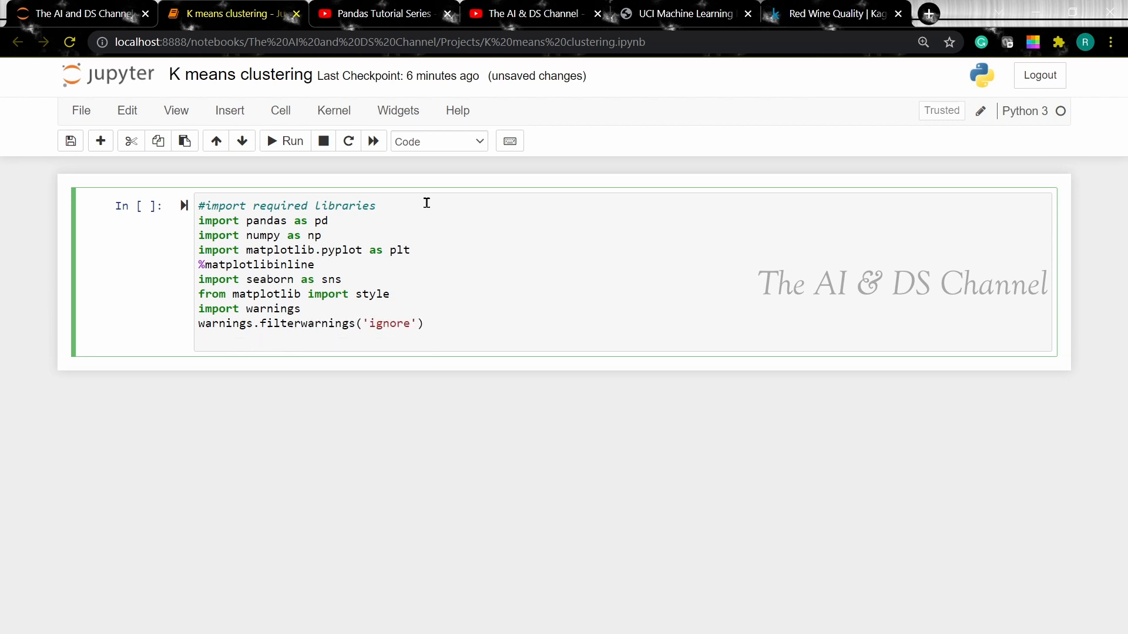
# Add sklearn imports for KMeans, silhouette_score and PCA, completing the imports cell
pyautogui.write('from sklearn.')
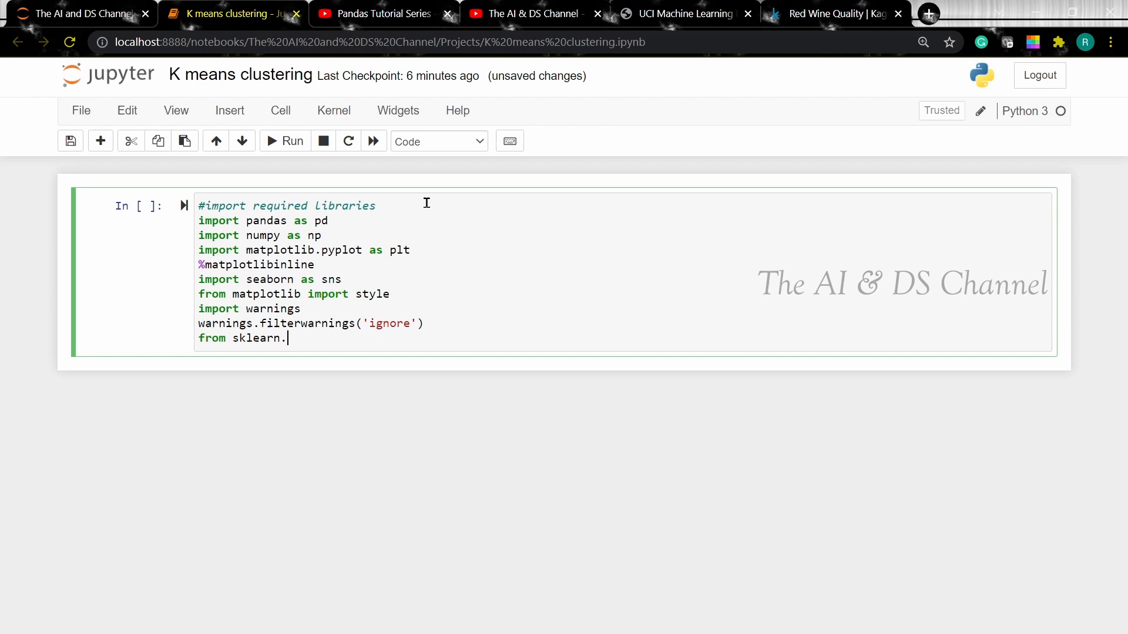
pyautogui.write('cluster')
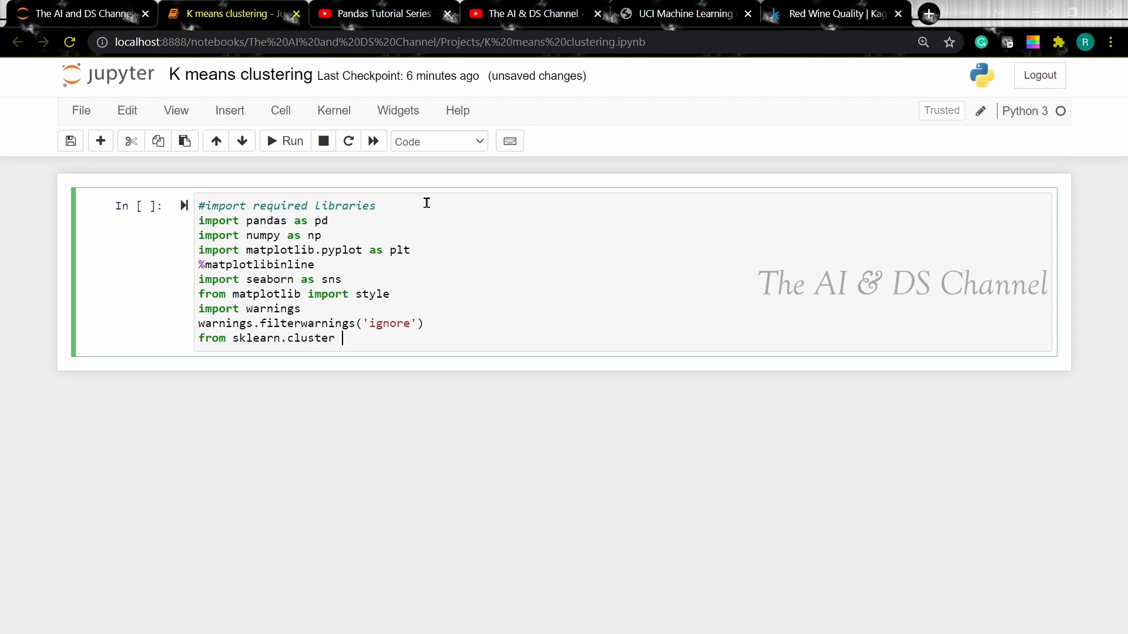
pyautogui.write('import K')
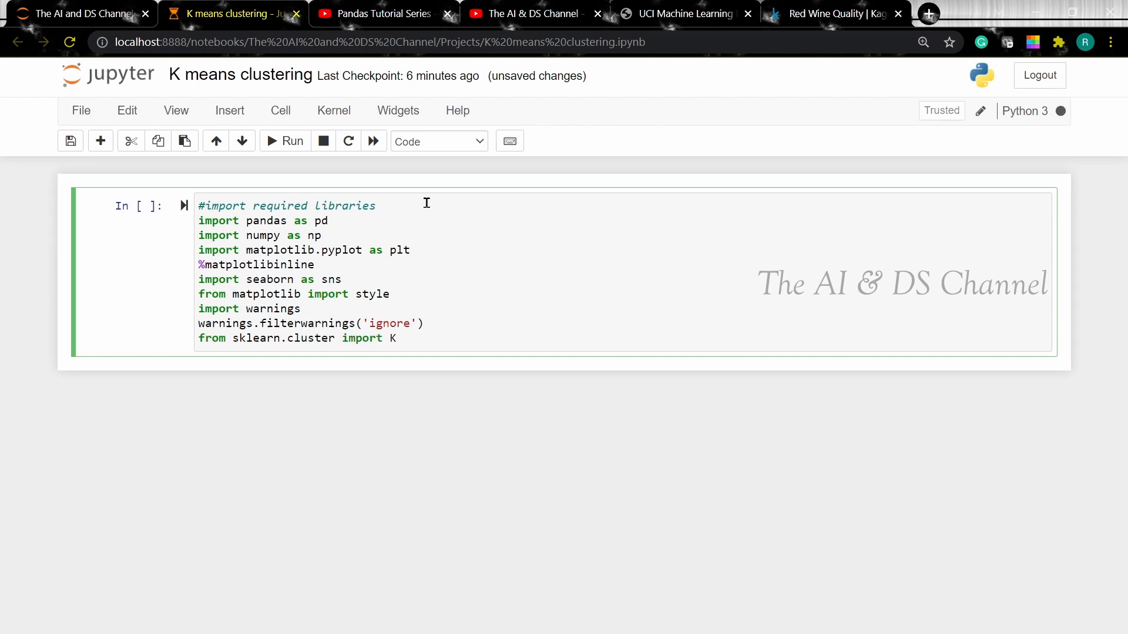
pyautogui.write('Means')
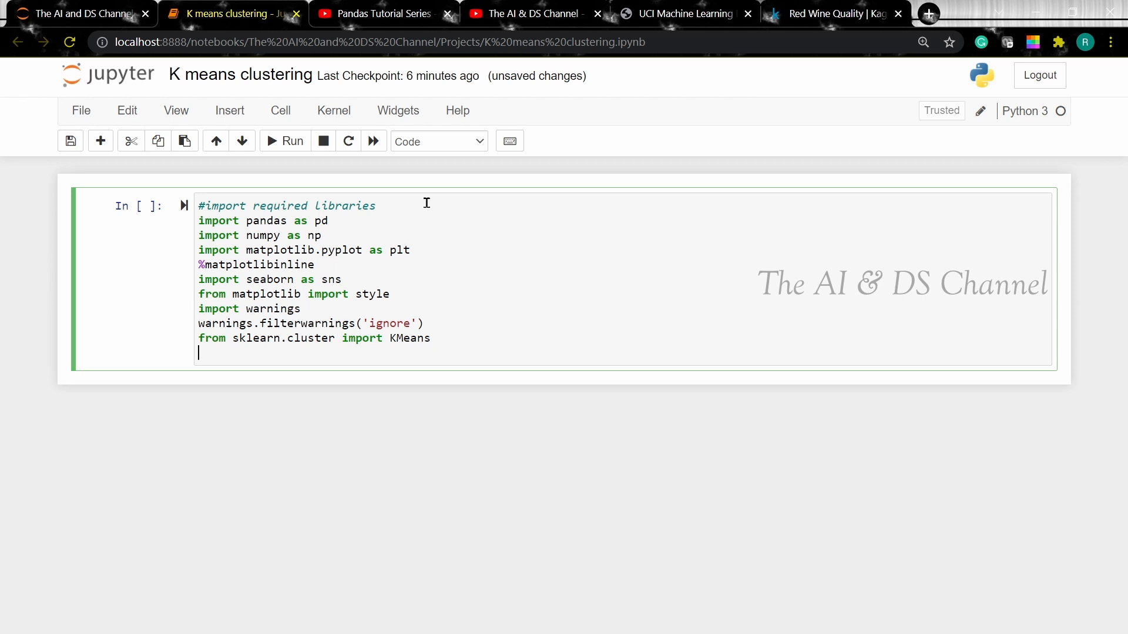
pyautogui.write('from')
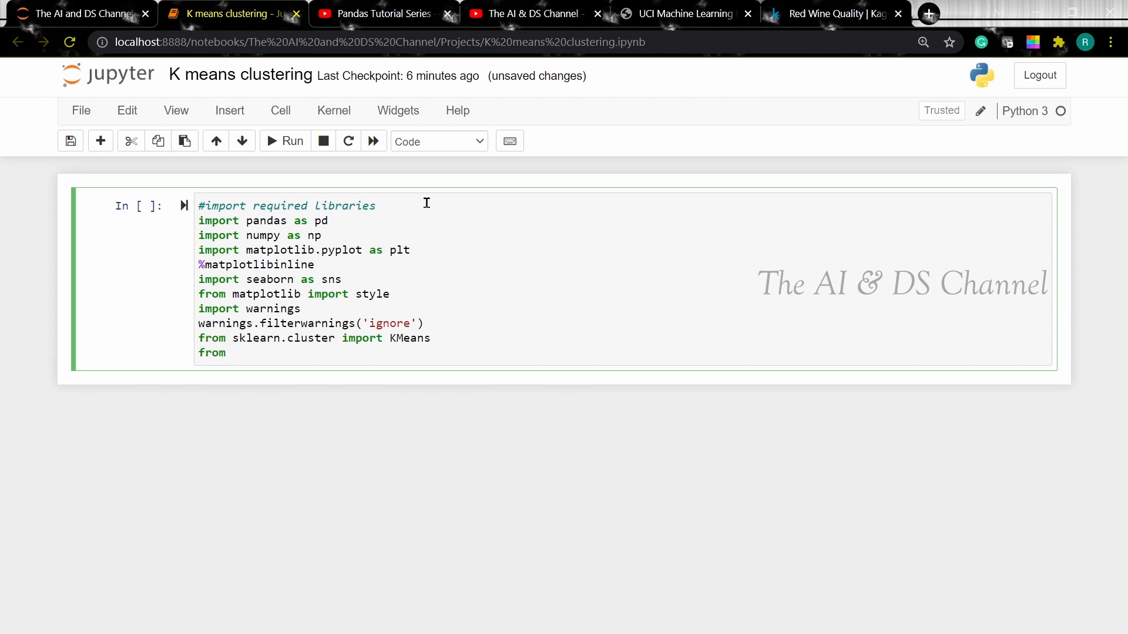
pyautogui.write('sklearn.met')
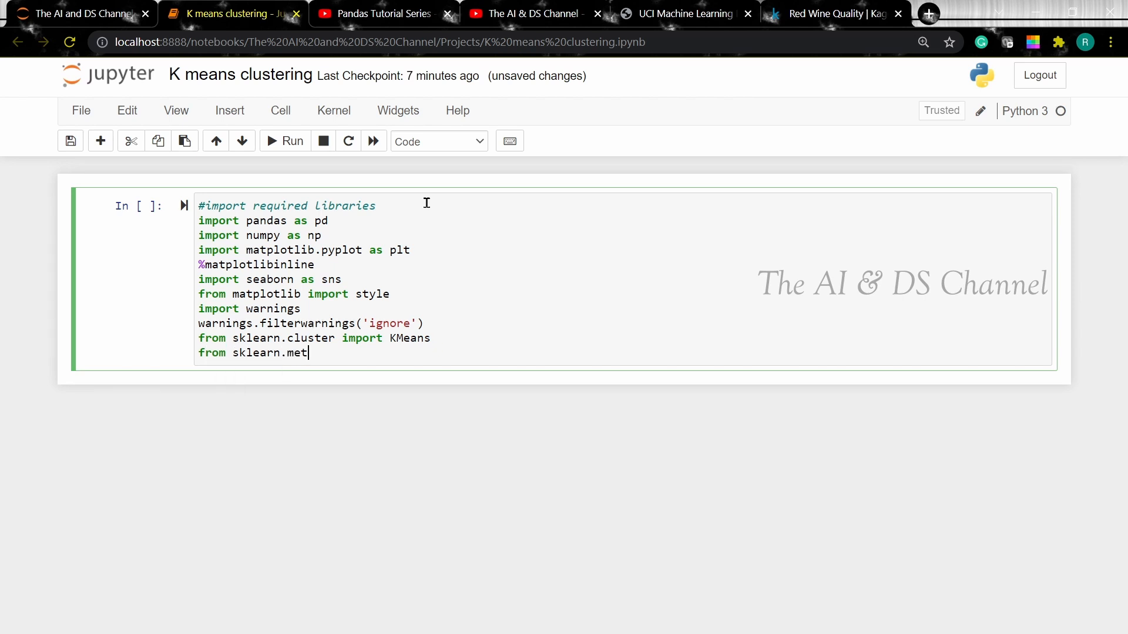
pyautogui.write('rics import silhouette_score')
pyautogui.write('from')
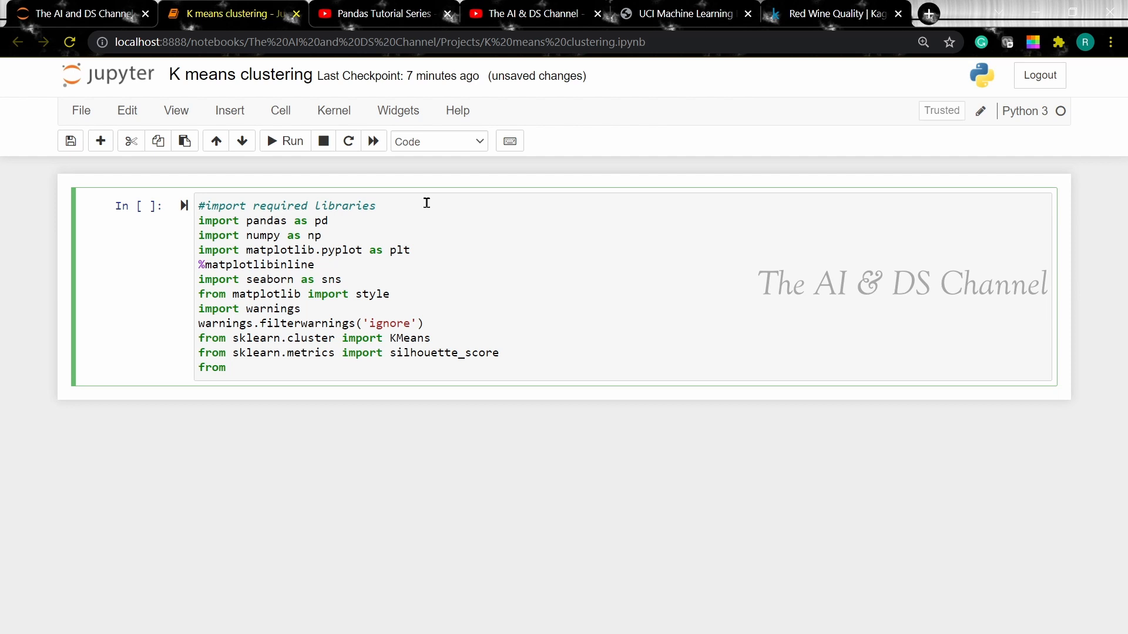
pyautogui.write('sklearn.d')
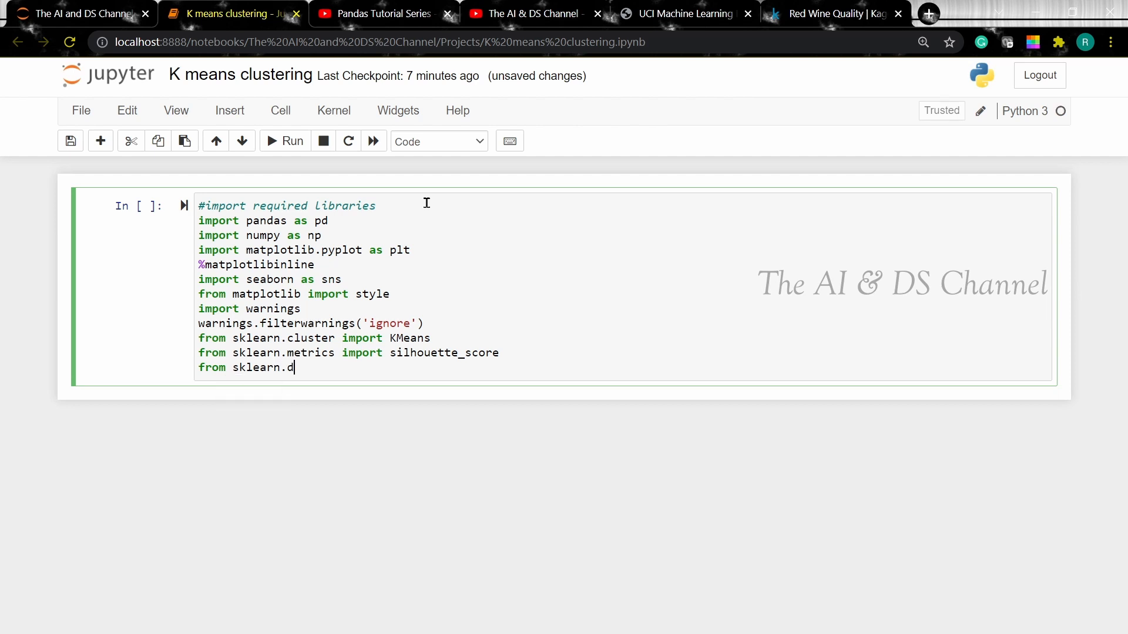
pyautogui.write('ecomposition import PCA')
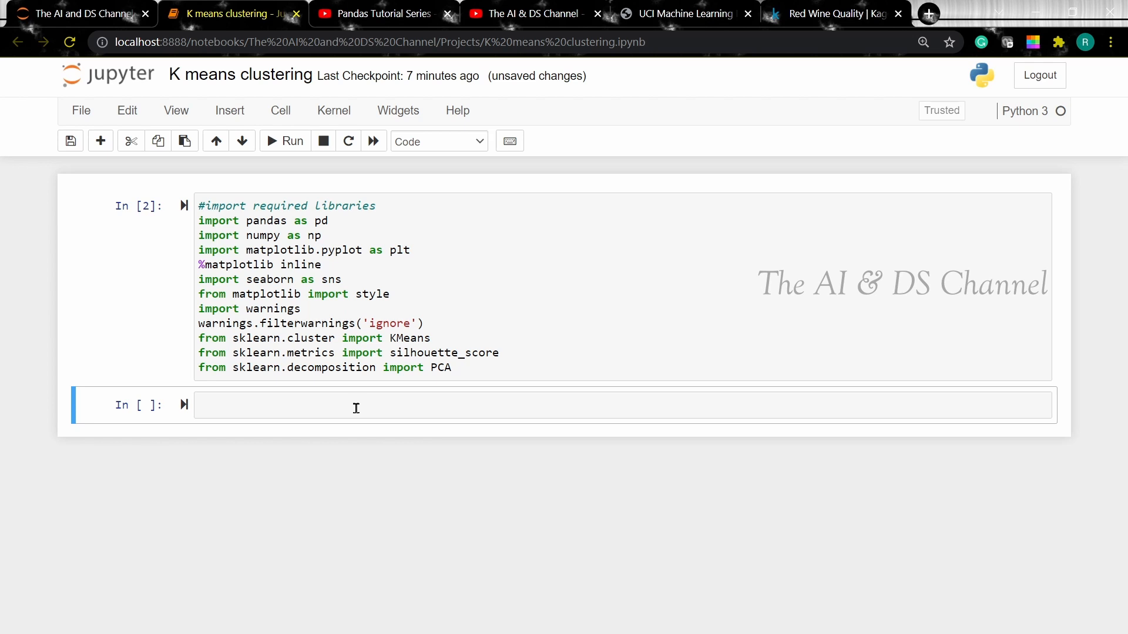
# Load winequality-red.csv into wine_df with pd.read_csv and preview wine_df.head()
pyautogui.write('wine_')
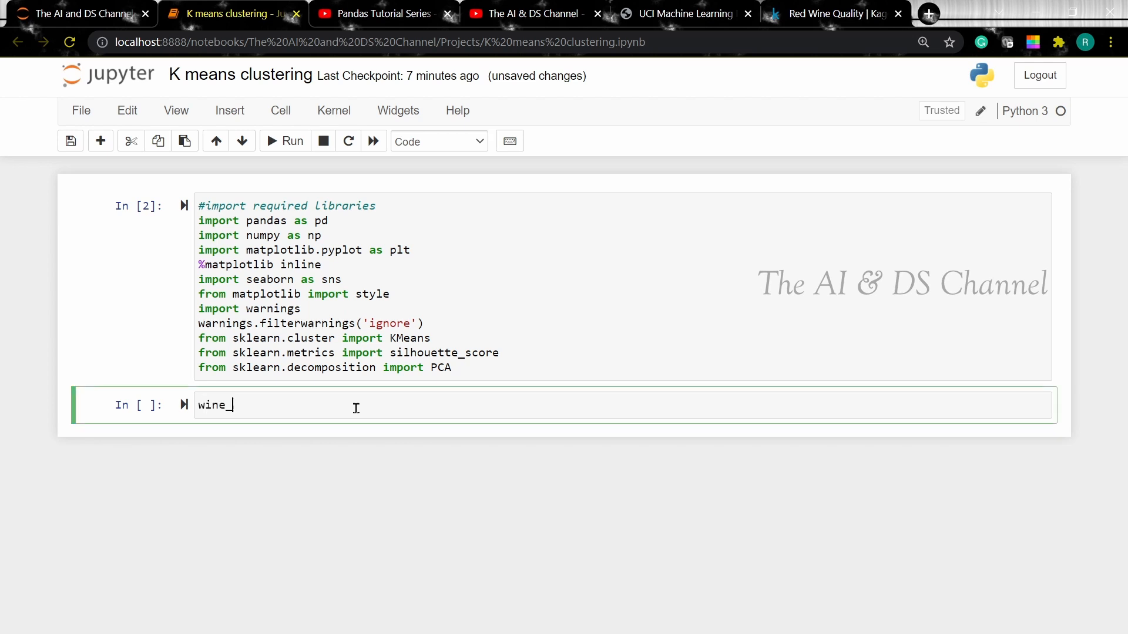
pyautogui.write('df =')
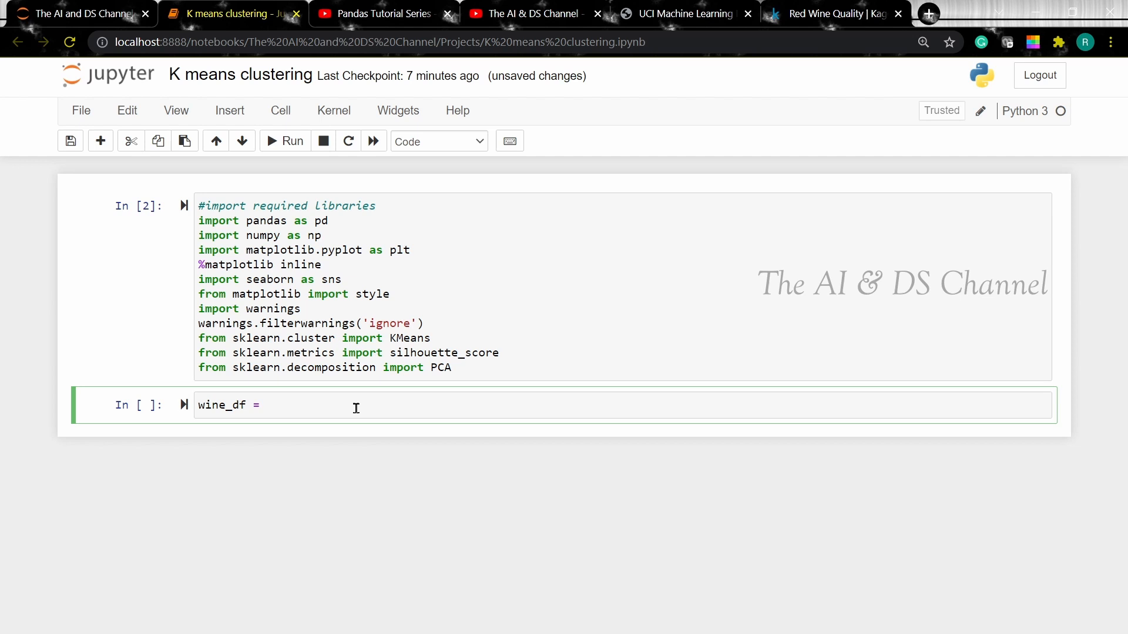
pyautogui.write('pd.re')
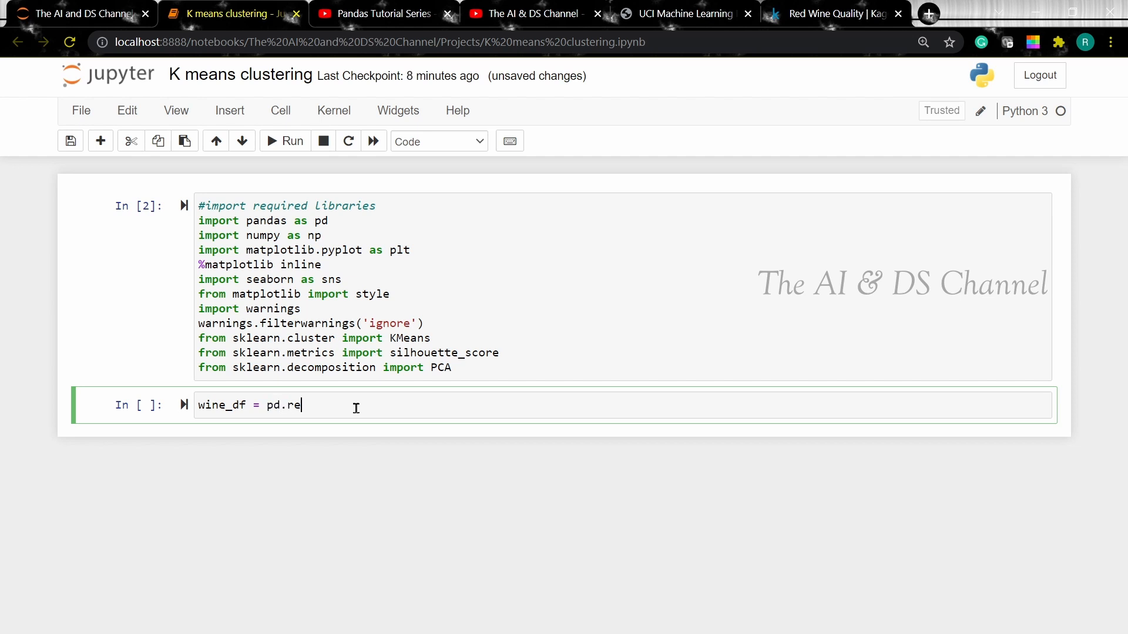
pyautogui.write('ad_csv')
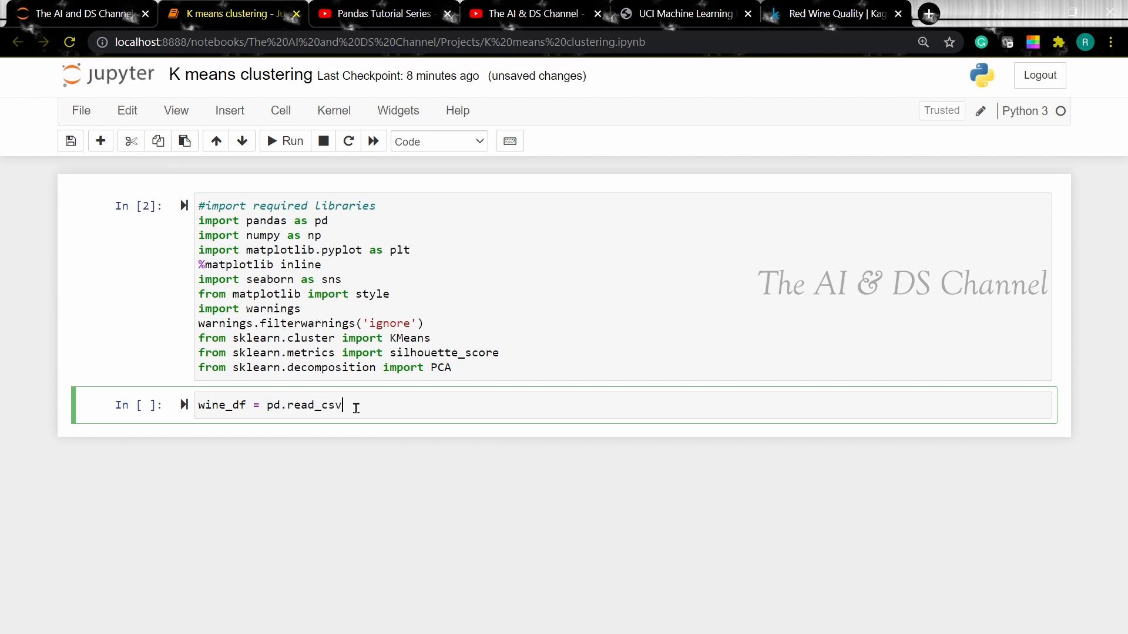
pyautogui.write('()')
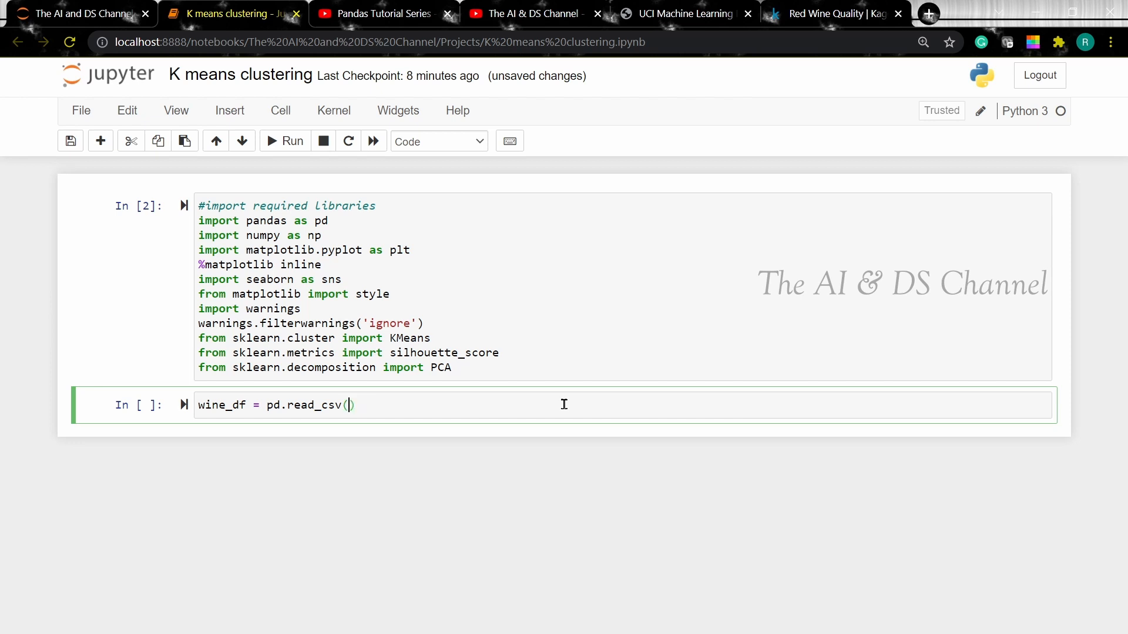
pyautogui.write("'winequality'")
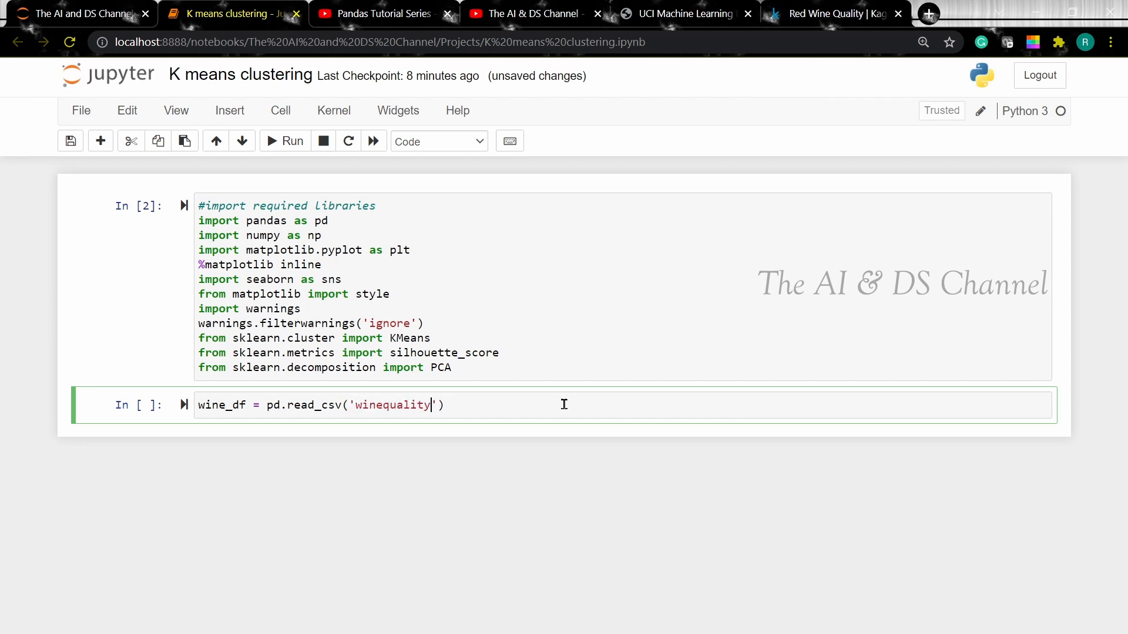
pyautogui.write('-red.csv')
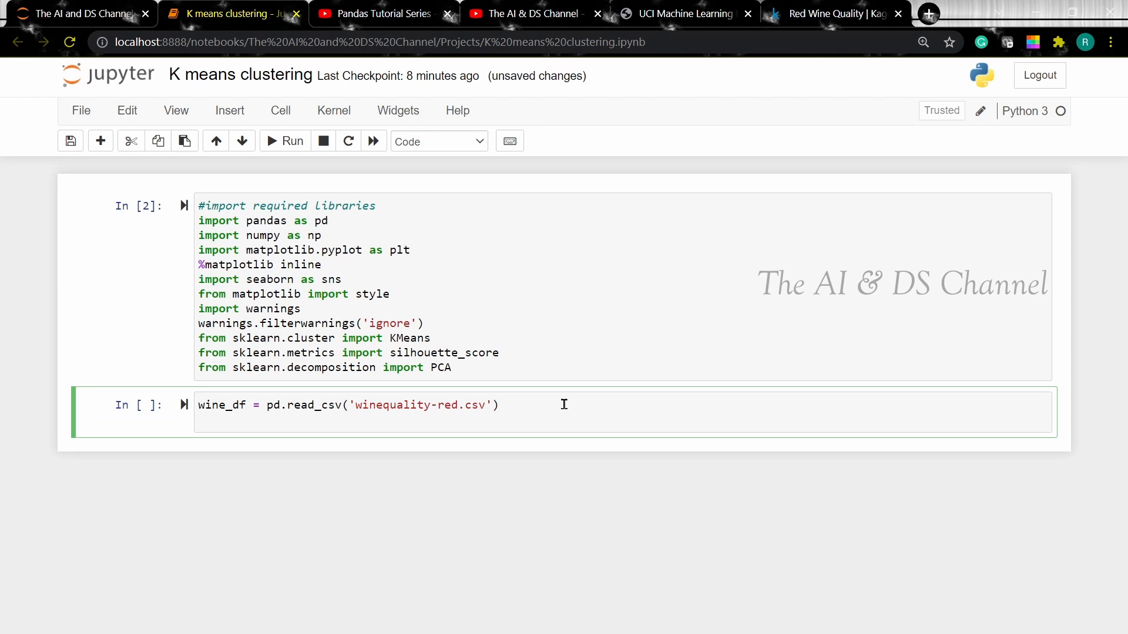
pyautogui.write('wine')
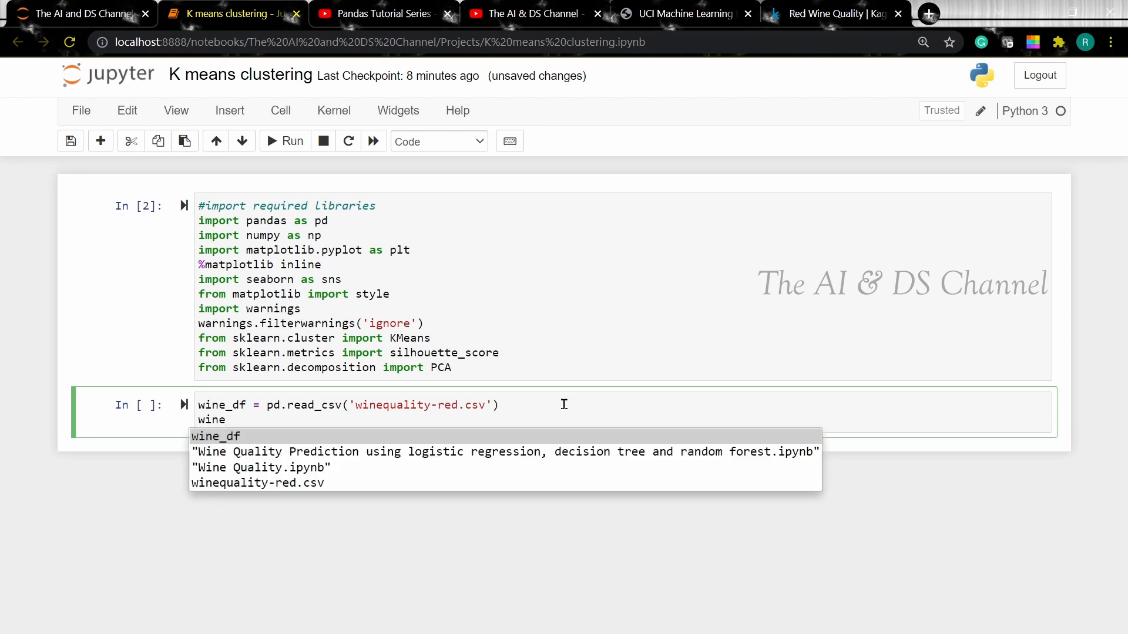
pyautogui.write('_df.head')
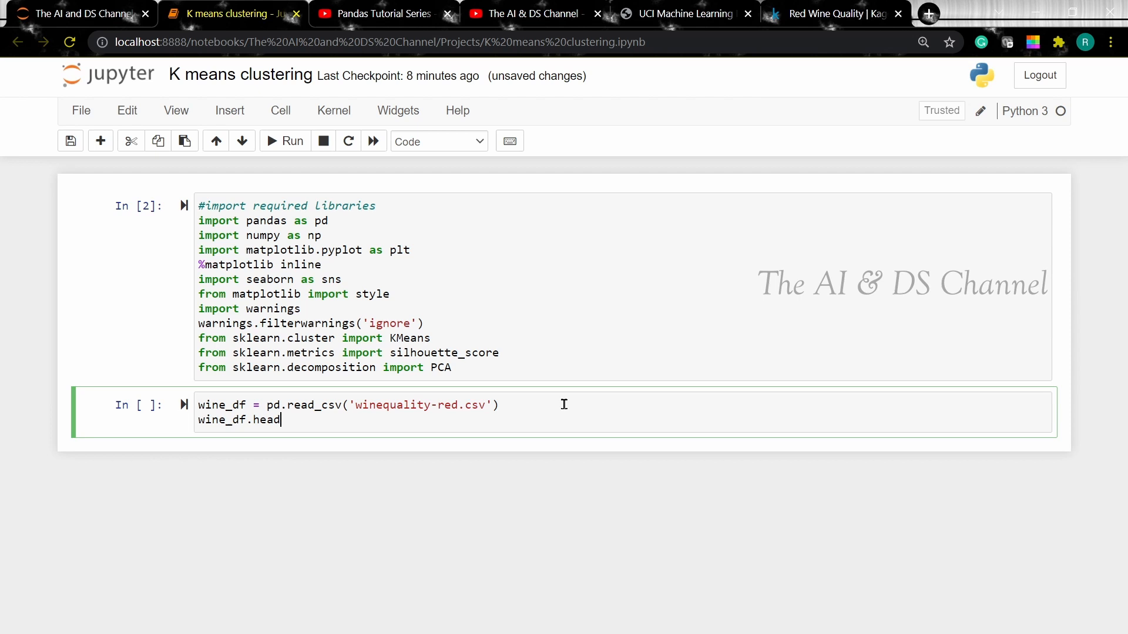
pyautogui.click(293, 141)
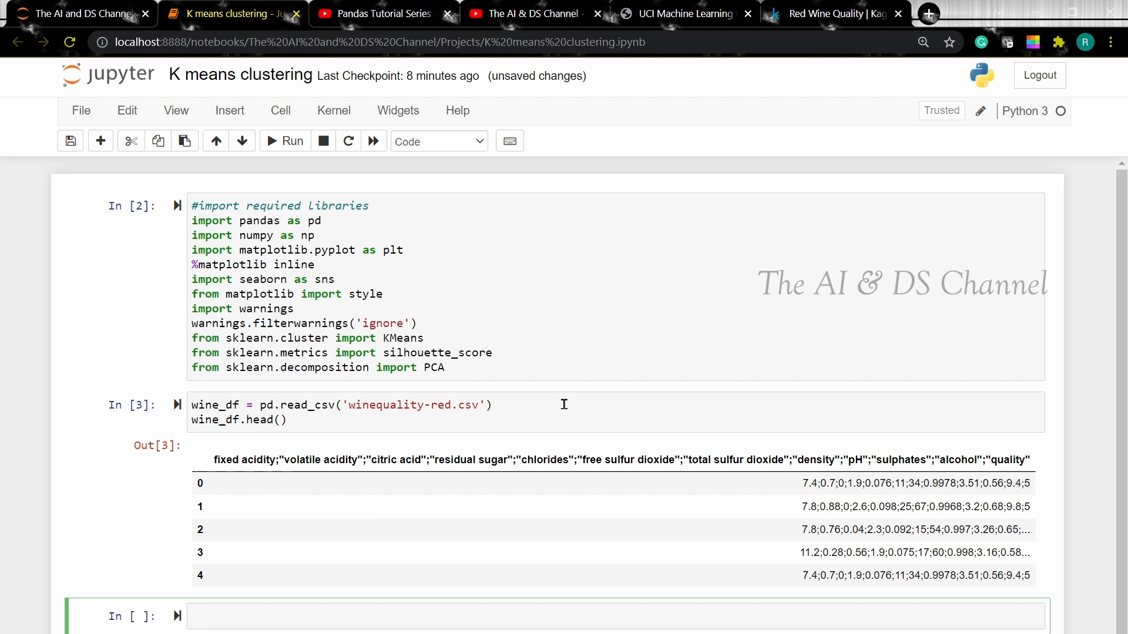
# Add sep=';' to read_csv and re-run so the preview shows proper columns
pyautogui.click(288, 615)
pyautogui.write(", sep='")
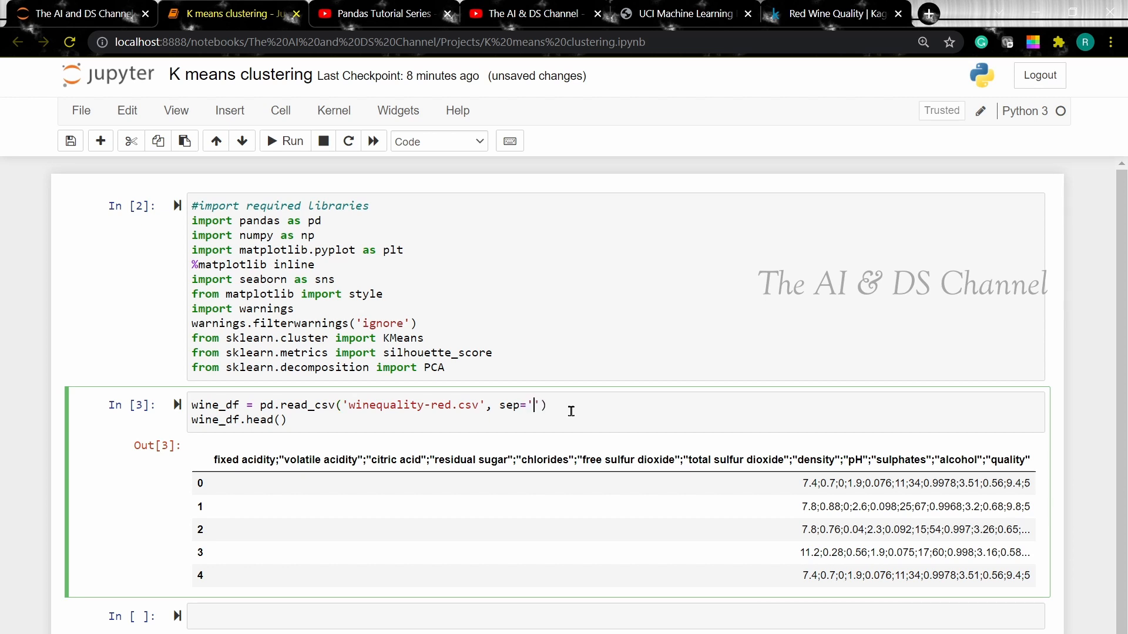
pyautogui.write(';')
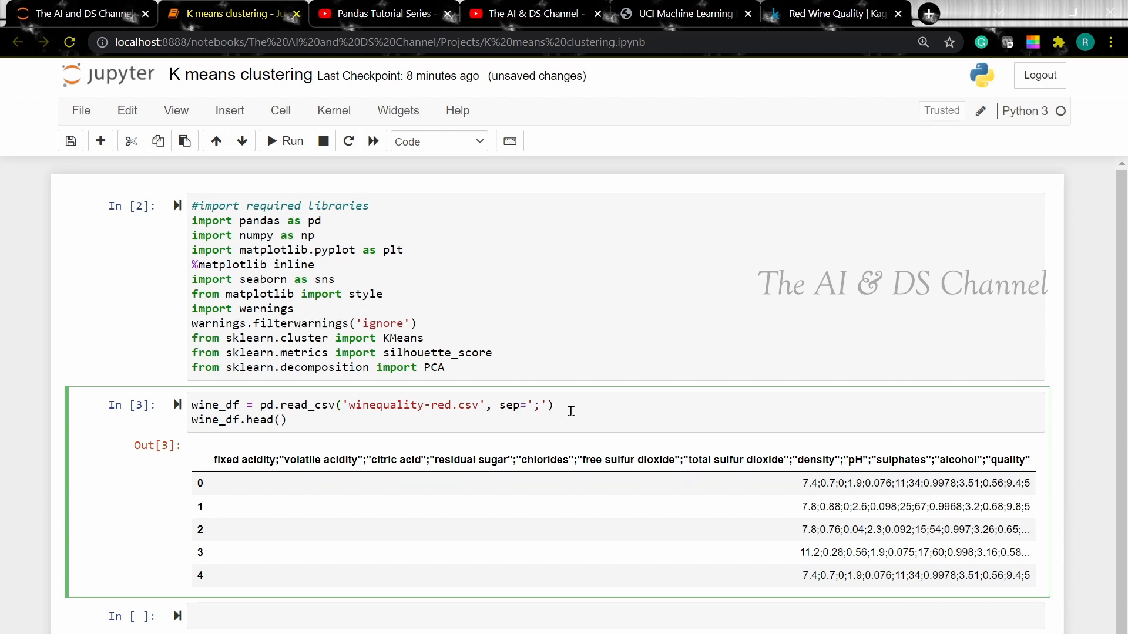
pyautogui.click(284, 141)
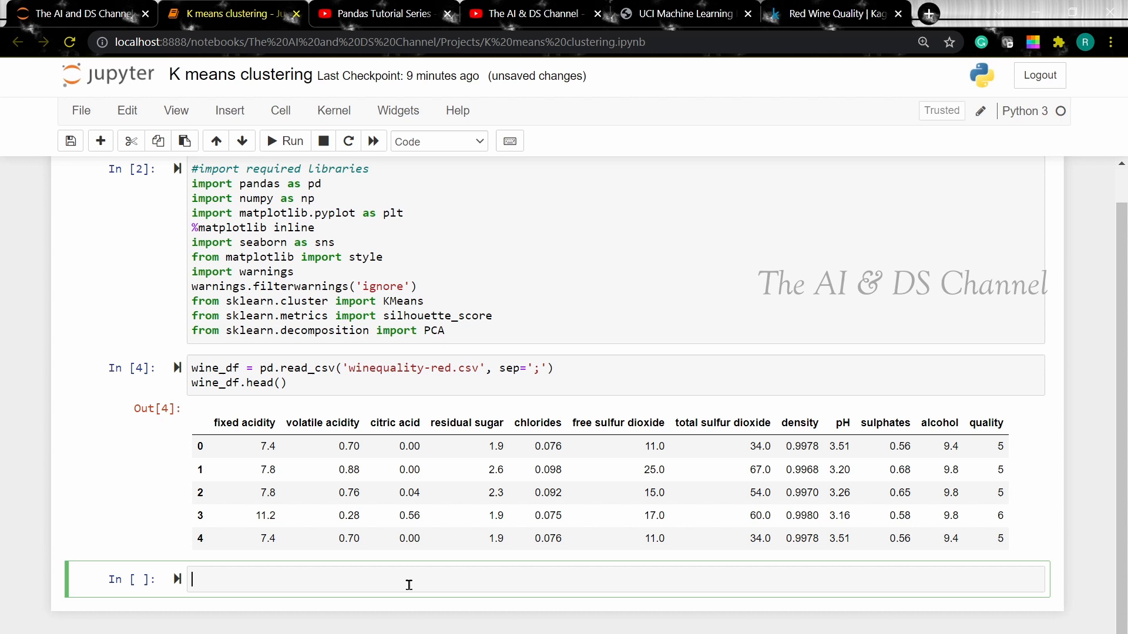
# Show wine_df.shape as (1599, 12) and wine_df.info() with non-null counts and types
pyautogui.write('wine_df')
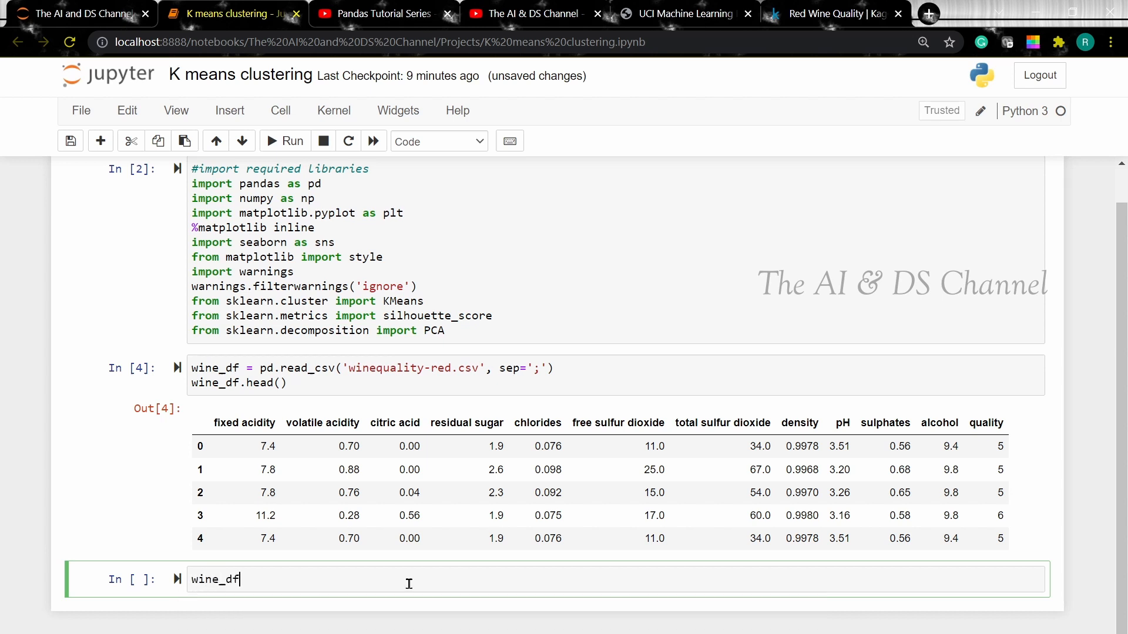
pyautogui.write('.shape()')
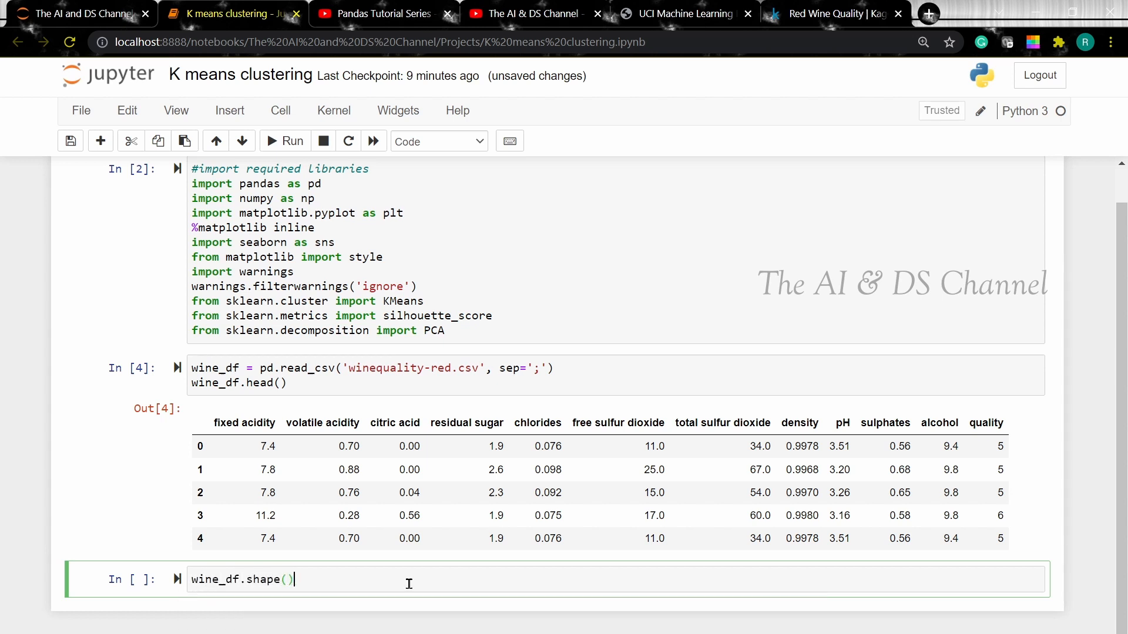
pyautogui.press('Backspace')
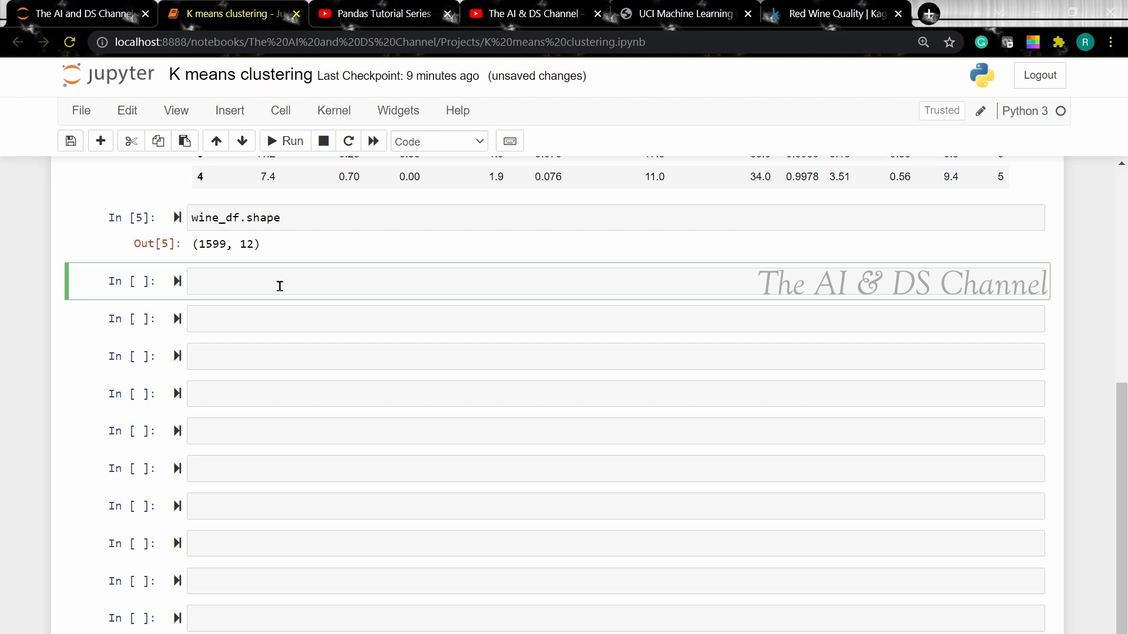
pyautogui.write('wine_df.info(')
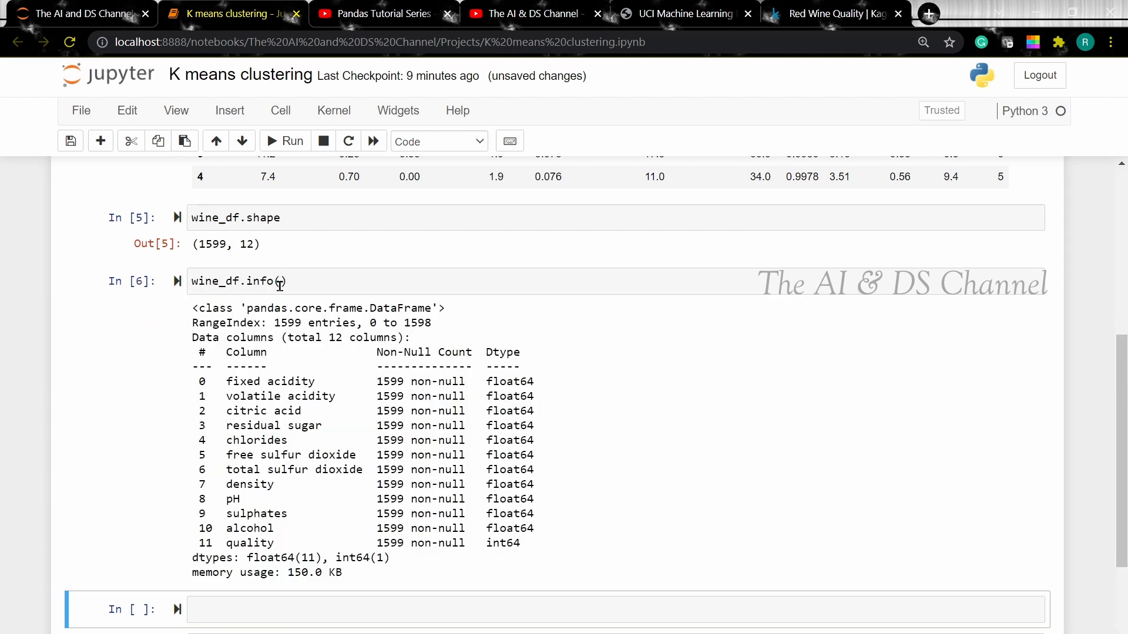
pyautogui.scroll(-3)
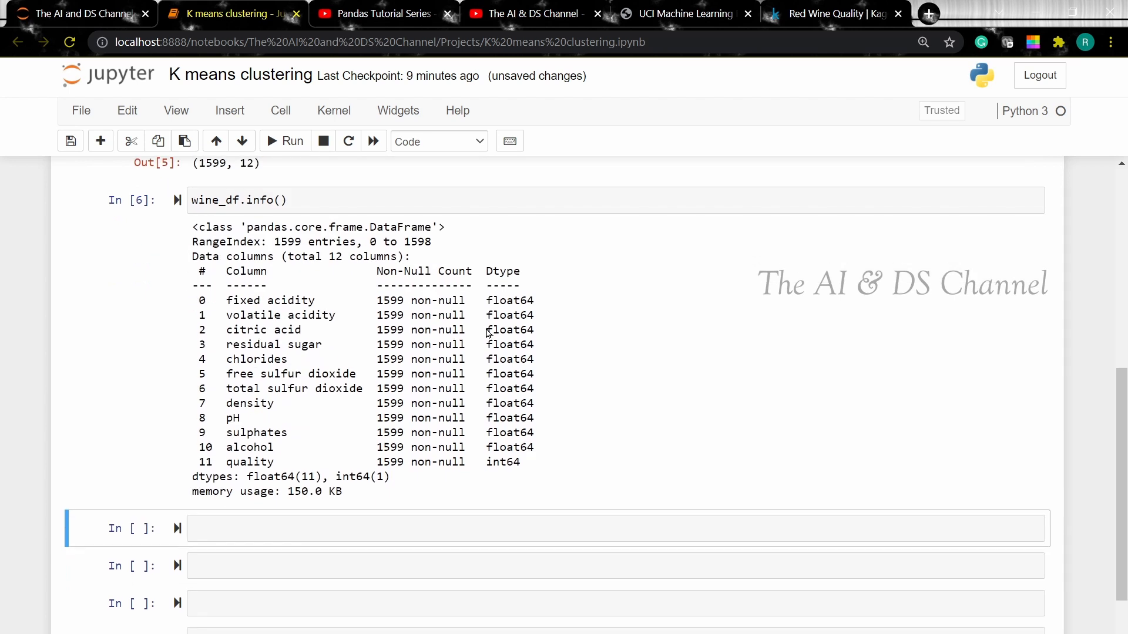
pyautogui.scroll(-3)
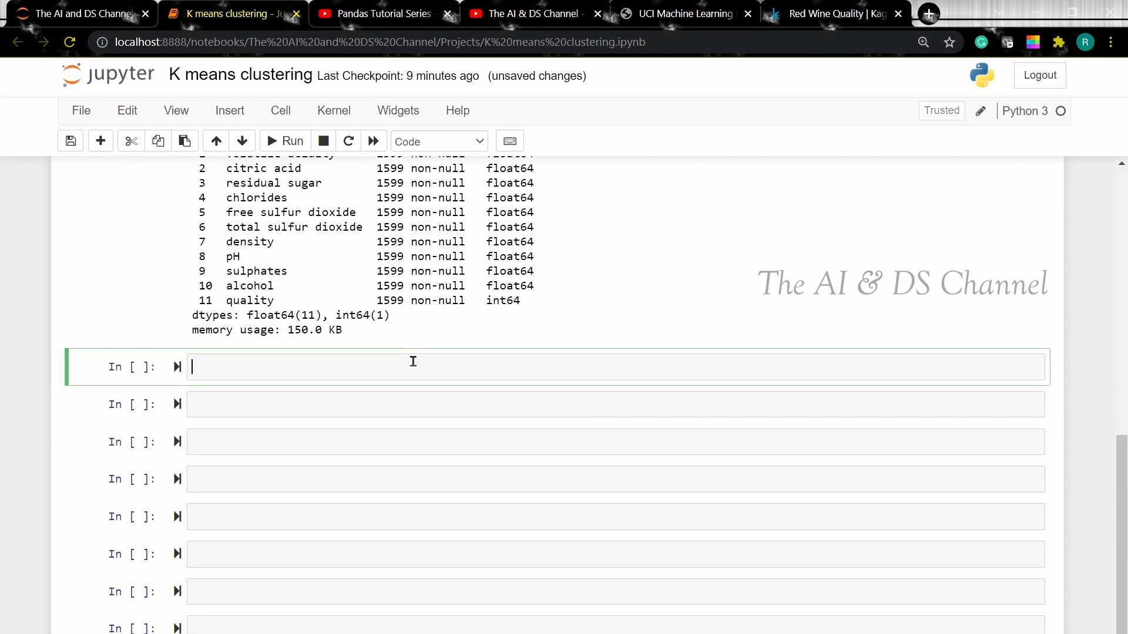
# Run wine_df.isnull().sum() to count missing values per column
pyautogui.write('wine_df.')
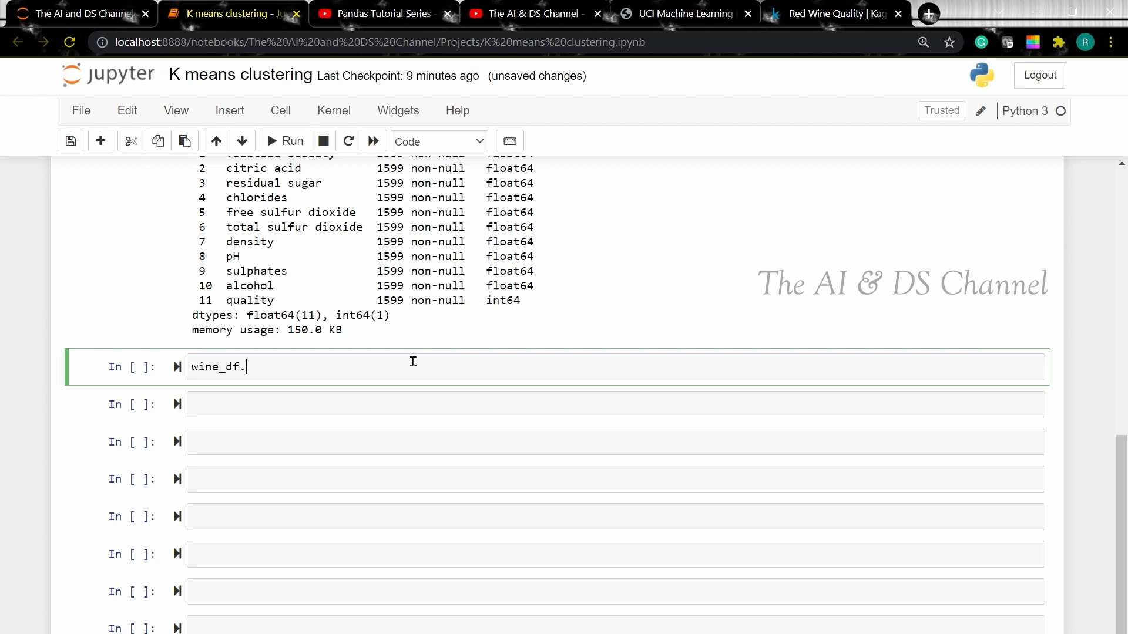
pyautogui.write('is')
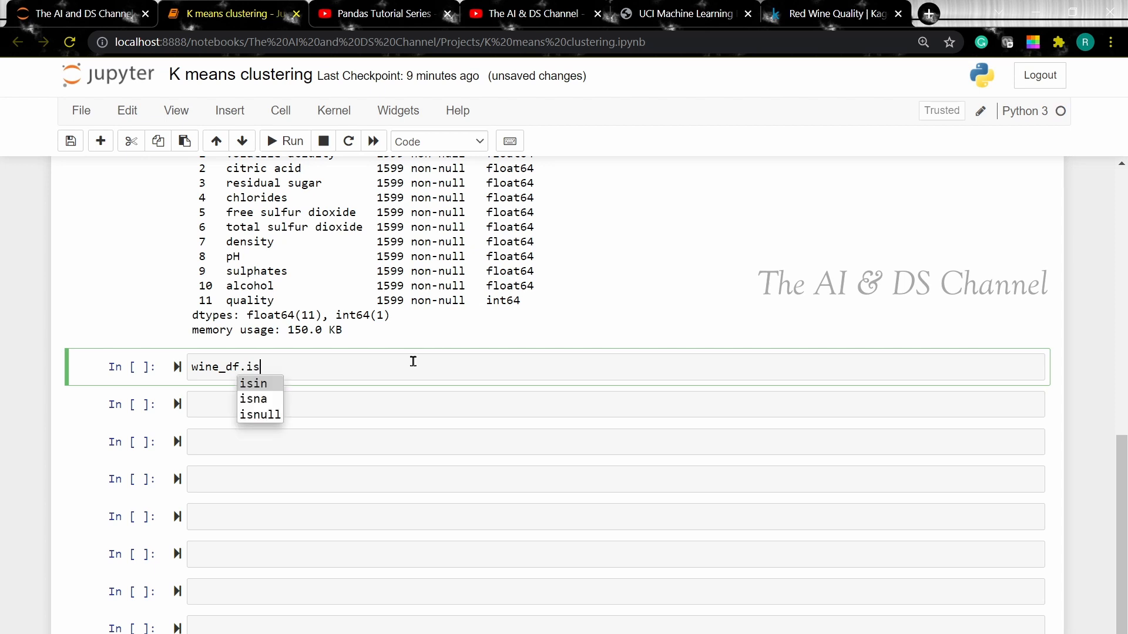
pyautogui.click(261, 414)
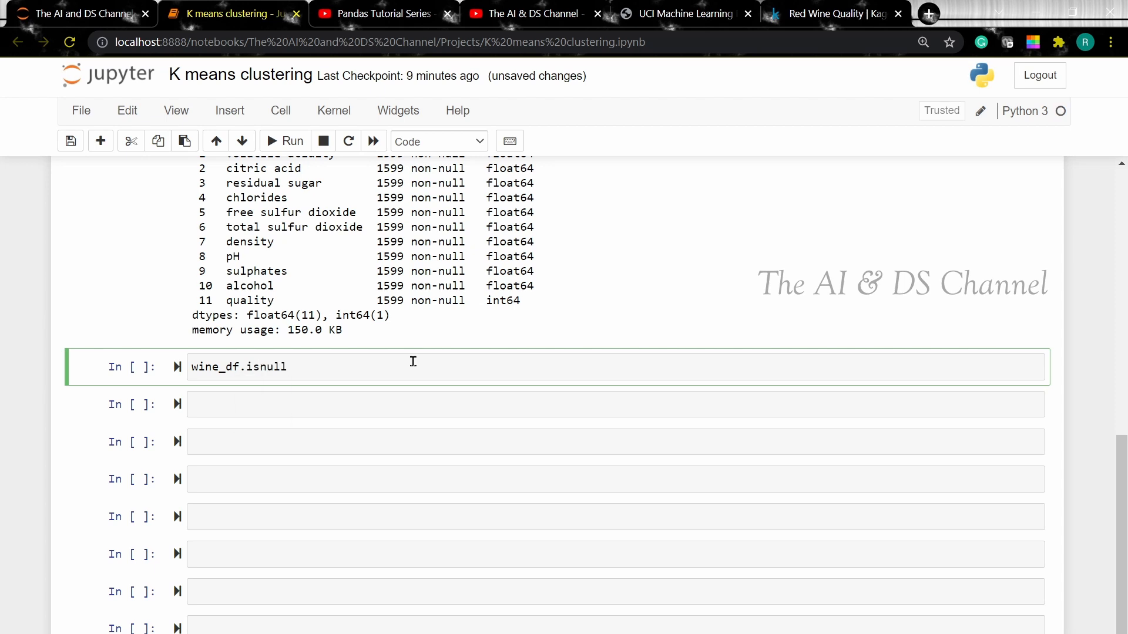
pyautogui.write('().sum()')
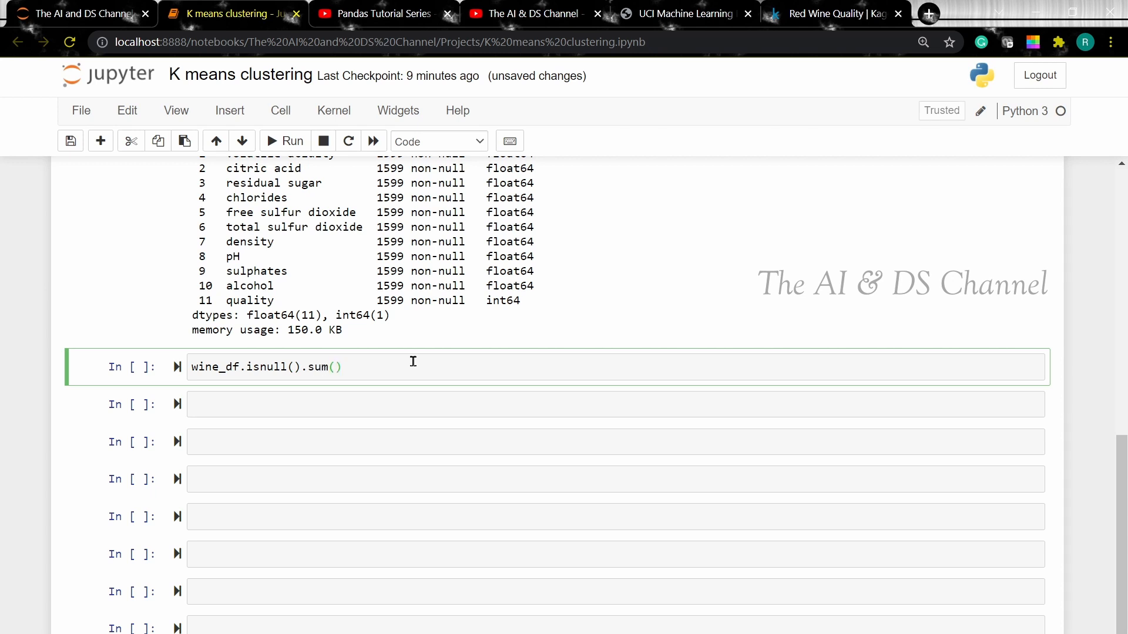
pyautogui.click(286, 141)
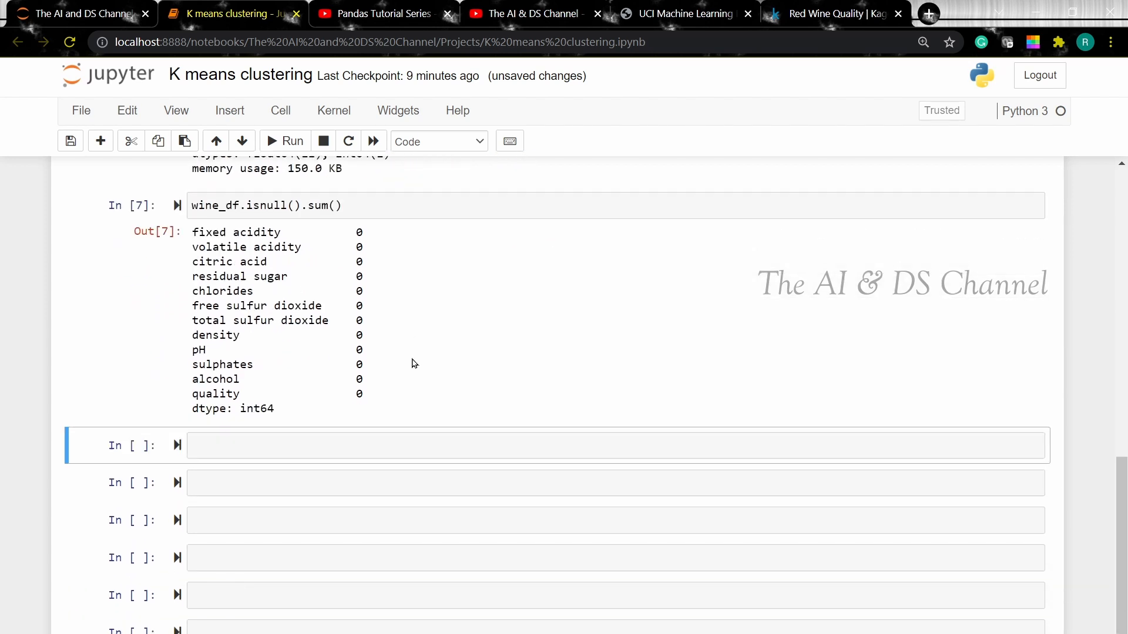
pyautogui.moveTo(412, 361)
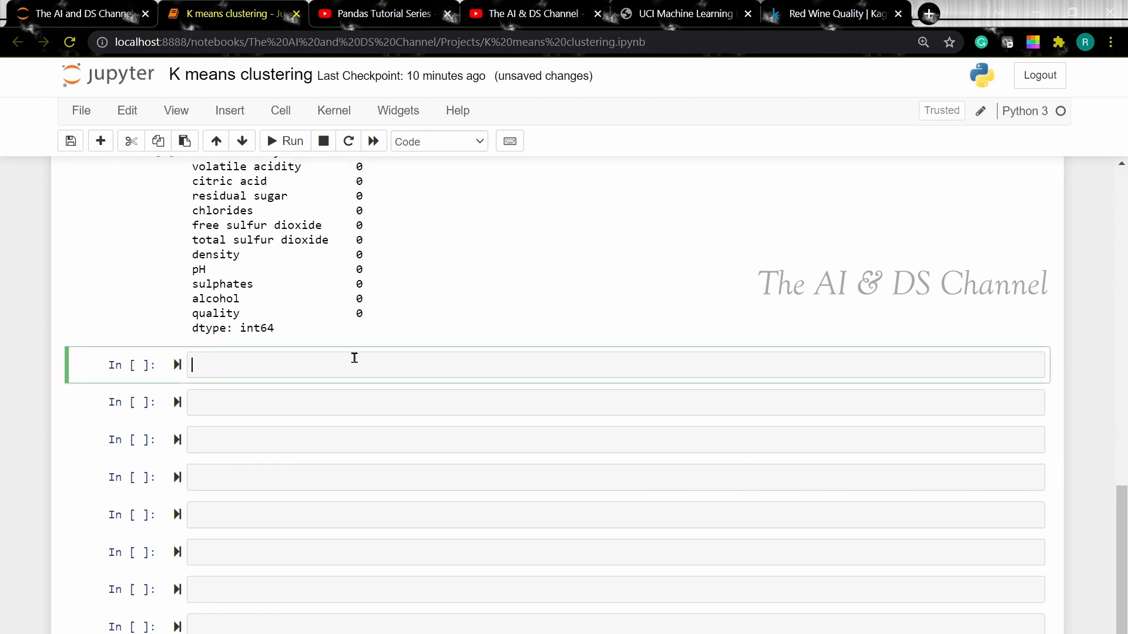
# Run wine_df.describe() for count, mean, std, min, quartiles and max of each column
pyautogui.write('wine_df')
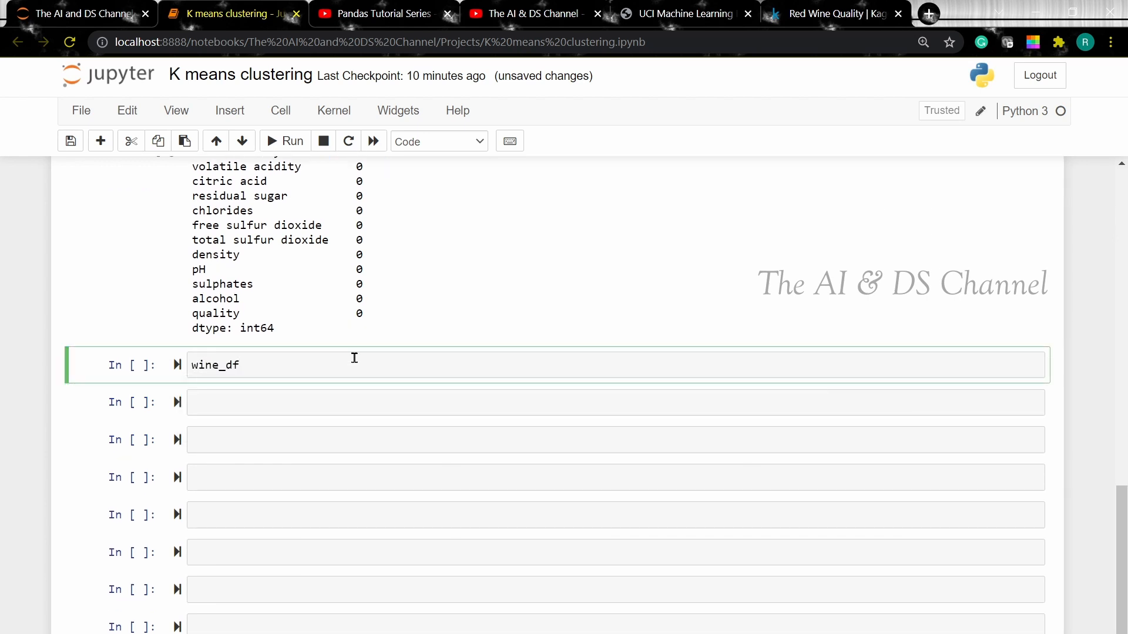
pyautogui.write('.describe(')
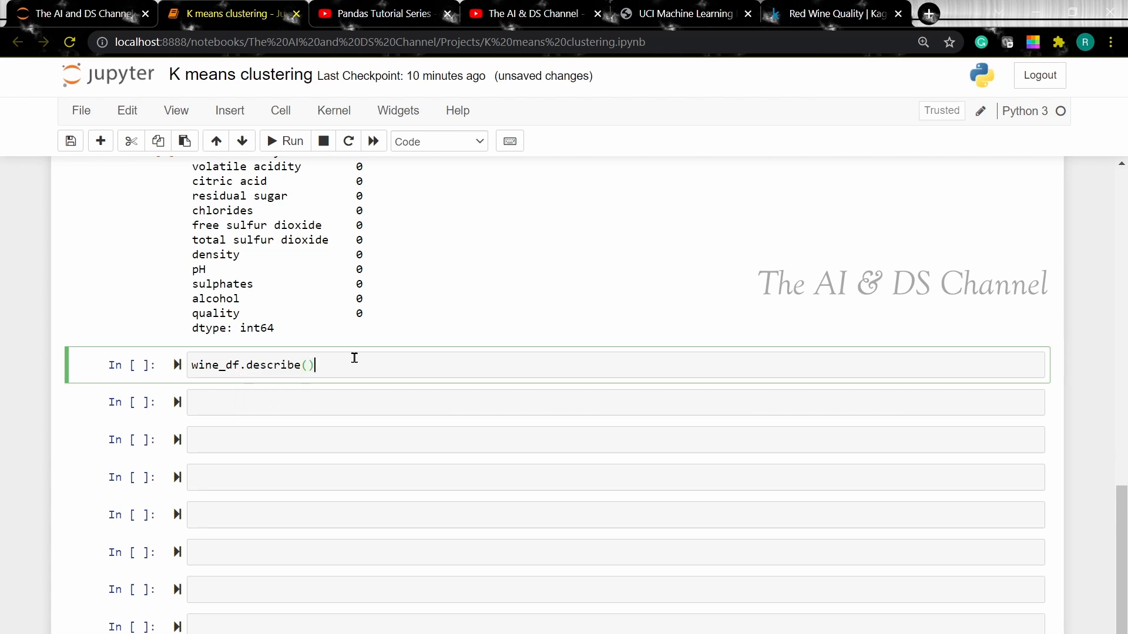
pyautogui.click(292, 141)
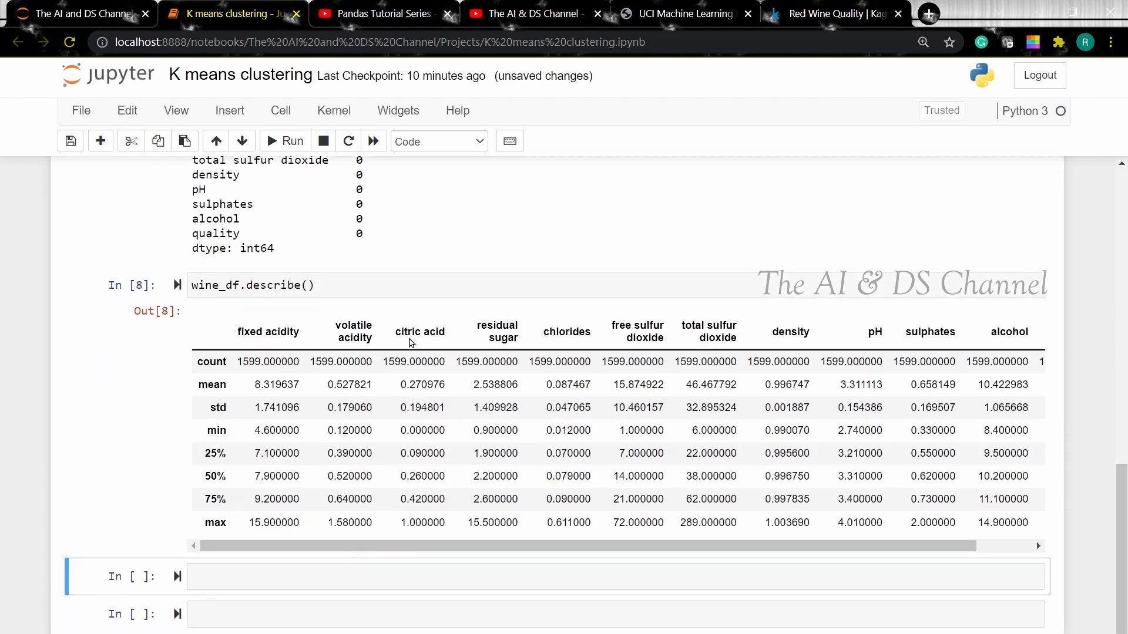
pyautogui.scroll(-3)
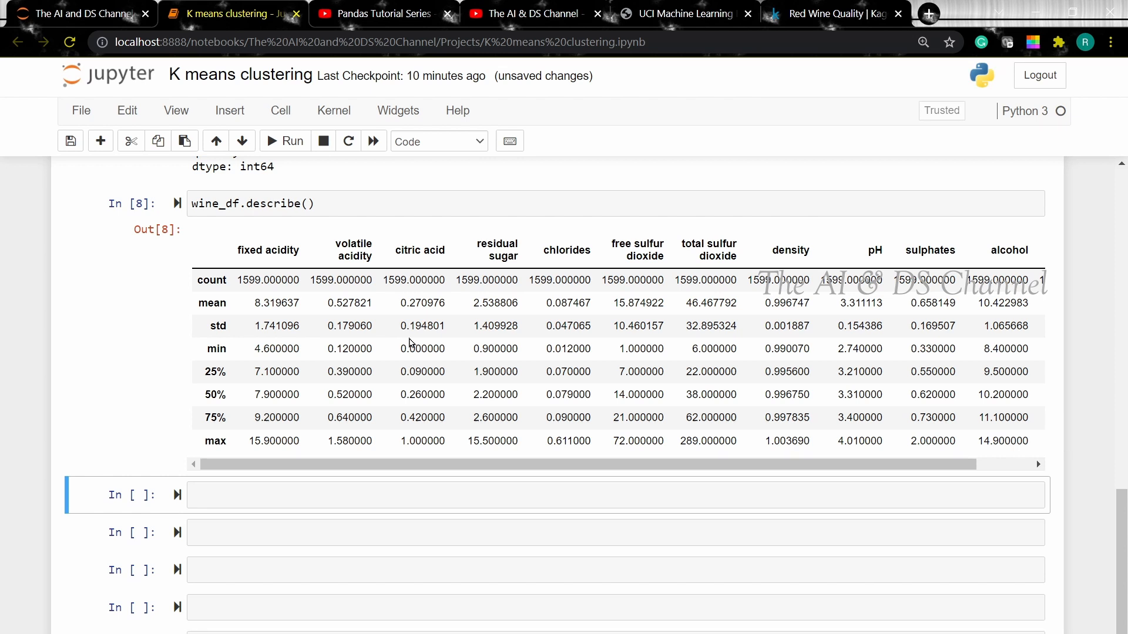
pyautogui.scroll(-3)
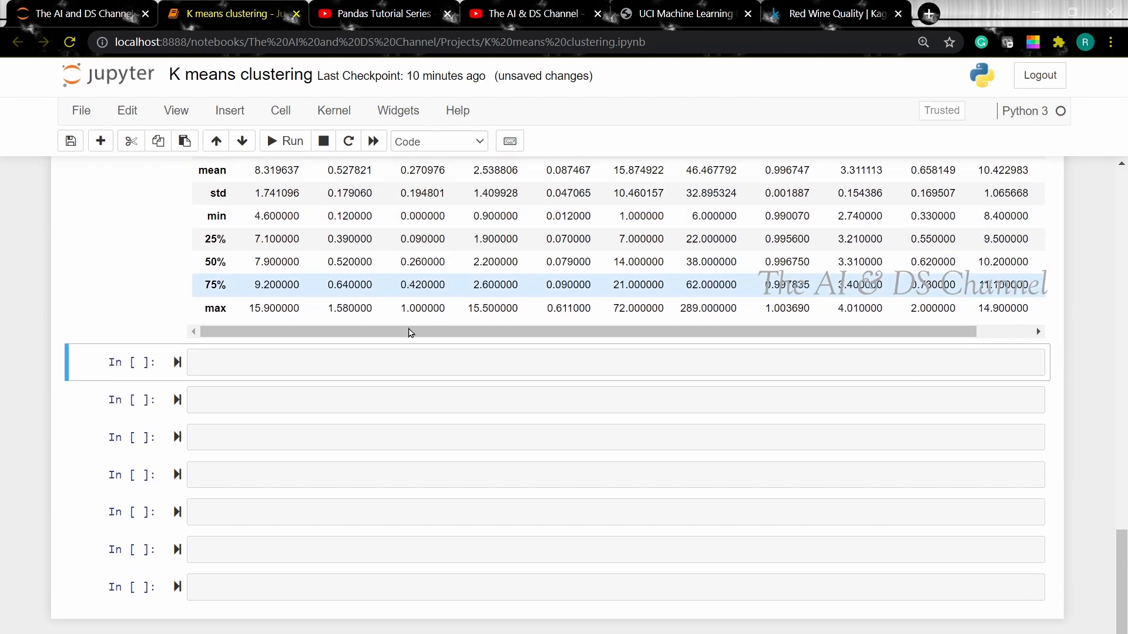
# Plot a 10x7 annotated sns.heatmap of wine_df.corr() titled 'Correlation between the columns'
pyautogui.click(504, 353)
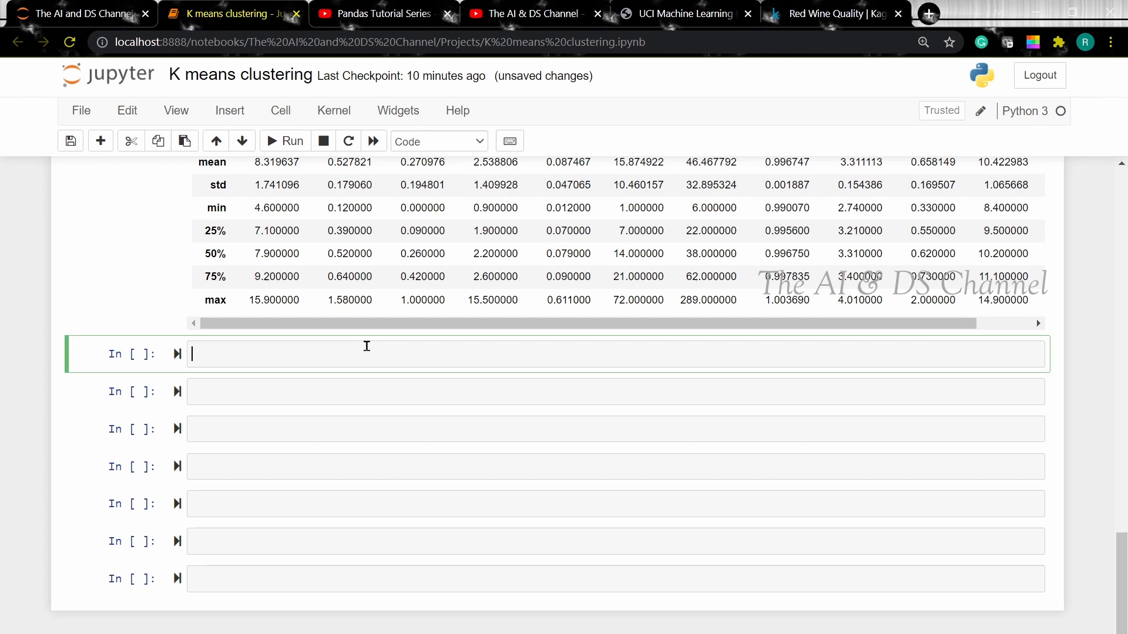
pyautogui.write('plt.fi')
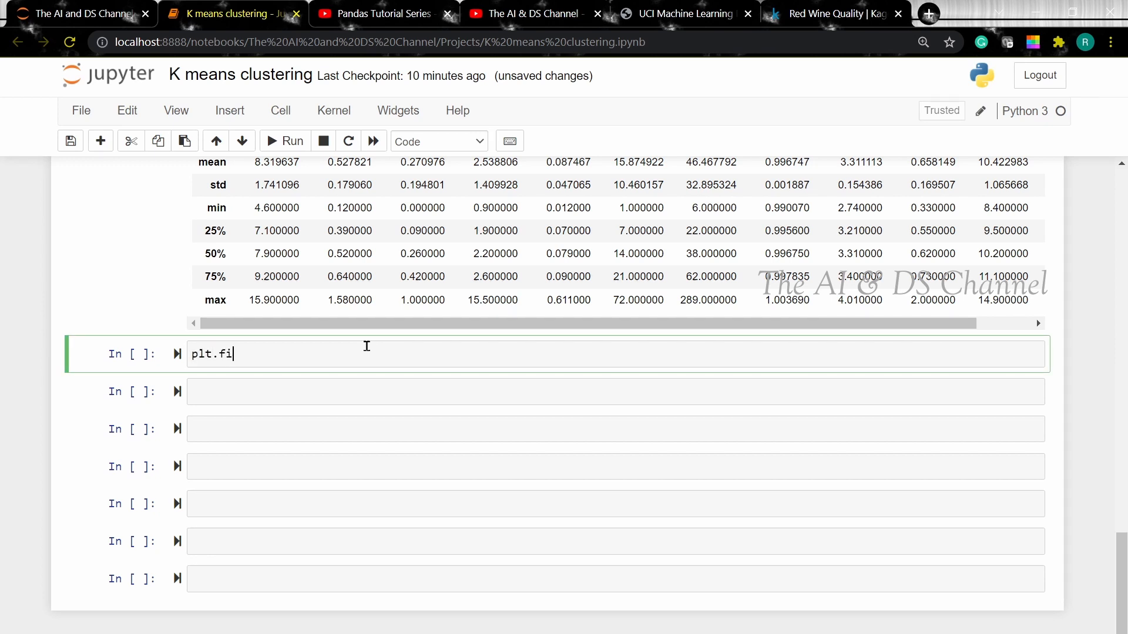
pyautogui.press('tab')
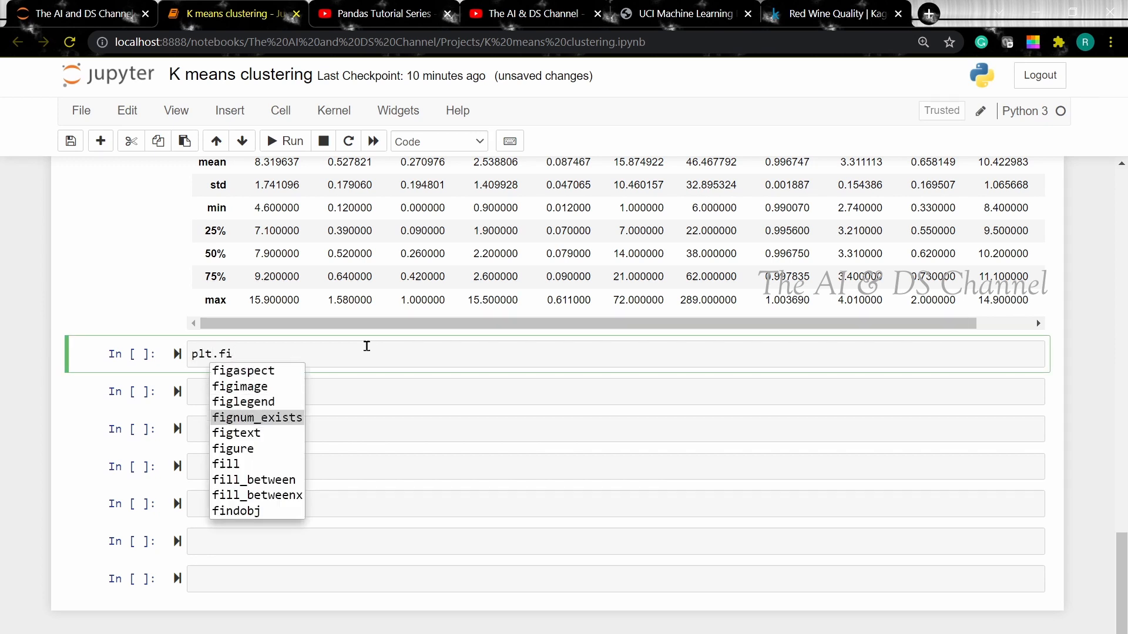
pyautogui.write('gure')
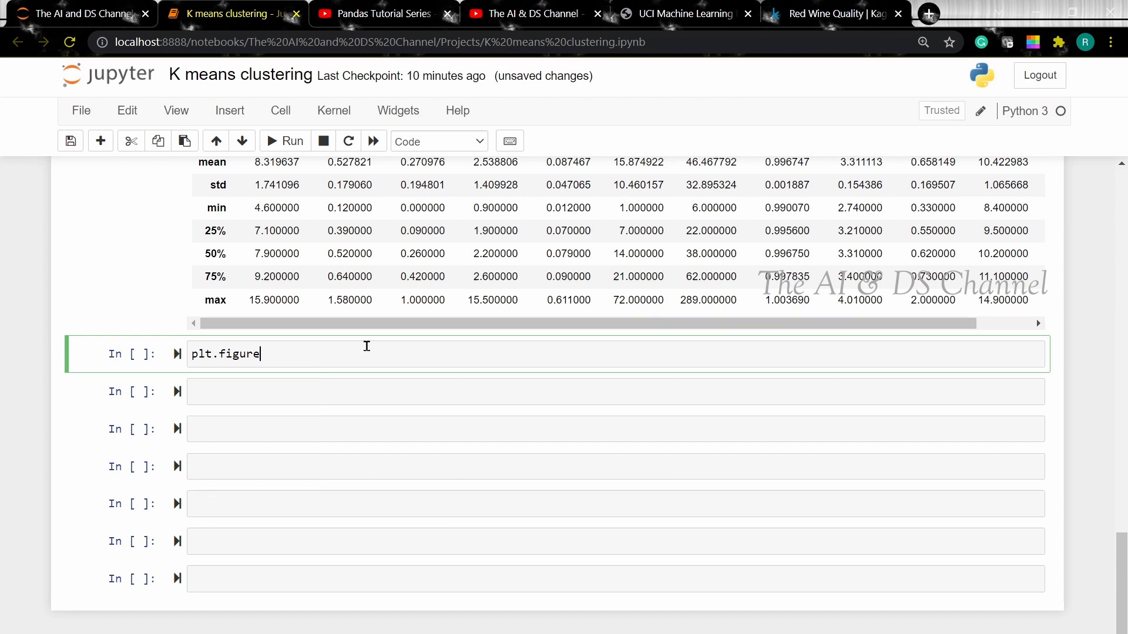
pyautogui.write('(figsize=')
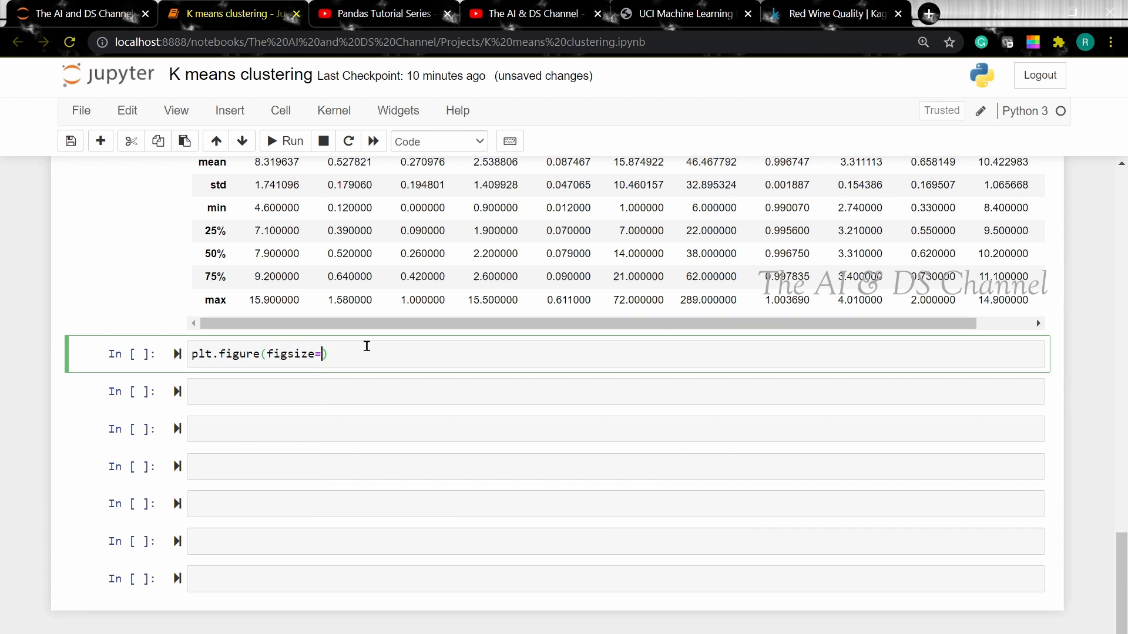
pyautogui.write('(10,7))')
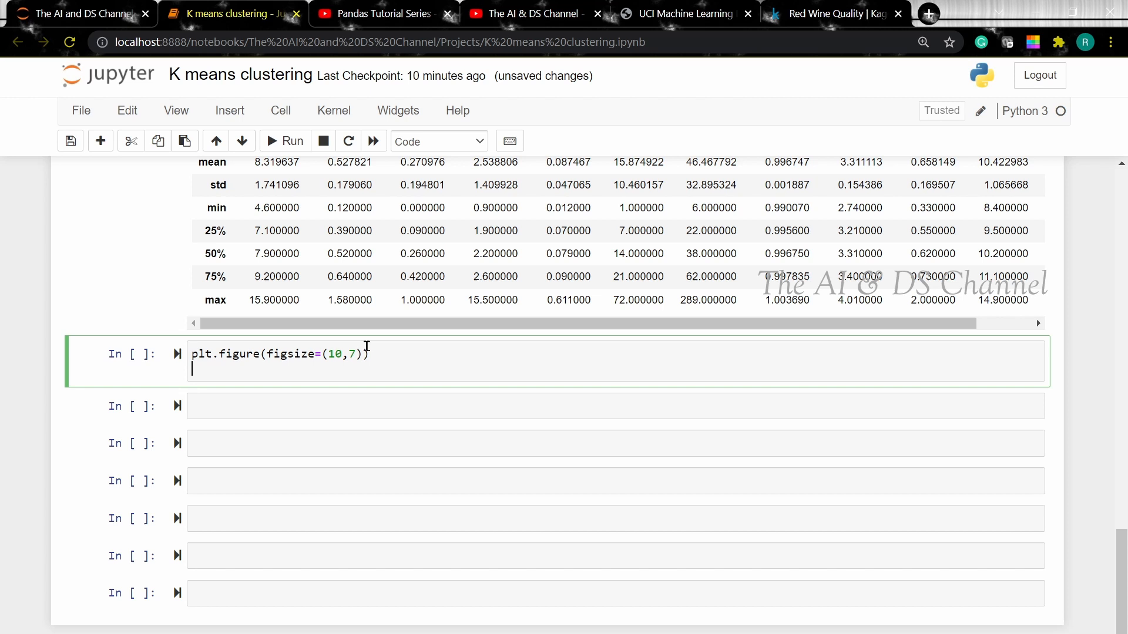
pyautogui.write('sns.heatmap(wine_df.corr(),')
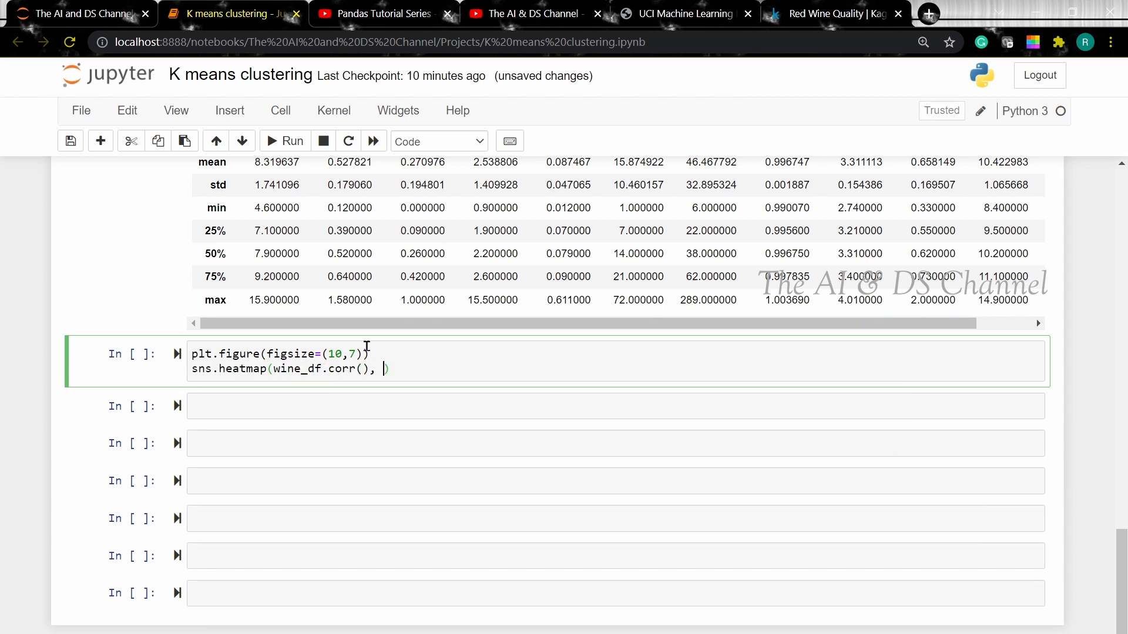
pyautogui.write('annot=True')
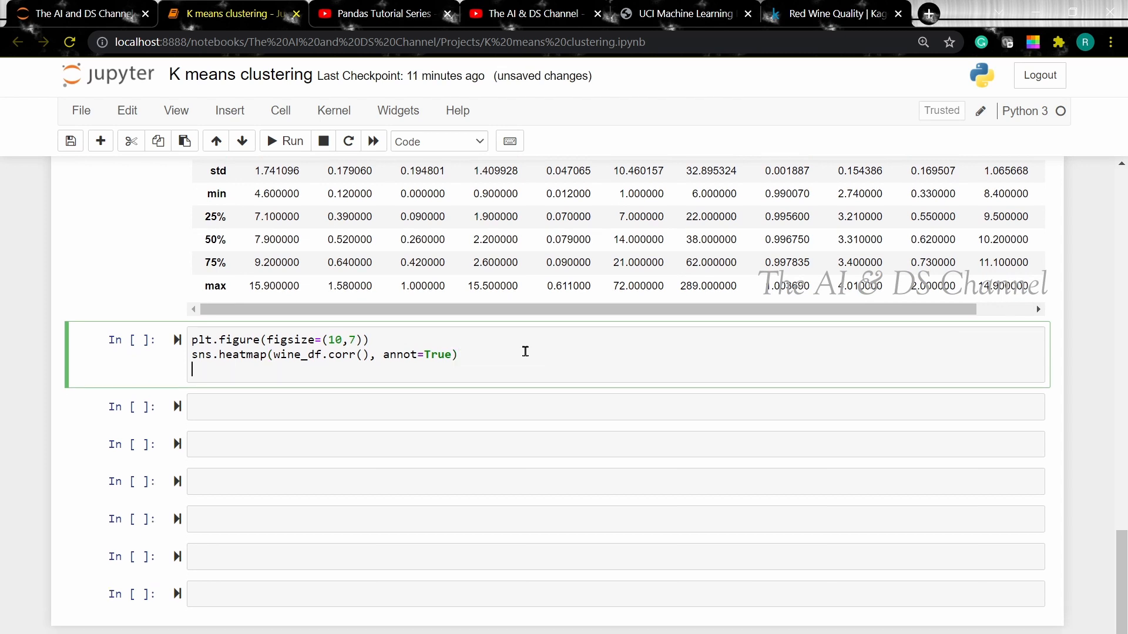
pyautogui.write('plt.title()')
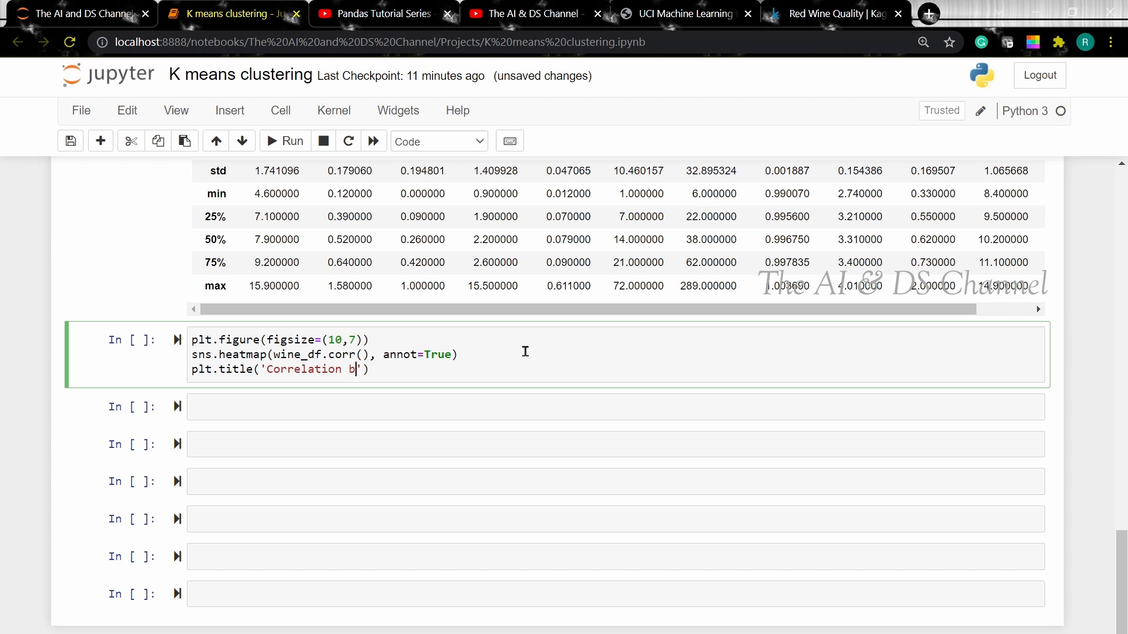
pyautogui.write('etween the columns')
pyautogui.write('plt.show()')
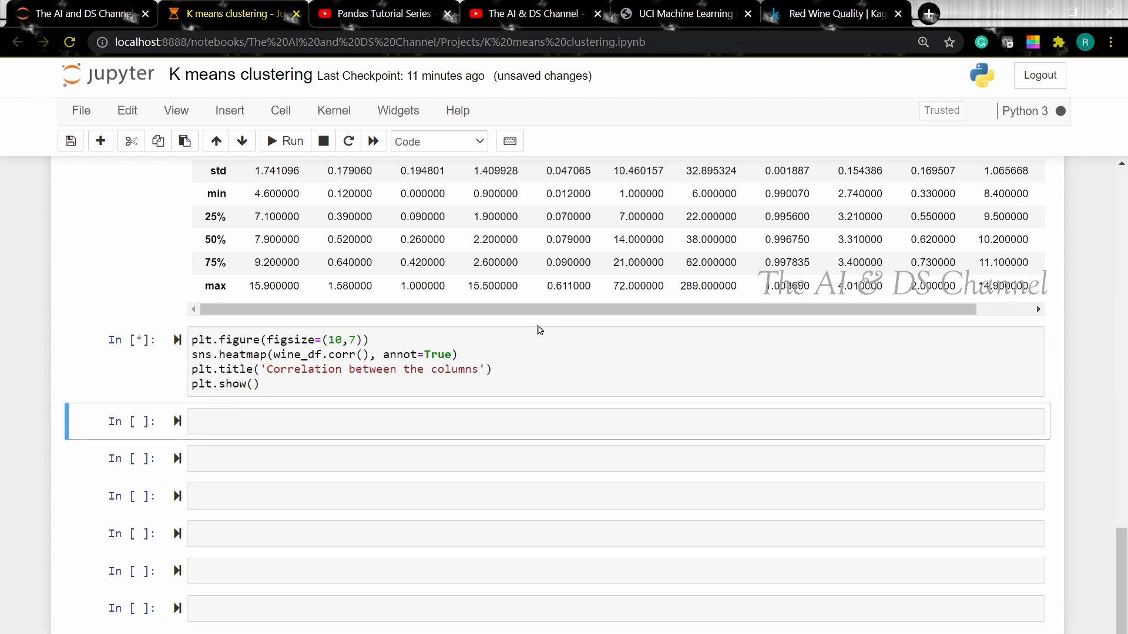
pyautogui.click(285, 141)
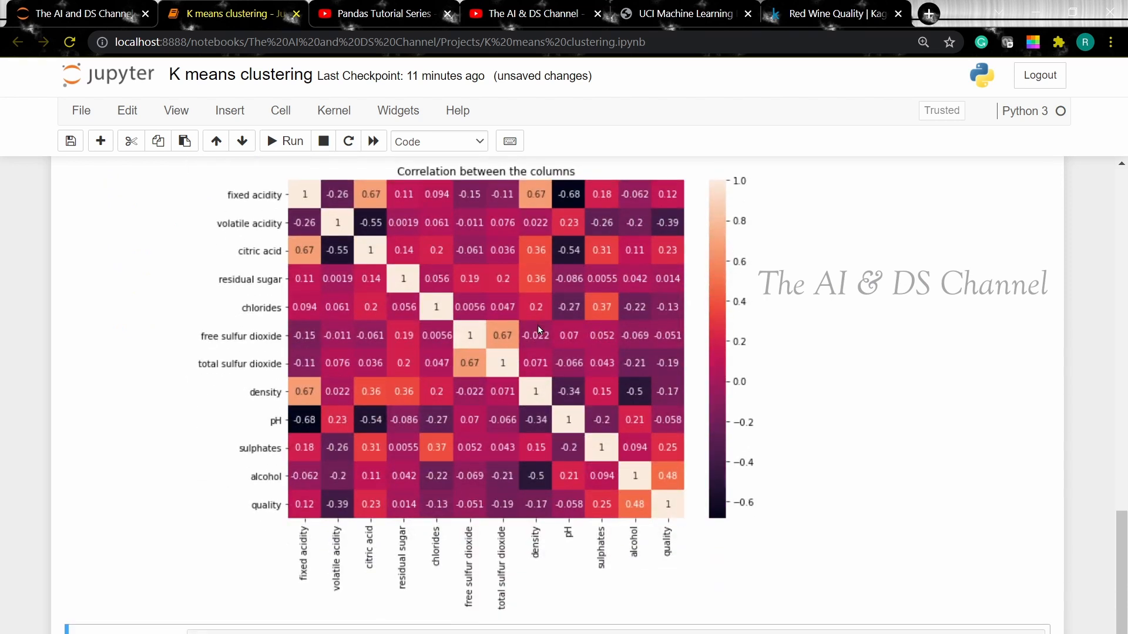
pyautogui.moveTo(647, 522)
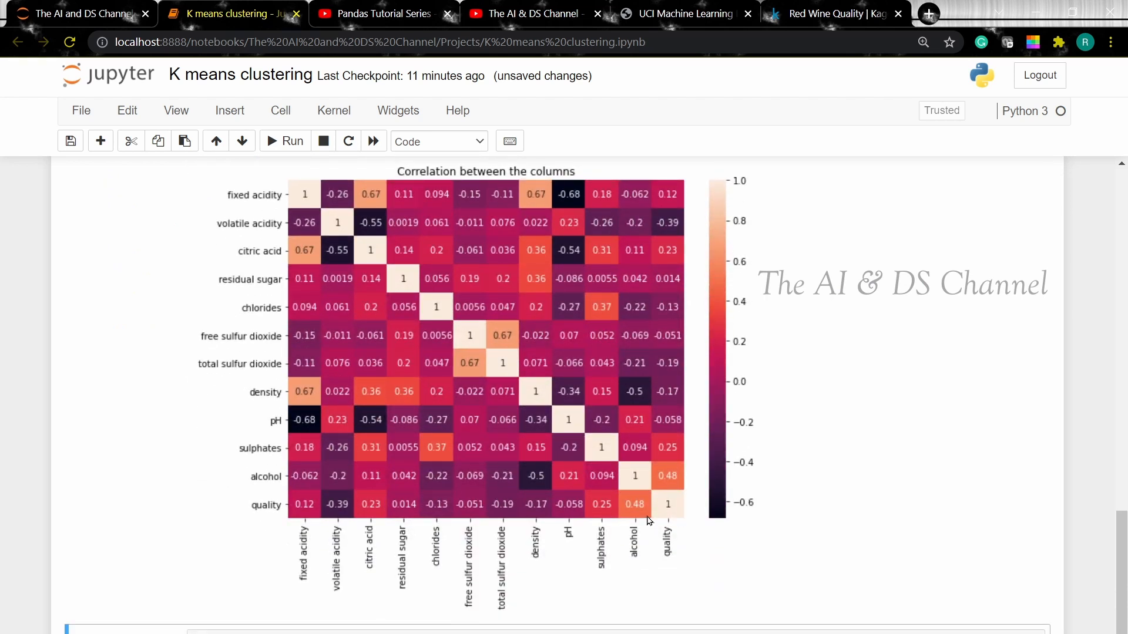
pyautogui.moveTo(640, 518)
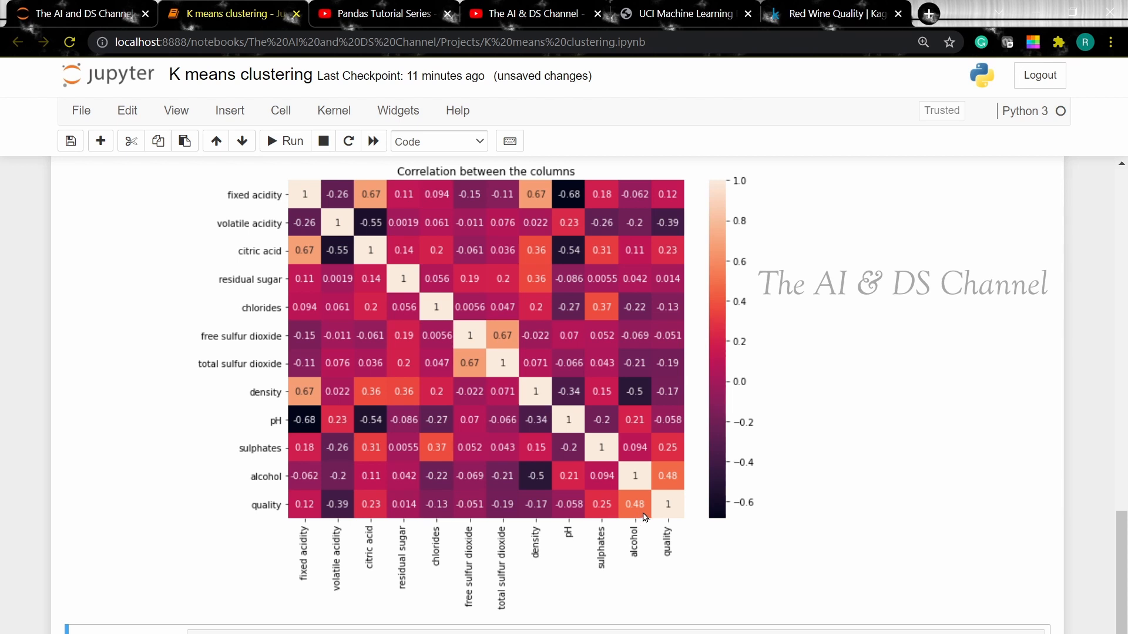
pyautogui.moveTo(669, 515)
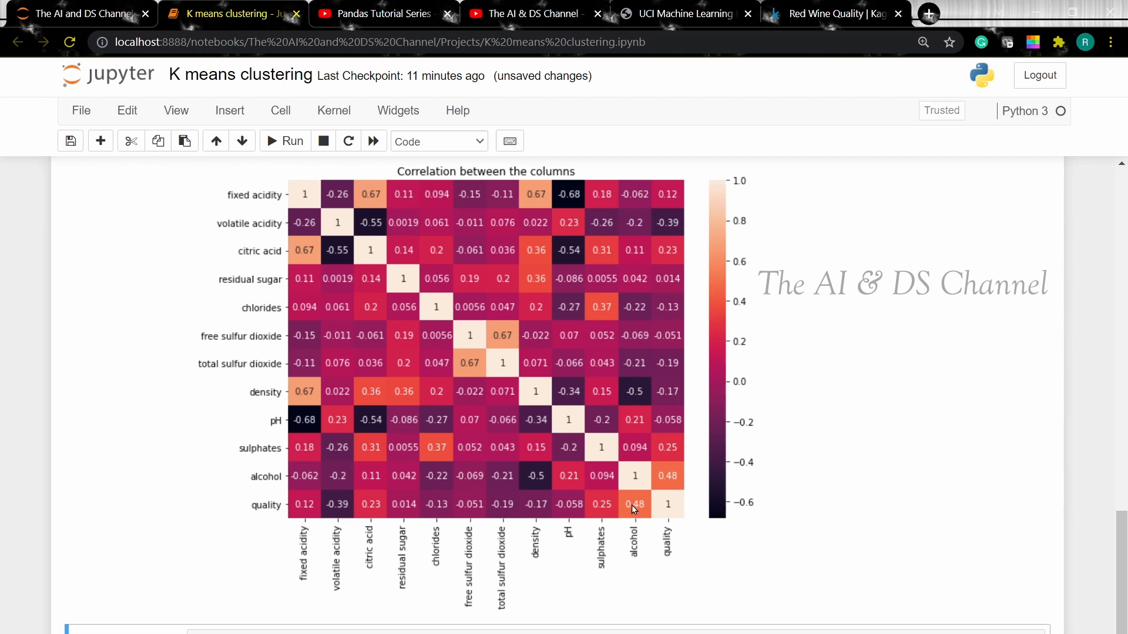
pyautogui.moveTo(650, 423)
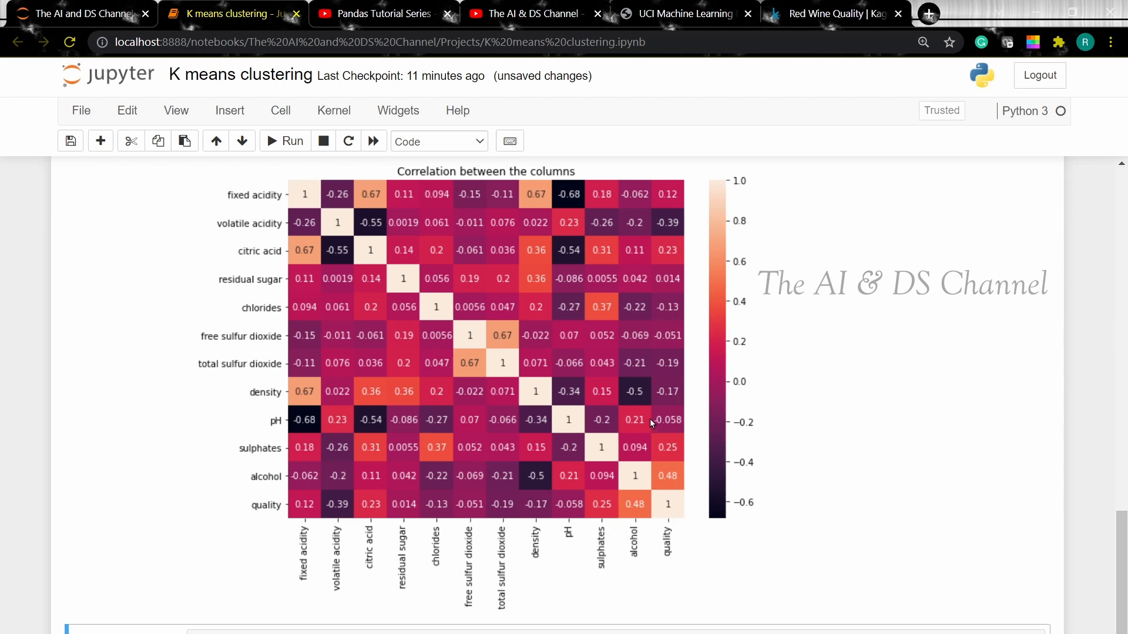
pyautogui.scroll(-3)
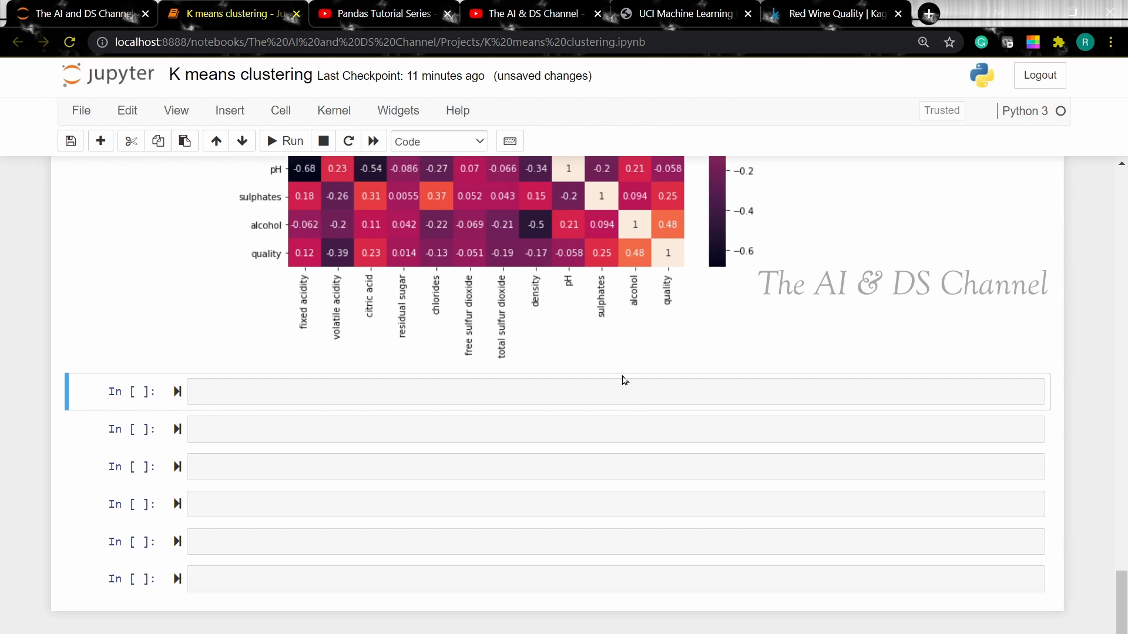
# Drop 'quality' with axis=1 from wine_df and list the eleven remaining wine_df.columns
pyautogui.write('w')
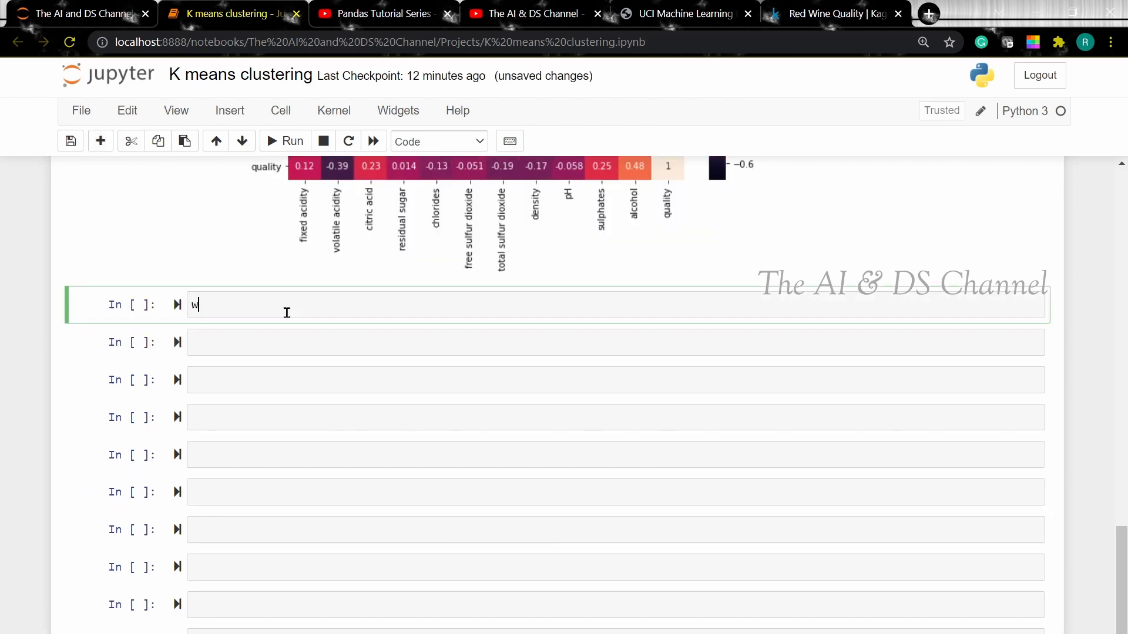
pyautogui.write('ine_df')
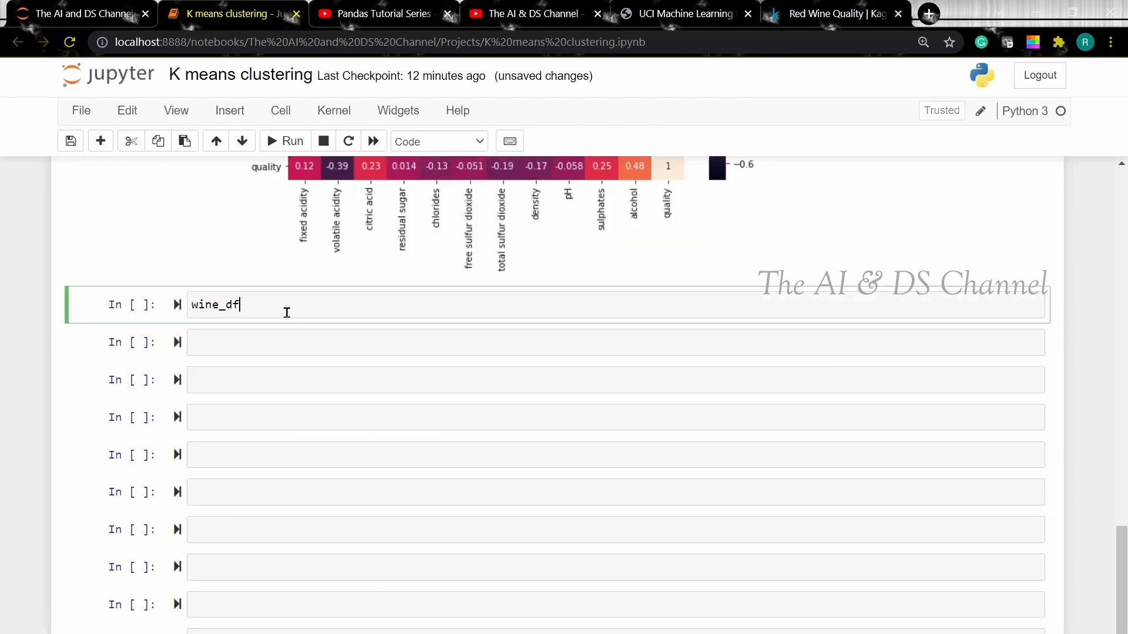
pyautogui.write('= wine_df.drop')
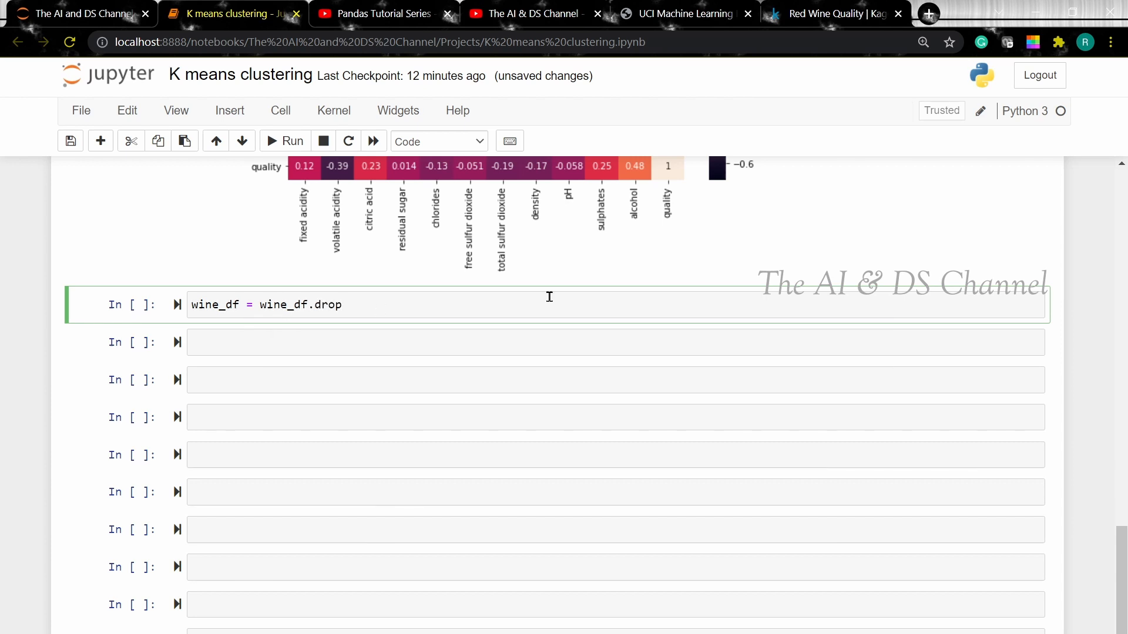
pyautogui.write("('')")
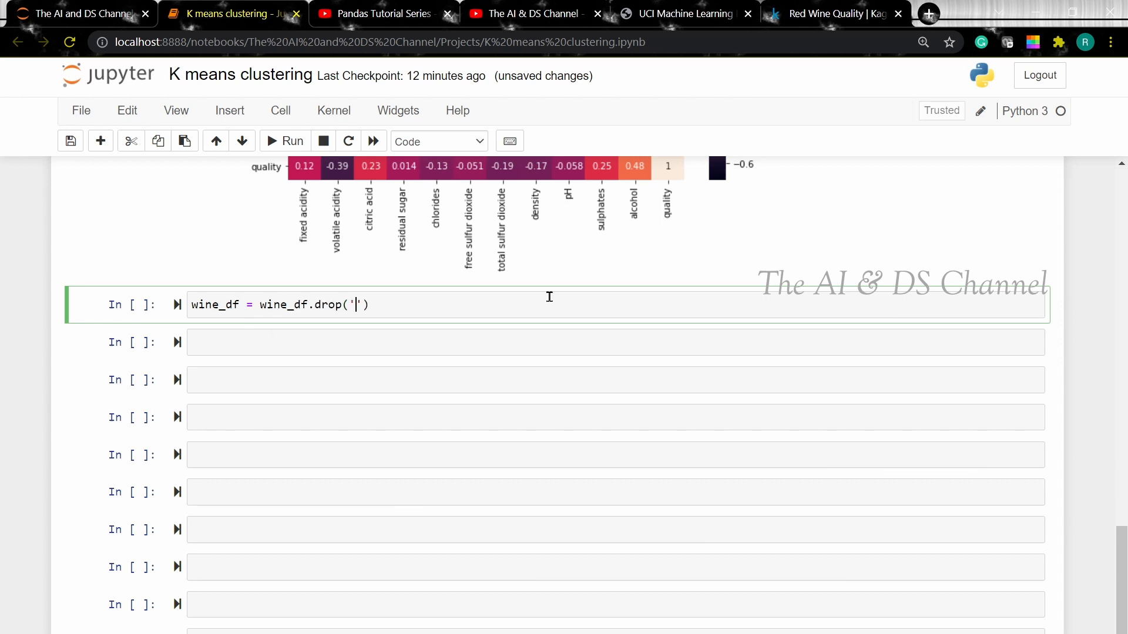
pyautogui.write('qua')
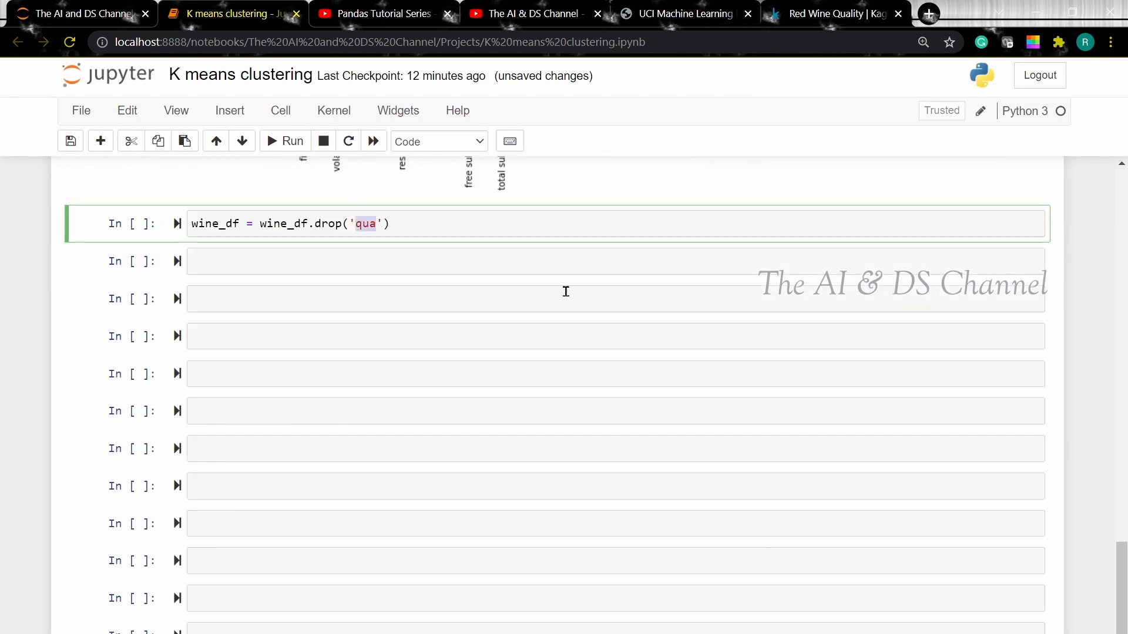
pyautogui.write("lity', axi")
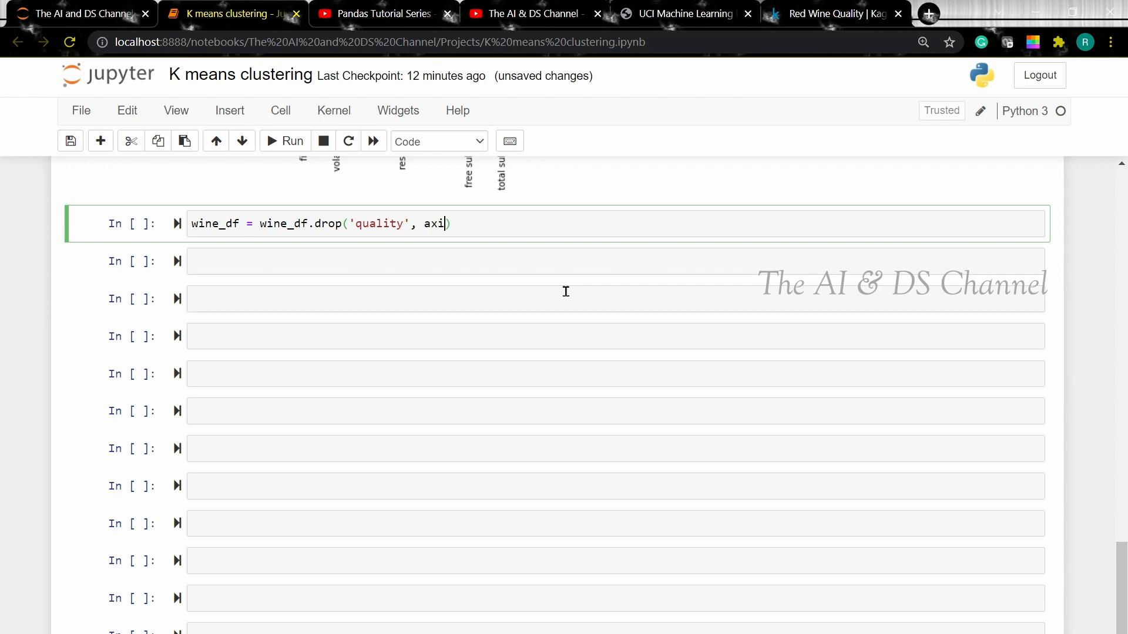
pyautogui.write('s=1')
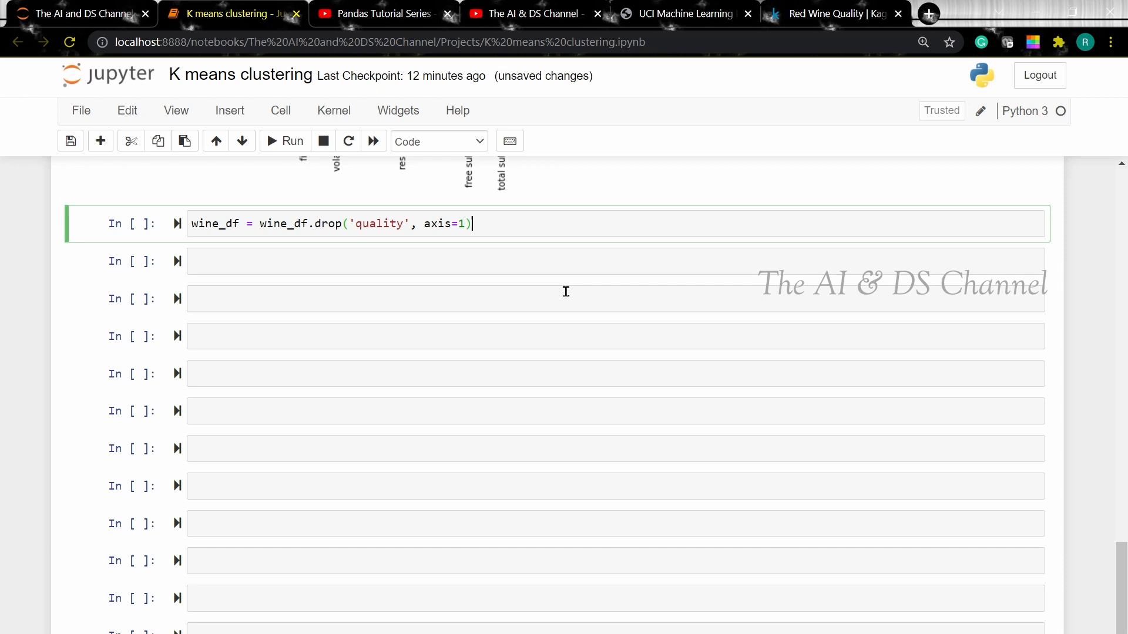
pyautogui.write('wine')
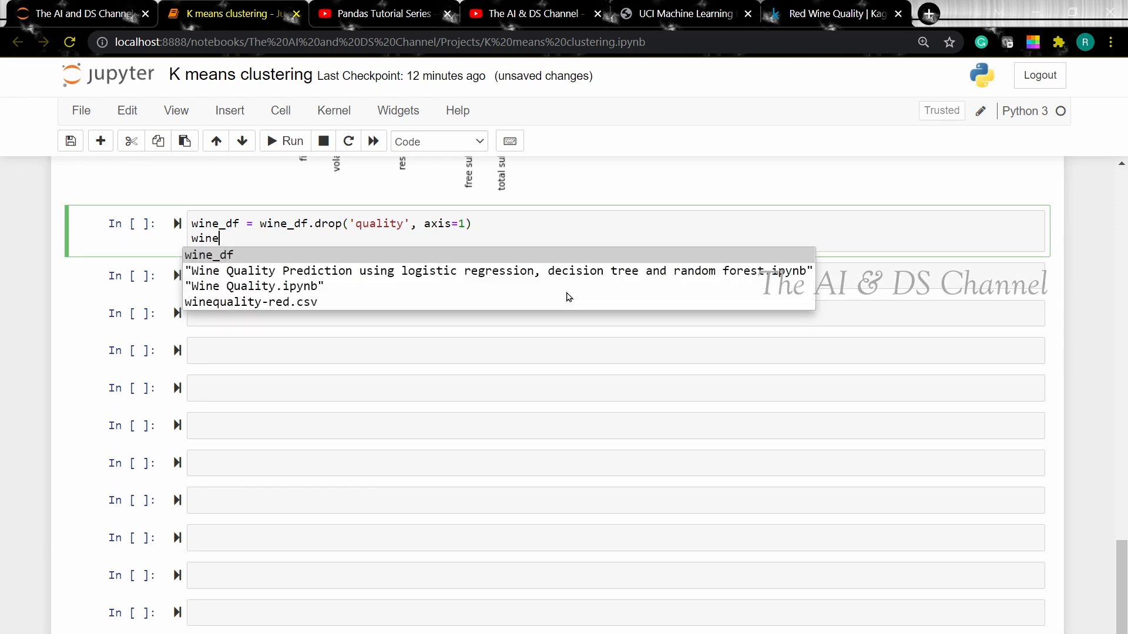
pyautogui.write('_df.c')
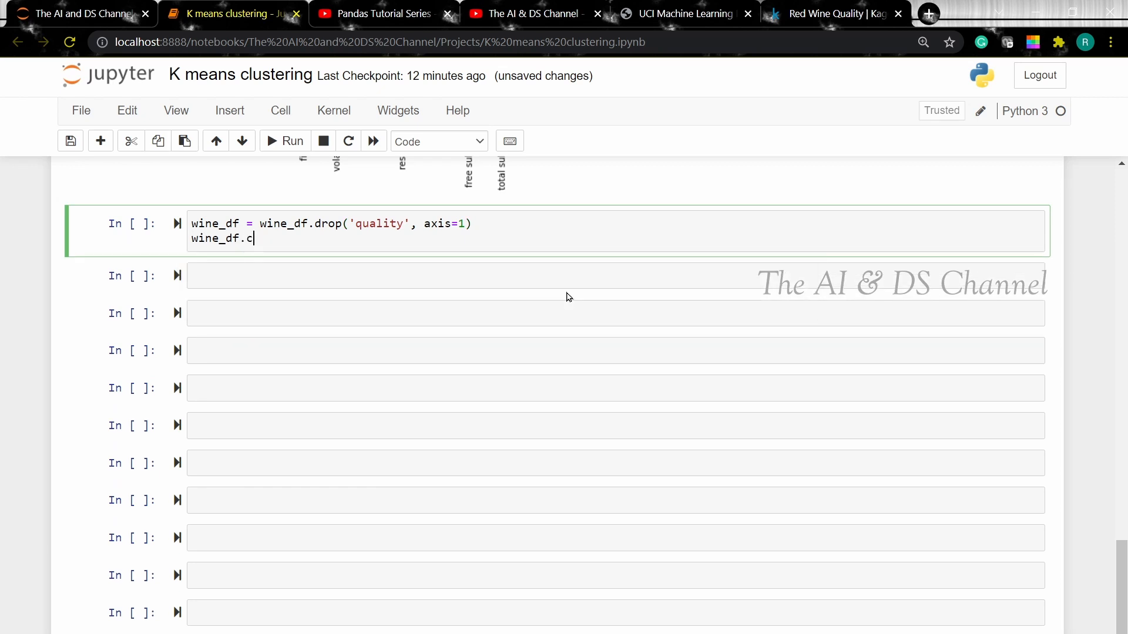
pyautogui.write('olumns')
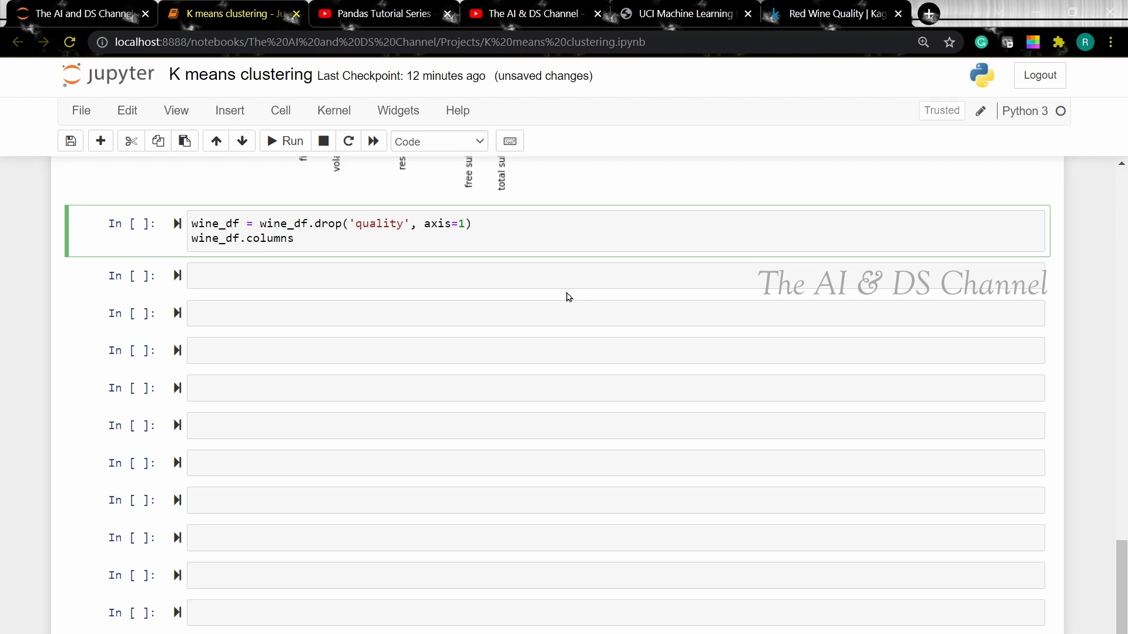
pyautogui.click(291, 141)
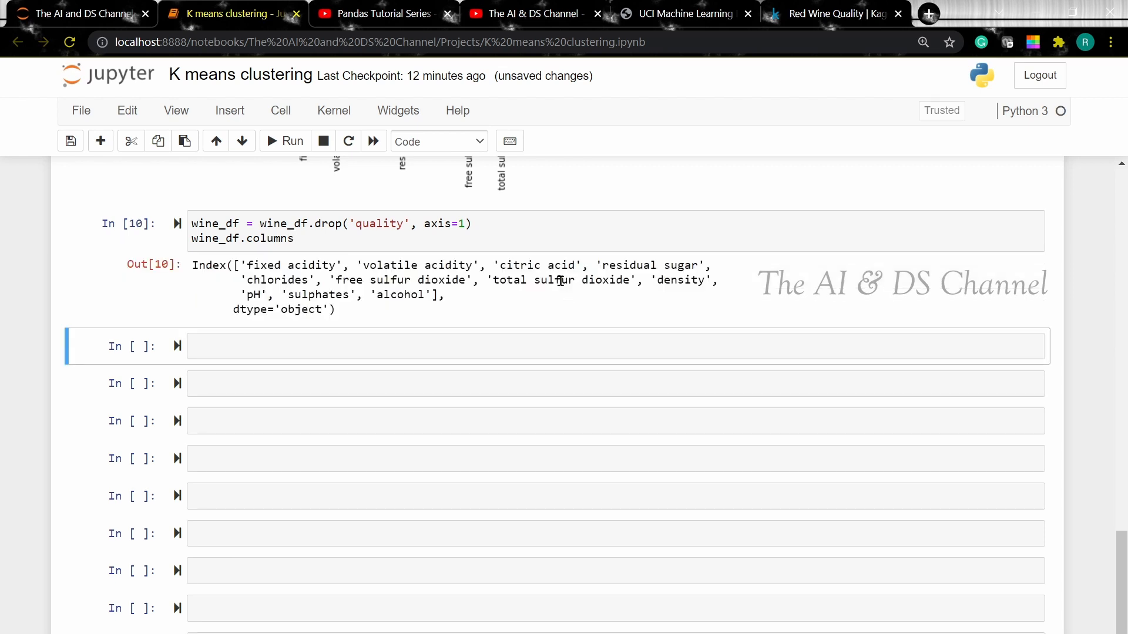
pyautogui.moveTo(435, 295)
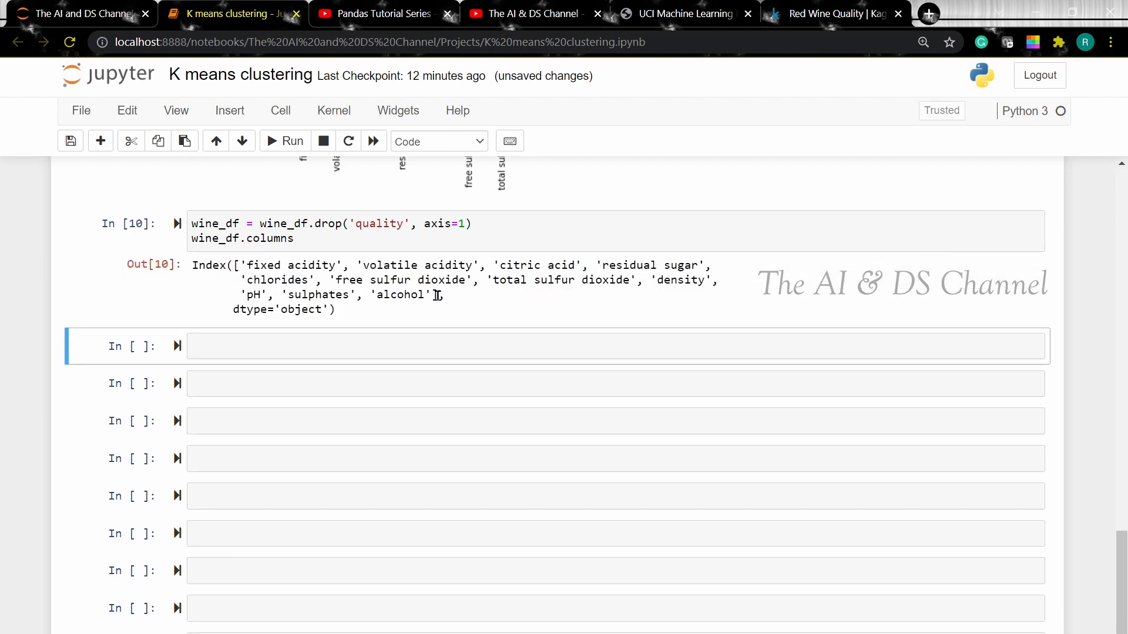
pyautogui.moveTo(494, 309)
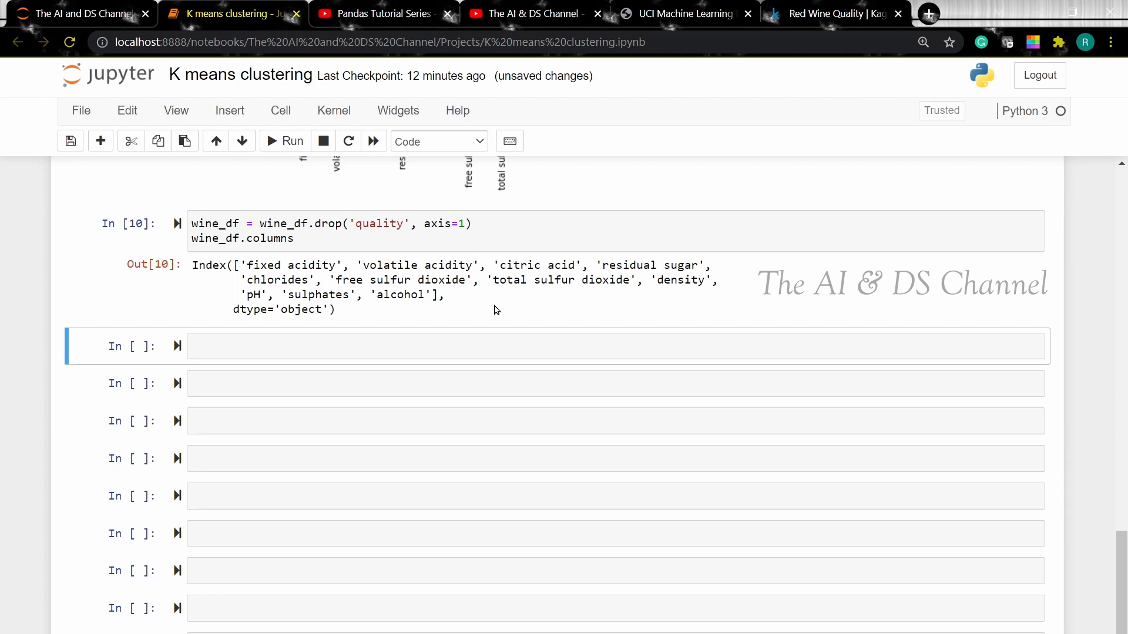
pyautogui.moveTo(491, 303)
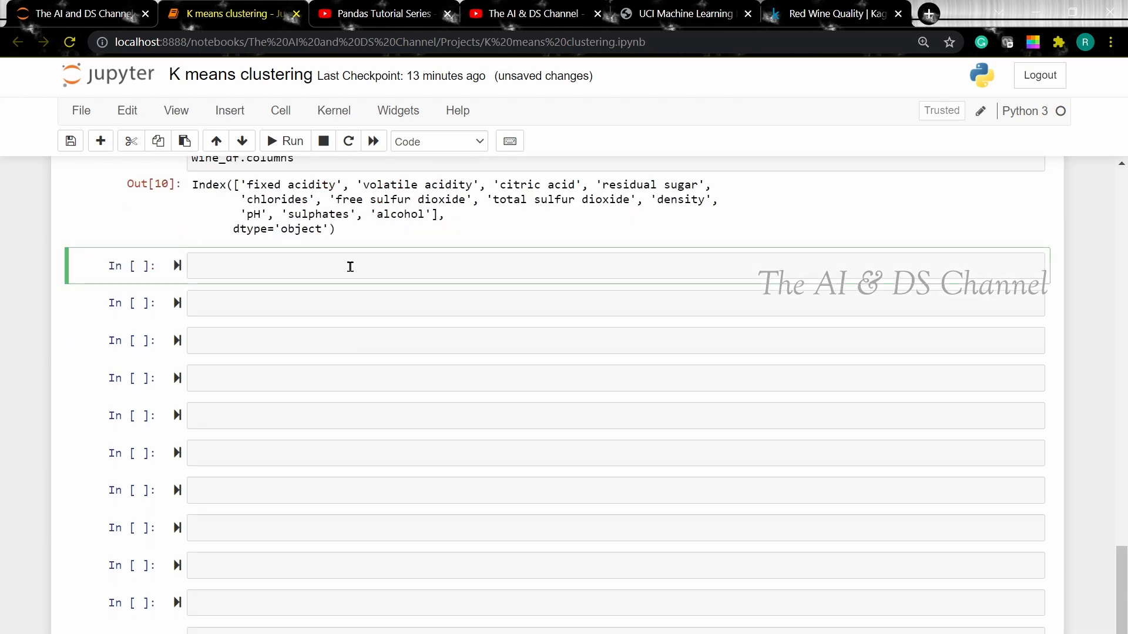
# Start wss=[] and a loop for i in range(1, 10)
pyautogui.write('wss=[]')
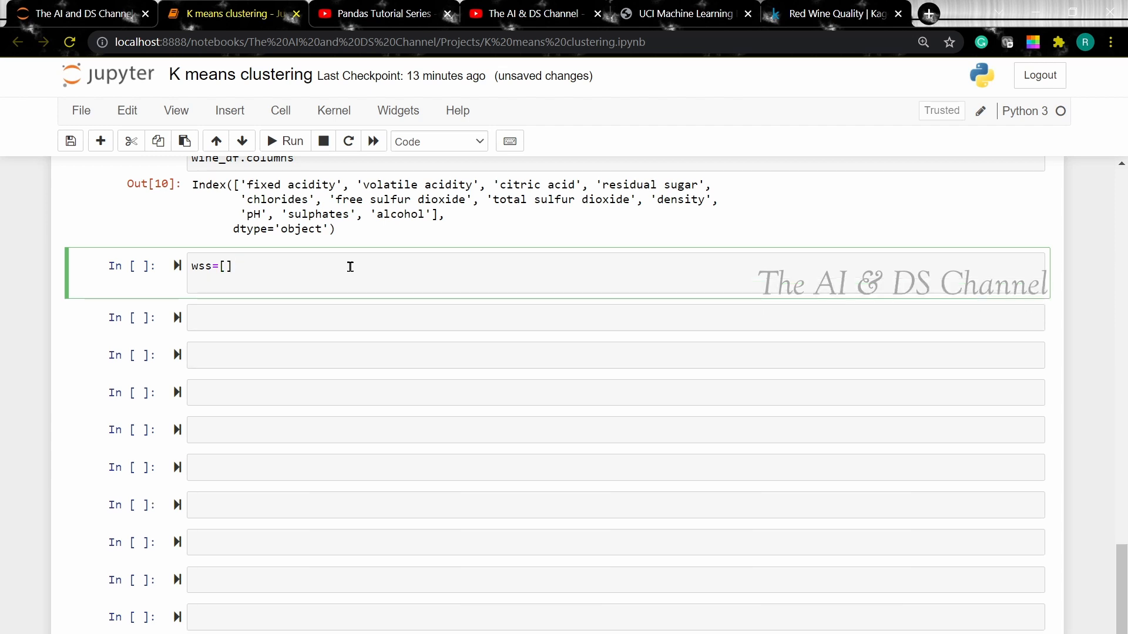
pyautogui.write('for')
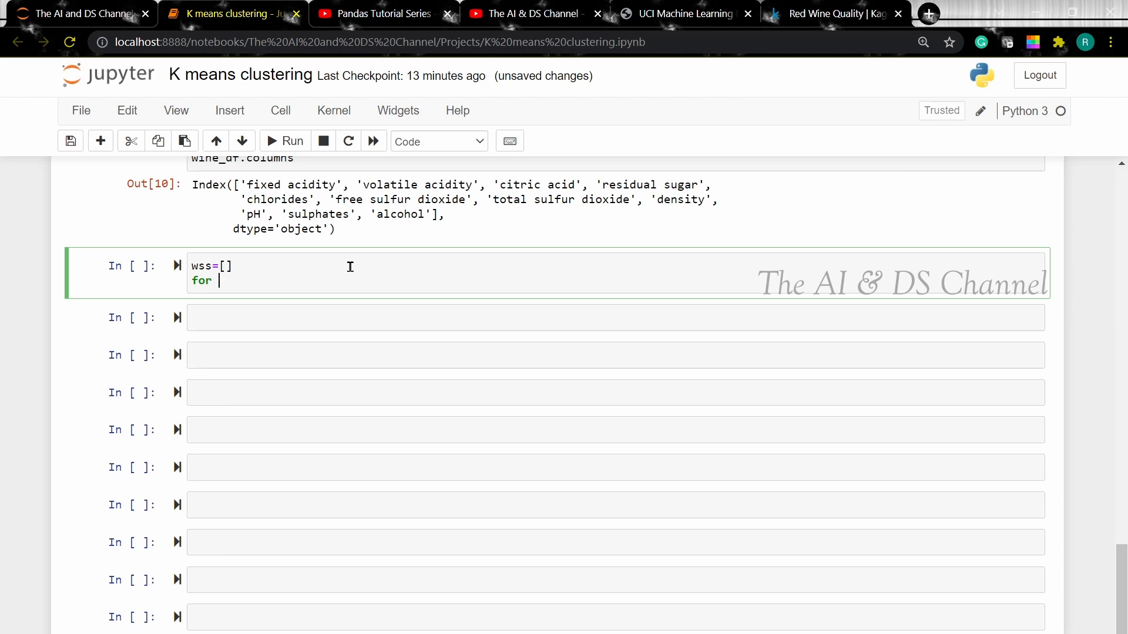
pyautogui.write('i in range')
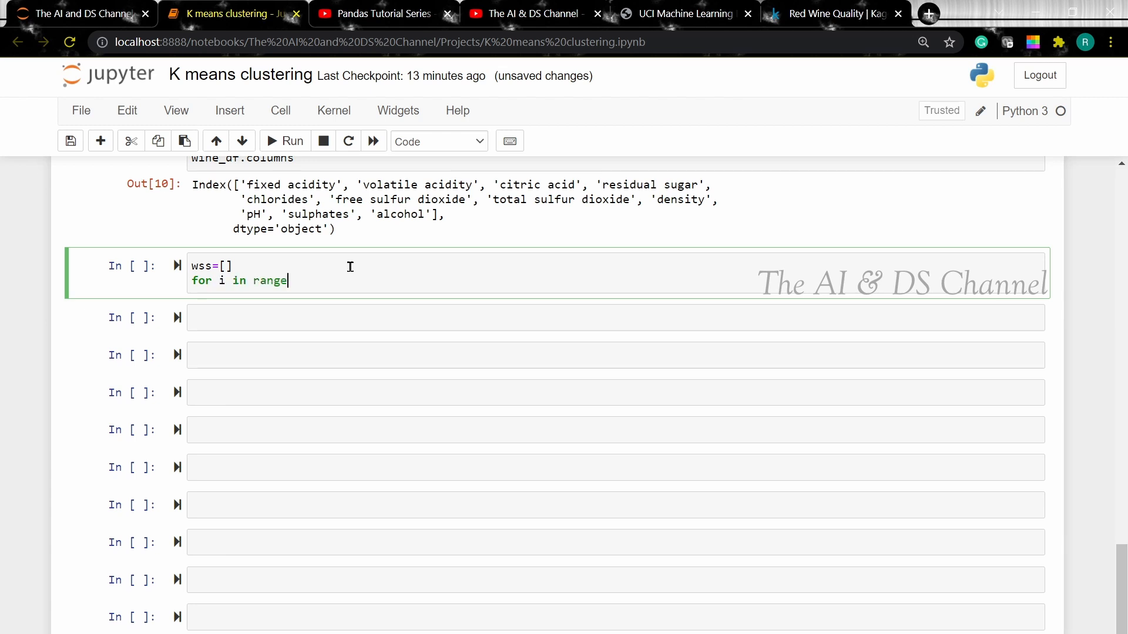
pyautogui.write('(1')
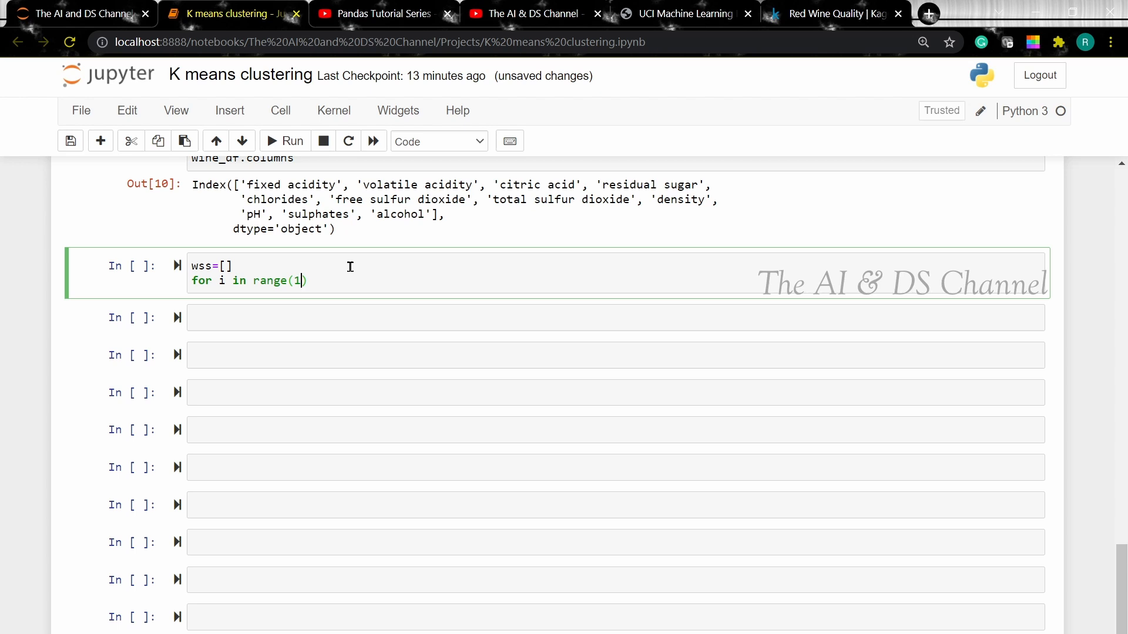
pyautogui.write(',')
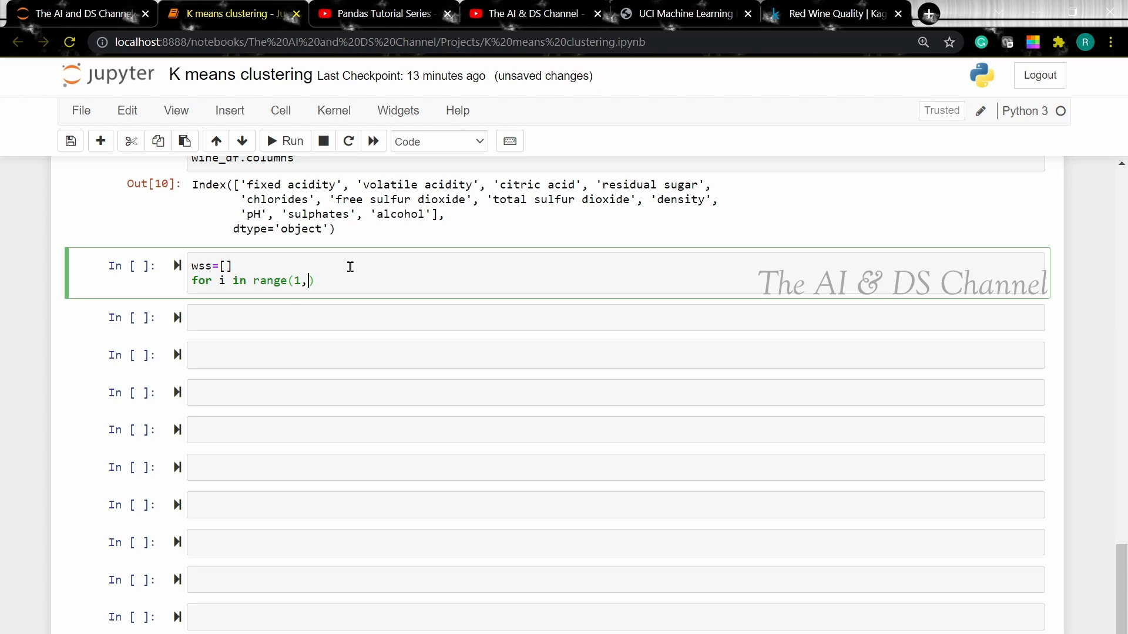
pyautogui.write('10):')
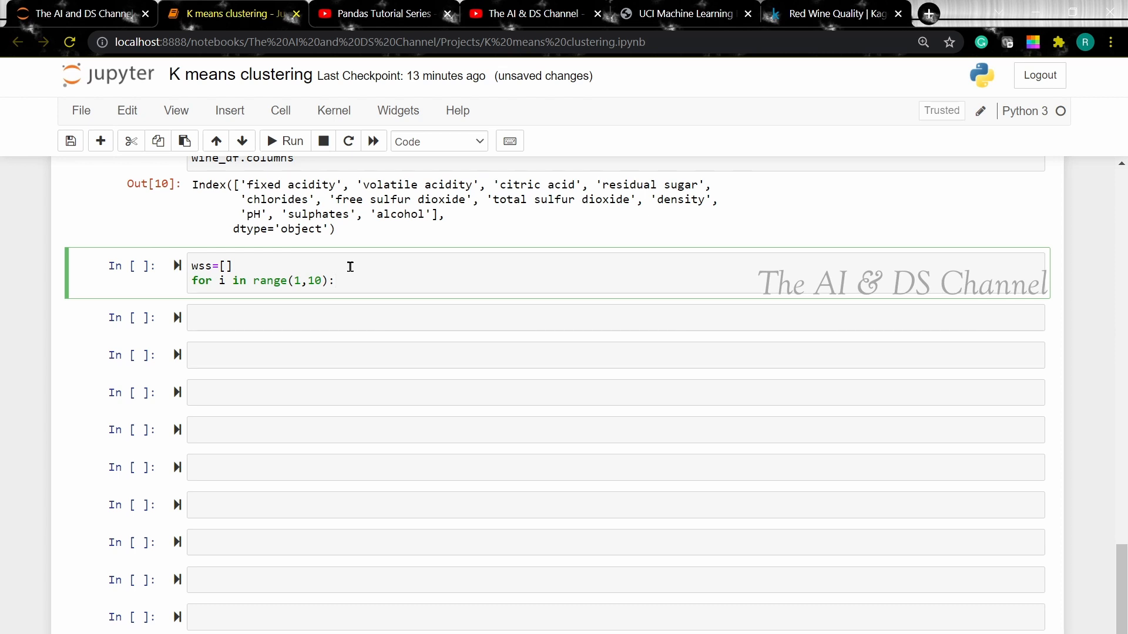
pyautogui.moveTo(369, 279)
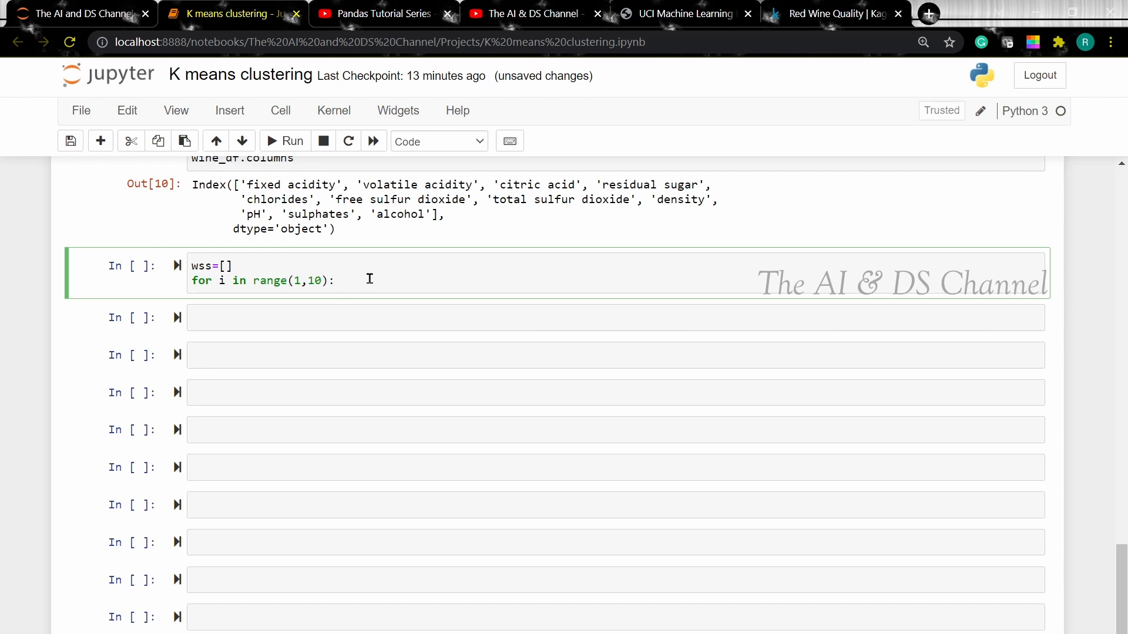
# Inside the loop create KMeans(n_clusters=i, init='k-means++', random_state=42)
pyautogui.write('km')
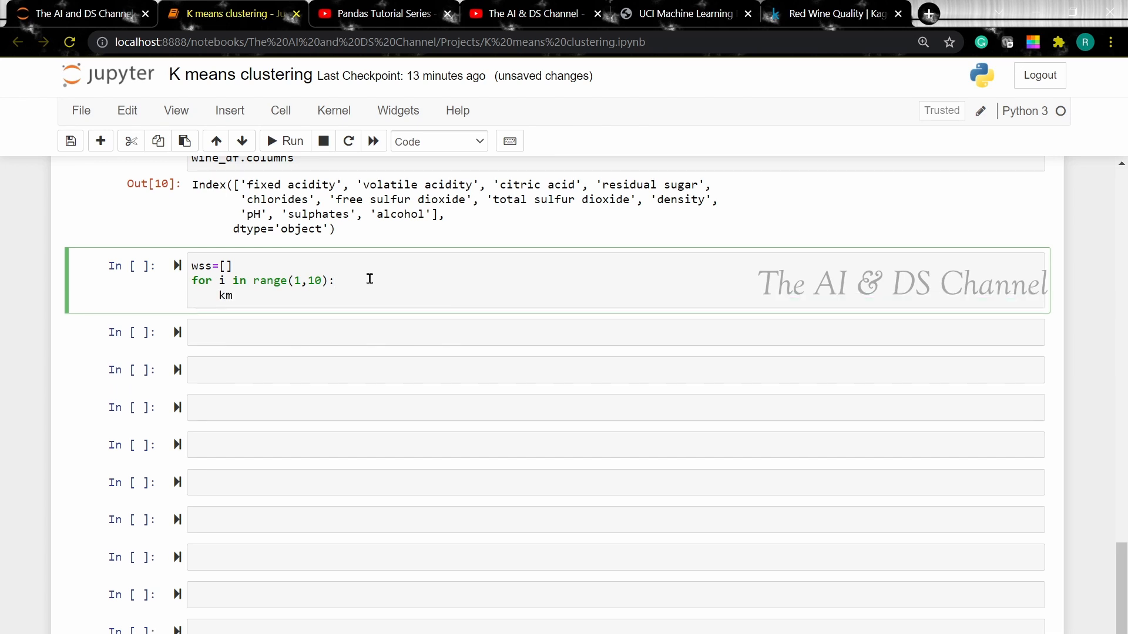
pyautogui.write('eans =')
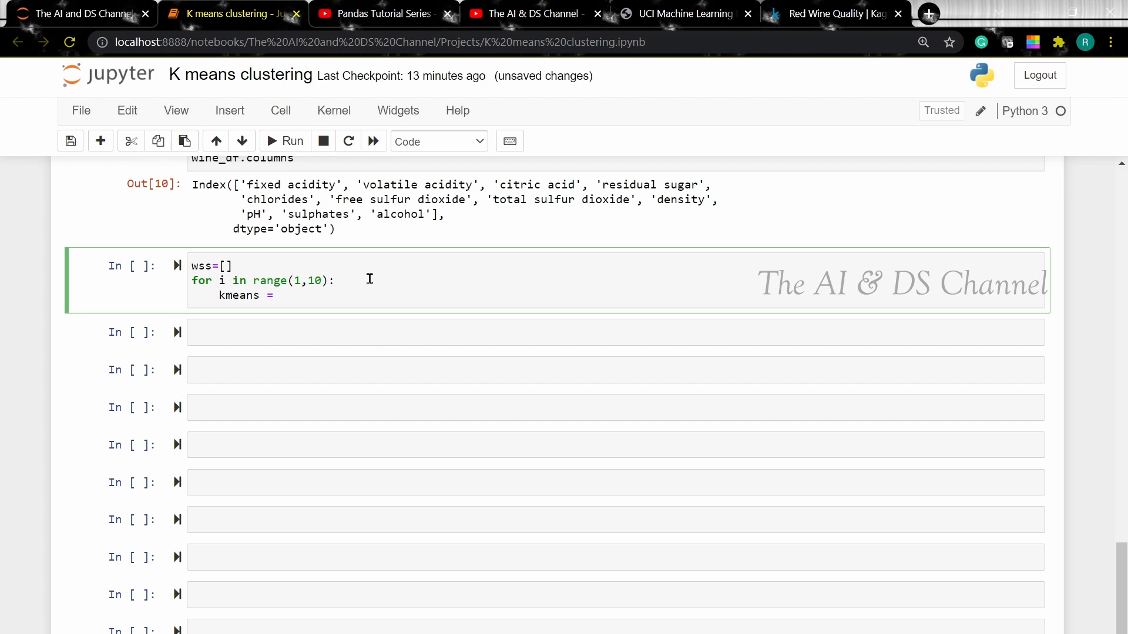
pyautogui.write('KMeans')
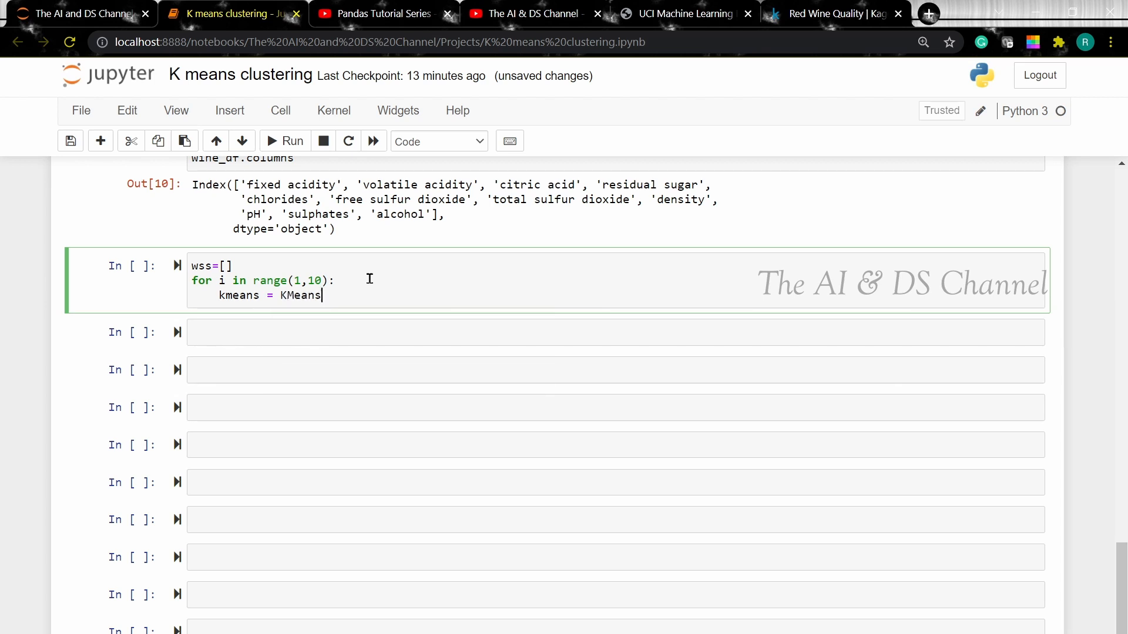
pyautogui.write('(n)')
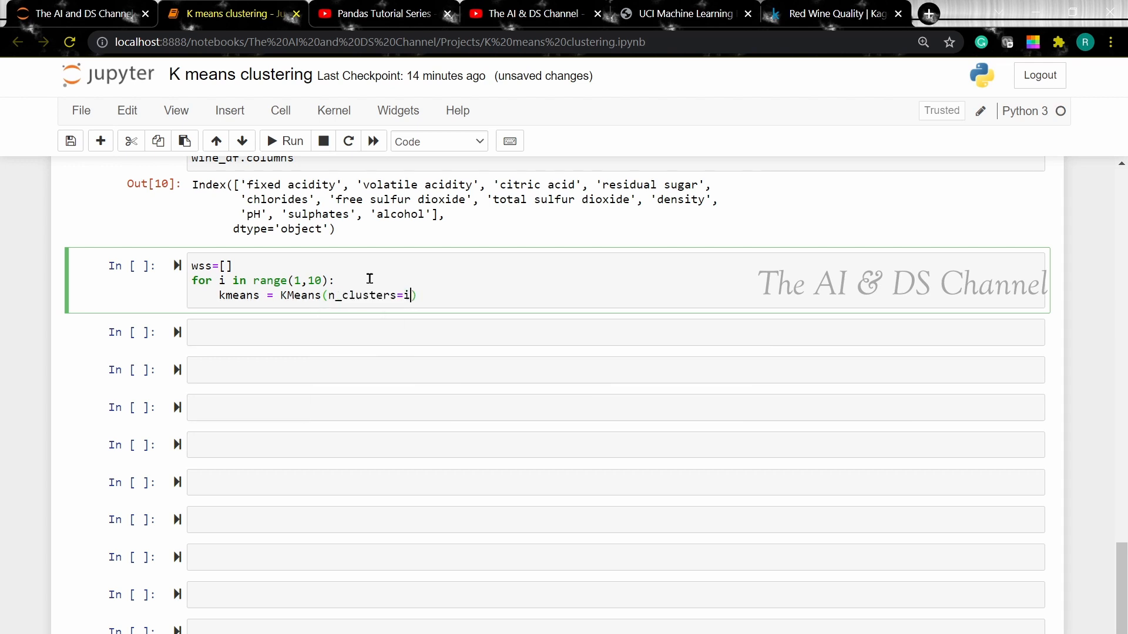
pyautogui.write(', init')
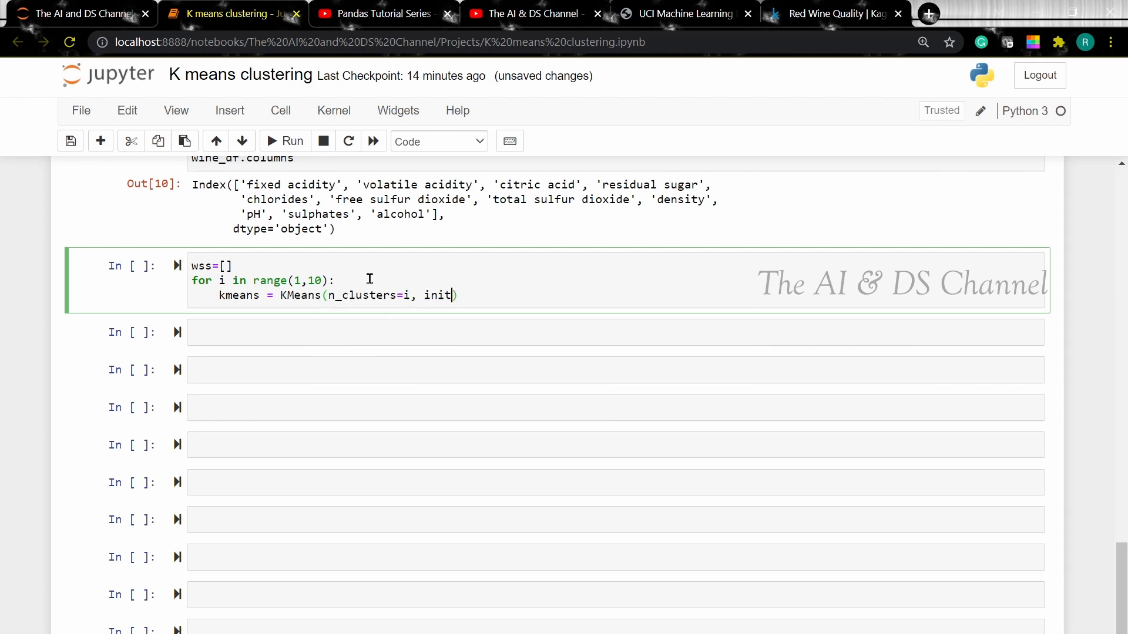
pyautogui.write('=')
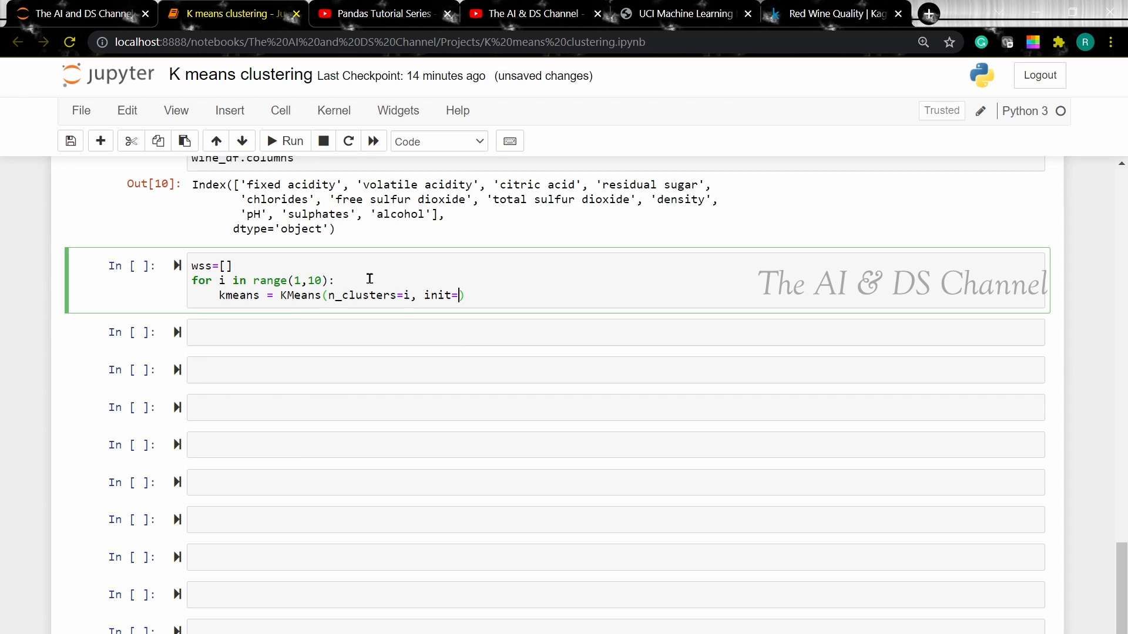
pyautogui.write("'k")
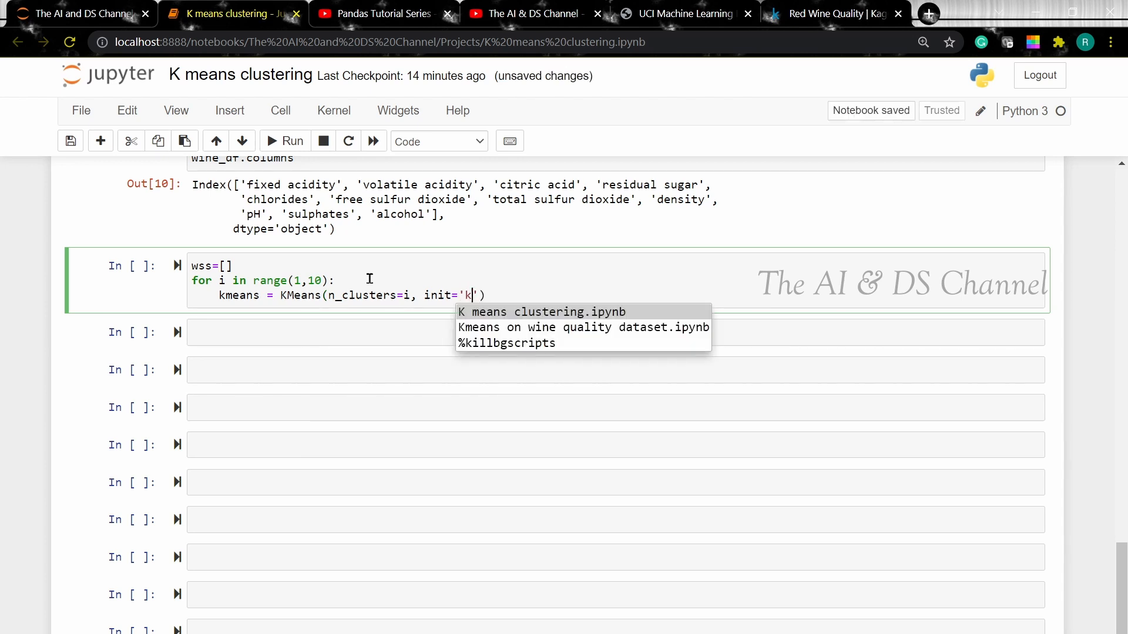
pyautogui.write("-means++',")
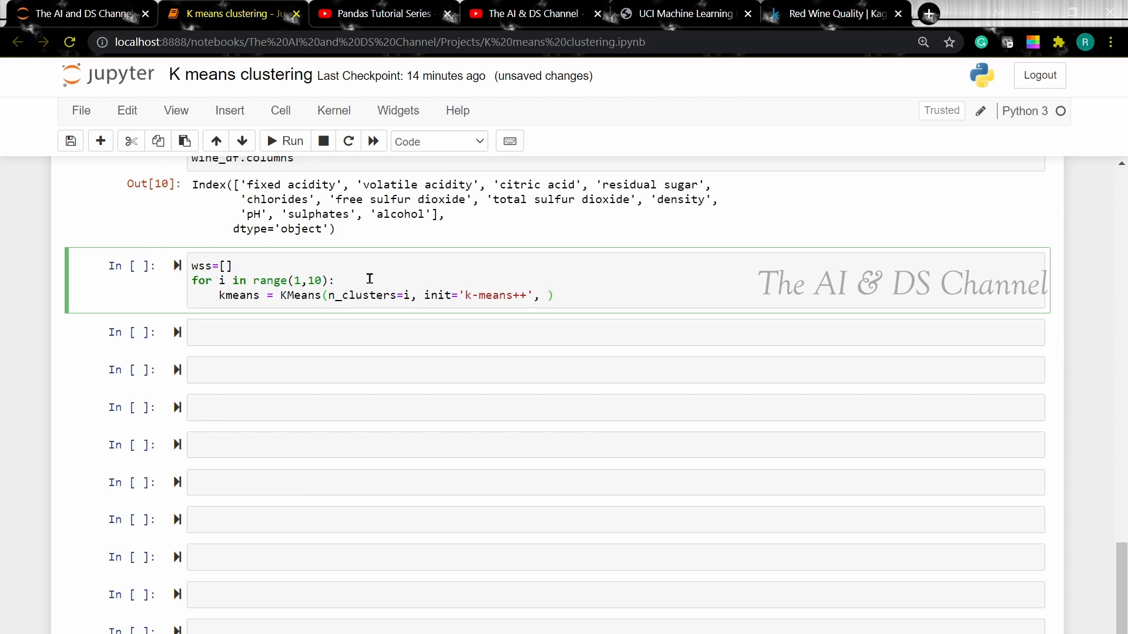
pyautogui.write('random_state=')
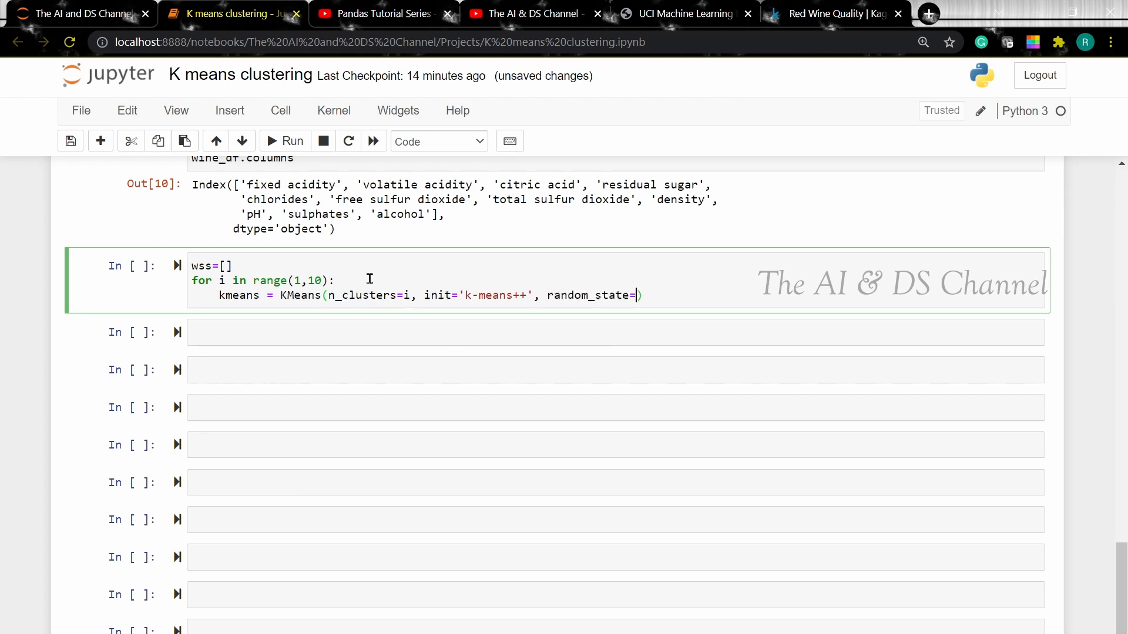
pyautogui.write('42')
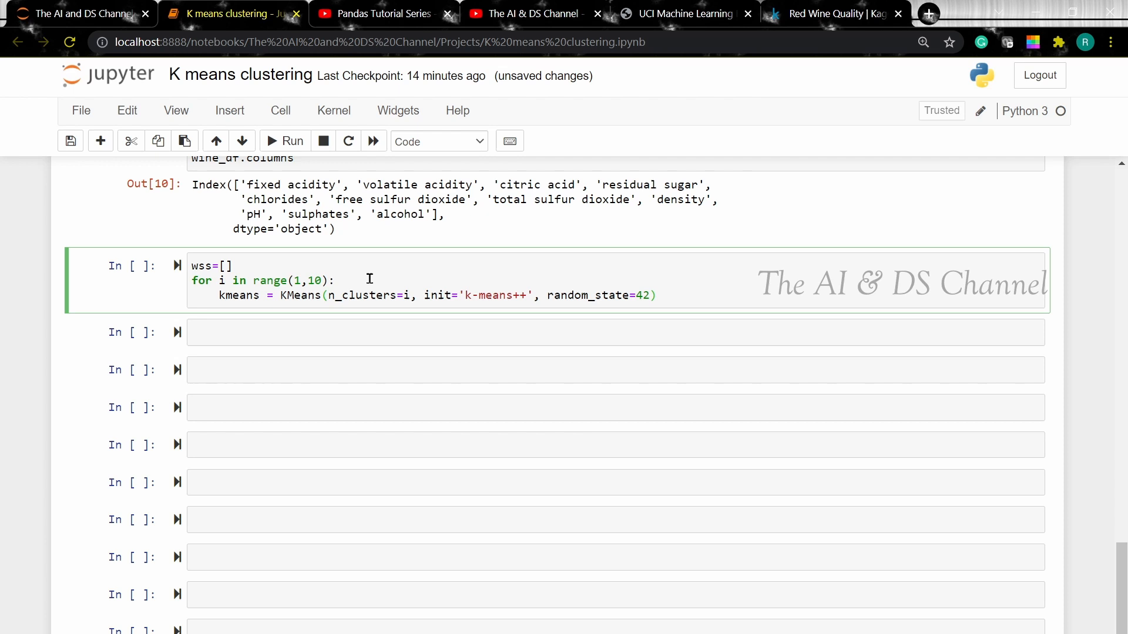
pyautogui.press('enter')
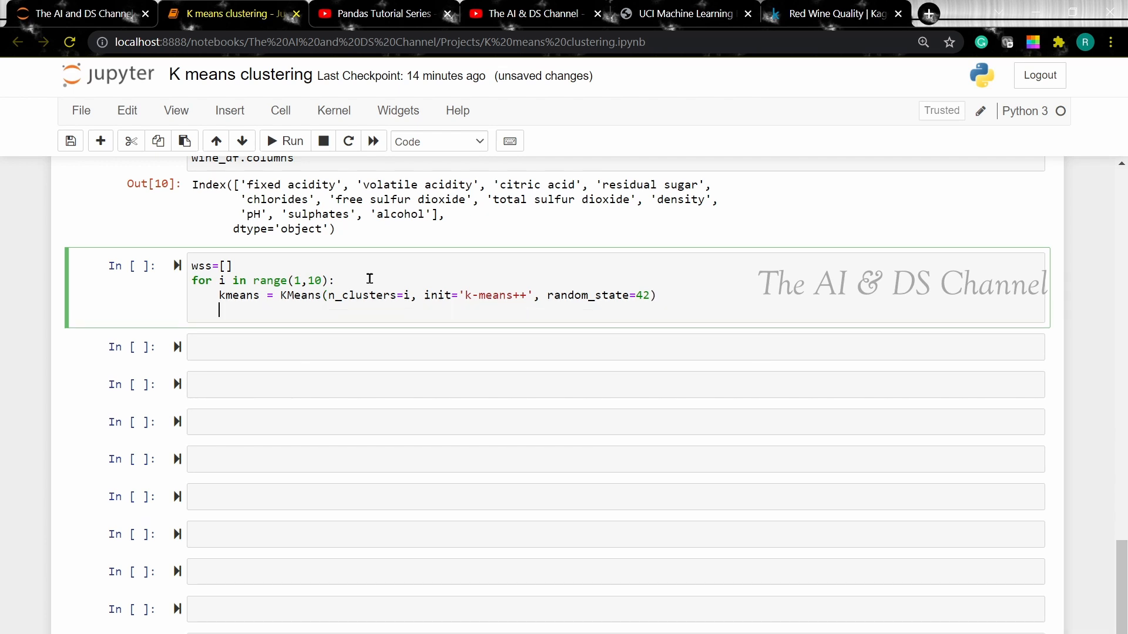
# Fit kmeans on wine_df and append kmeans.inertia_ to wss
pyautogui.write('ke')
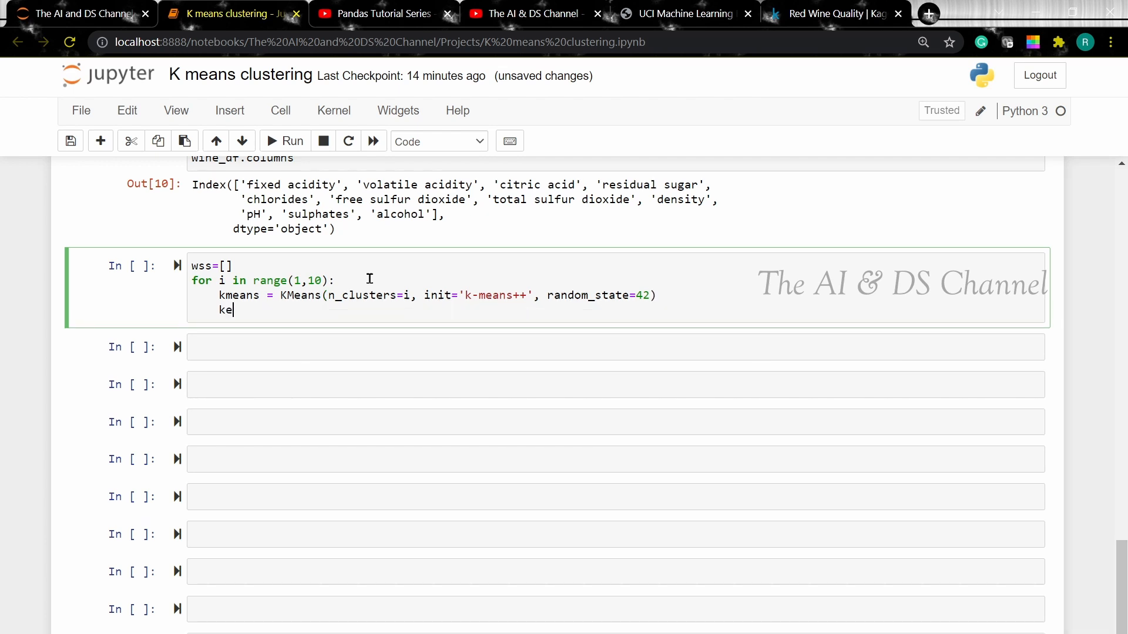
pyautogui.write('means')
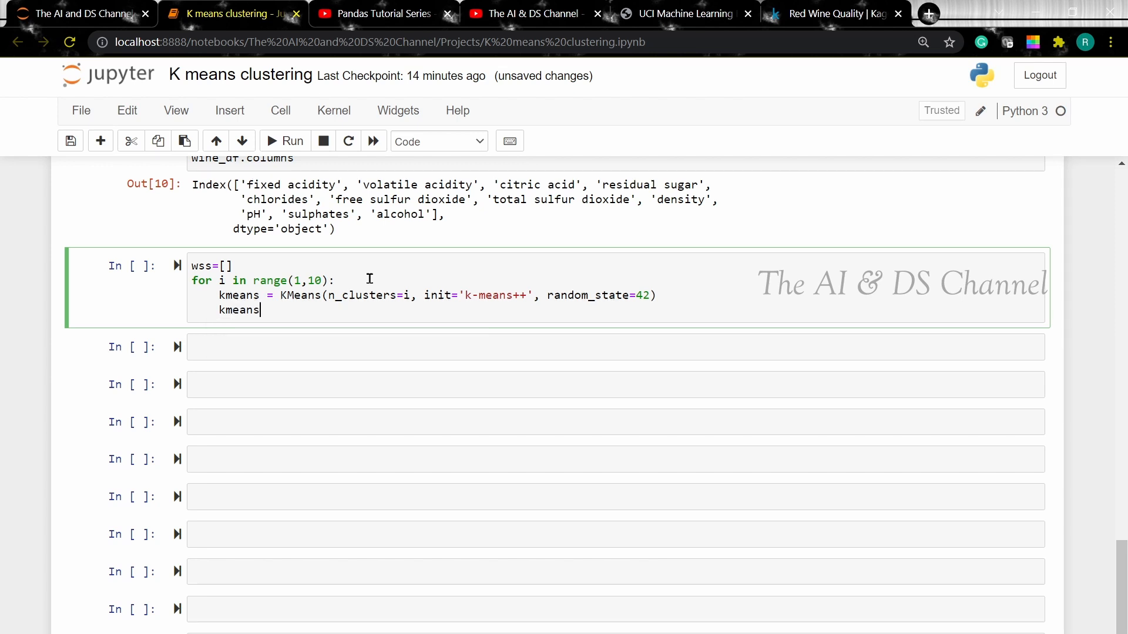
pyautogui.write('.fit()')
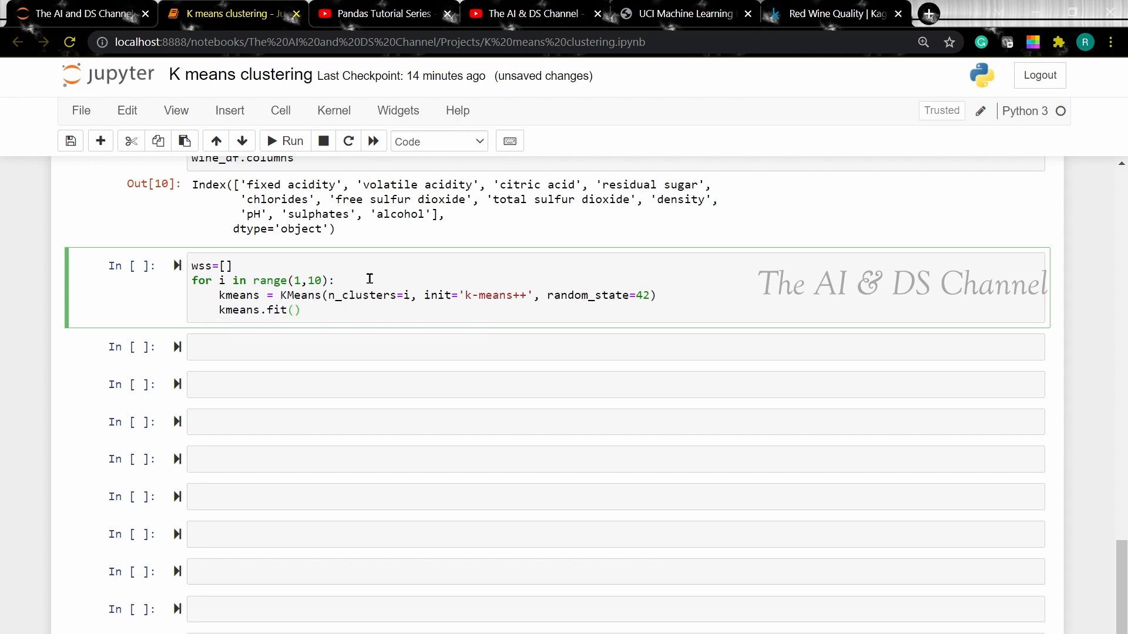
pyautogui.write('wine_df')
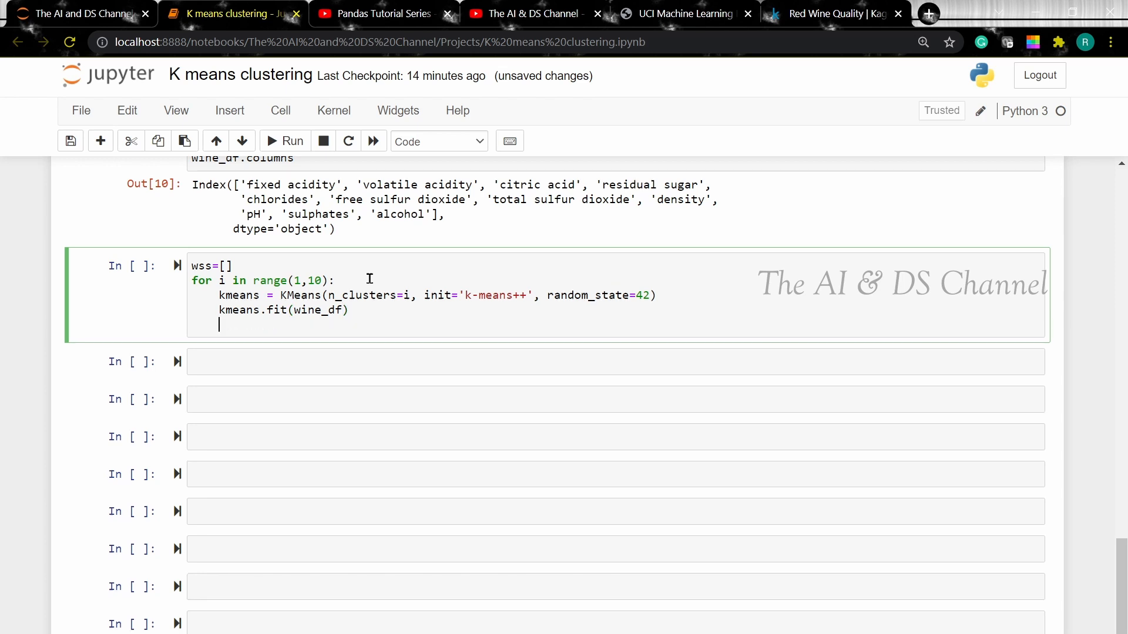
pyautogui.write('wss')
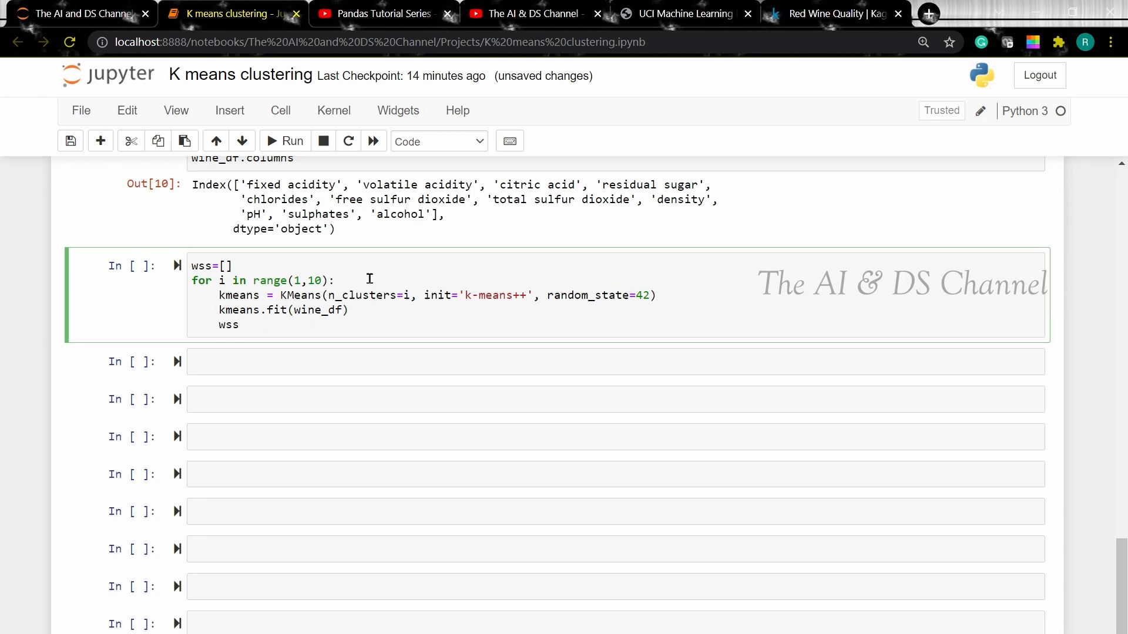
pyautogui.write('.append')
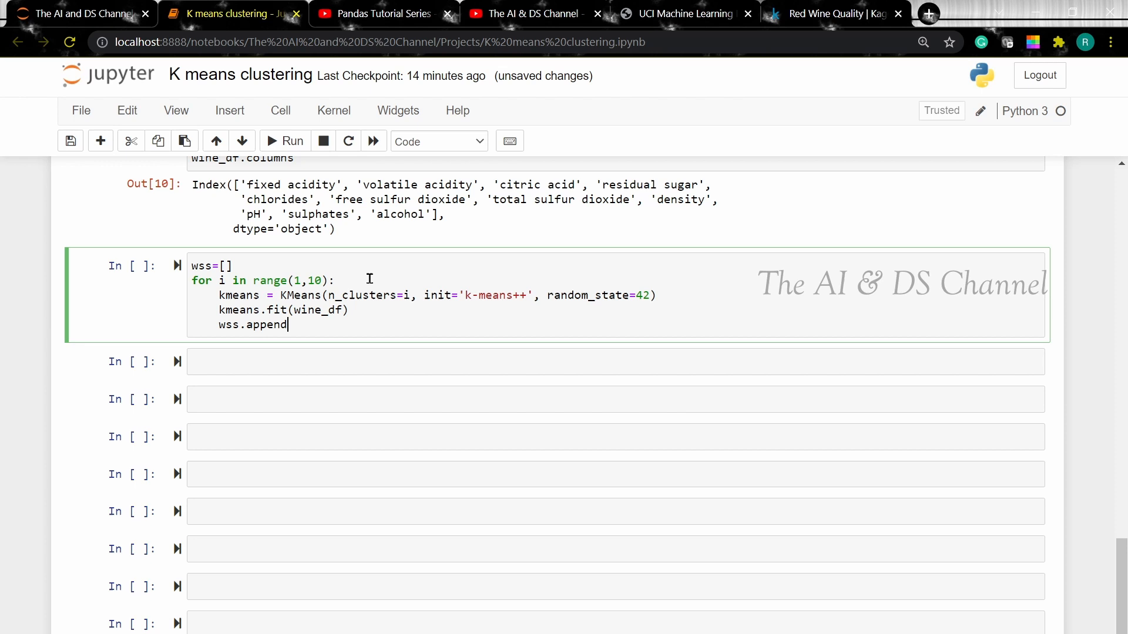
pyautogui.write('(kmeans.inertia_)')
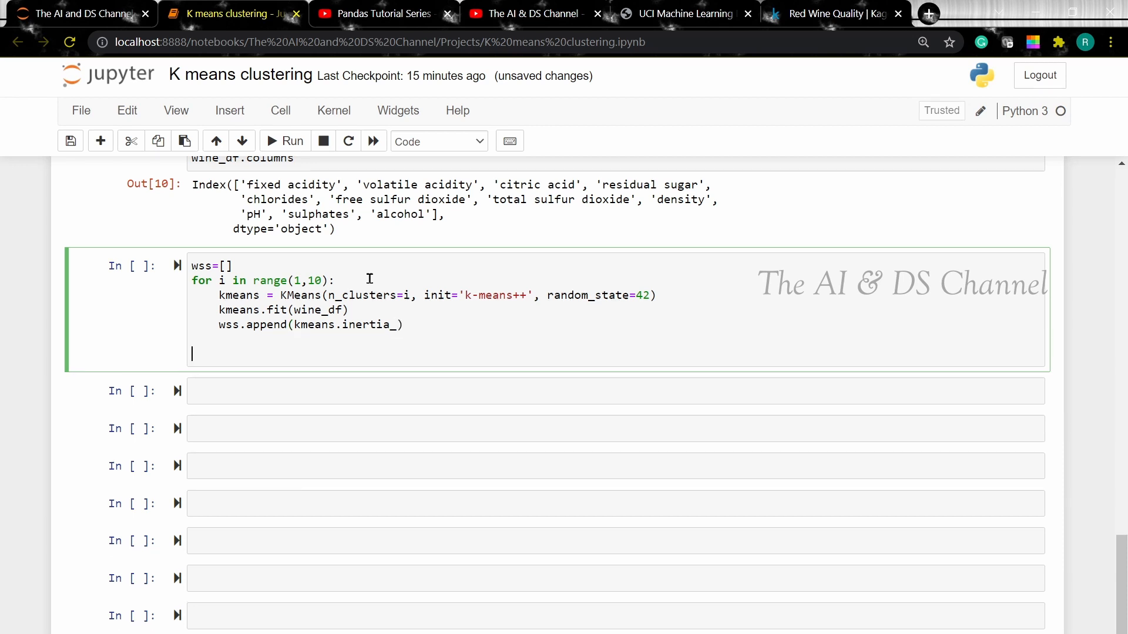
# Plot wss against range(1,10) titled 'The Elbow method' with cluster-count and squared-distance labels, and run it
pyautogui.write('plt.plo')
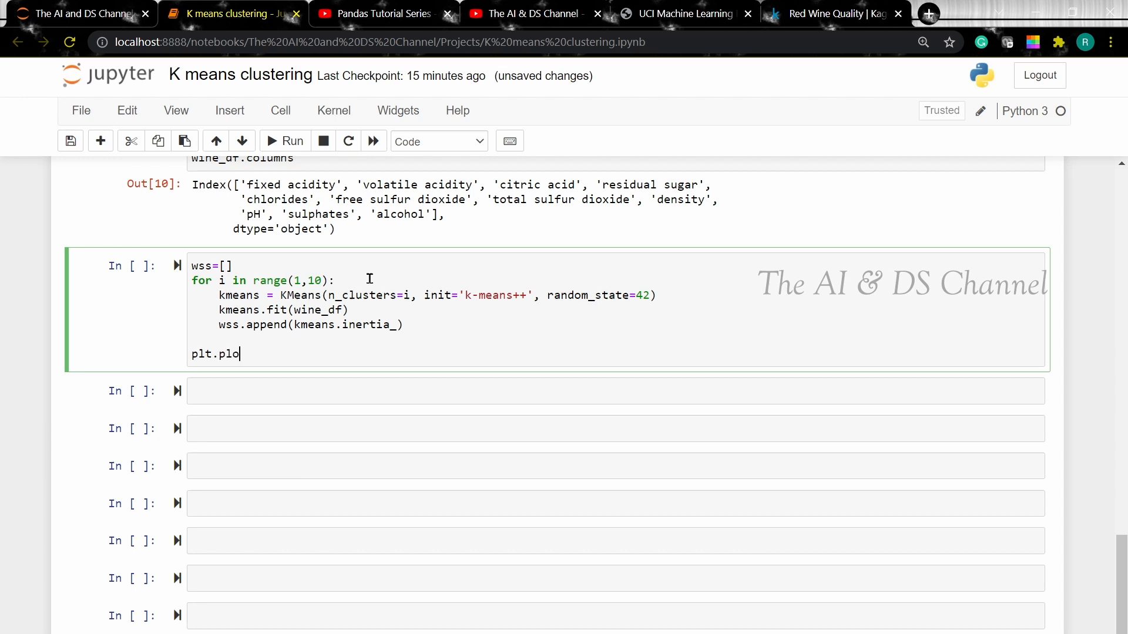
pyautogui.write('t(range)')
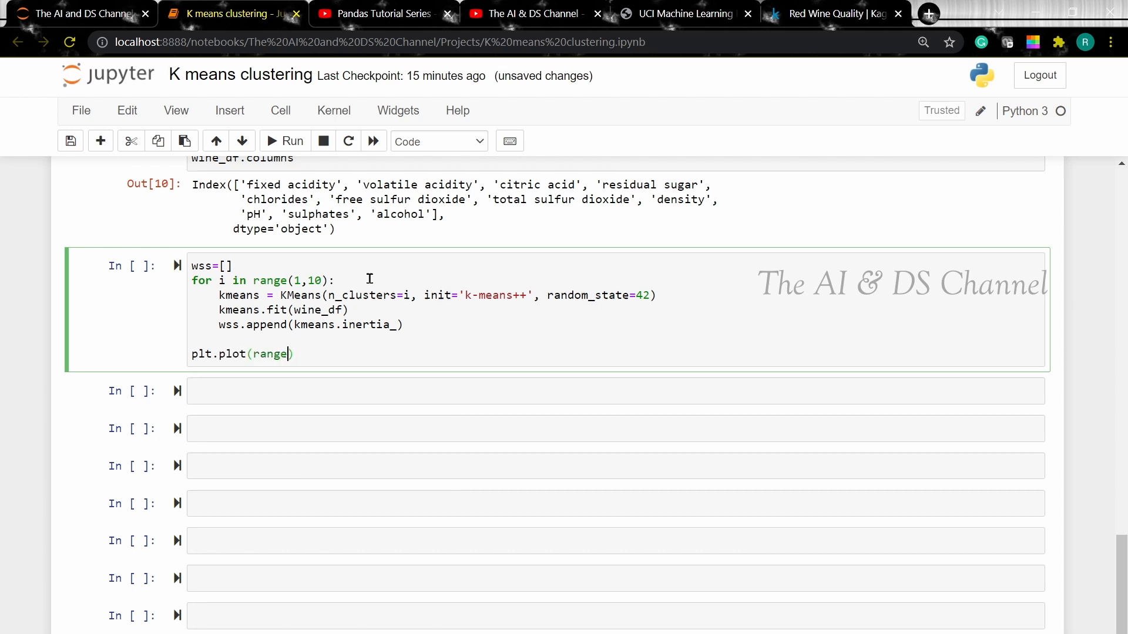
pyautogui.write('1,10')
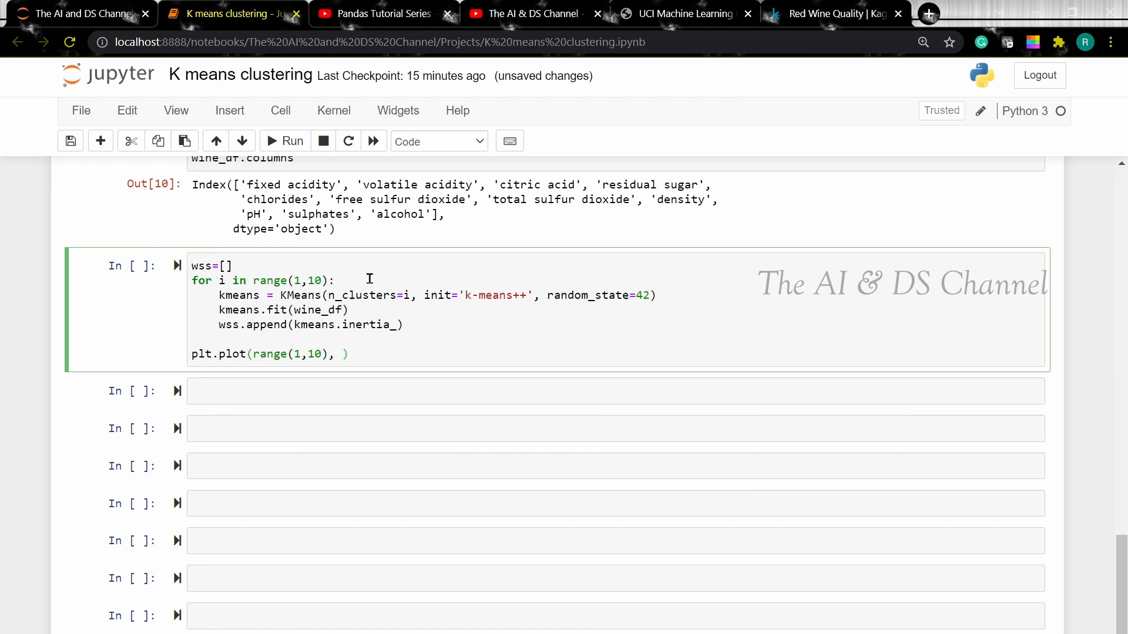
pyautogui.write('wss')
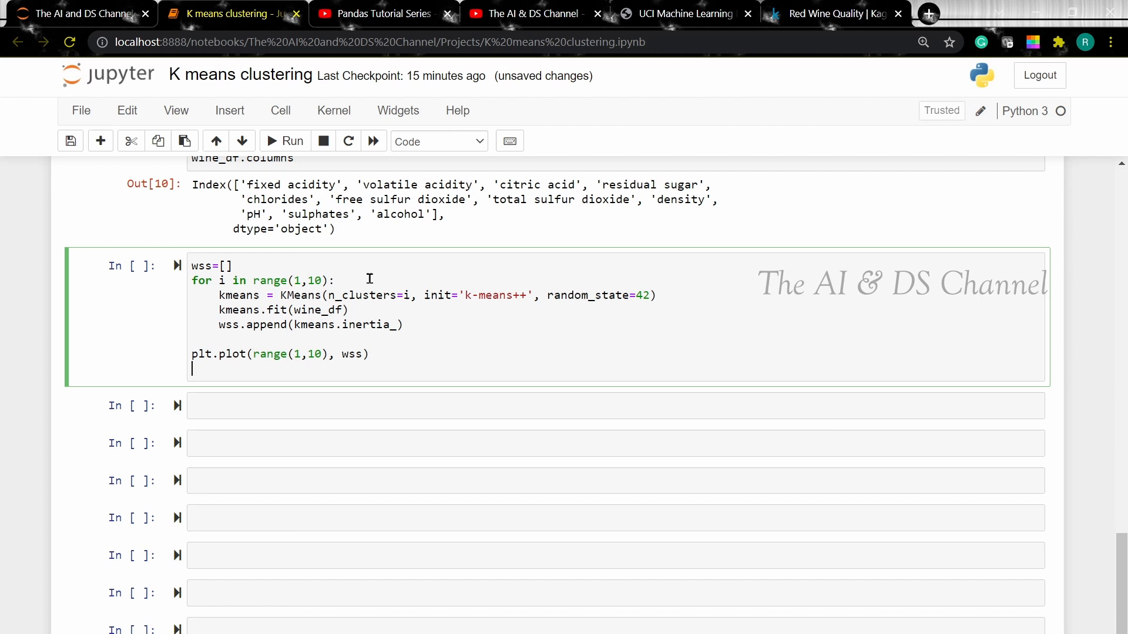
pyautogui.write('plt.title()')
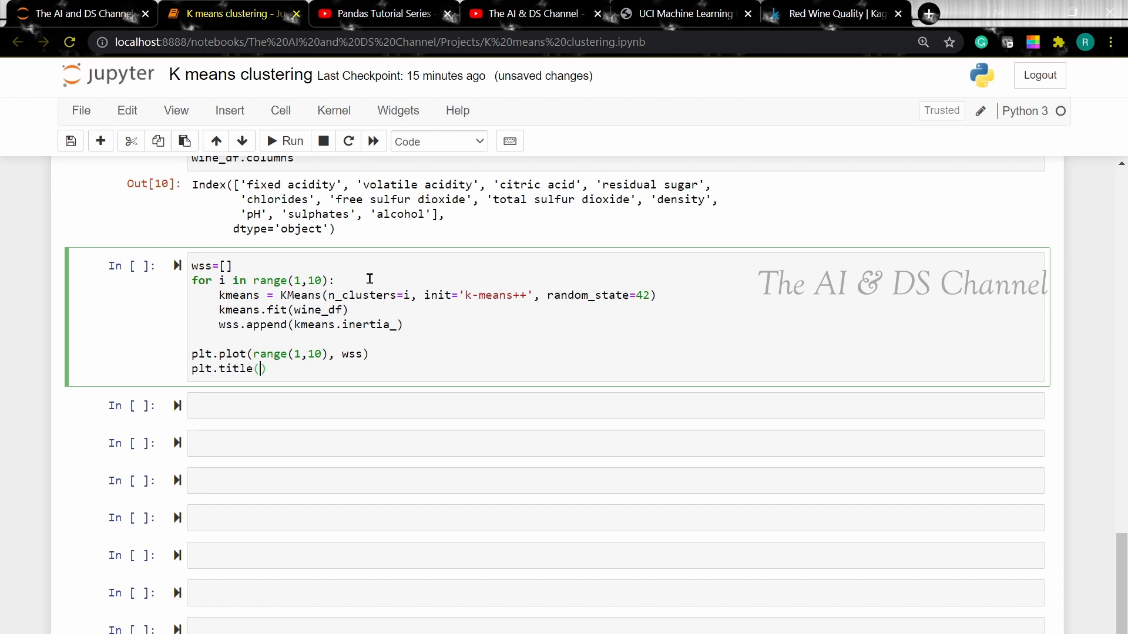
pyautogui.write("'The Elno'")
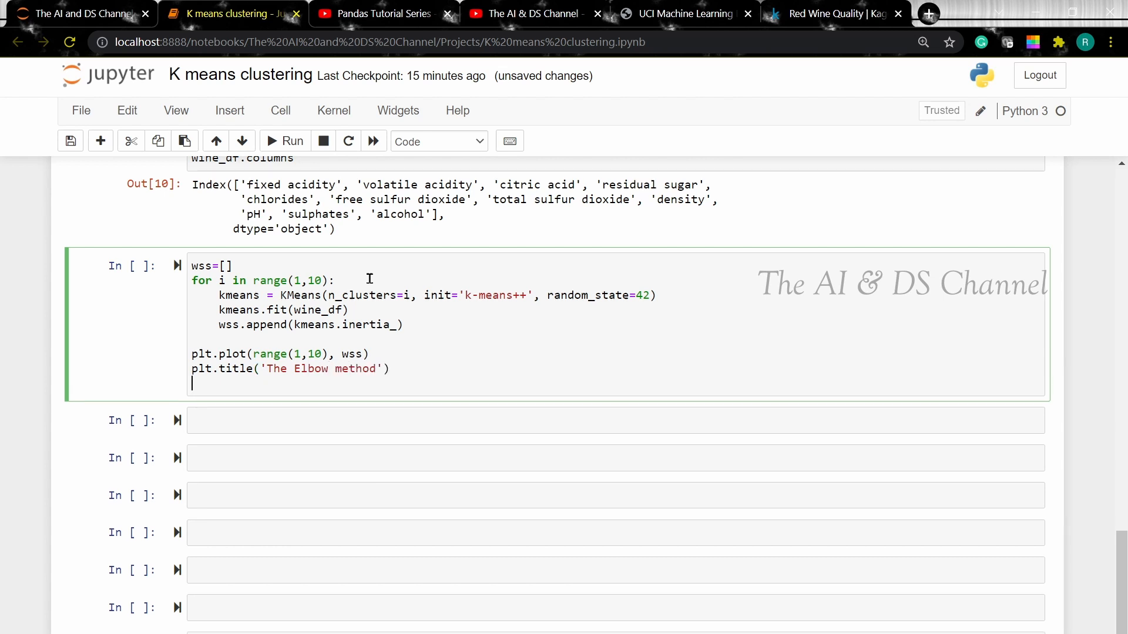
pyautogui.write('plt.xlabel(')
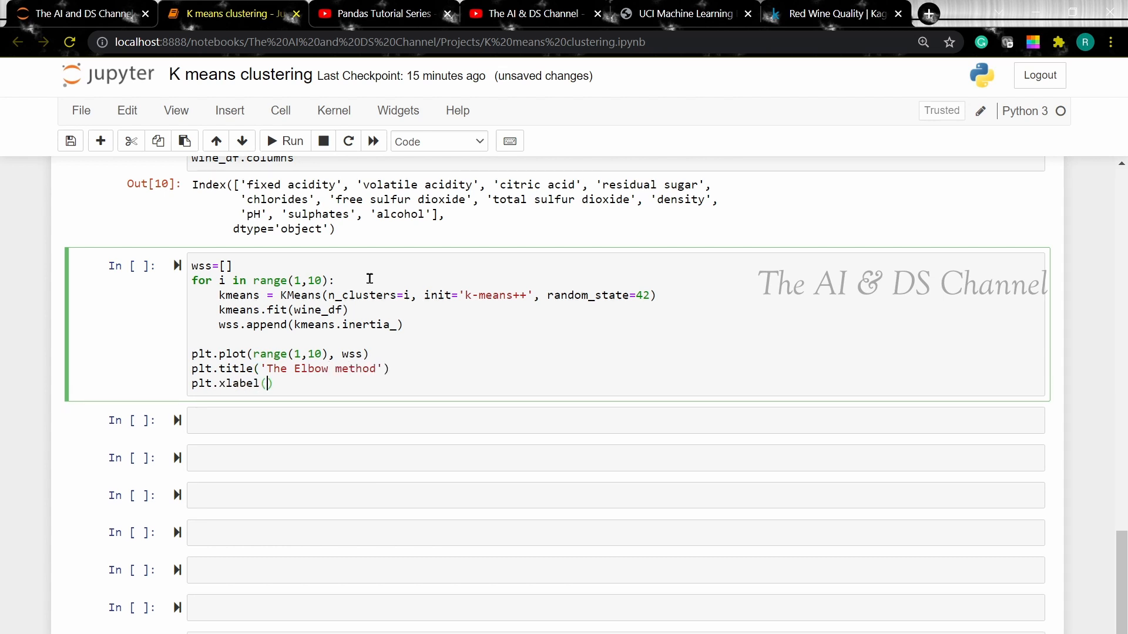
pyautogui.write("Number of cl'")
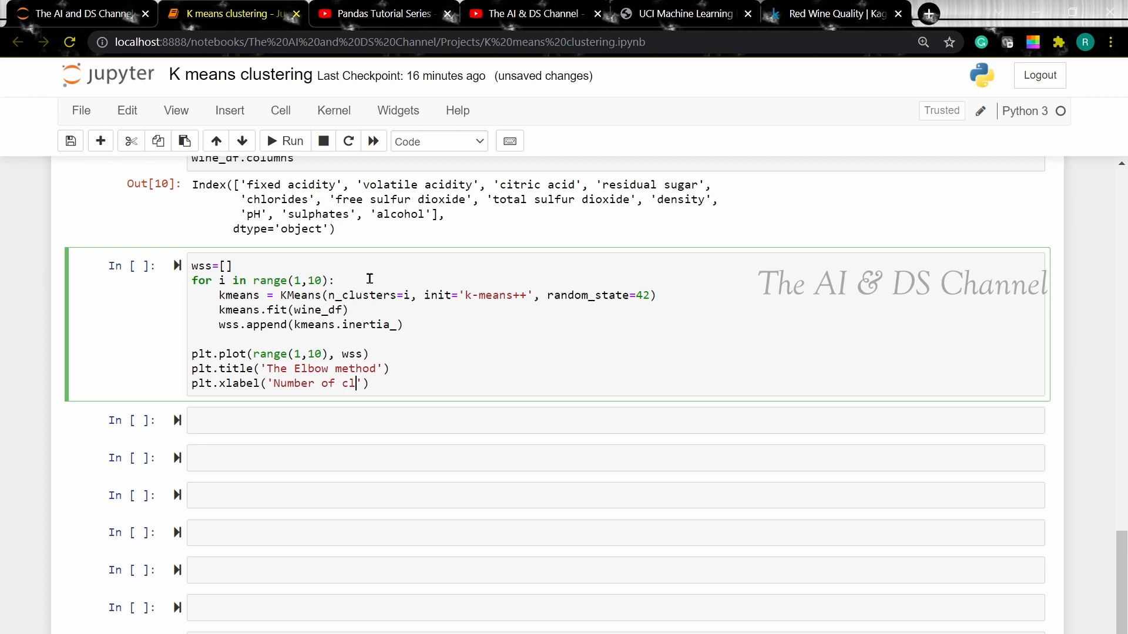
pyautogui.write("usters')")
pyautogui.write("plt.ylabel('S")
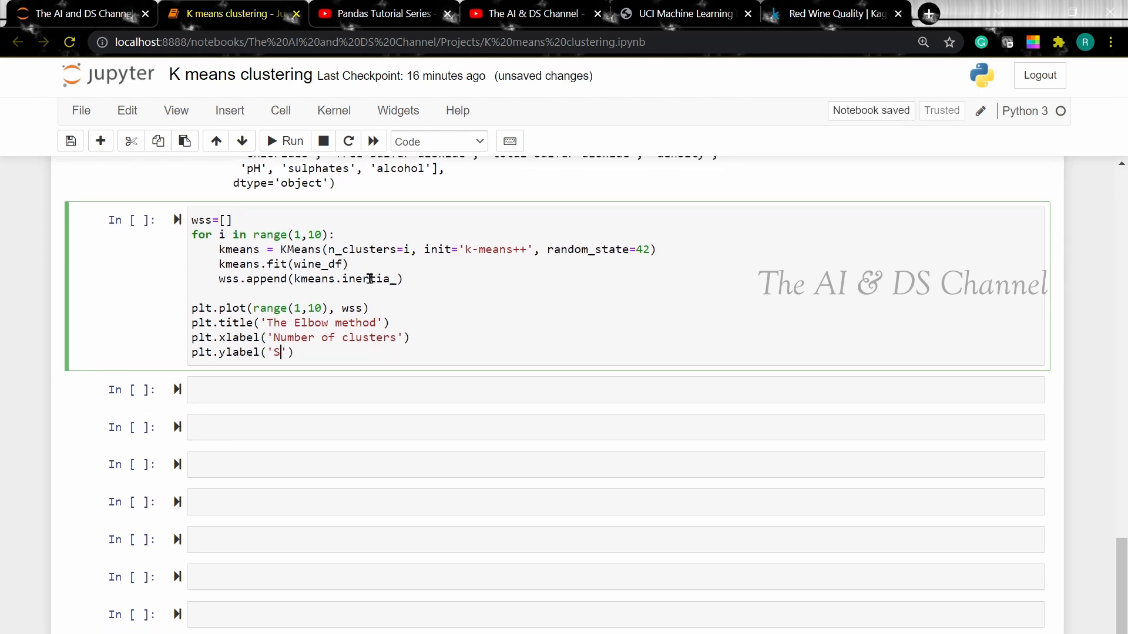
pyautogui.write('um of squared distances')
pyautogui.write('plt.s')
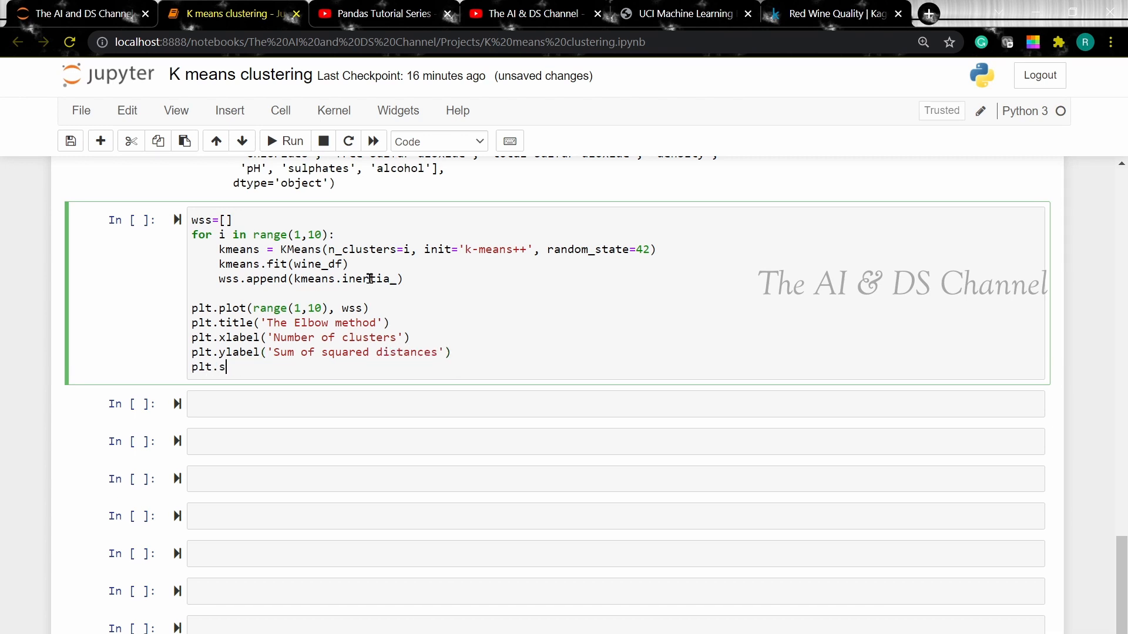
pyautogui.write('how()')
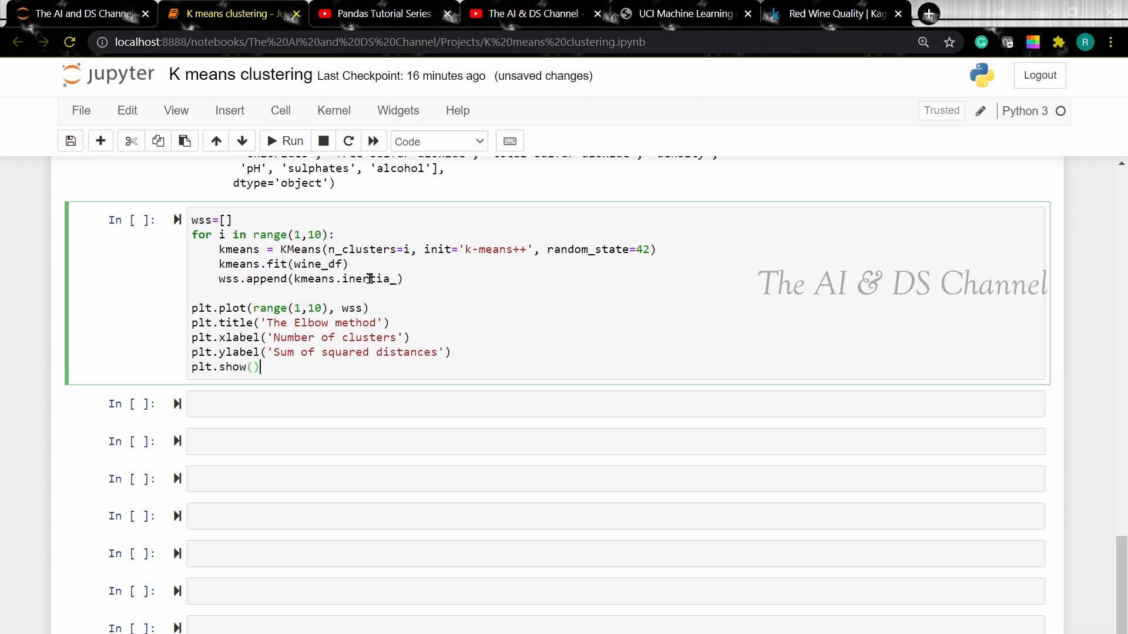
pyautogui.click(291, 141)
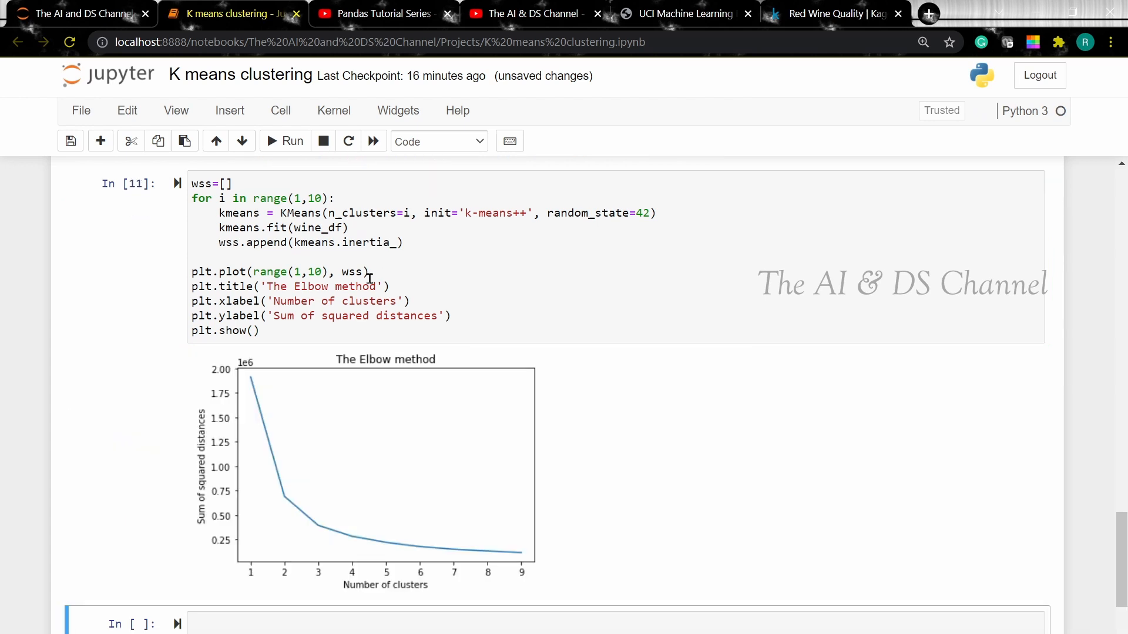
# Scroll down past the Elbow method chart to the next empty cell
pyautogui.scroll(-3)
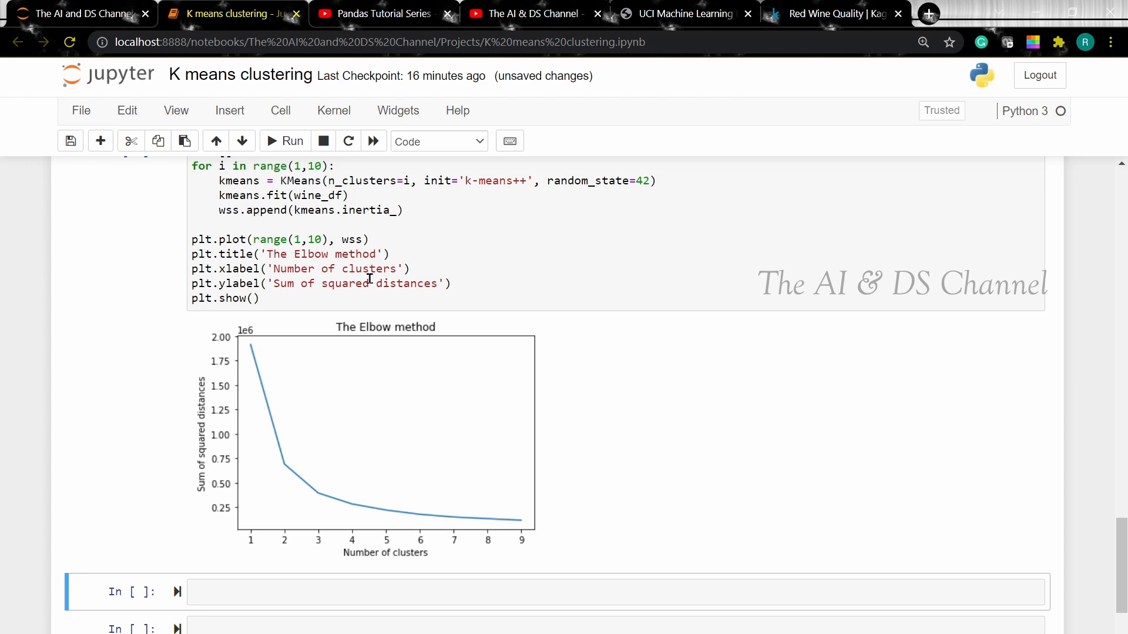
pyautogui.moveTo(309, 505)
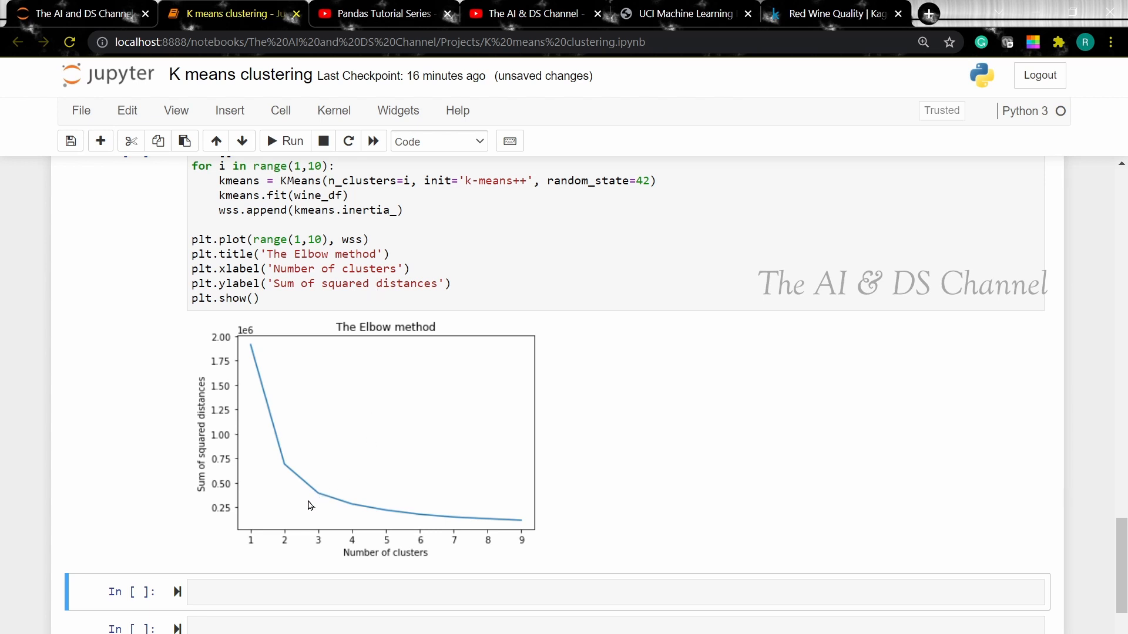
pyautogui.moveTo(325, 502)
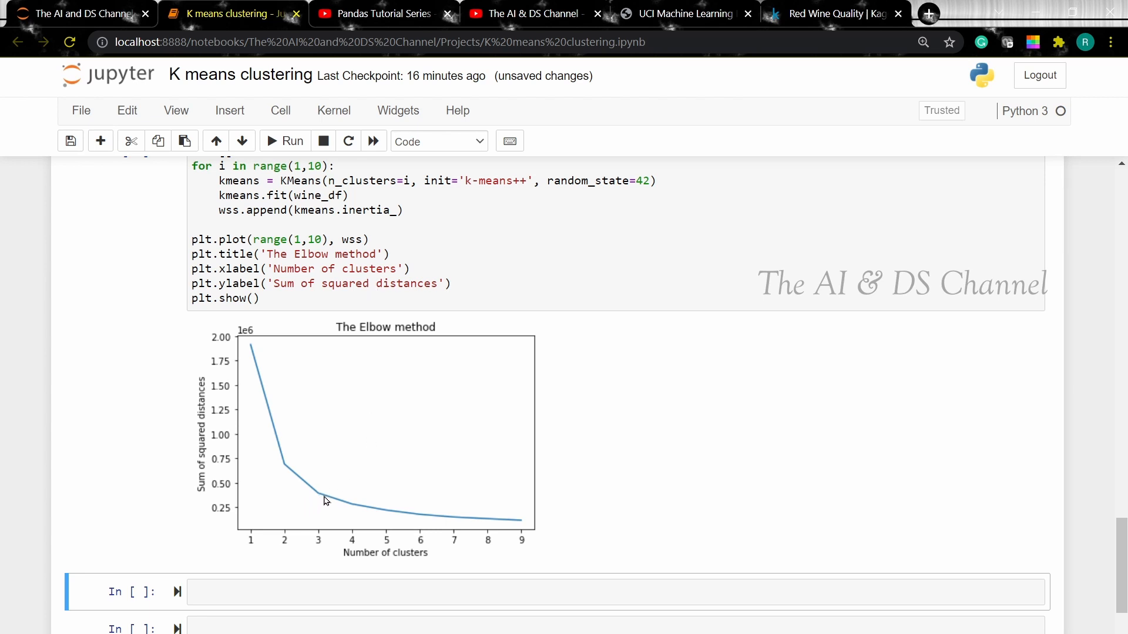
pyautogui.moveTo(322, 498)
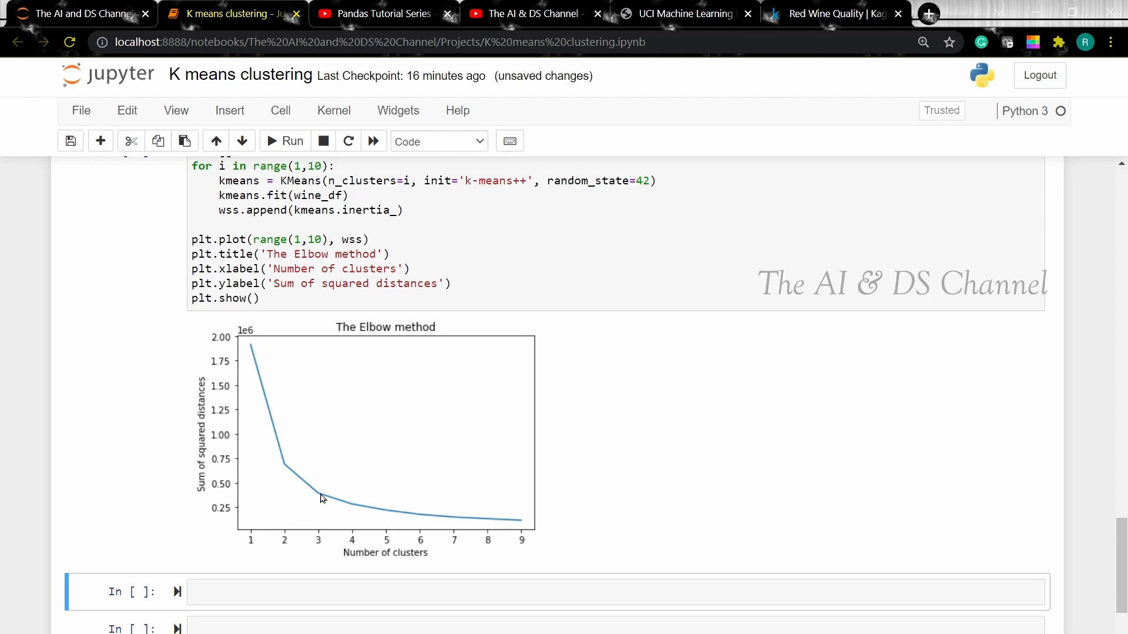
pyautogui.moveTo(359, 472)
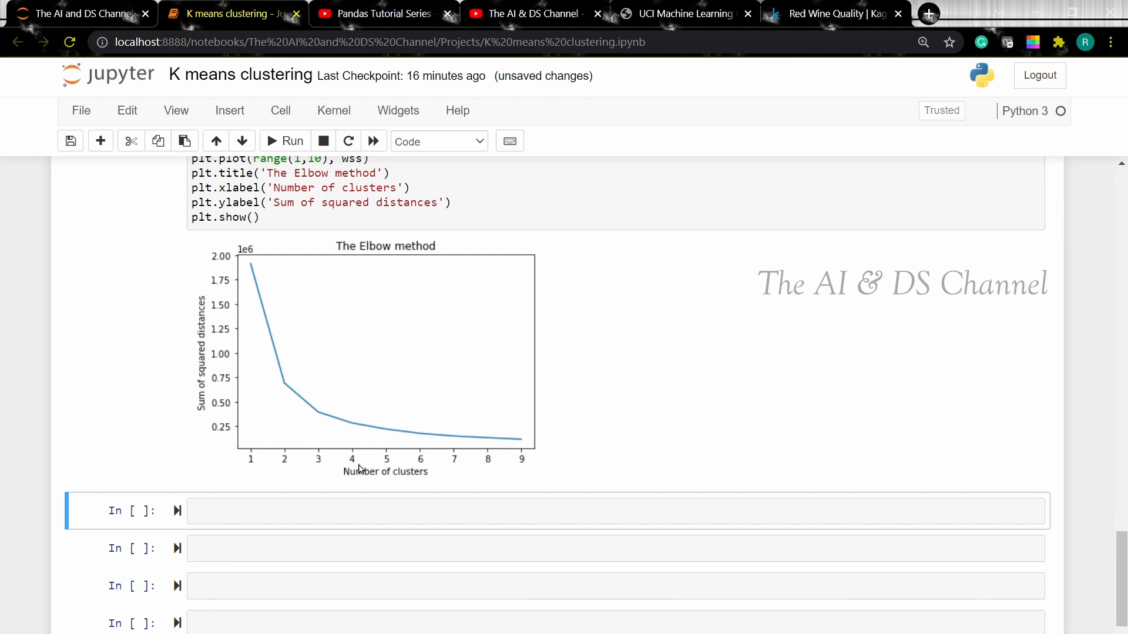
pyautogui.moveTo(411, 412)
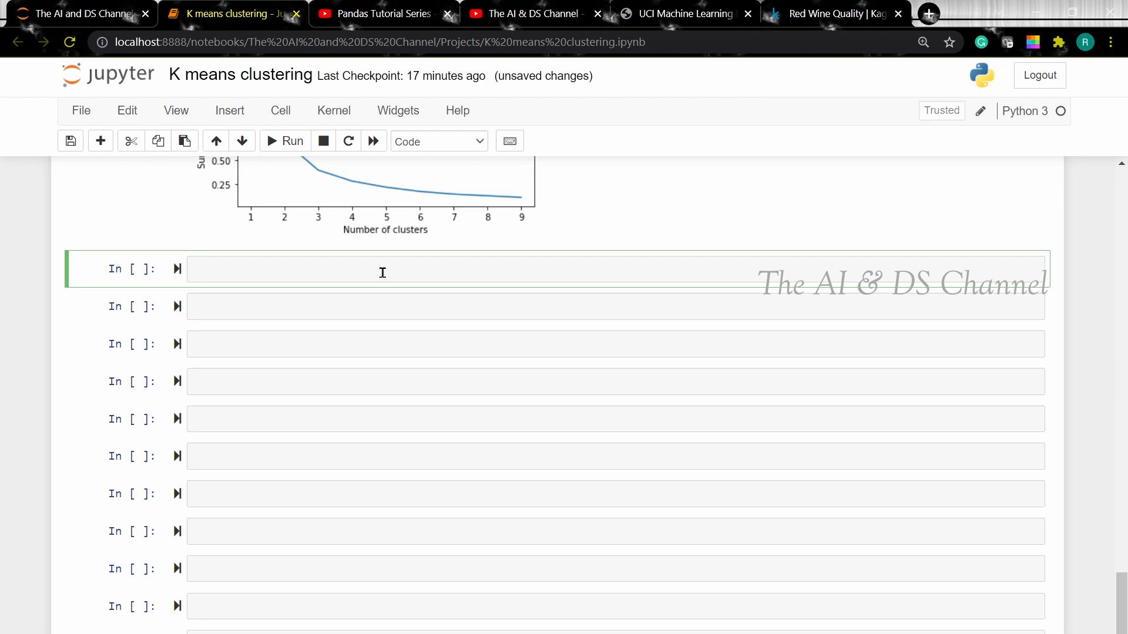
# Run pip install yellowbrick in a new cell
pyautogui.write('pip ints')
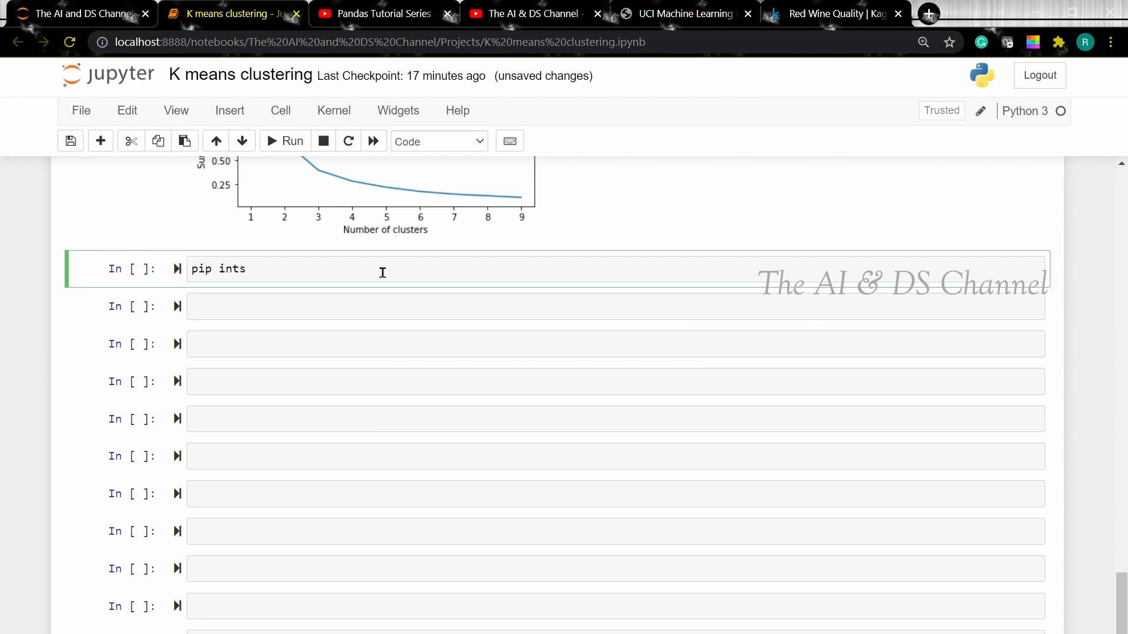
pyautogui.write('all yellowbrick')
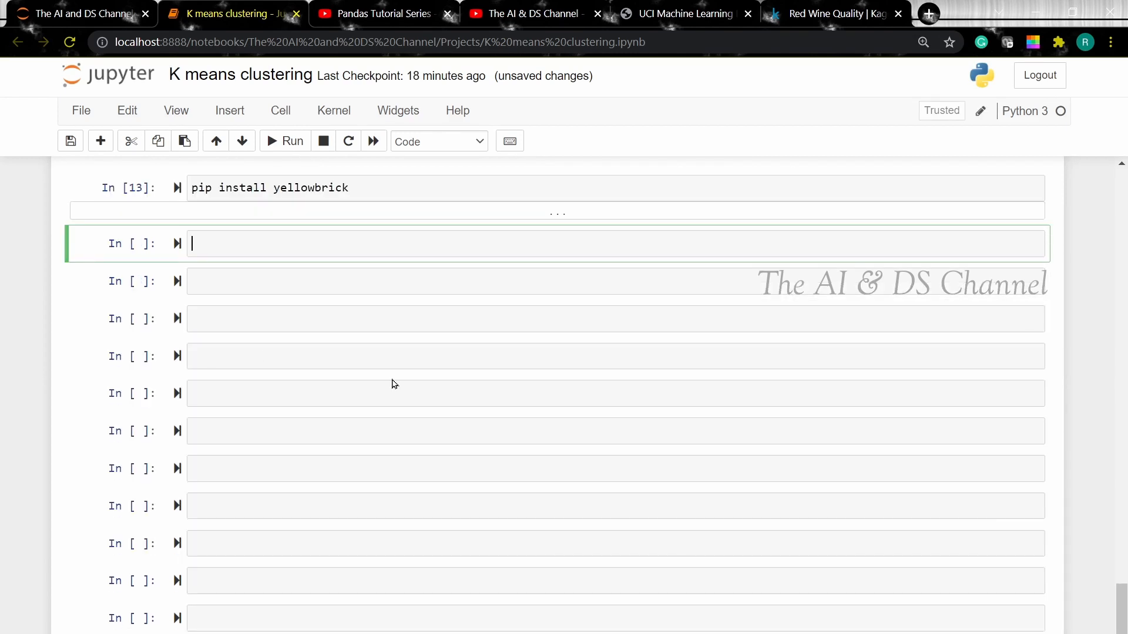
# Import KElbowVisualizer from yellowbrick.cluster
pyautogui.write('from yello')
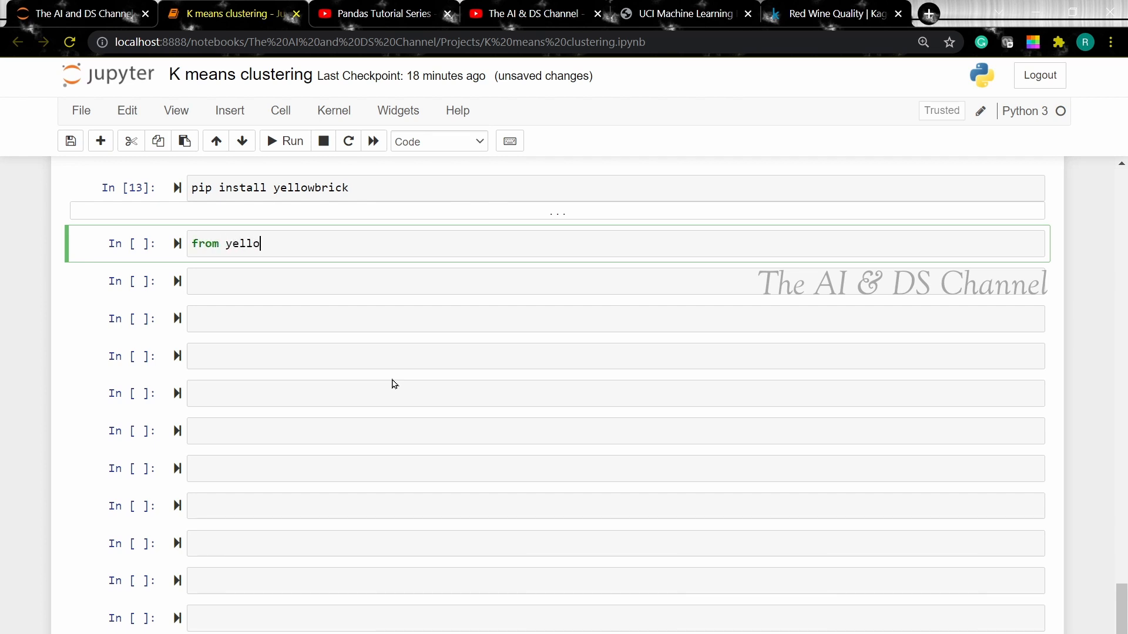
pyautogui.write('wbrick.cluster')
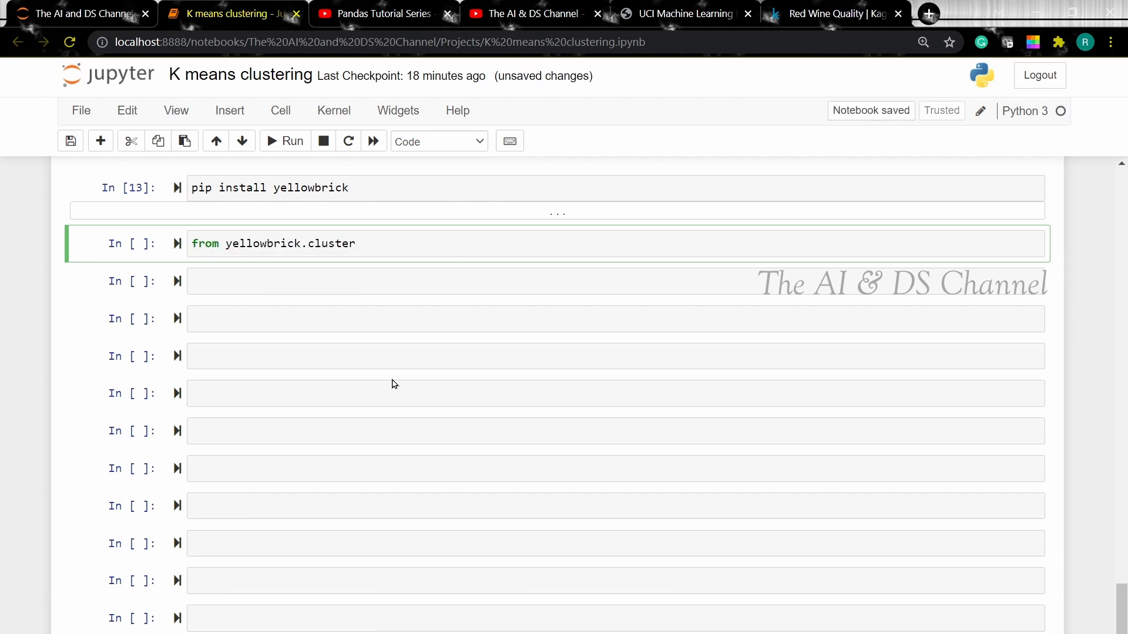
pyautogui.write('import K')
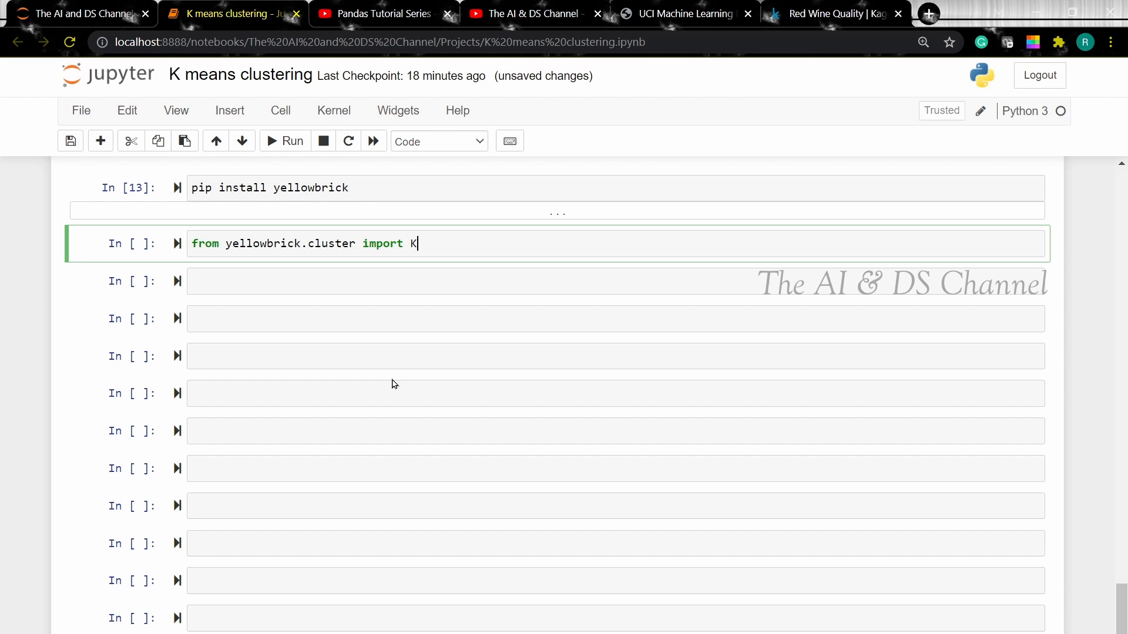
pyautogui.write('ElbowVisualizer')
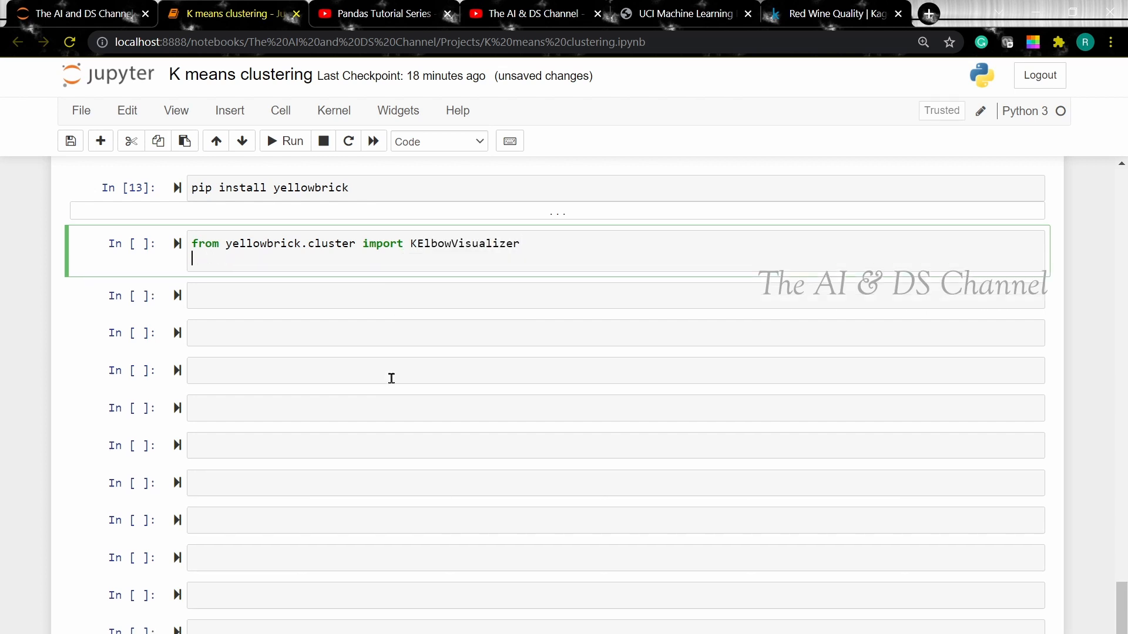
# Create model = KMeans() and a KElbowVisualizer for k=(1,10) with timings=False
pyautogui.write('model = "Kmeans on wine quality dataset.ipyn')
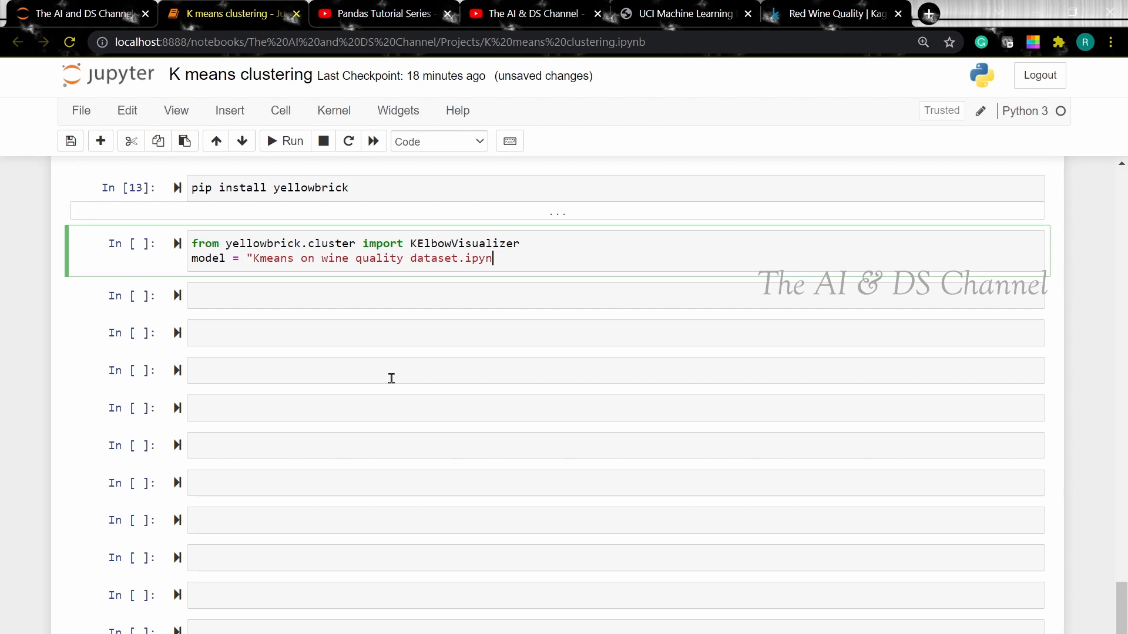
pyautogui.write('KMeans')
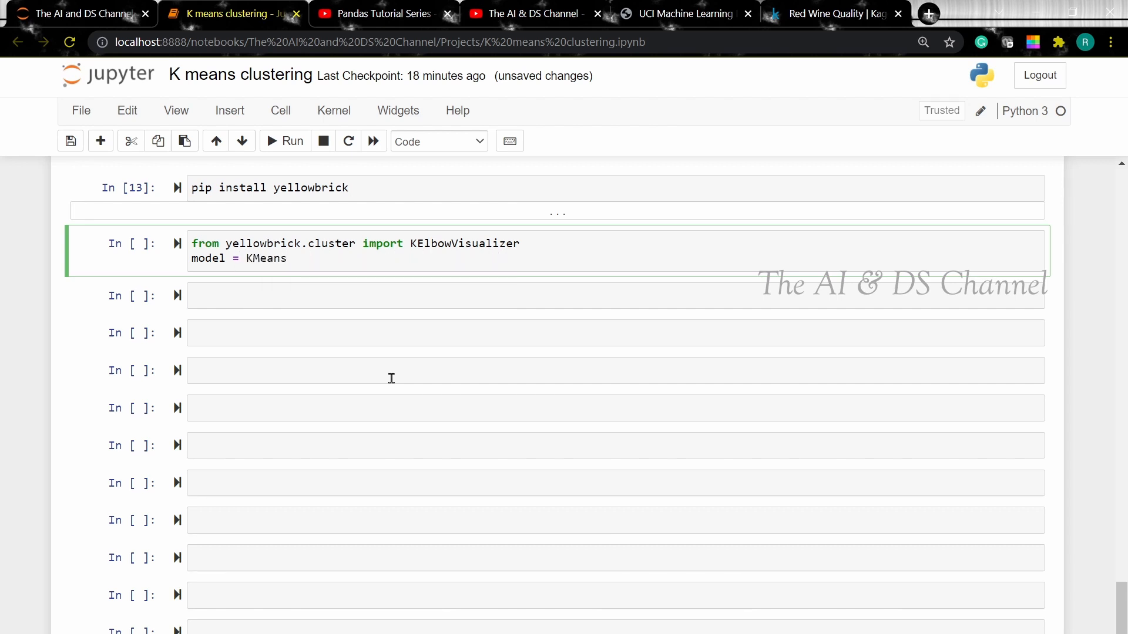
pyautogui.write('()')
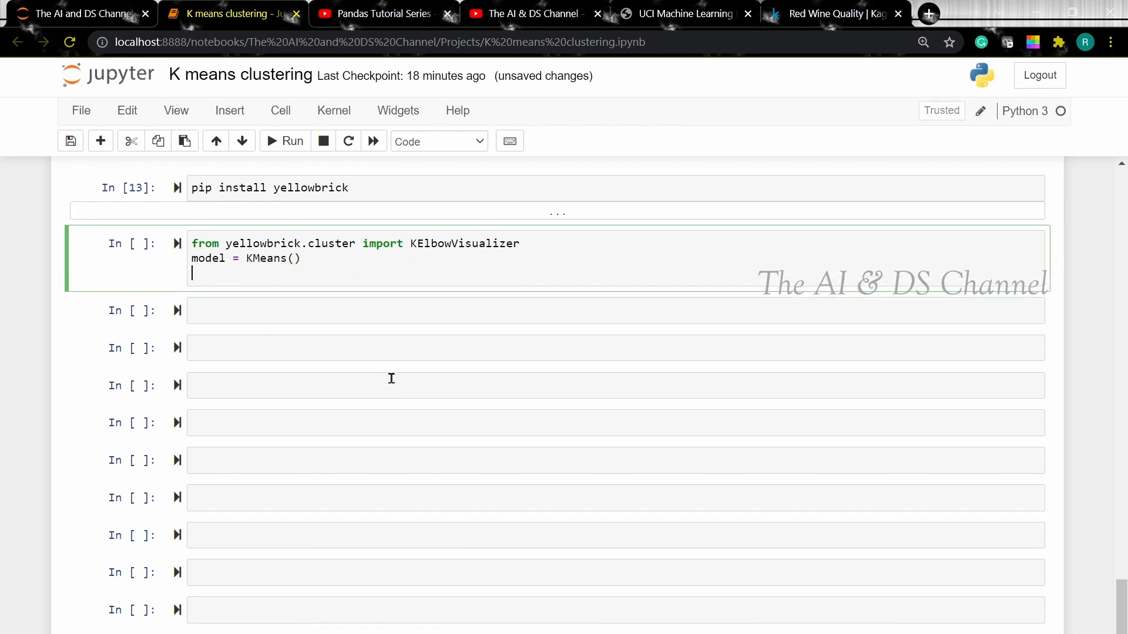
pyautogui.write('visualizer = K')
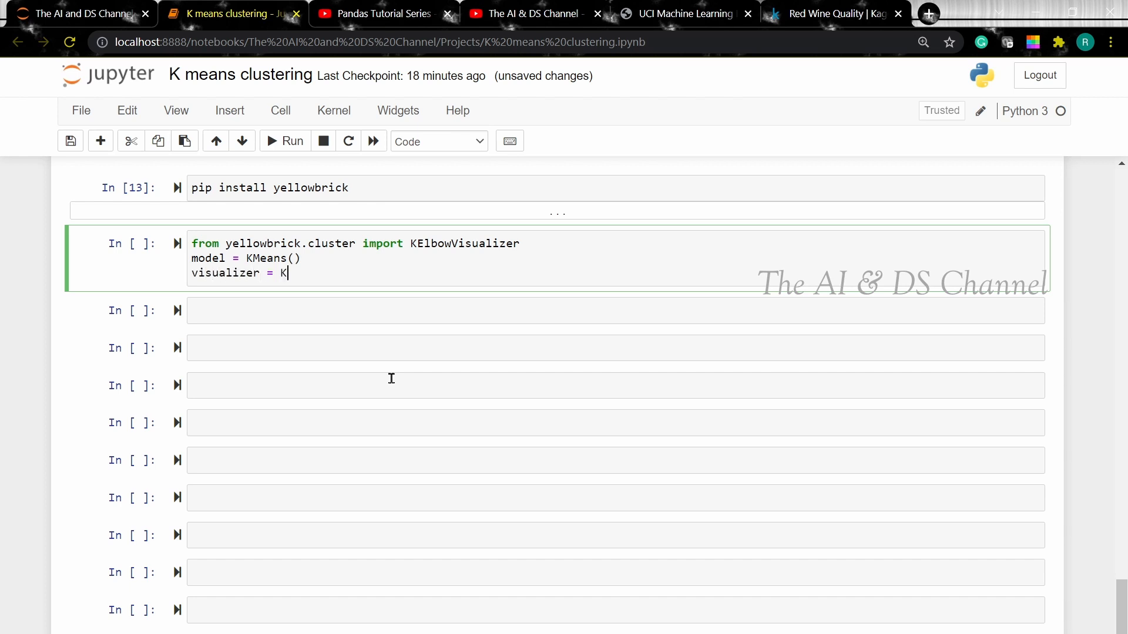
pyautogui.write('ElbowVisualizer()')
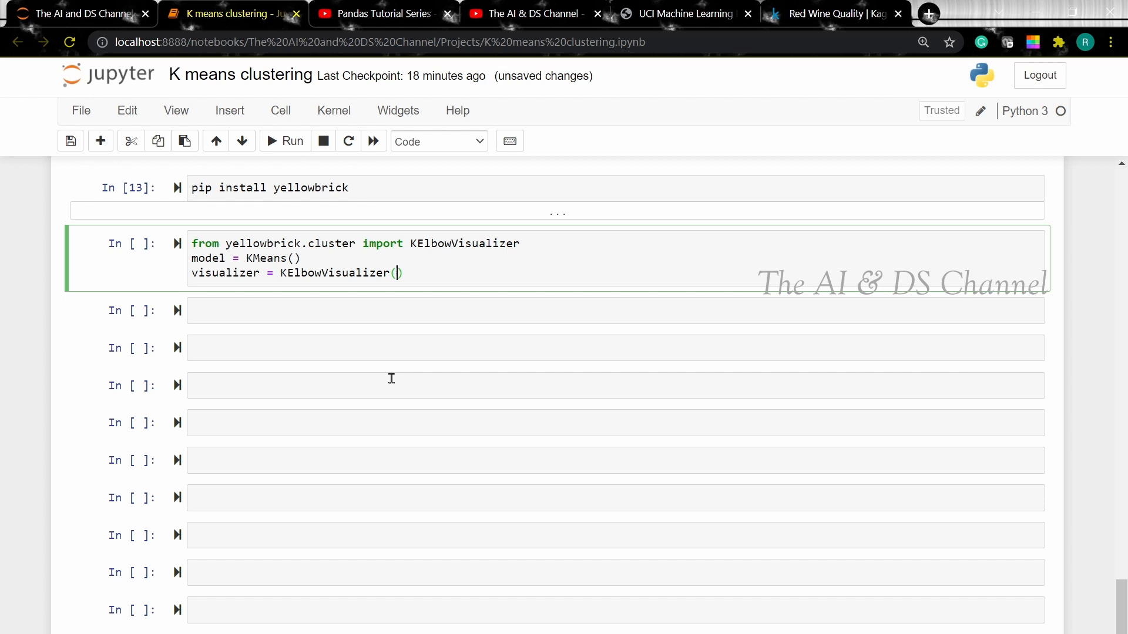
pyautogui.write('model,')
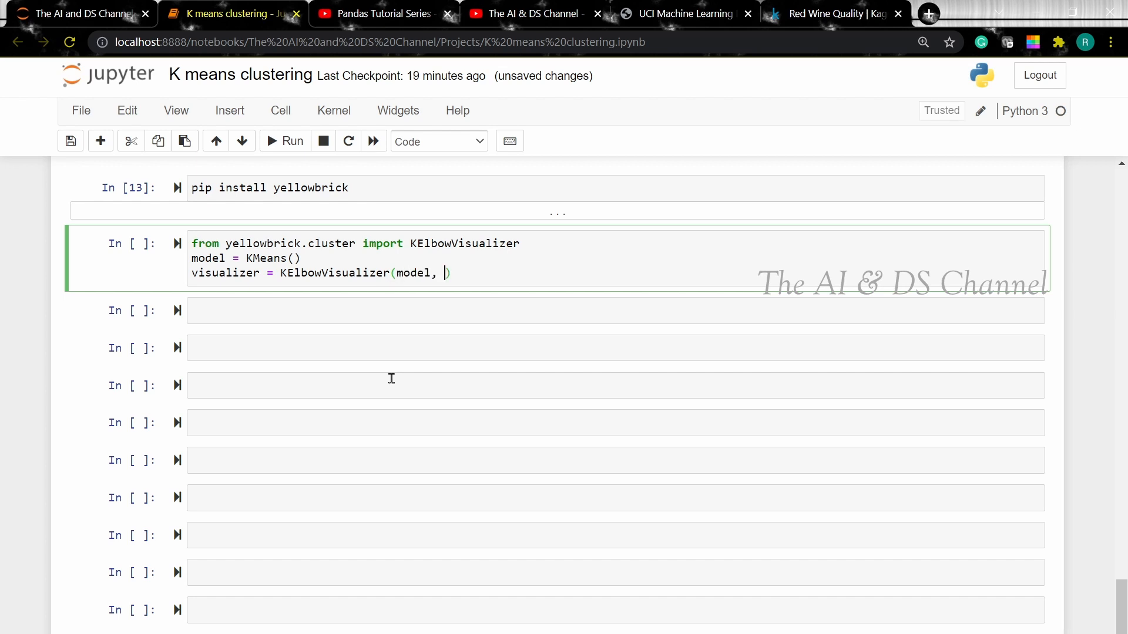
pyautogui.write('k=')
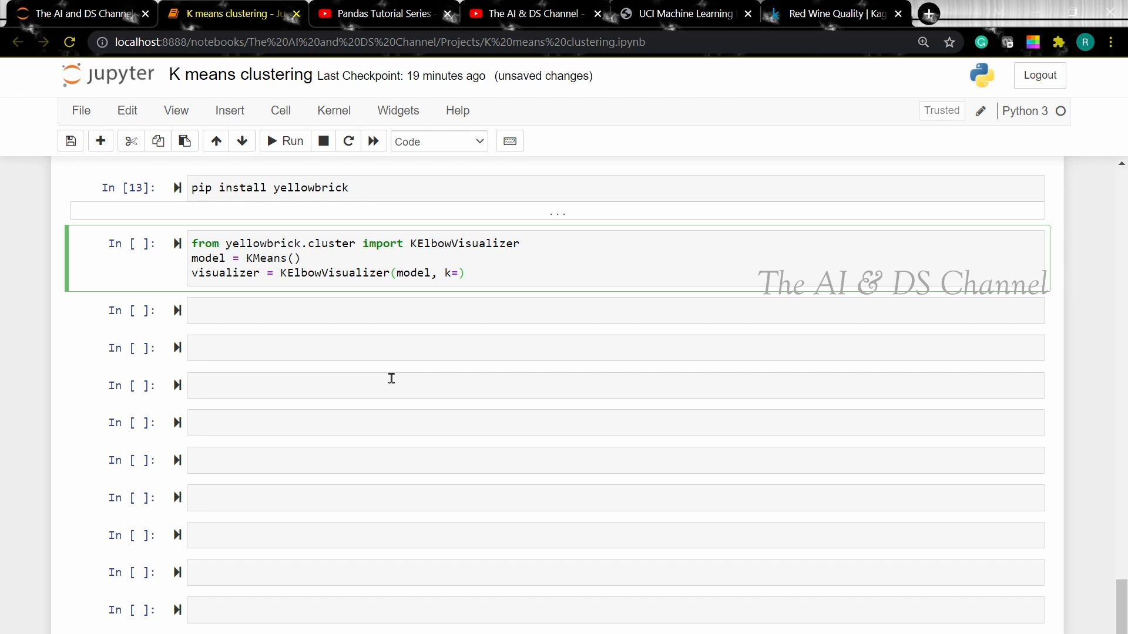
pyautogui.write('(1')
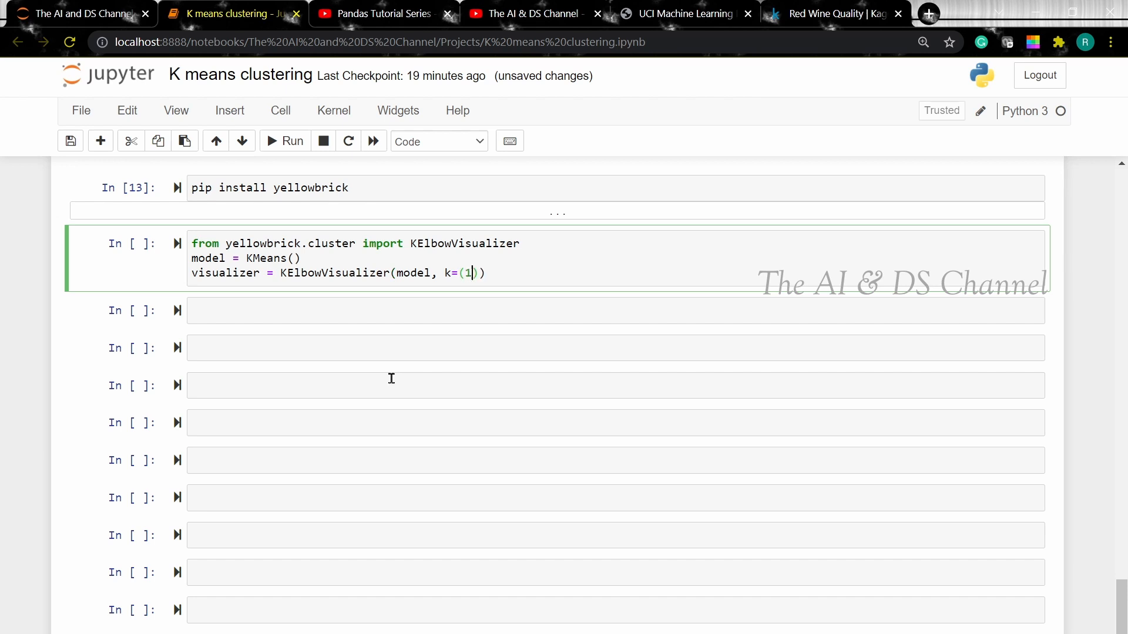
pyautogui.write(',10')
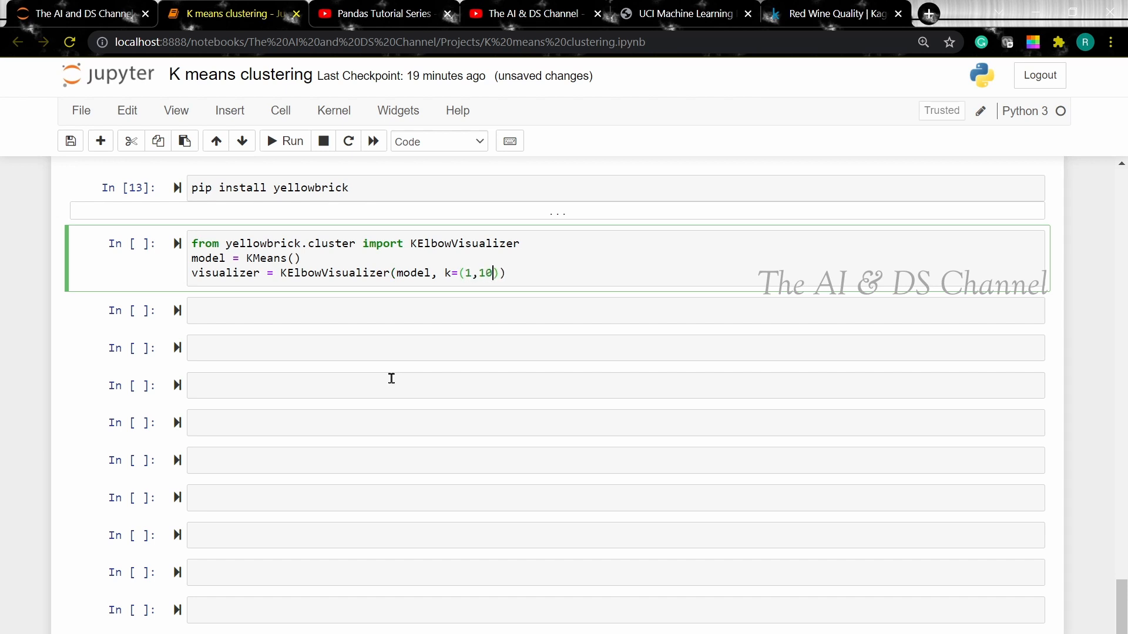
pyautogui.write(', timings =')
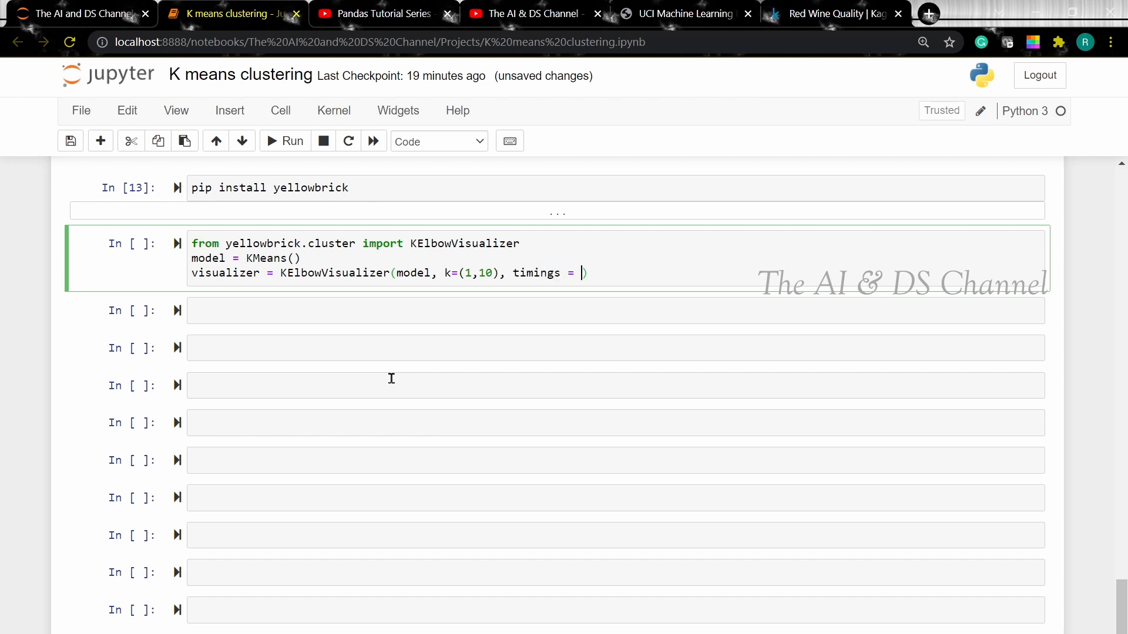
pyautogui.write('False')
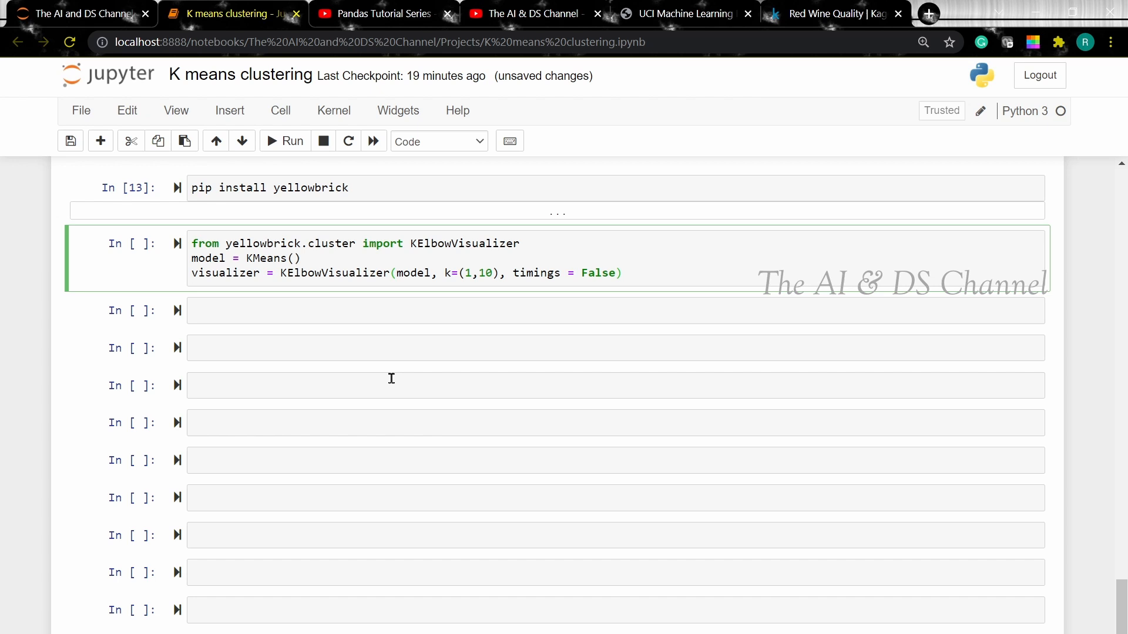
# Fit the visualizer on wine_df and call visualizer.show()
pyautogui.write('vis')
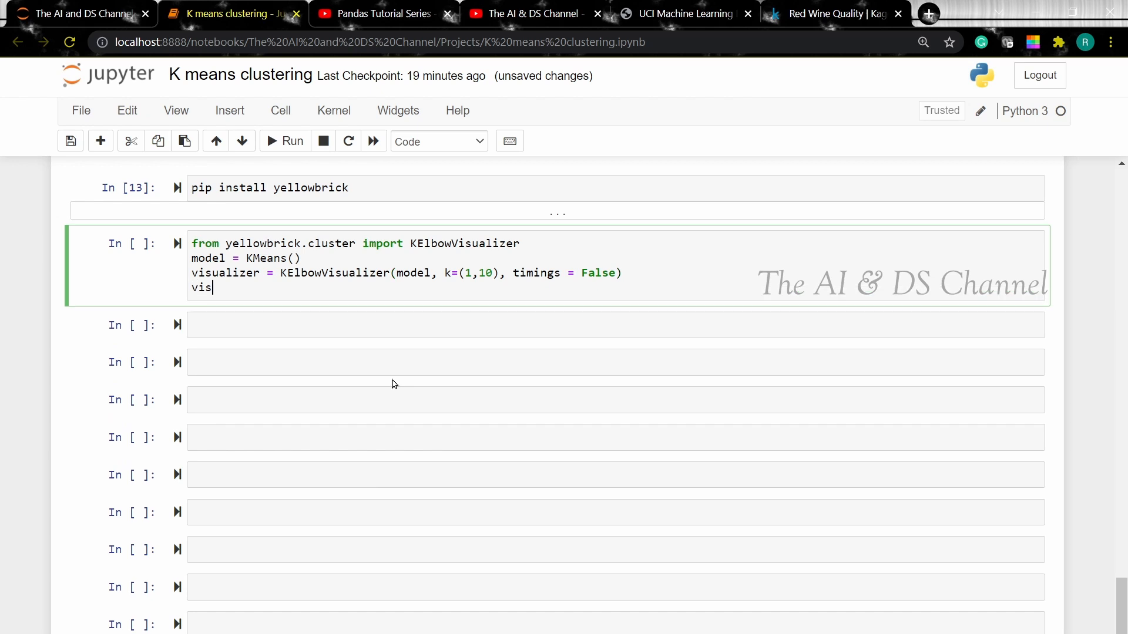
pyautogui.write('ualizer.fit(win')
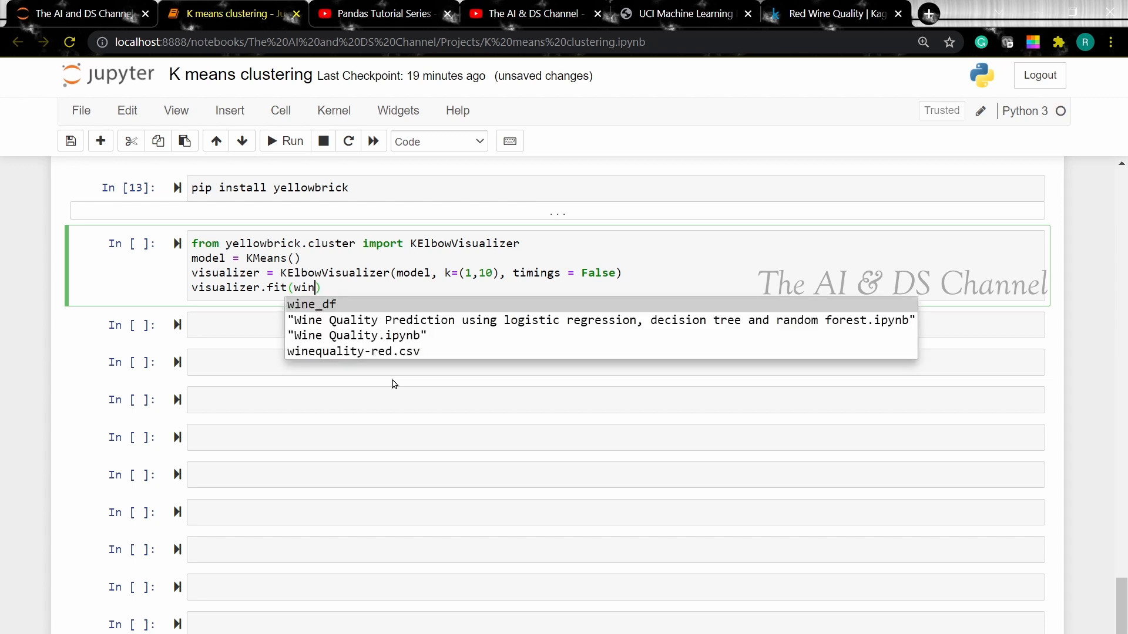
pyautogui.click(311, 303)
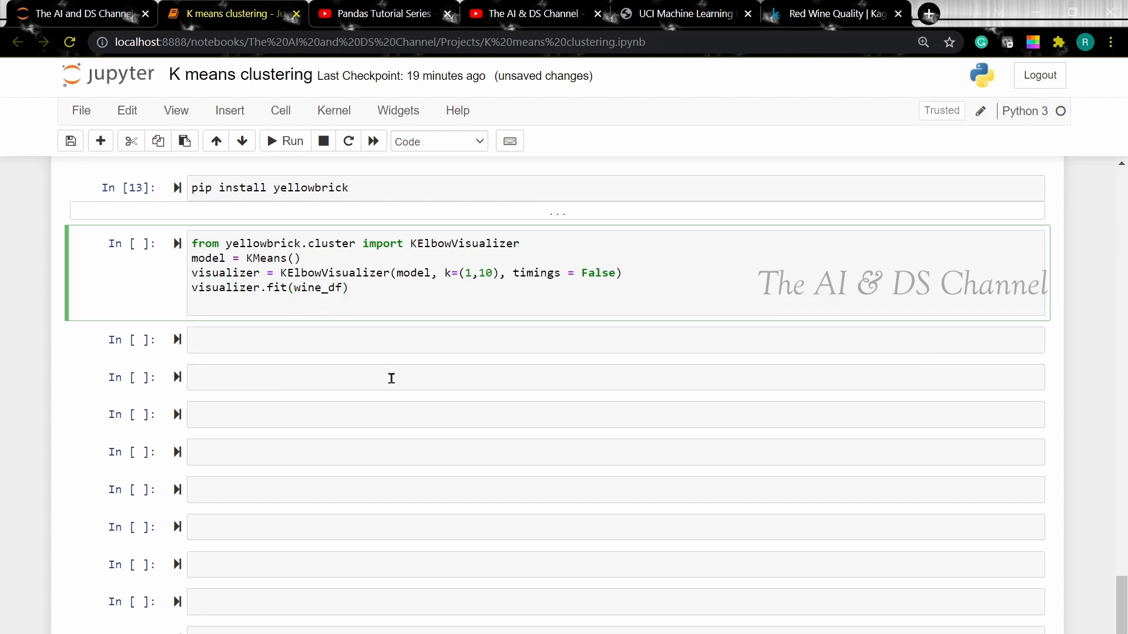
pyautogui.write('w')
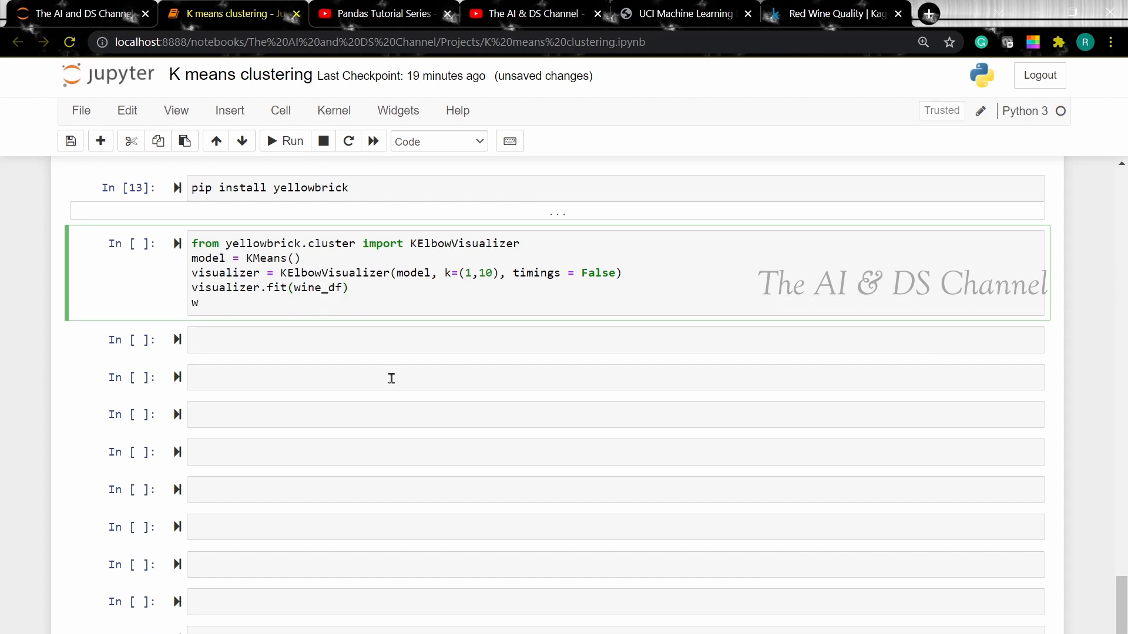
pyautogui.write('isualizer')
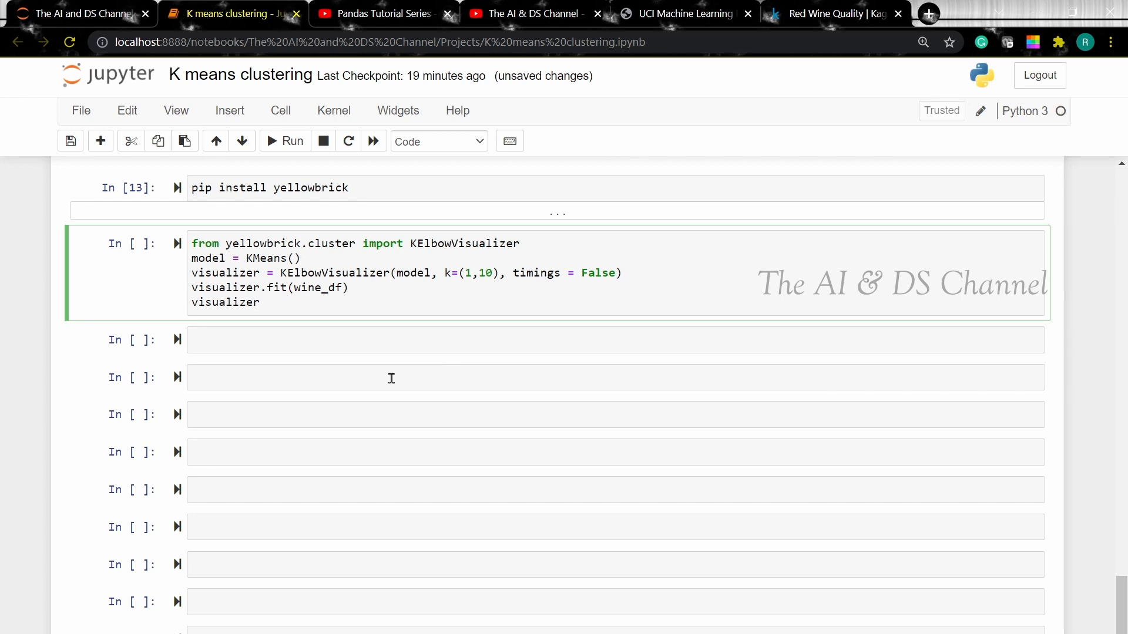
pyautogui.write('.show(')
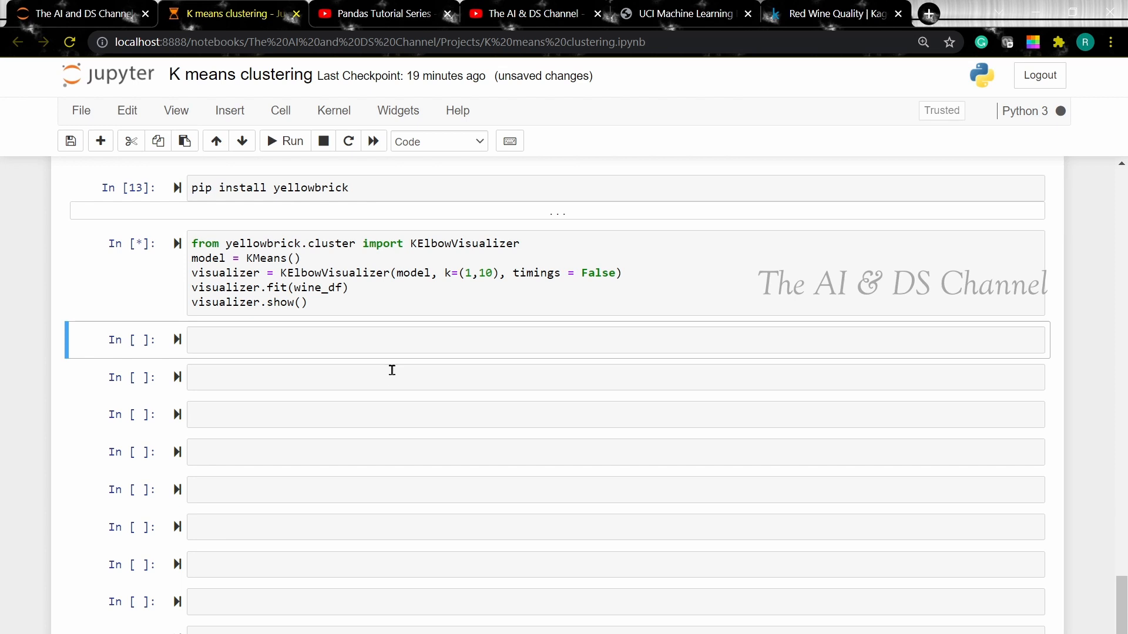
# Run the cell to draw the Distortion Score Elbow chart marking k=3, then move to the next cell
pyautogui.click(291, 141)
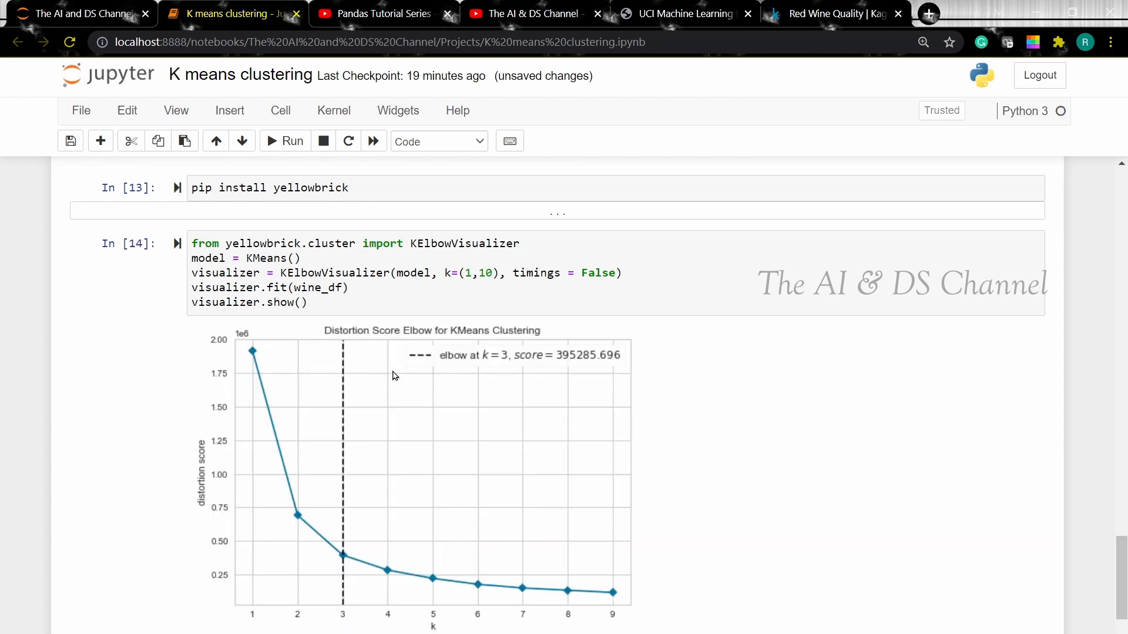
pyautogui.scroll(-3)
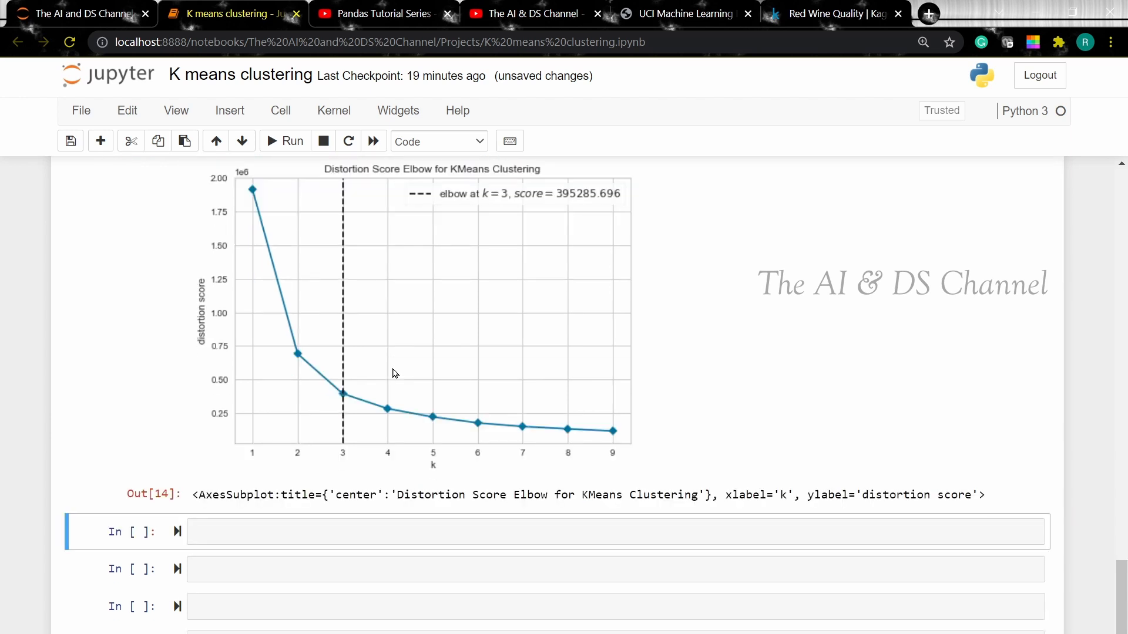
pyautogui.moveTo(403, 369)
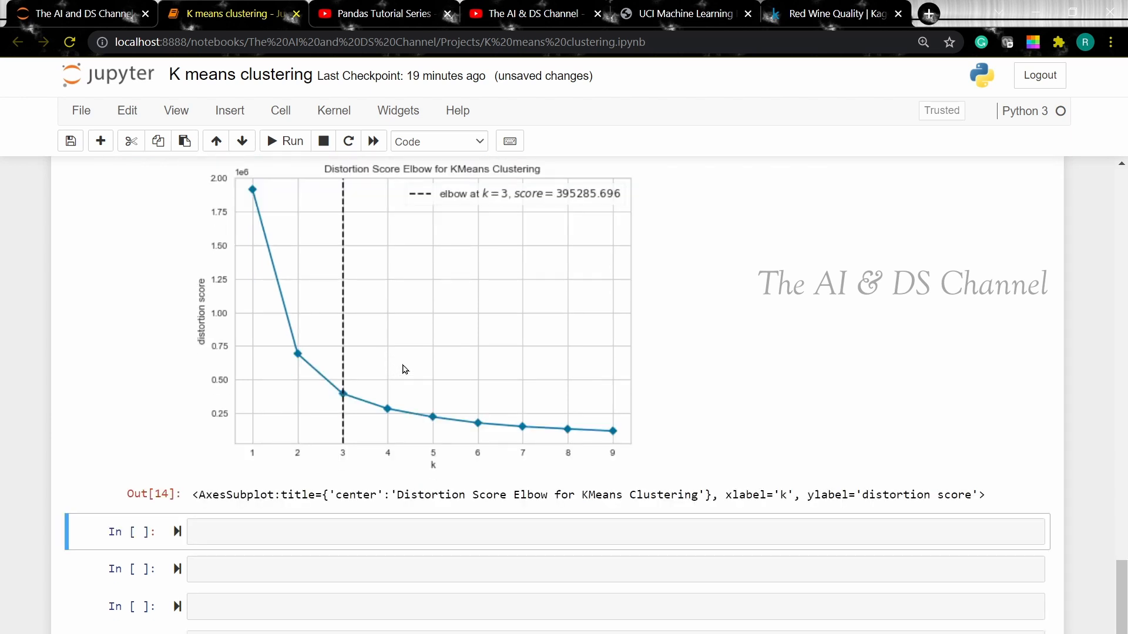
pyautogui.scroll(-3)
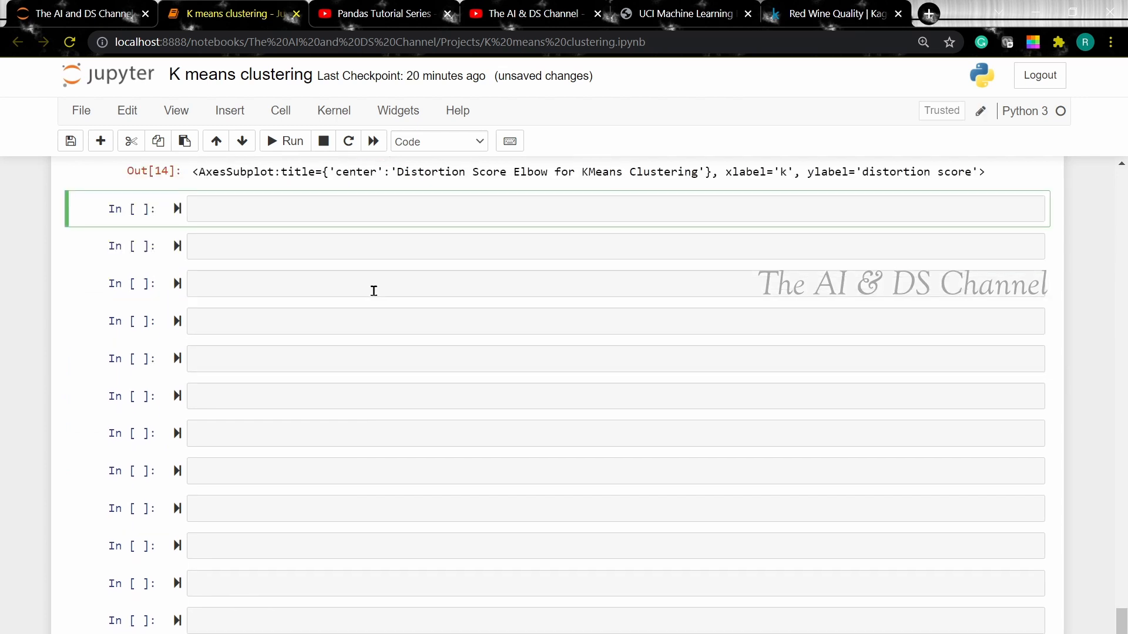
# Write a for loop over i in range(2,10)
pyautogui.write('f')
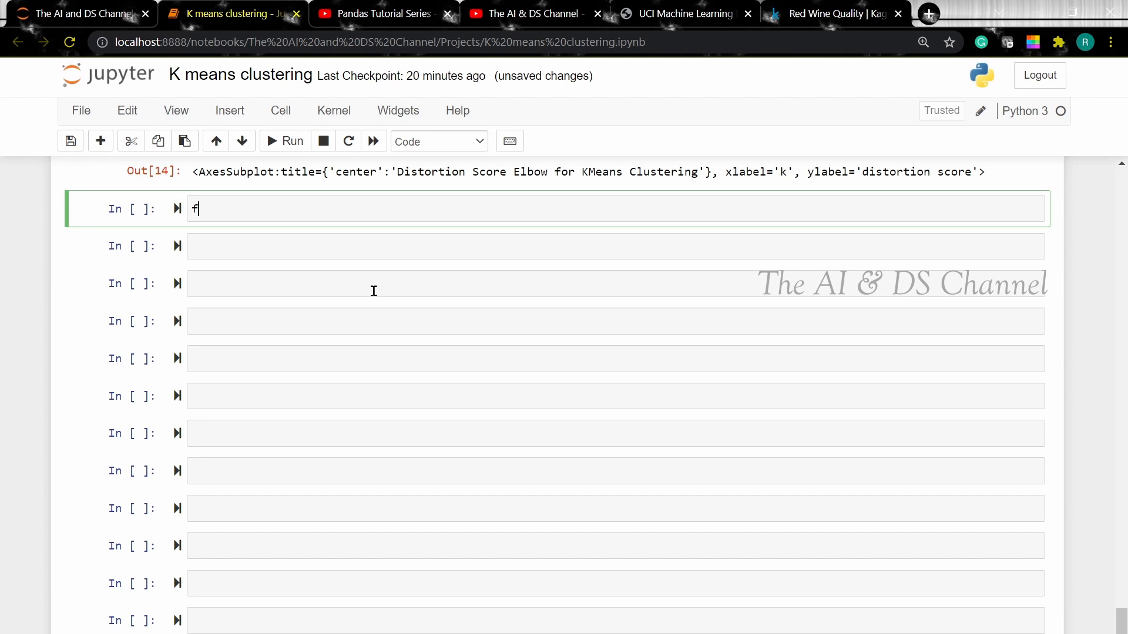
pyautogui.write('or i inrna')
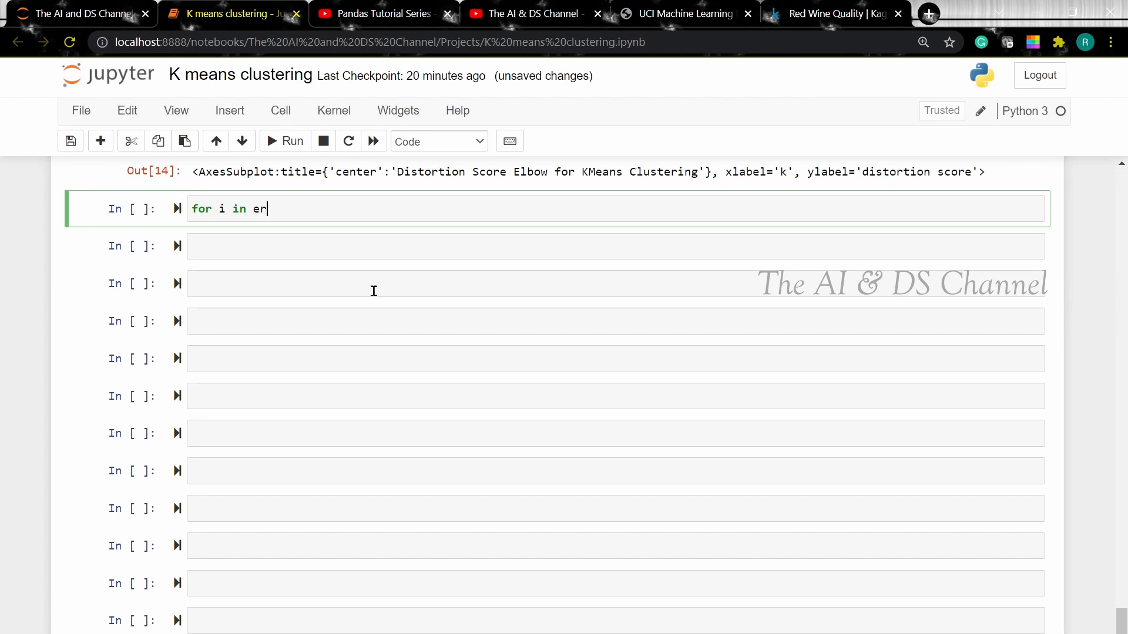
pyautogui.write('ange(2,10)')
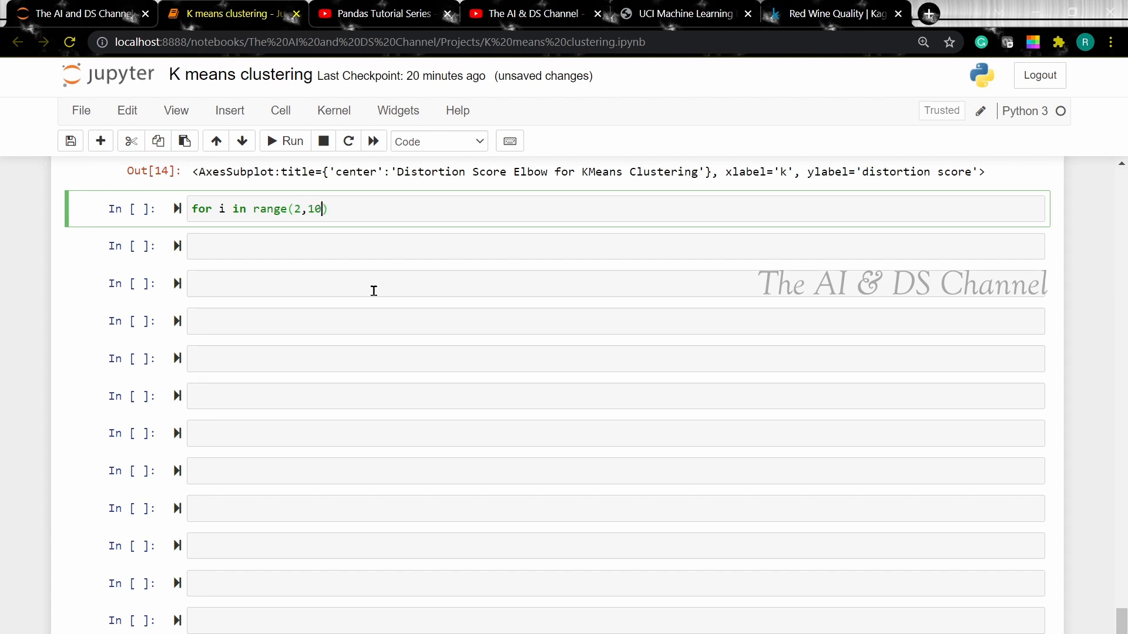
pyautogui.write(':')
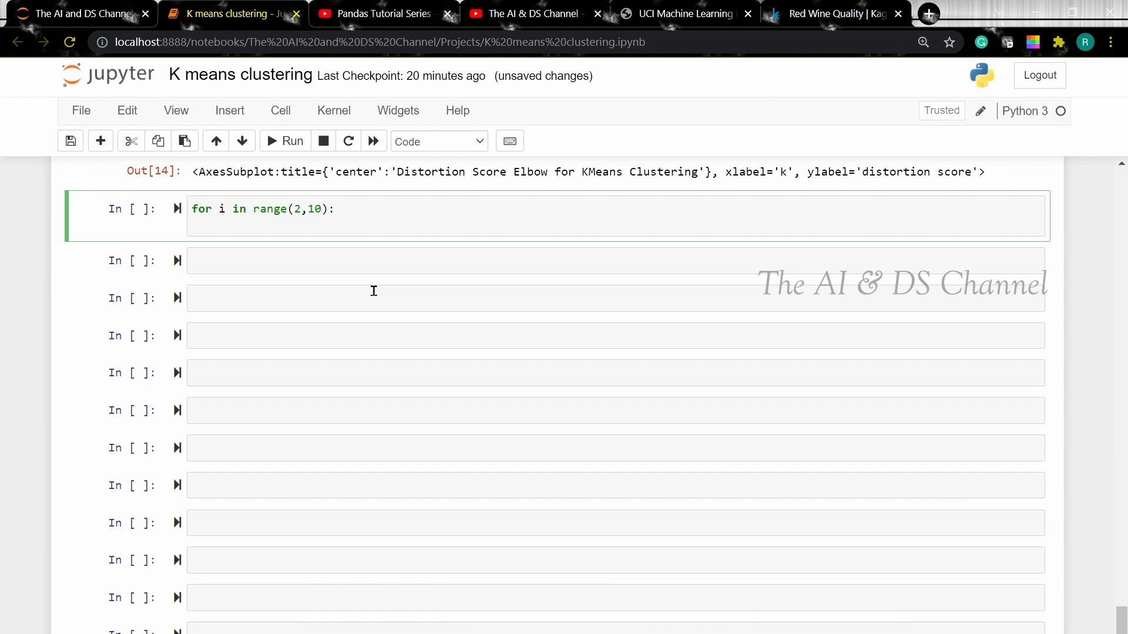
# Inside the loop, fit KMeans(n_clusters=i, max_iter=100) on wine_df
pyautogui.write('km')
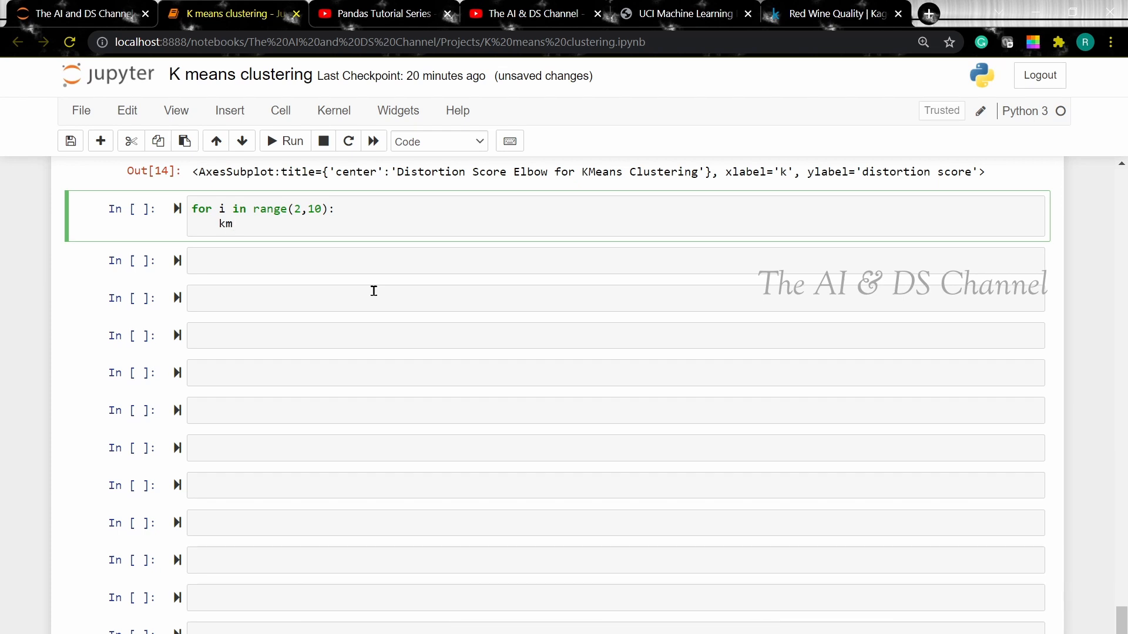
pyautogui.write('eans =')
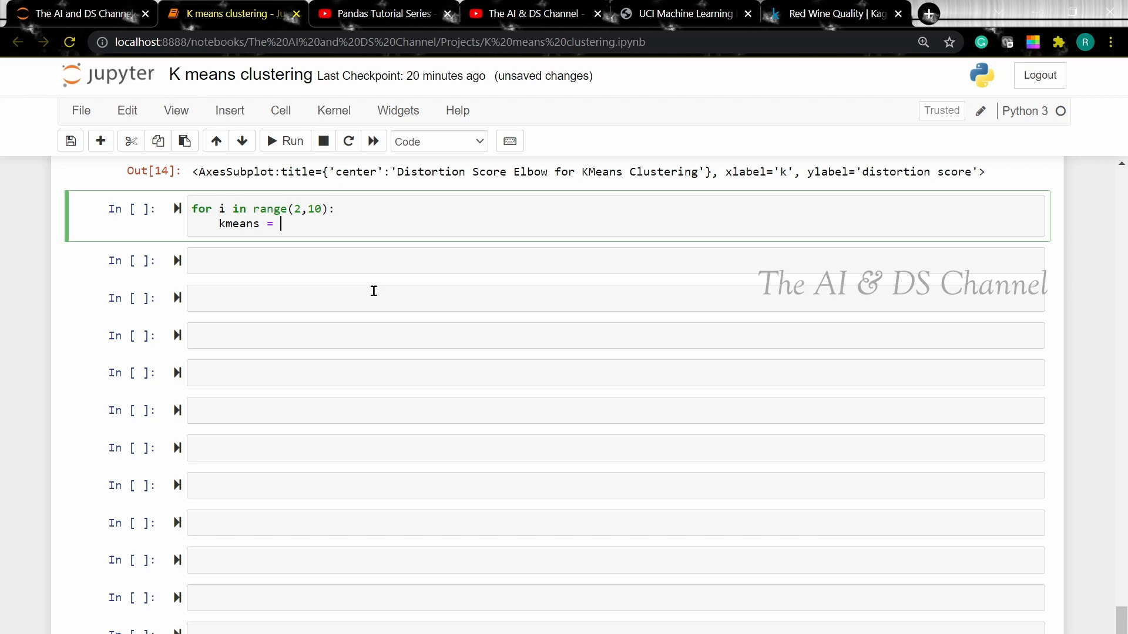
pyautogui.write('K')
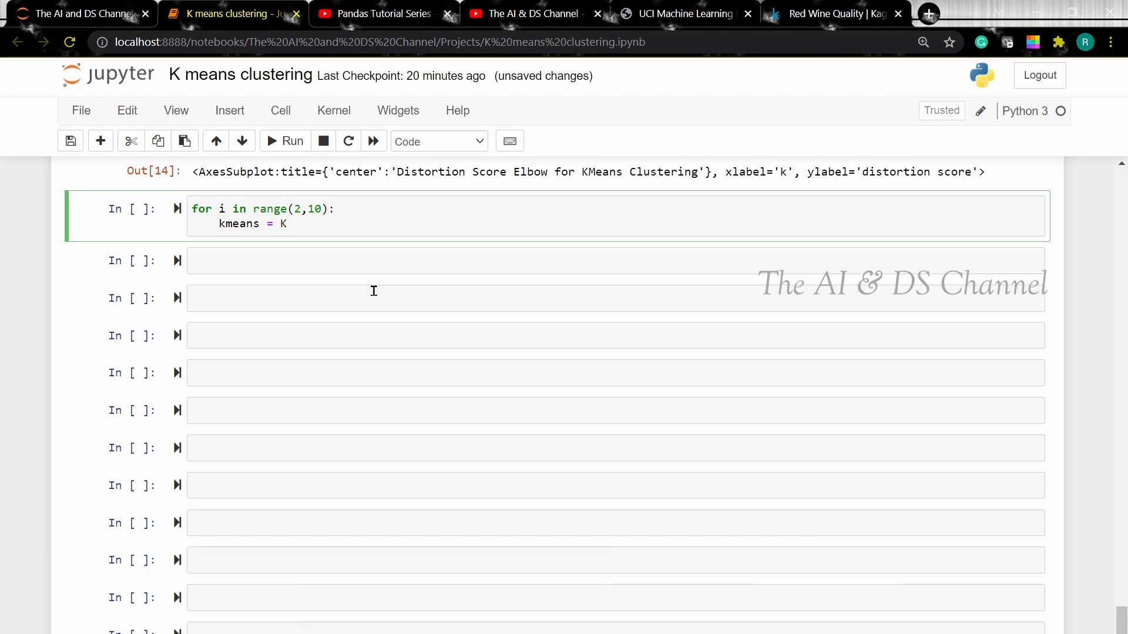
pyautogui.write('Means')
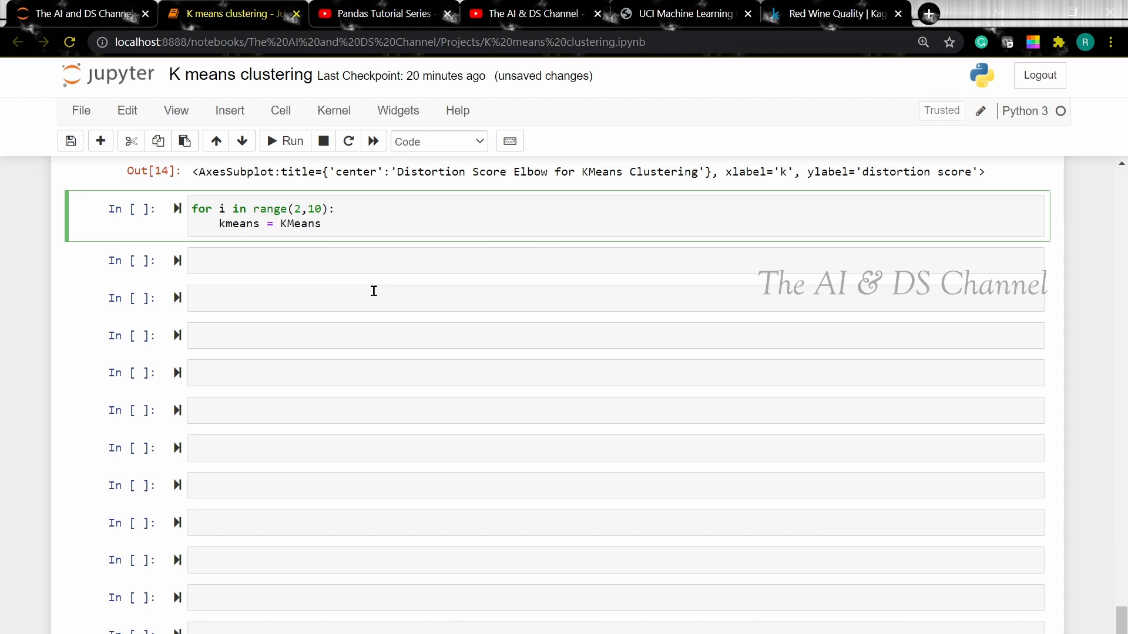
pyautogui.write('(n)')
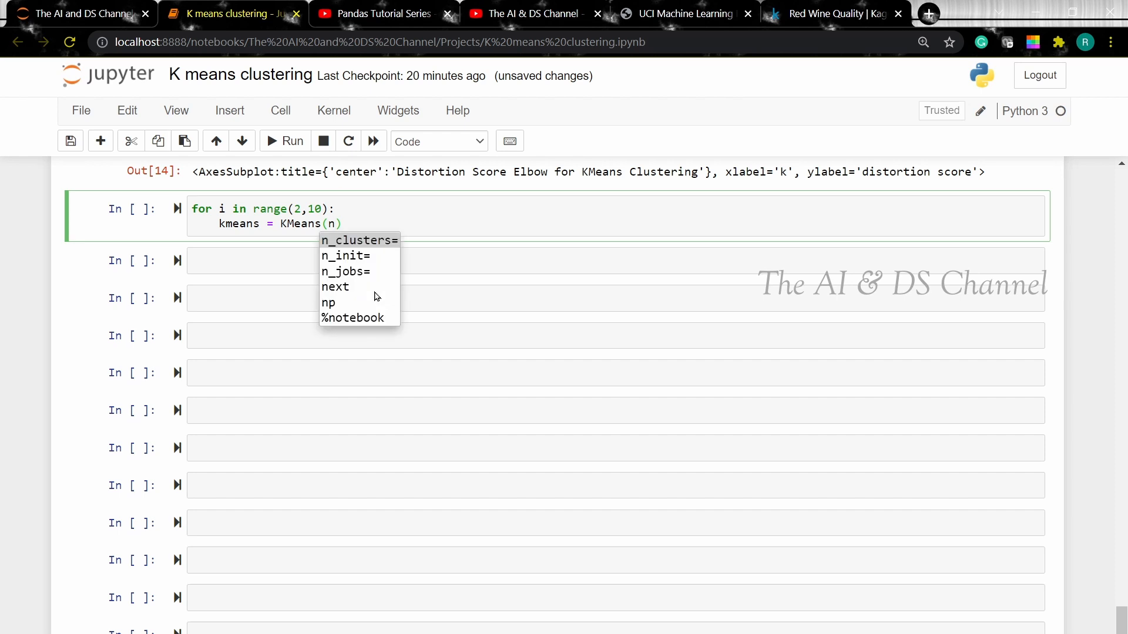
pyautogui.click(358, 240)
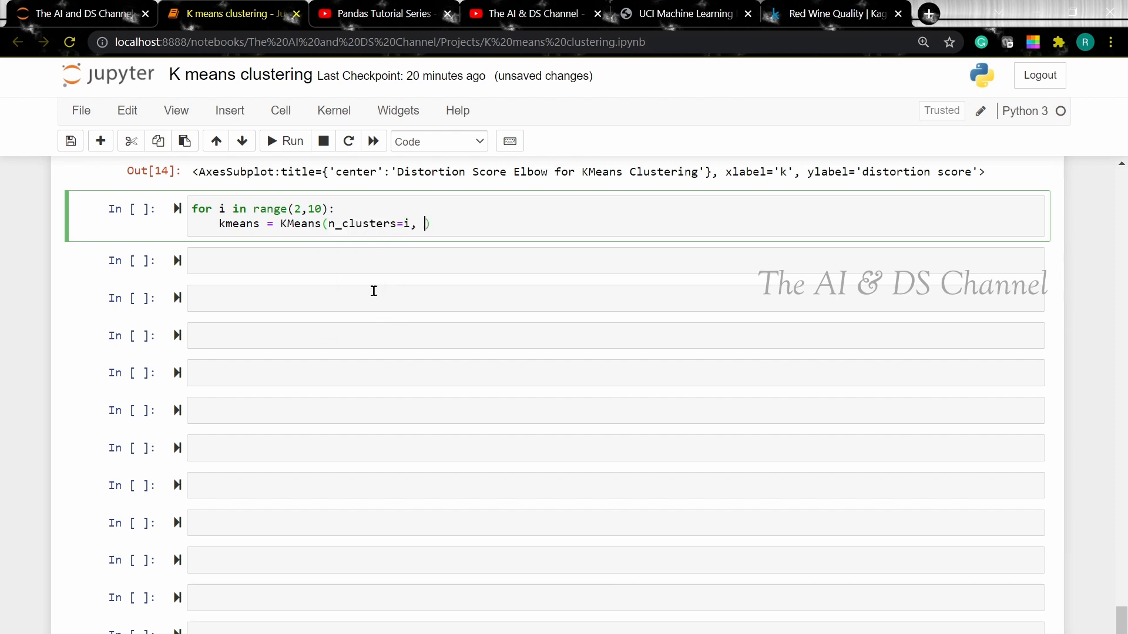
pyautogui.write('max_iter=')
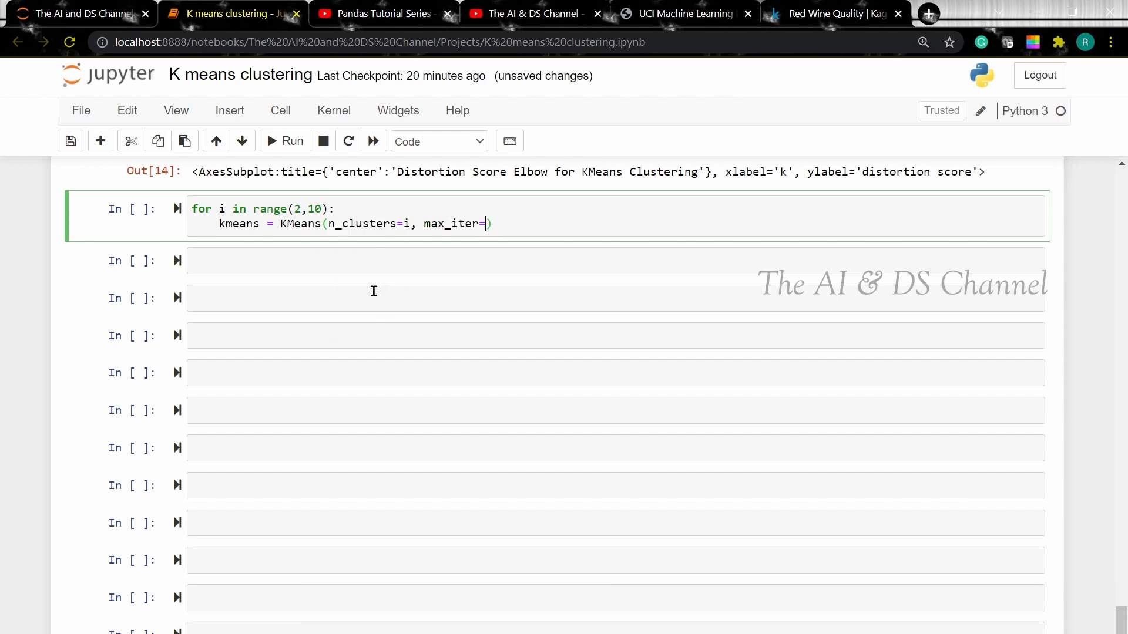
pyautogui.write('100')
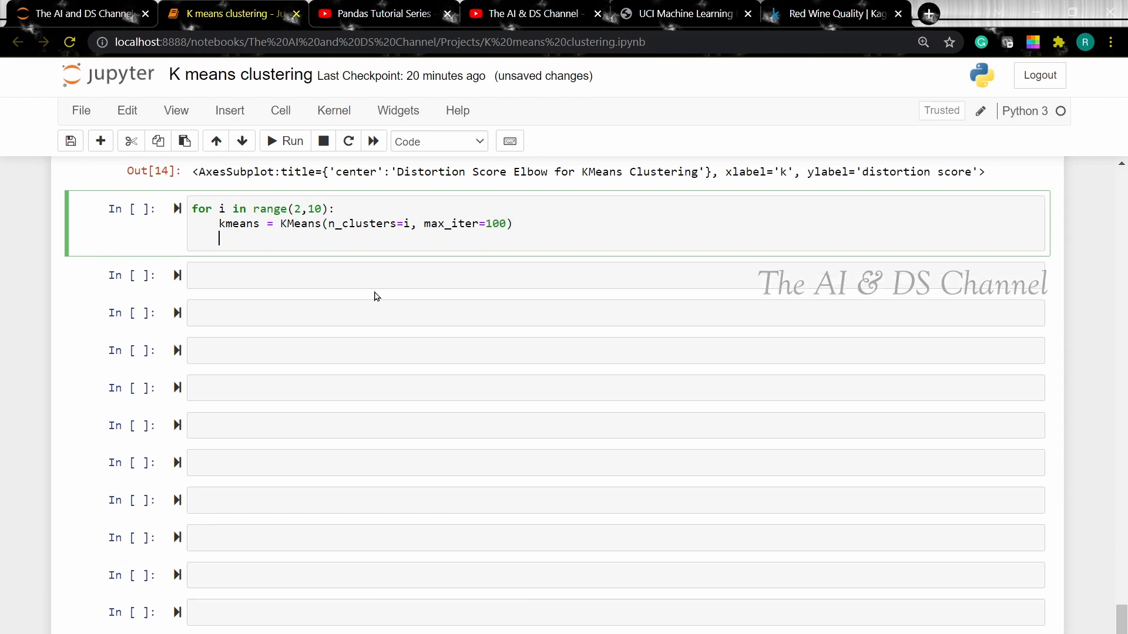
pyautogui.write('k,')
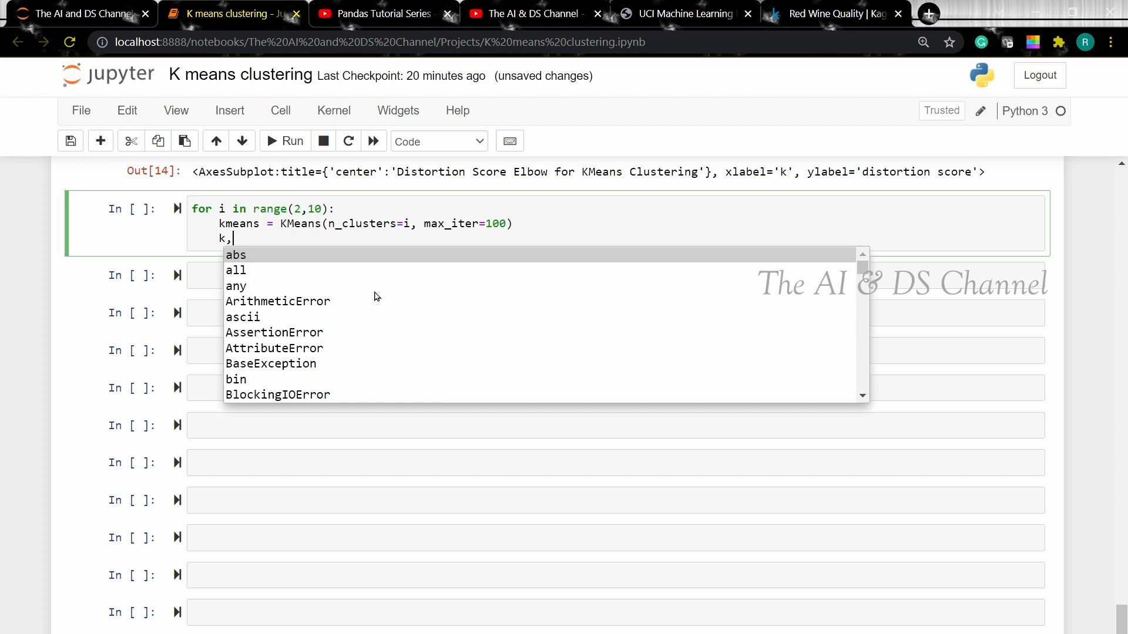
pyautogui.write('m')
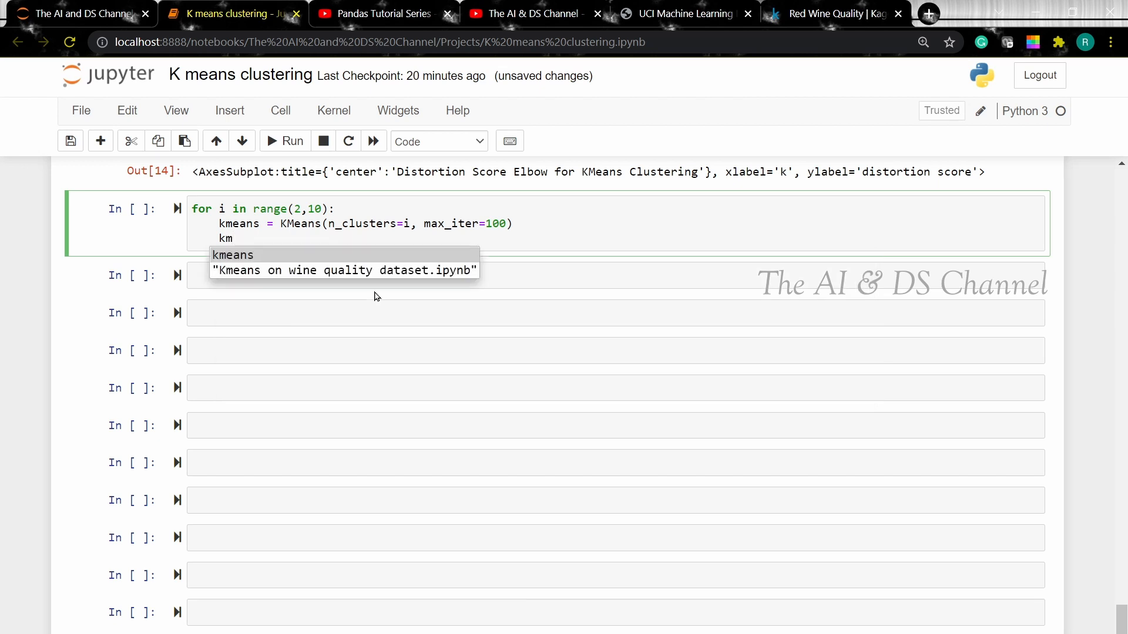
pyautogui.write('.fit')
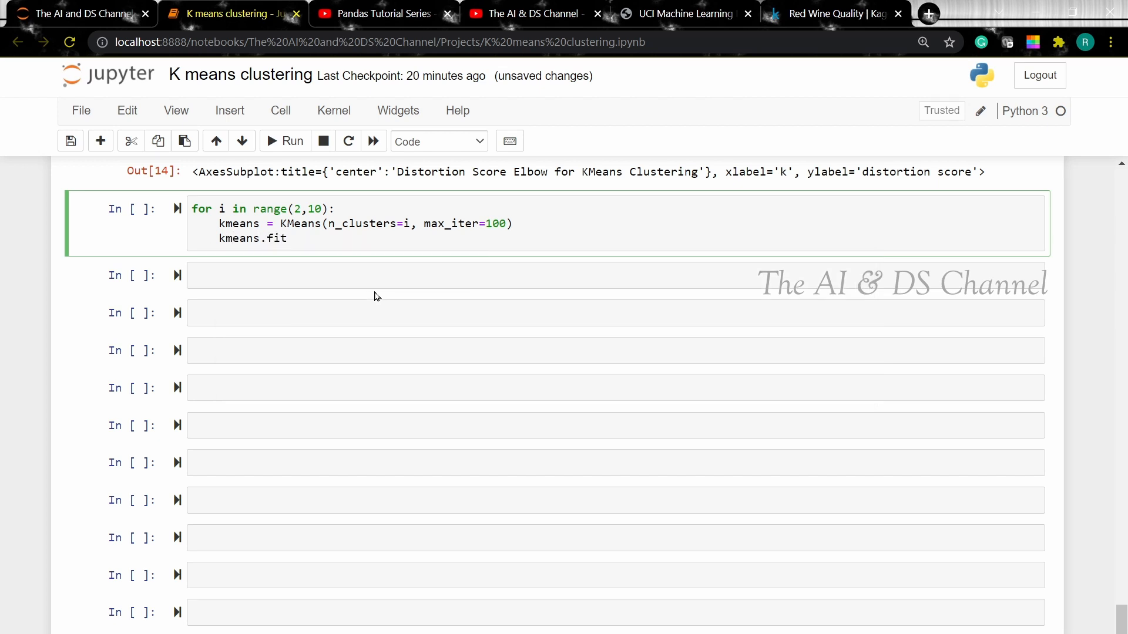
pyautogui.write('(wine_df')
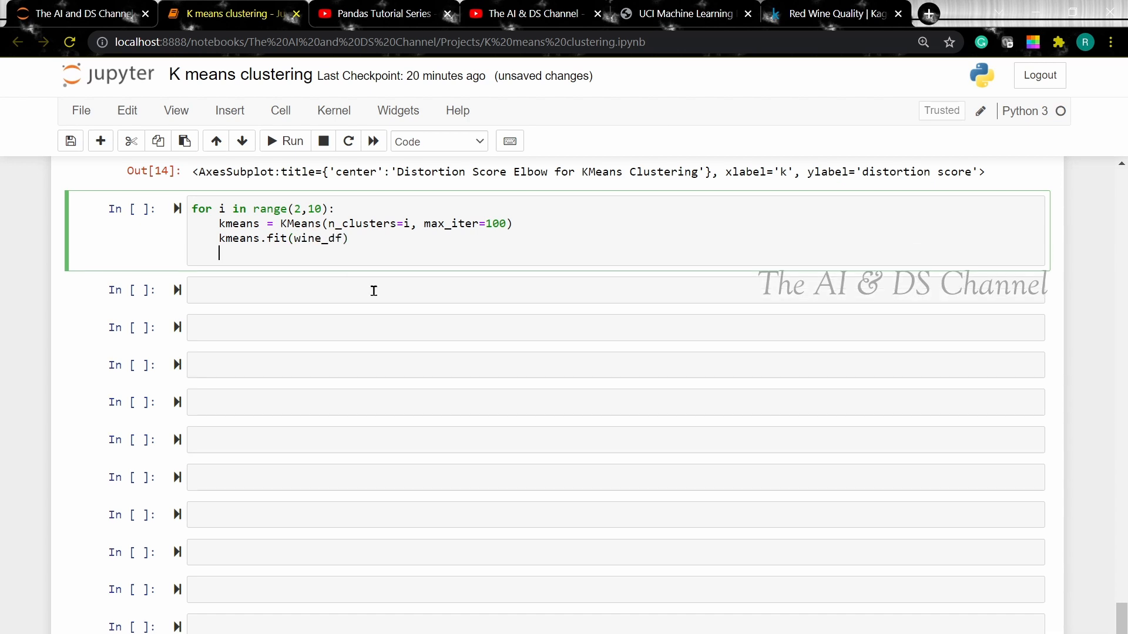
# Compute silhouette_score and print 'For cluster: {}, the silhouette score is: {}', then run the cell (SyntaxError)
pyautogui.write('score')
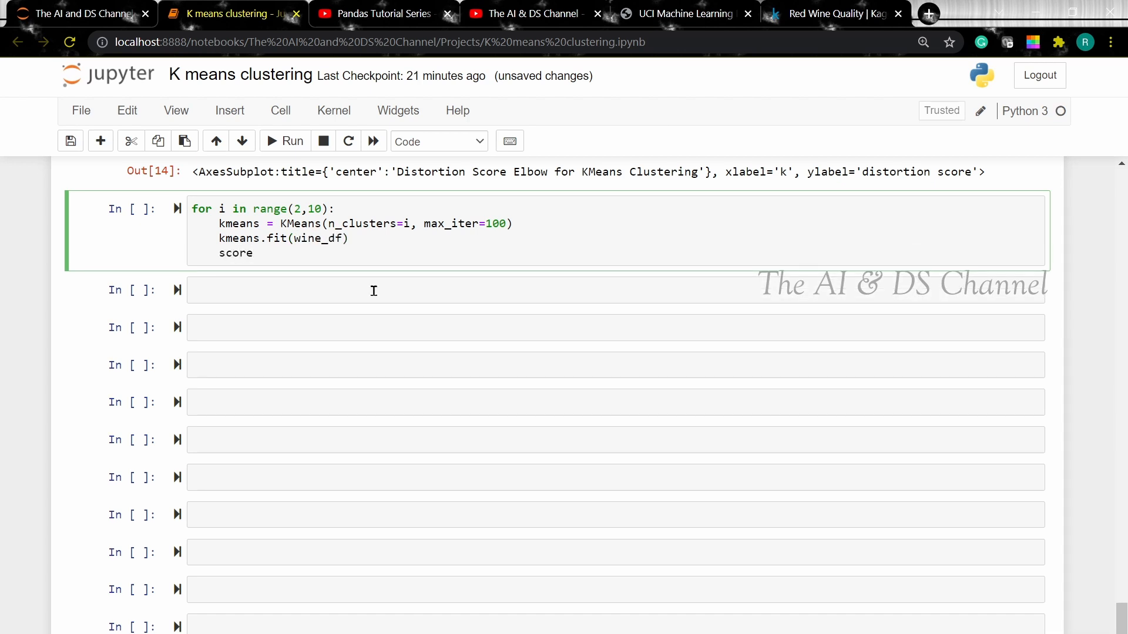
pyautogui.write('= sill')
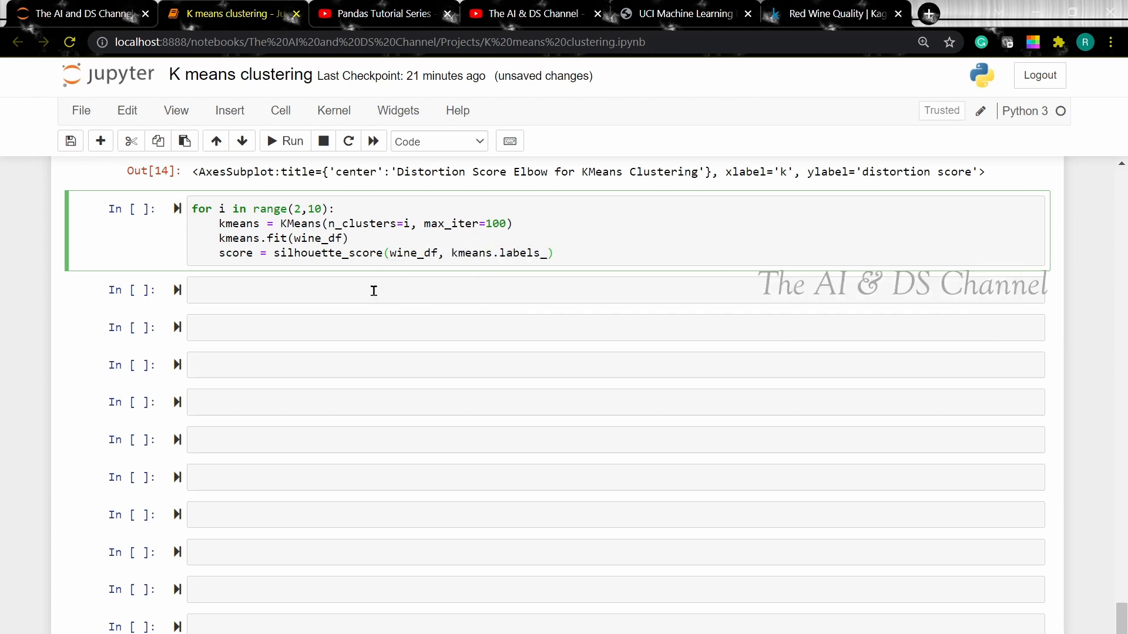
pyautogui.write('print')
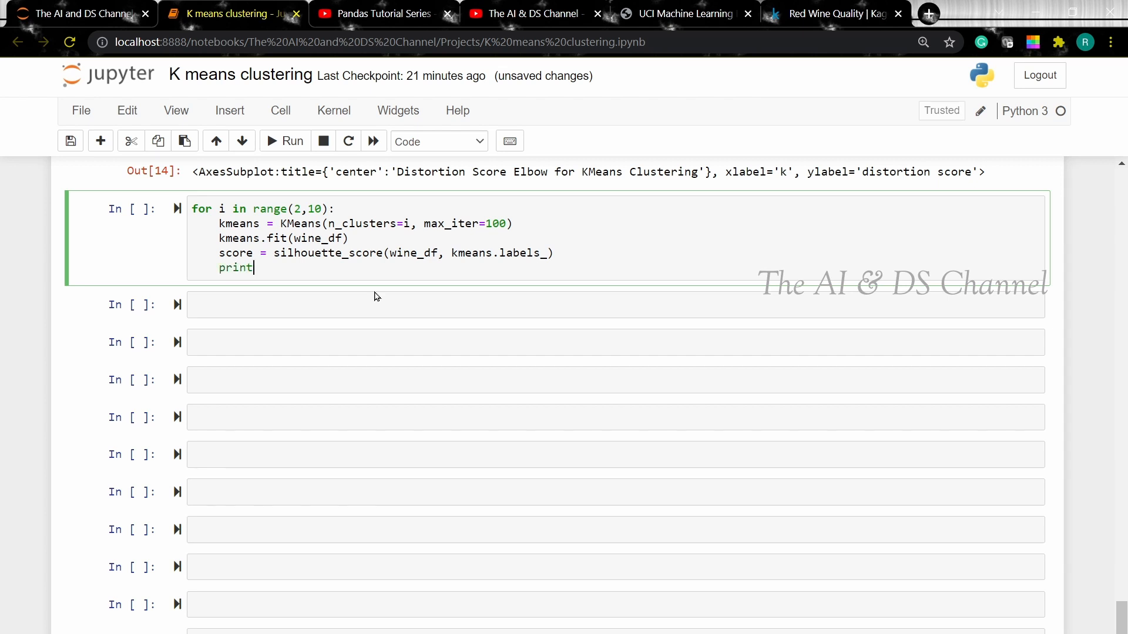
pyautogui.write('("For "')
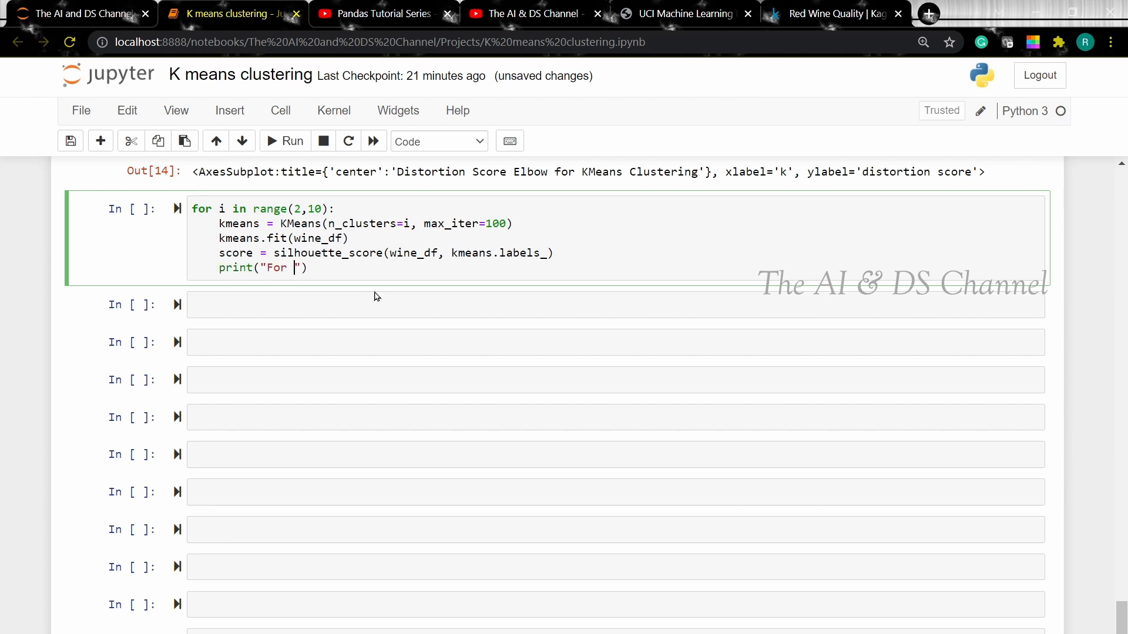
pyautogui.write('cluster: {}')
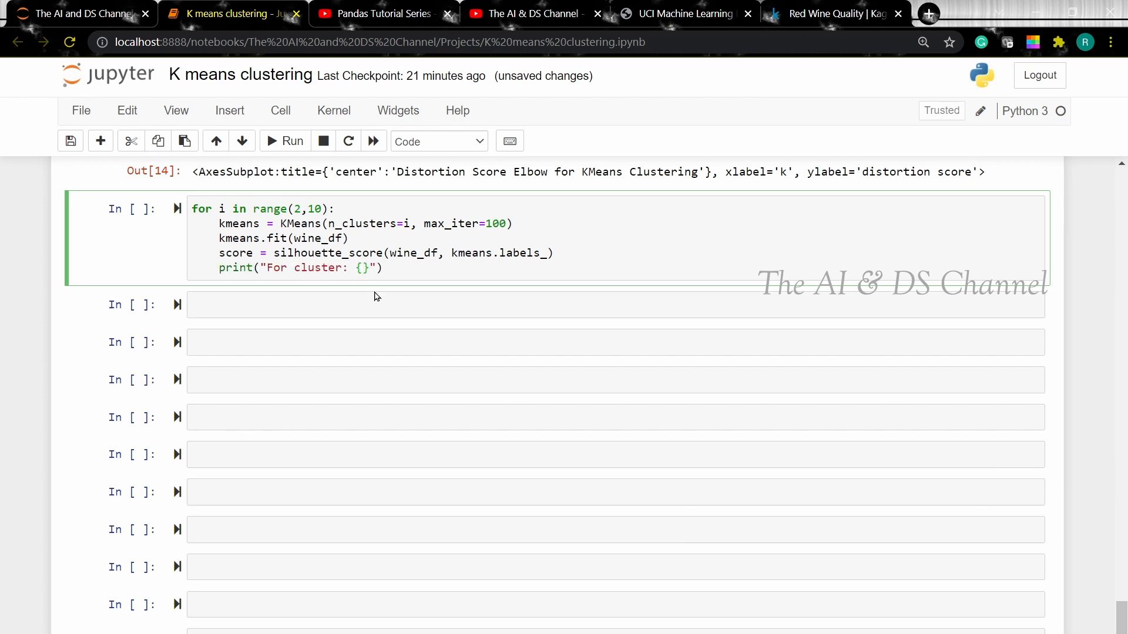
pyautogui.write(', the silhou')
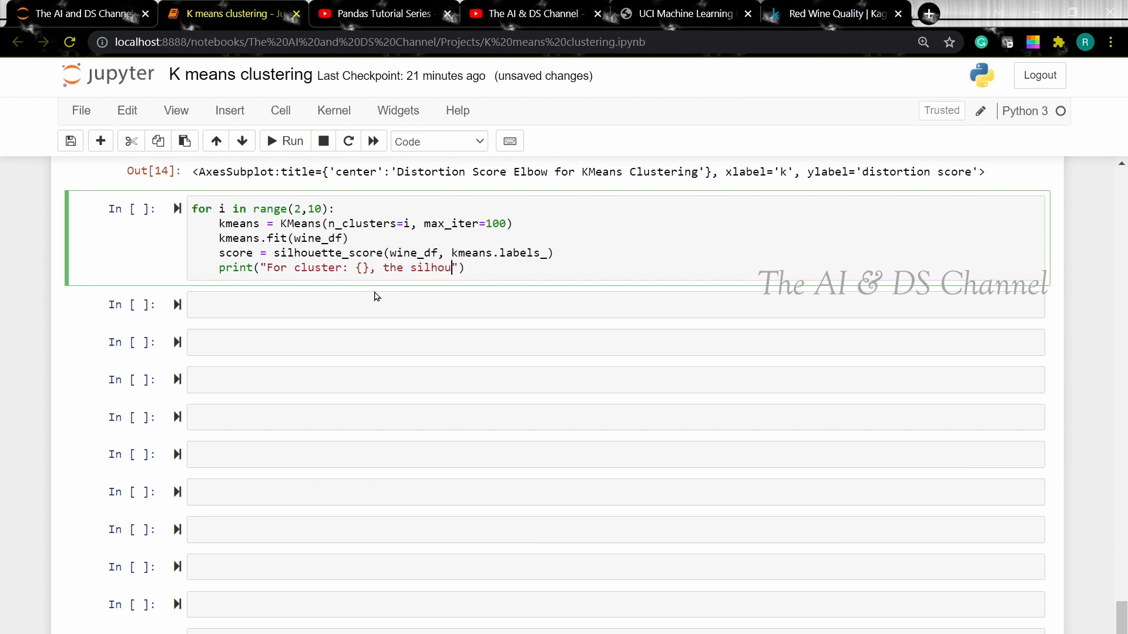
pyautogui.write('ette score is: {}')
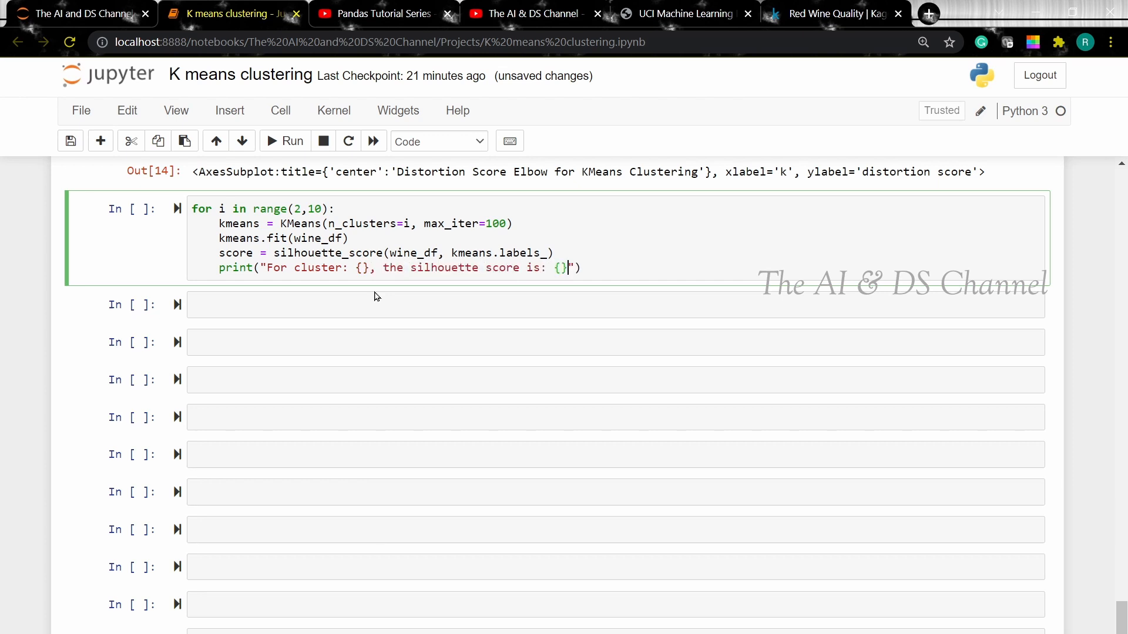
pyautogui.write('.format(i,score')
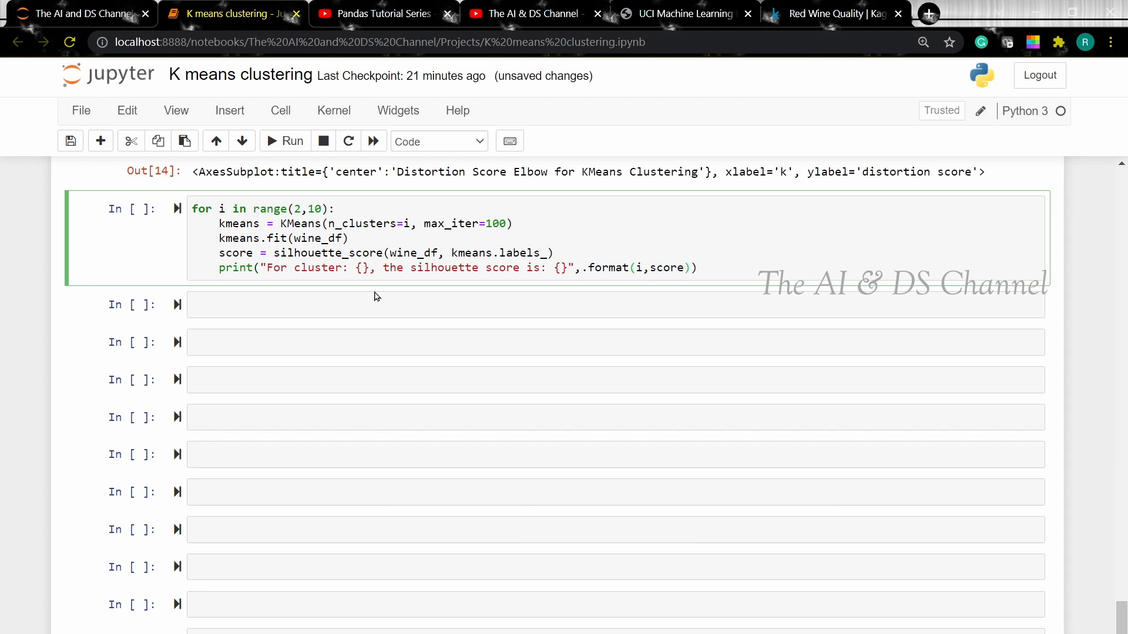
pyautogui.click(293, 141)
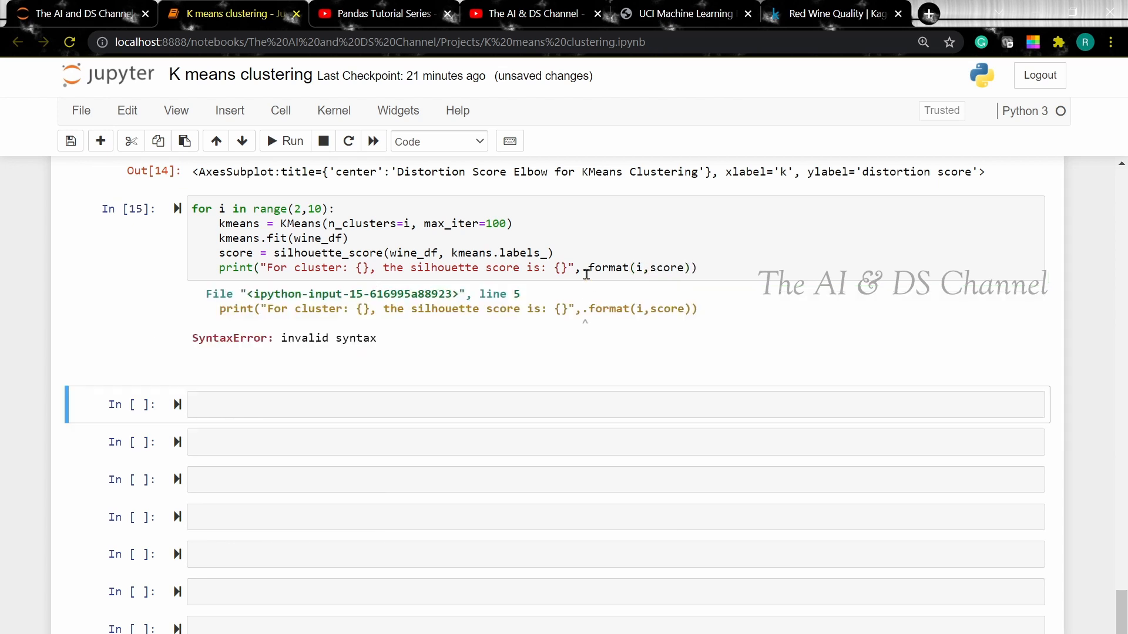
# Replace the stray comma before .format with a period and rerun to list silhouette scores for k 2–9
pyautogui.click(285, 141)
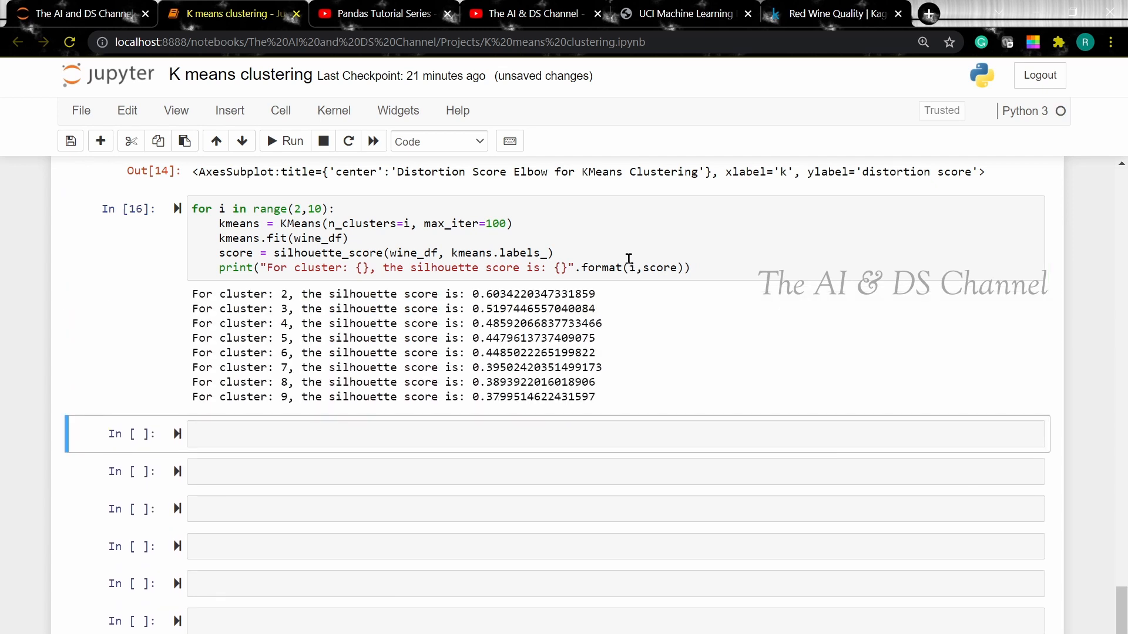
pyautogui.moveTo(706, 258)
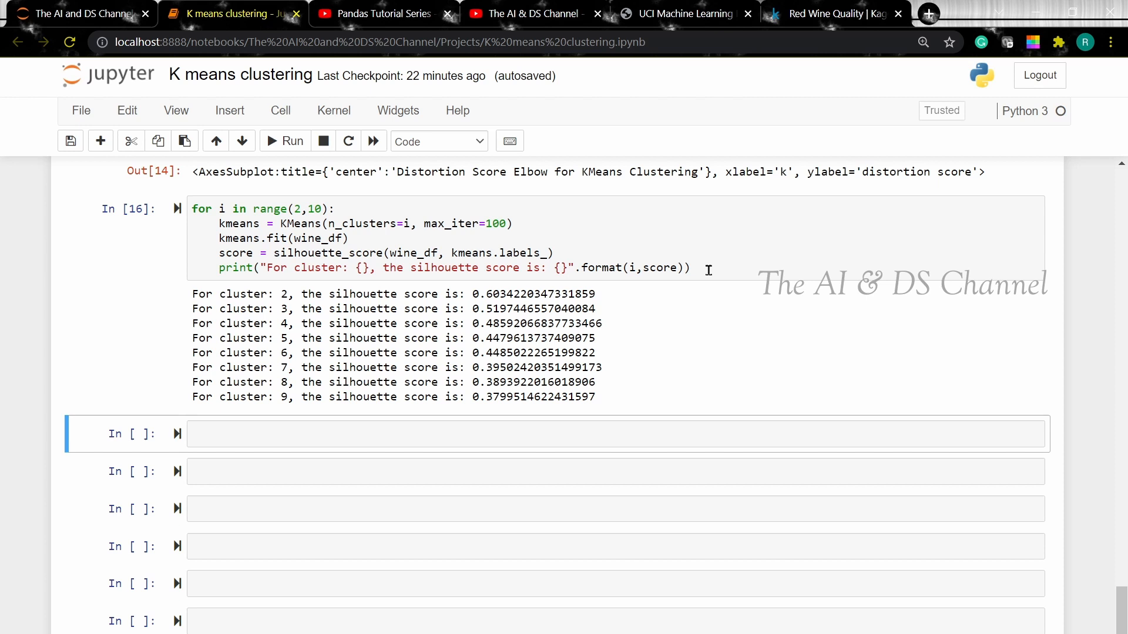
pyautogui.moveTo(602, 310)
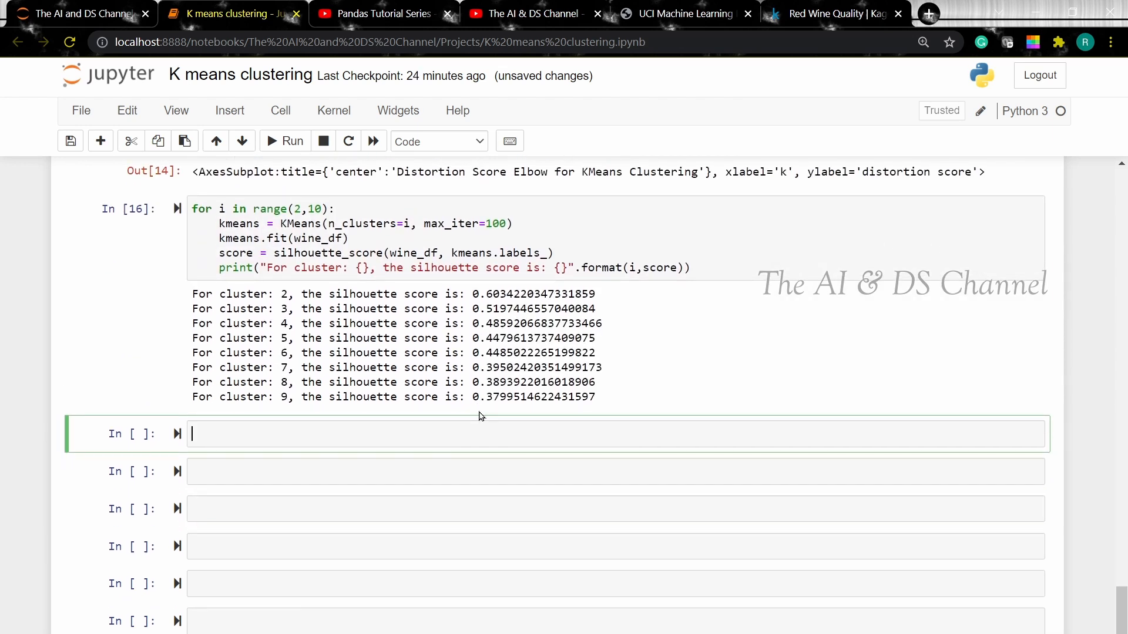
# Create a silhouette_coefficients list and append each loop's silhouette score to it
pyautogui.write('silhouette')
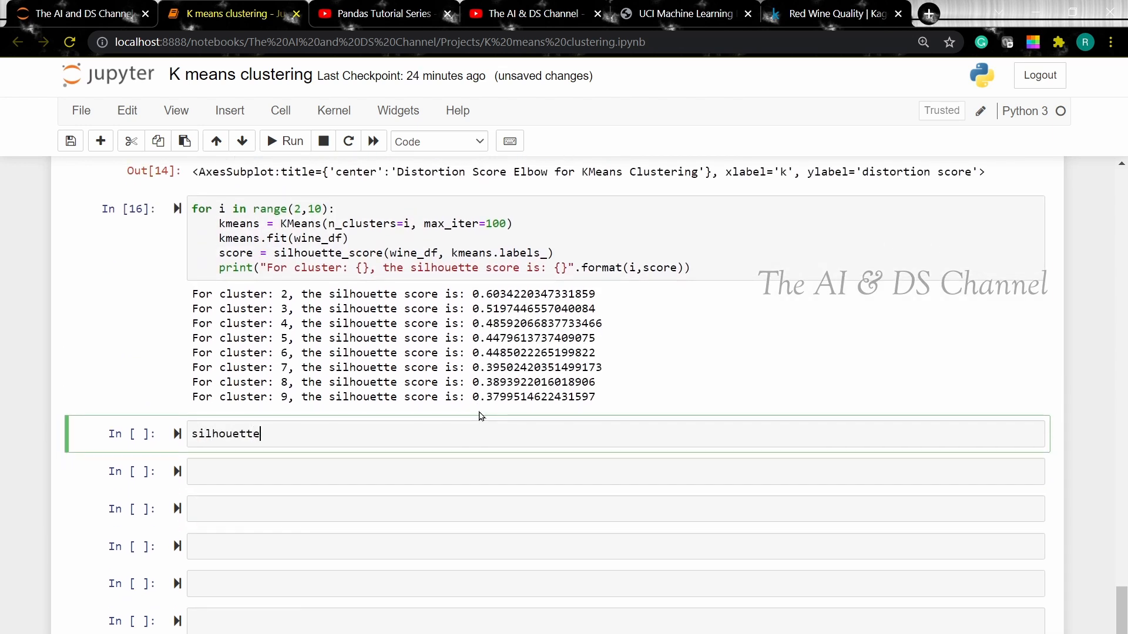
pyautogui.write('_coefficients = [')
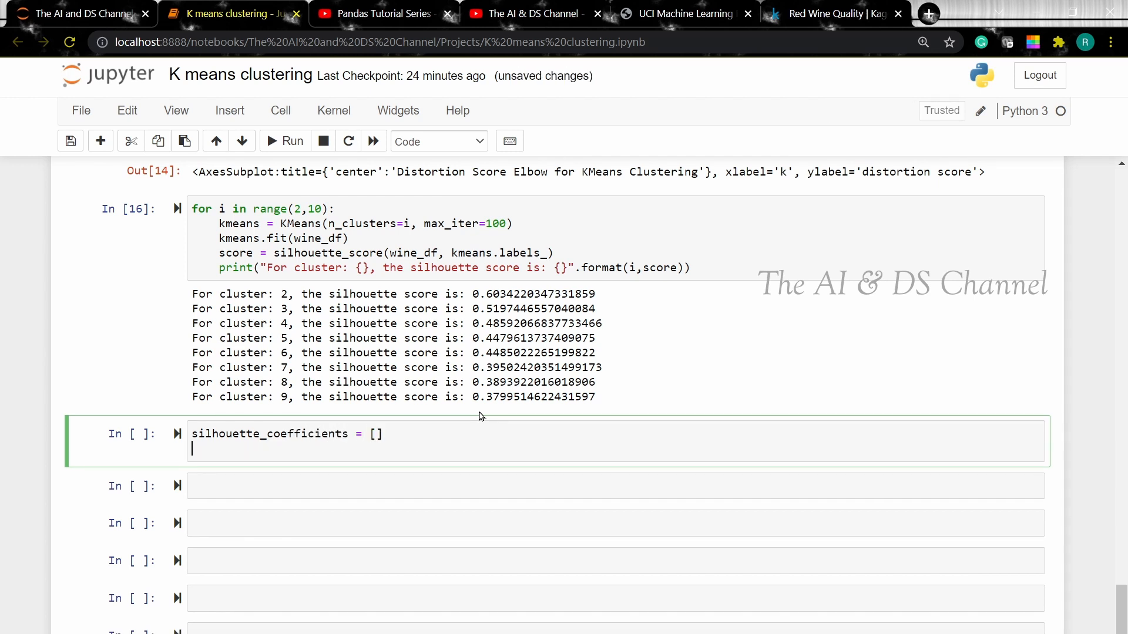
pyautogui.scroll(-3)
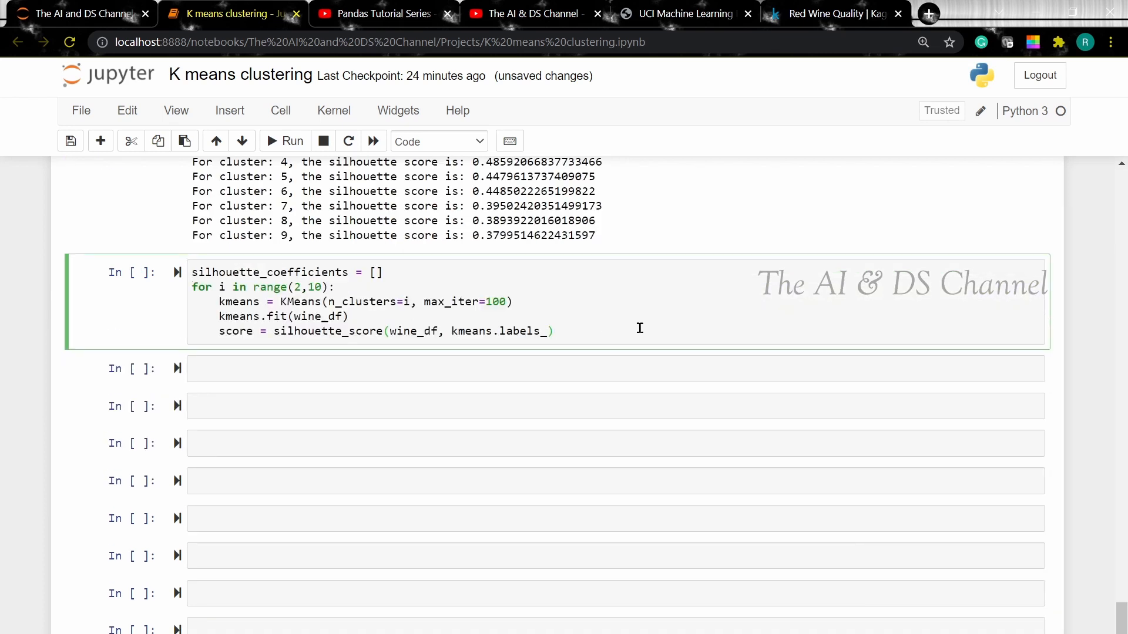
pyautogui.write('silhouette_coefficients')
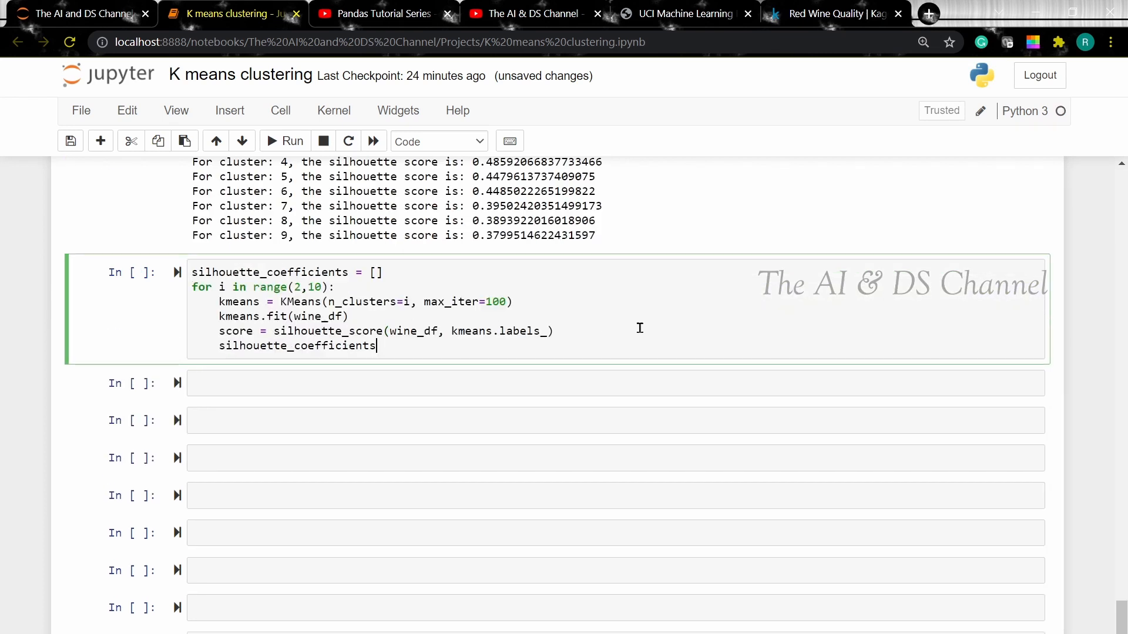
pyautogui.write('.append(')
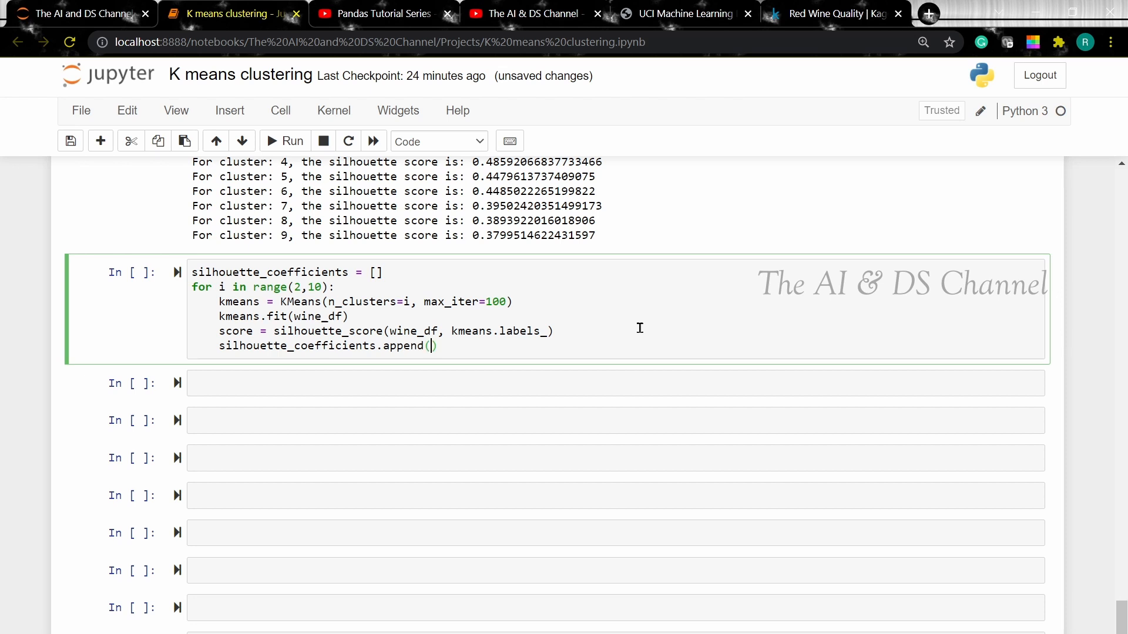
pyautogui.write('score)')
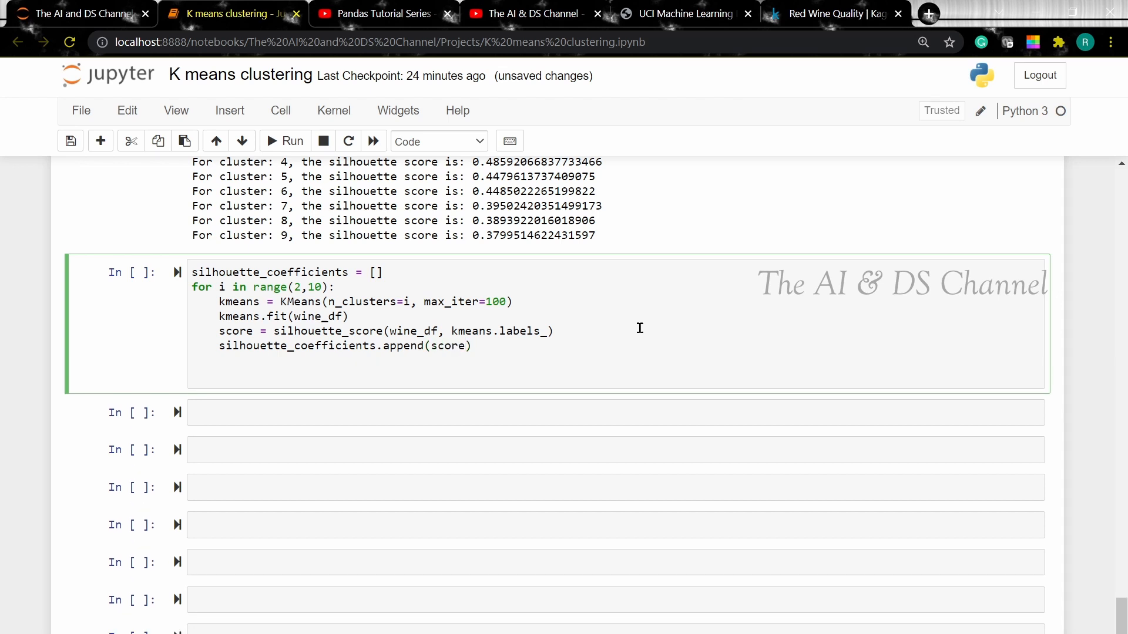
pyautogui.write('plt.plot')
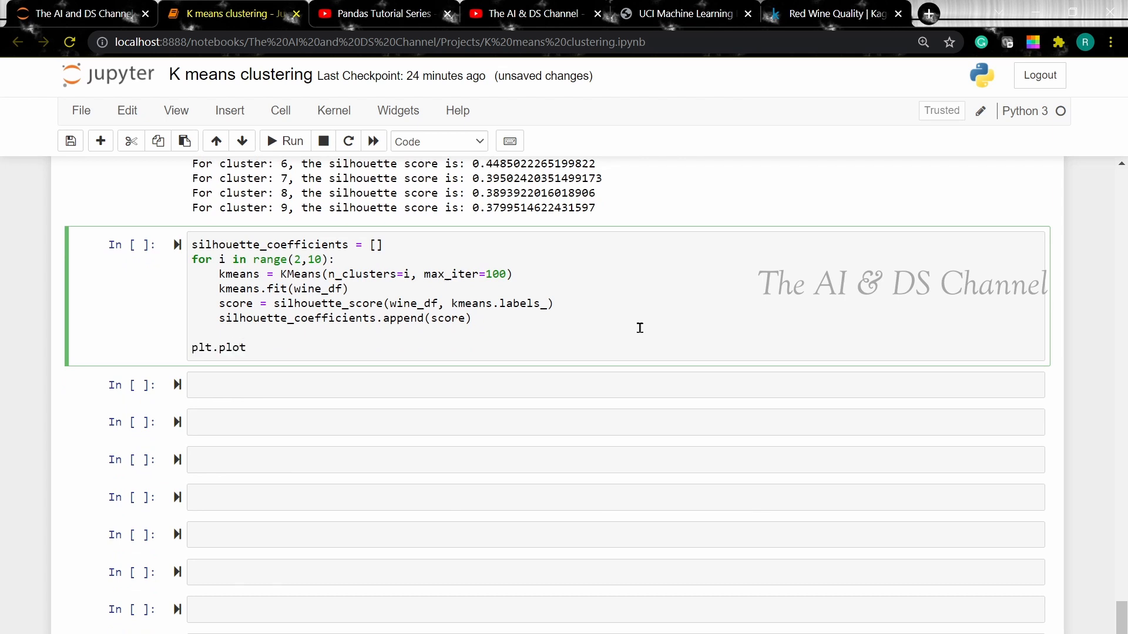
# Plot silhouette_coefficients against range(2,10)
pyautogui.write('(range')
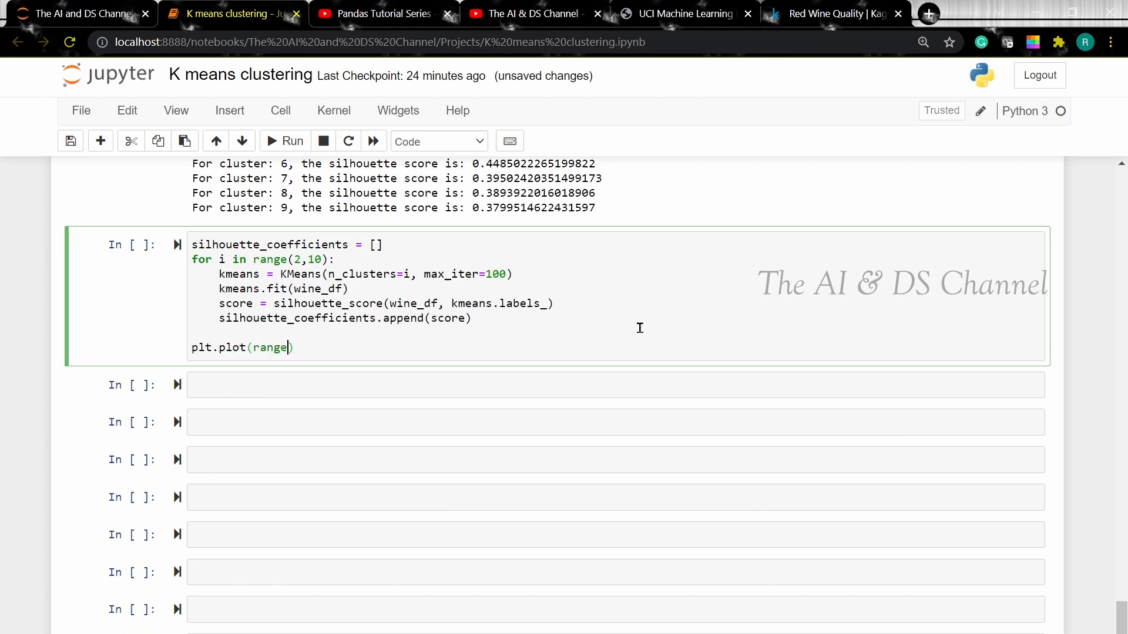
pyautogui.write('2')
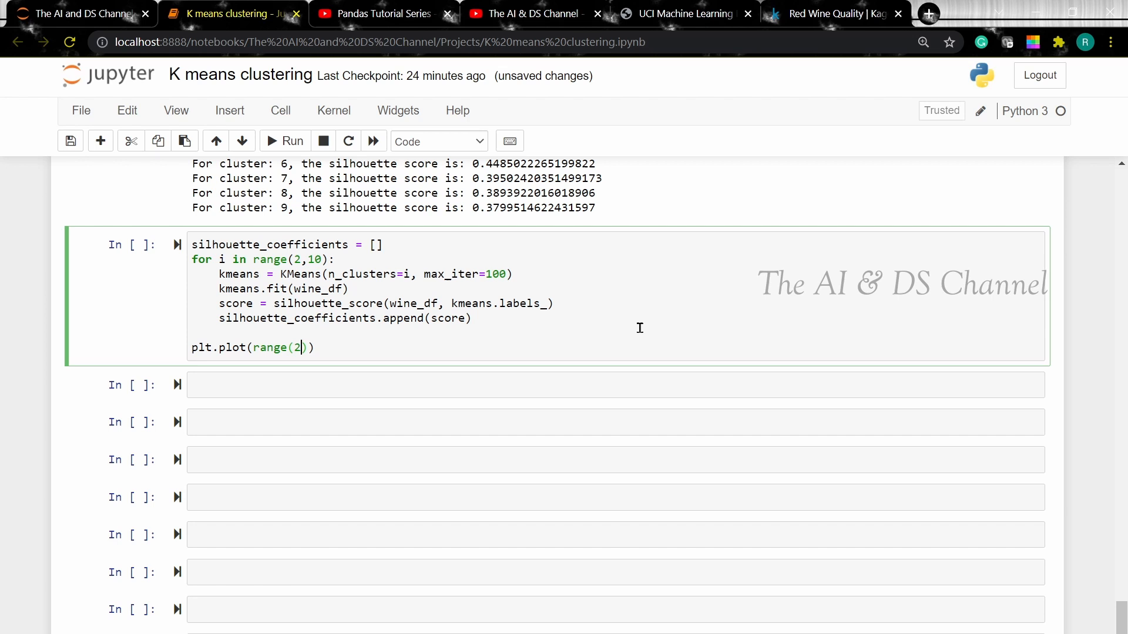
pyautogui.write(',10')
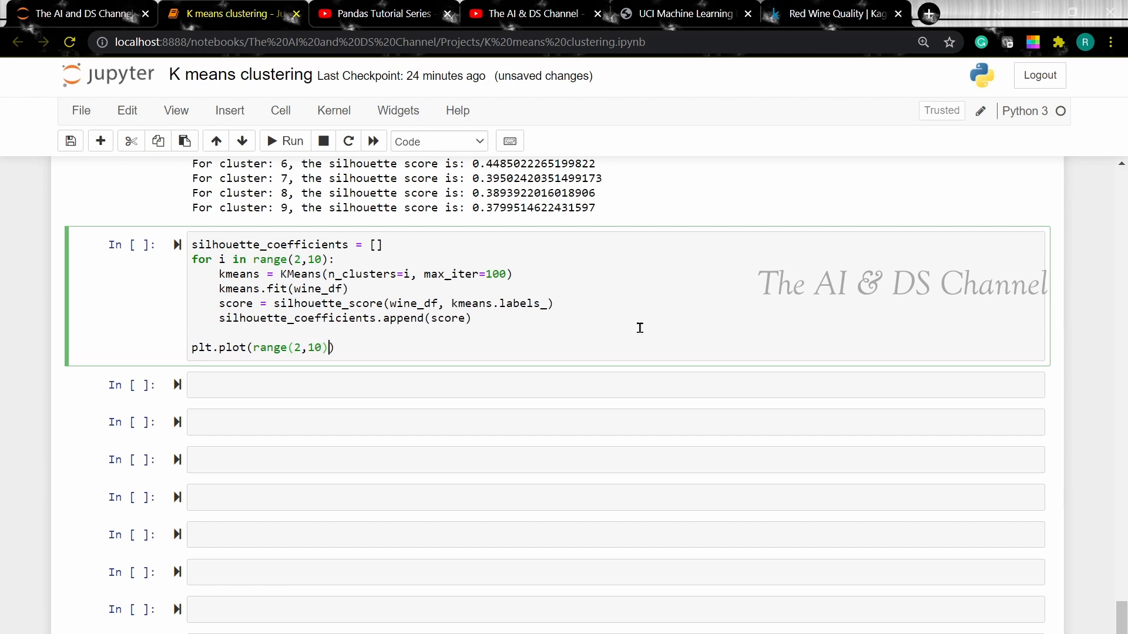
pyautogui.write('", "')
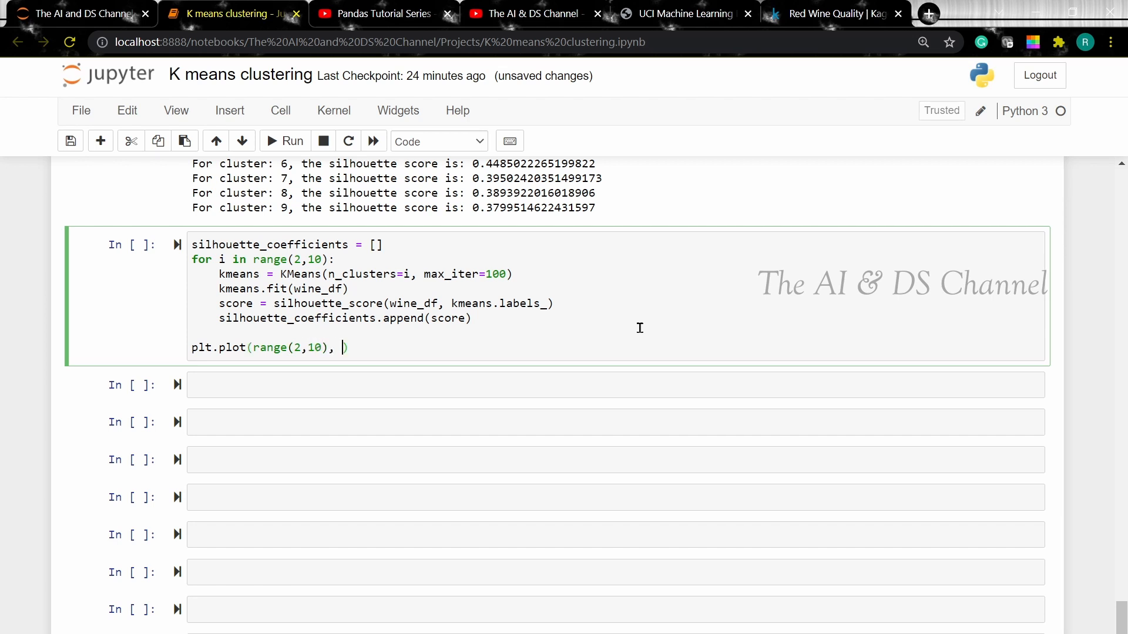
pyautogui.write('silhouette_coefficients')
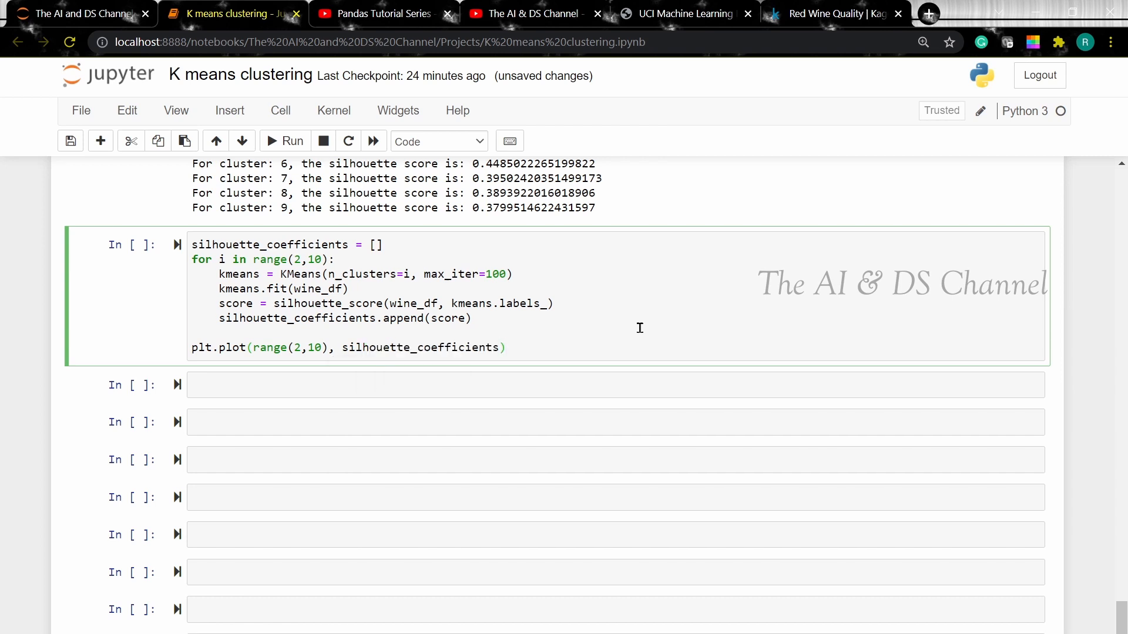
# Set the x tick marks to range(2,10)
pyautogui.write('plt')
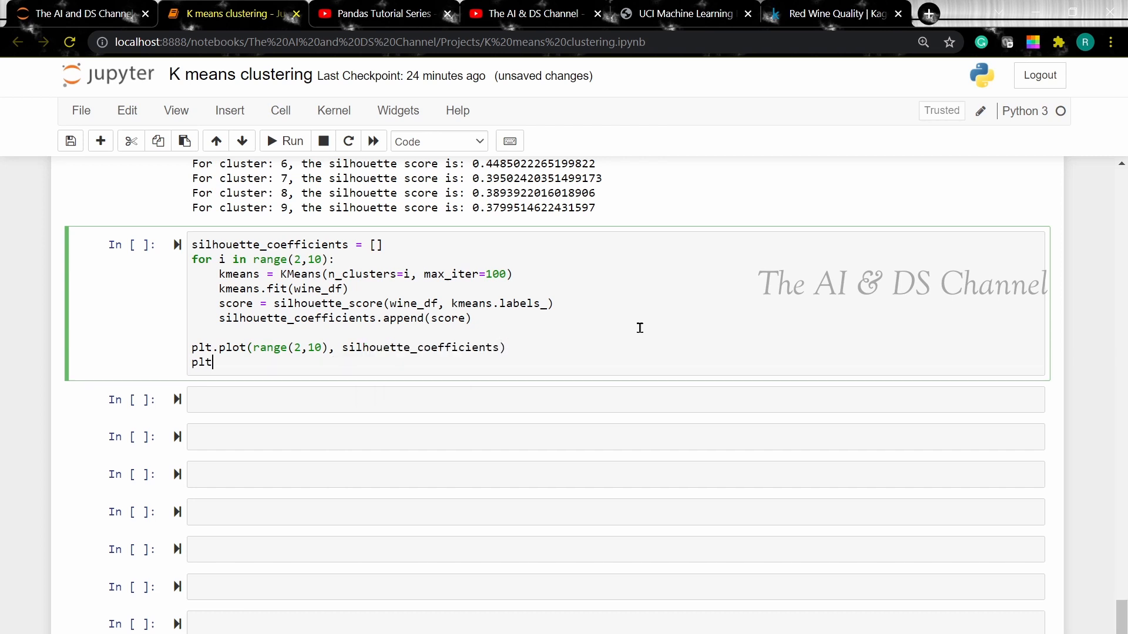
pyautogui.write('.')
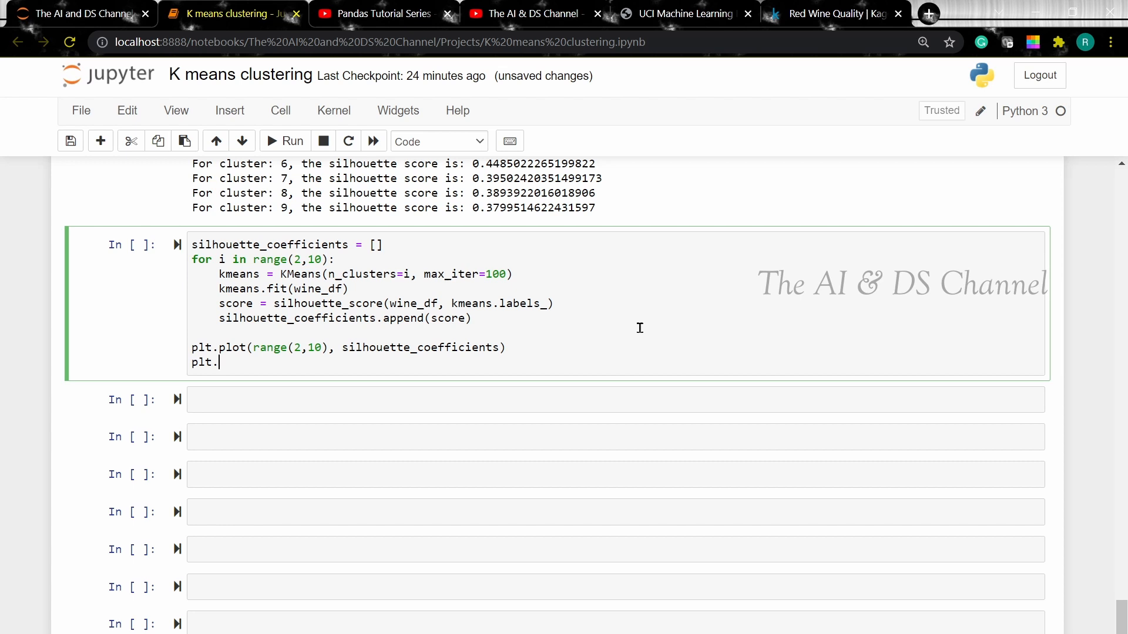
pyautogui.write('xtick')
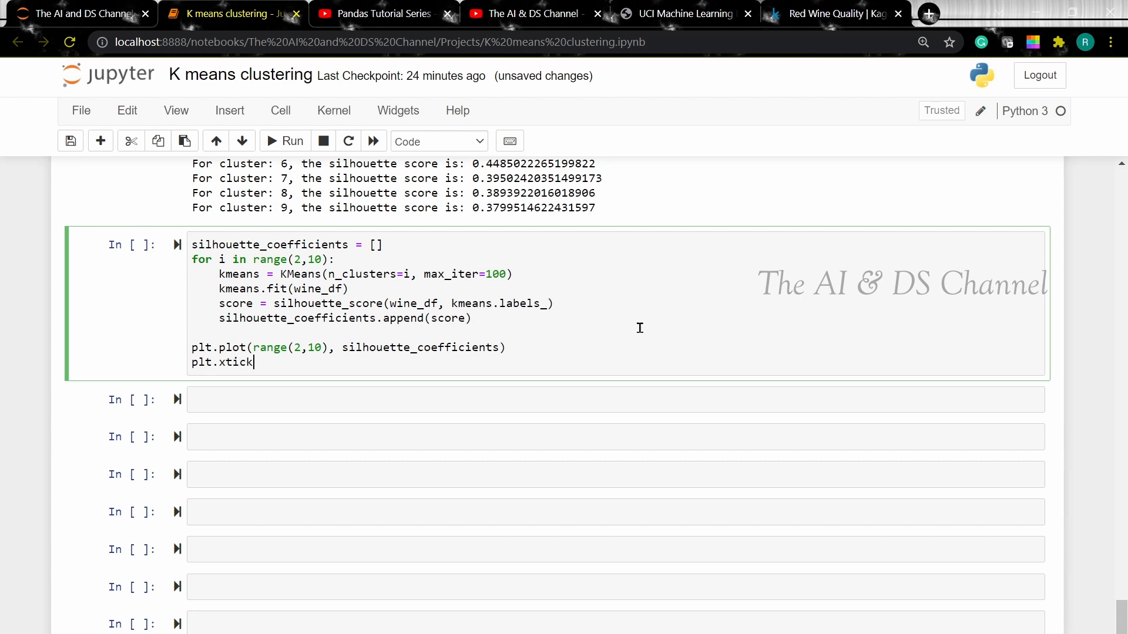
pyautogui.write('s()')
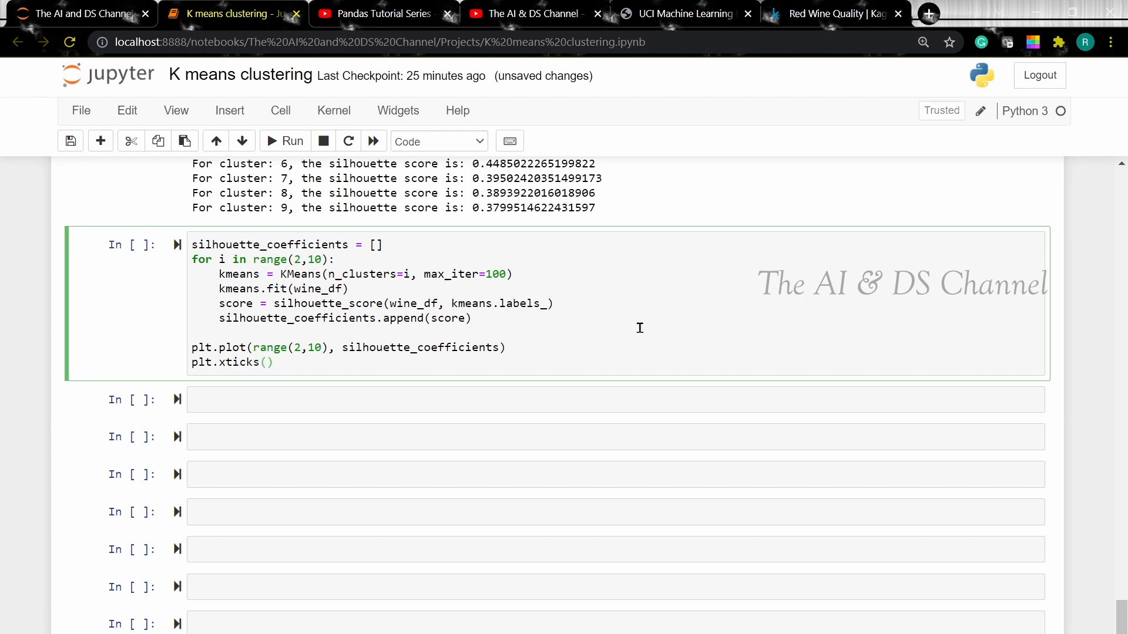
pyautogui.write('rnag')
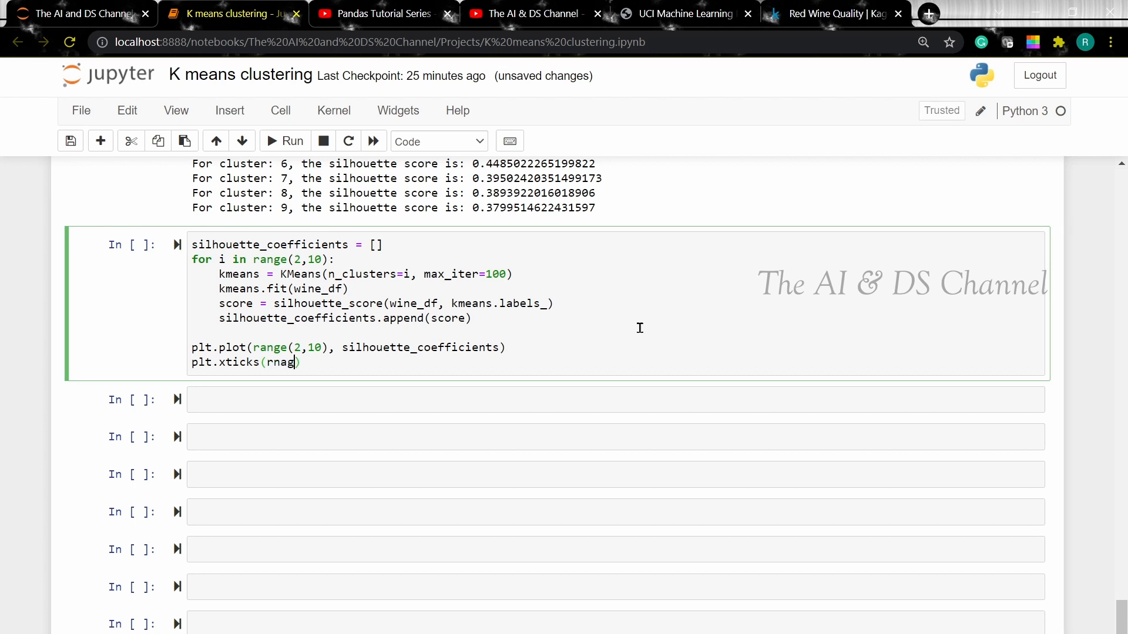
pyautogui.press('Backspace')
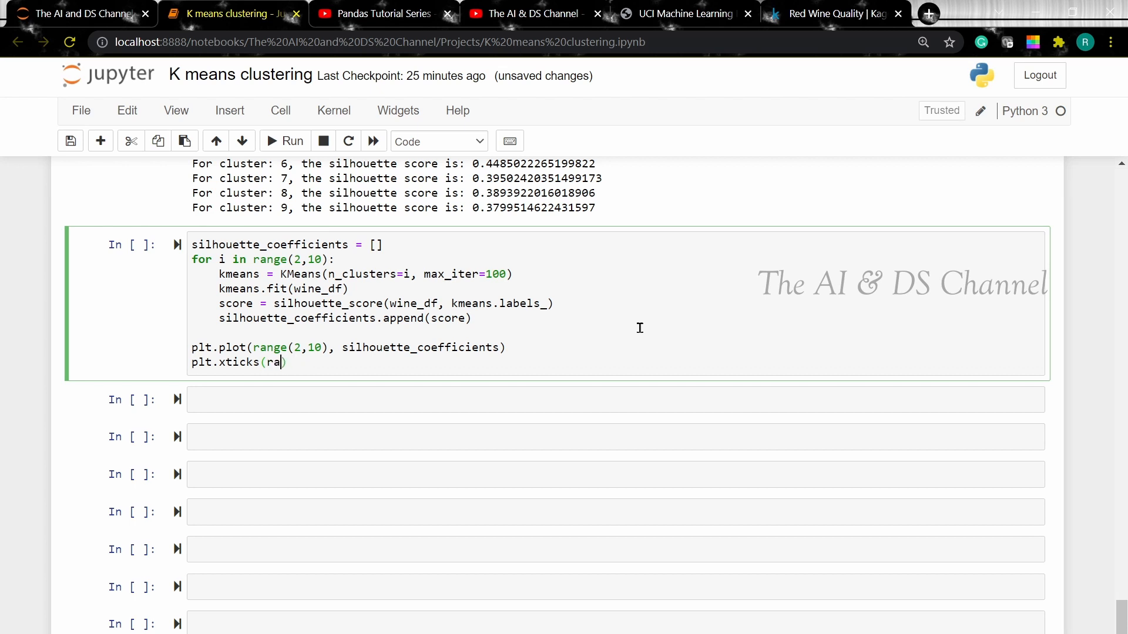
pyautogui.write('nge(2,10')
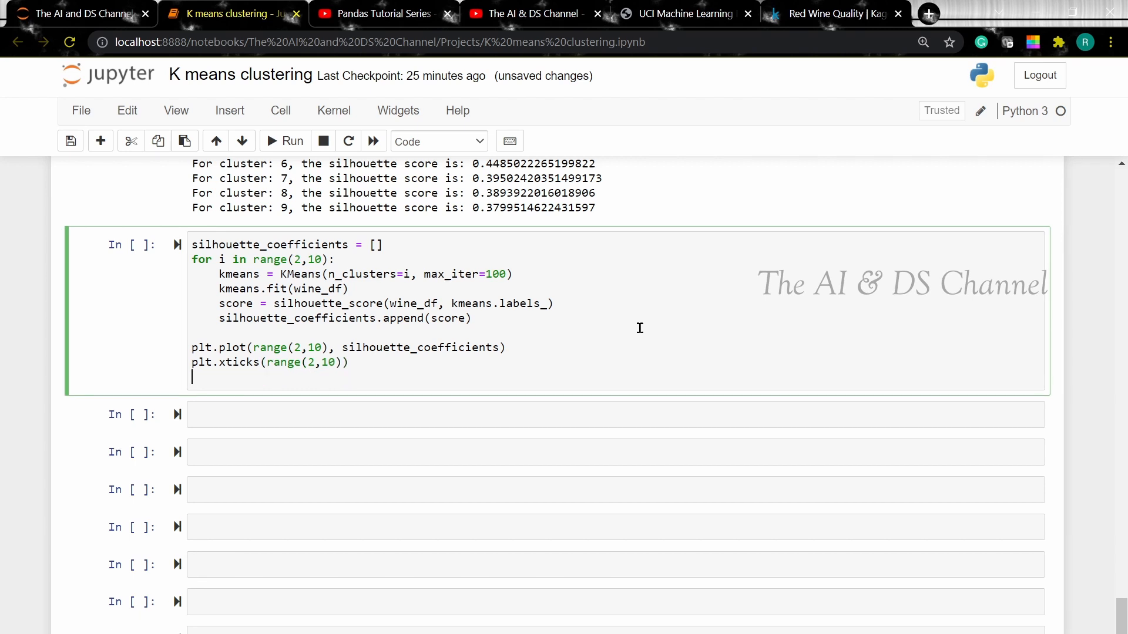
# Label the axes 'number of clusters' and 'Silhouette coefficient' and show the plot
pyautogui.write('plt.x')
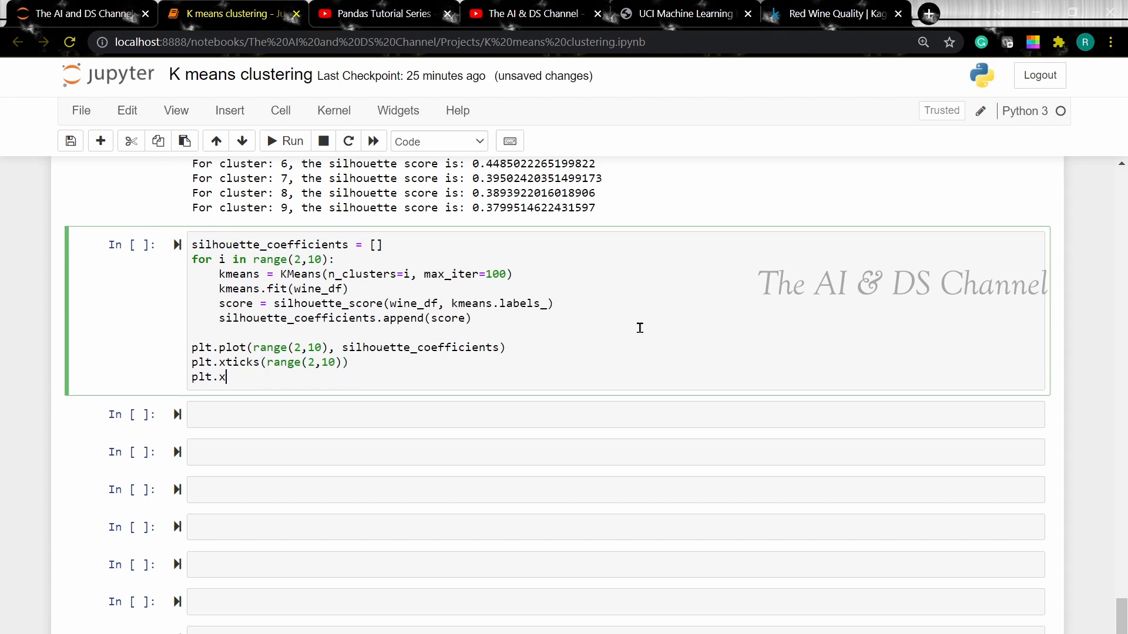
pyautogui.write('la')
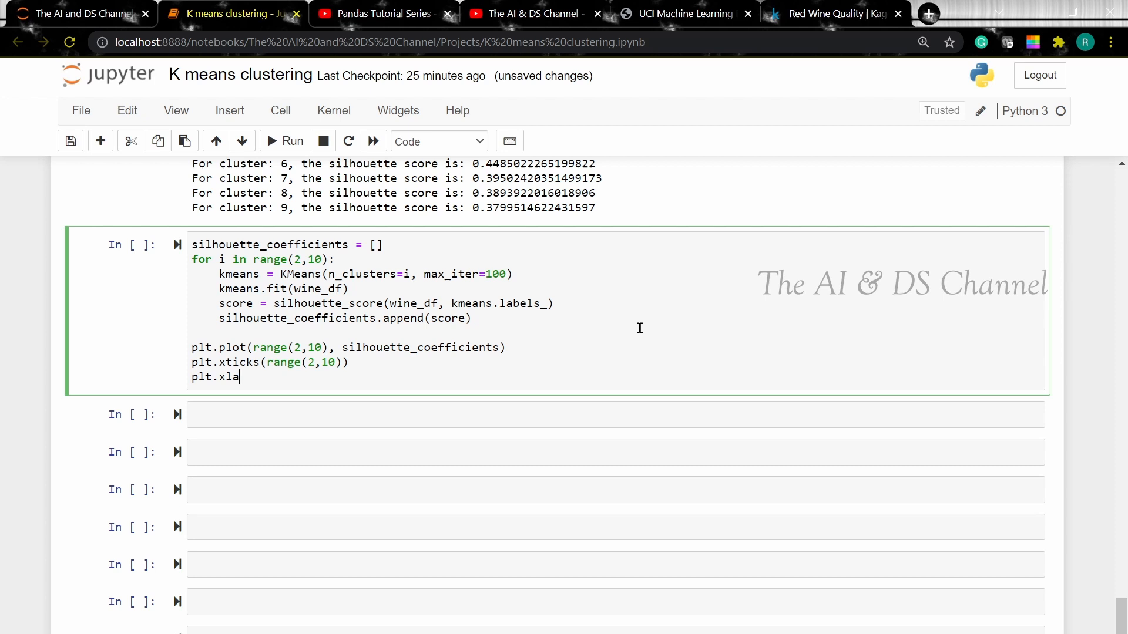
pyautogui.write('bel')
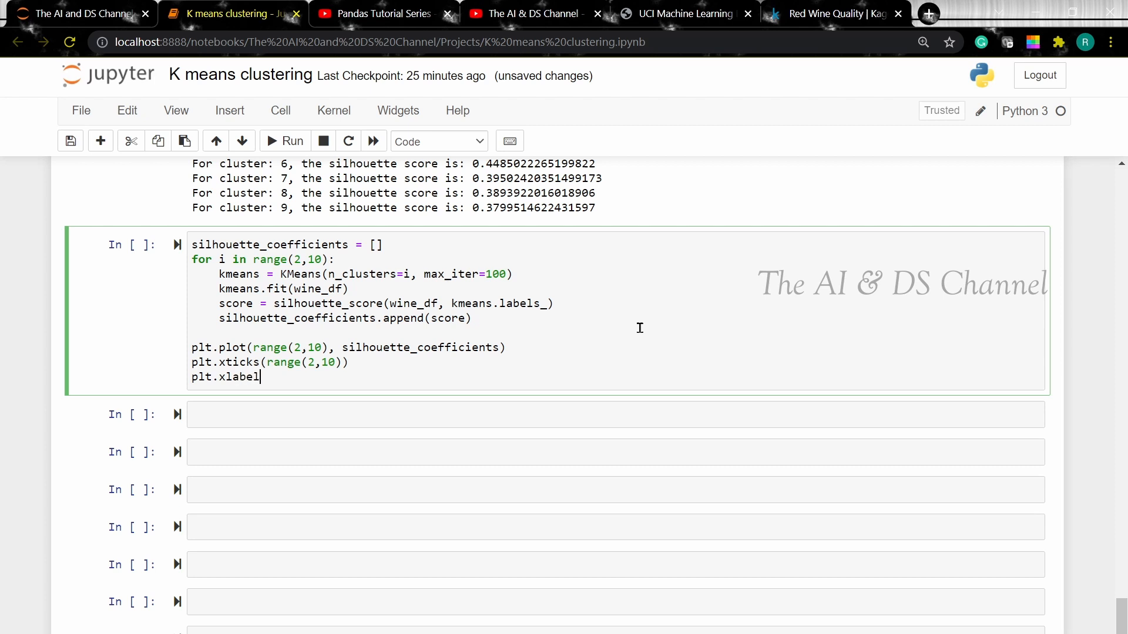
pyautogui.write('(')
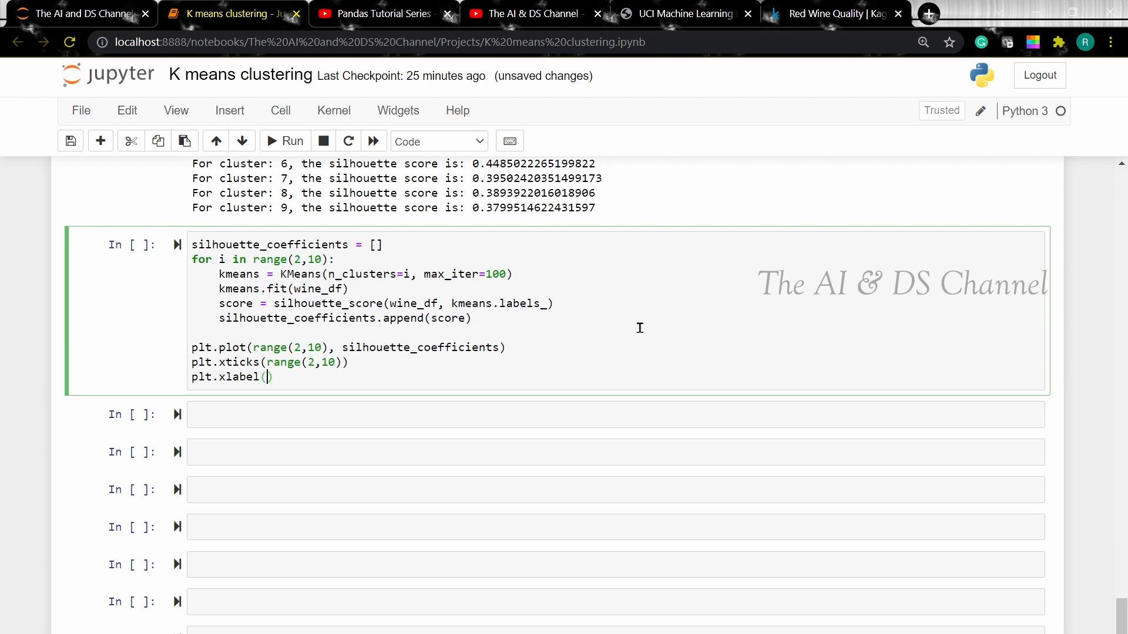
pyautogui.write('"num"')
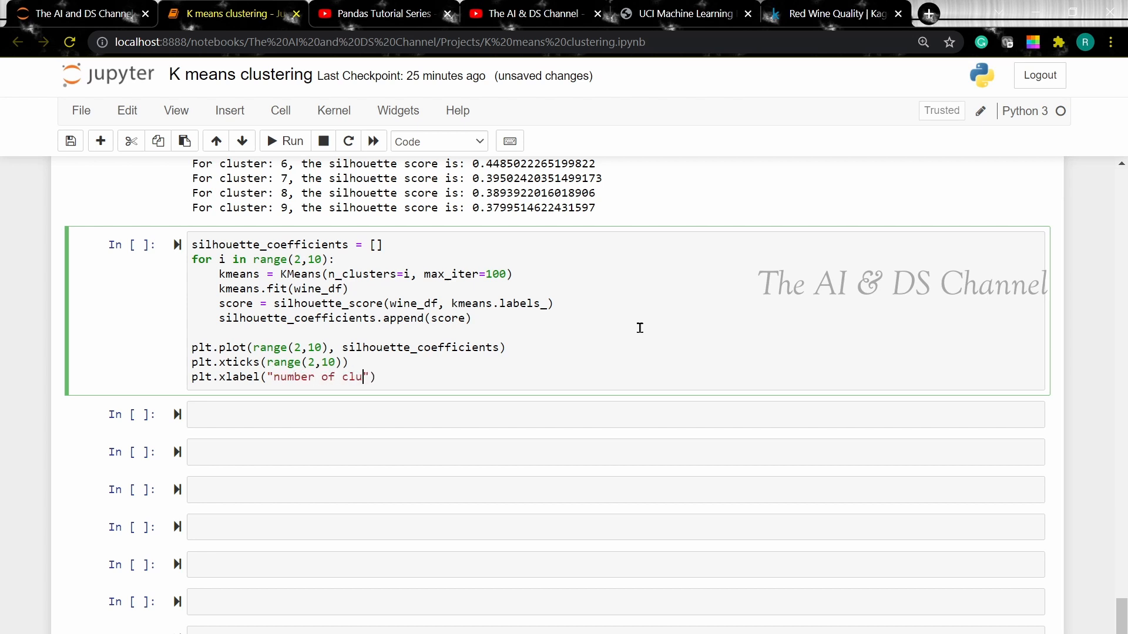
pyautogui.write('sters"')
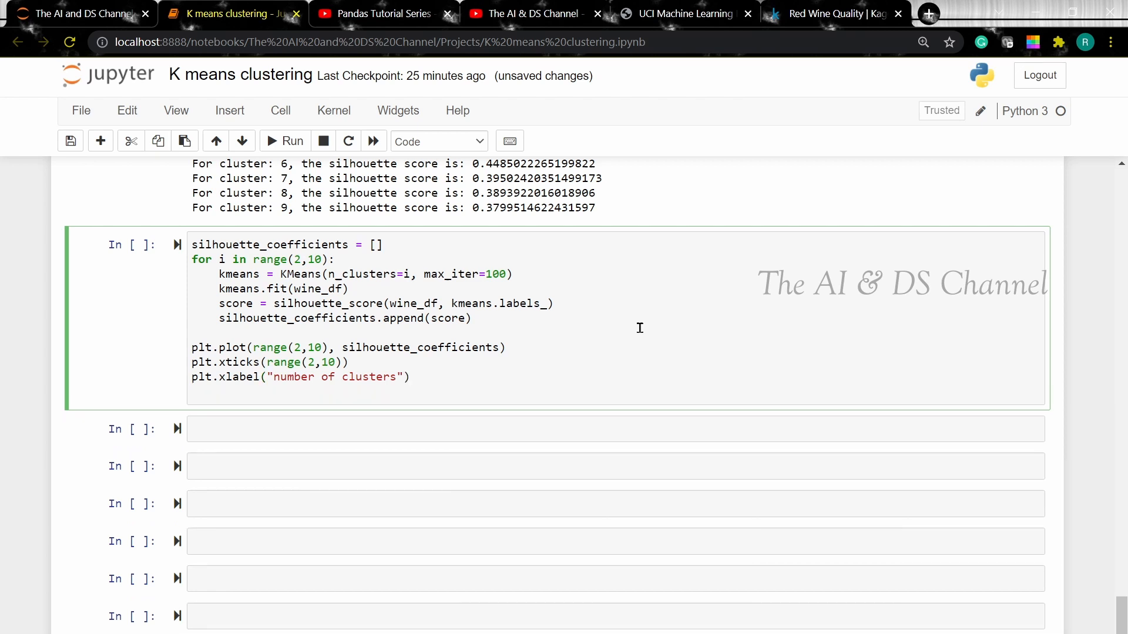
pyautogui.write('plt.y')
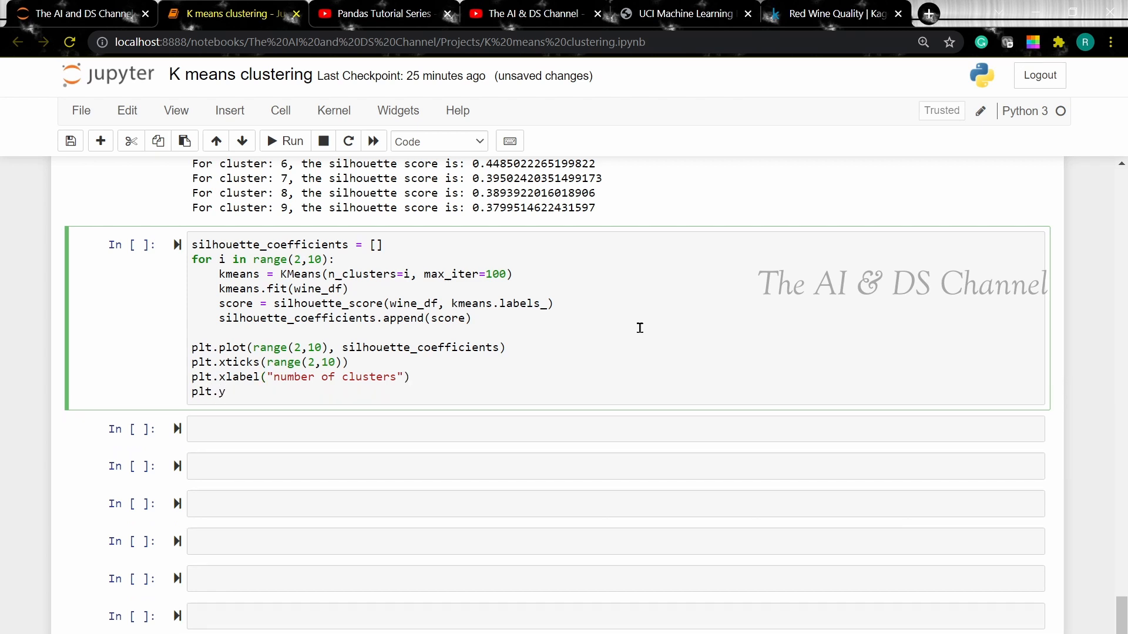
pyautogui.write('labek')
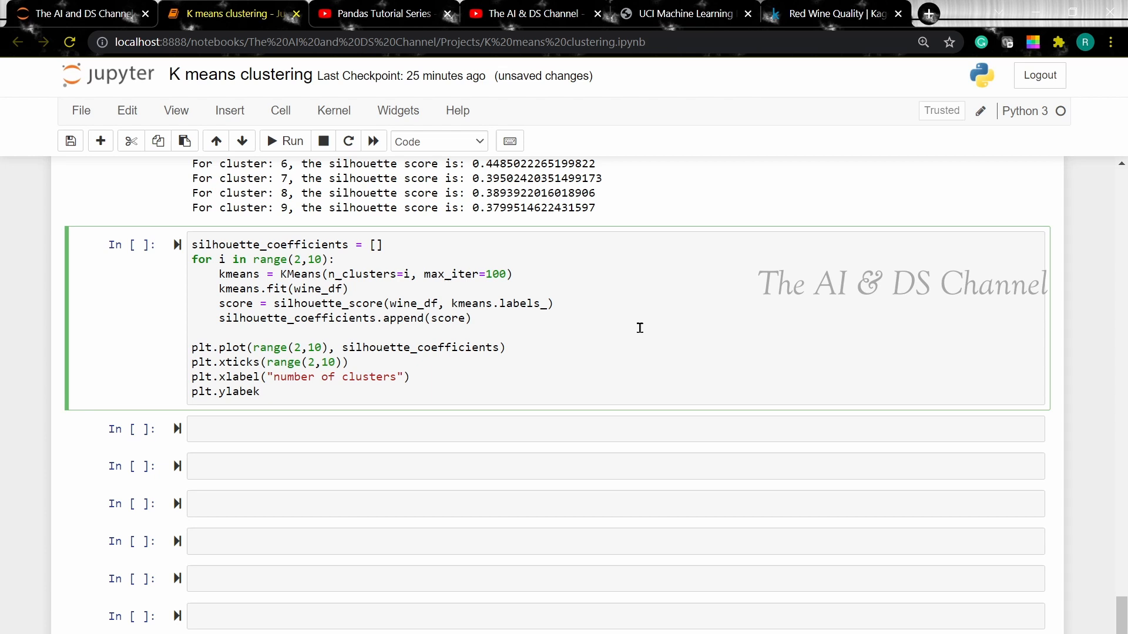
pyautogui.write('("")')
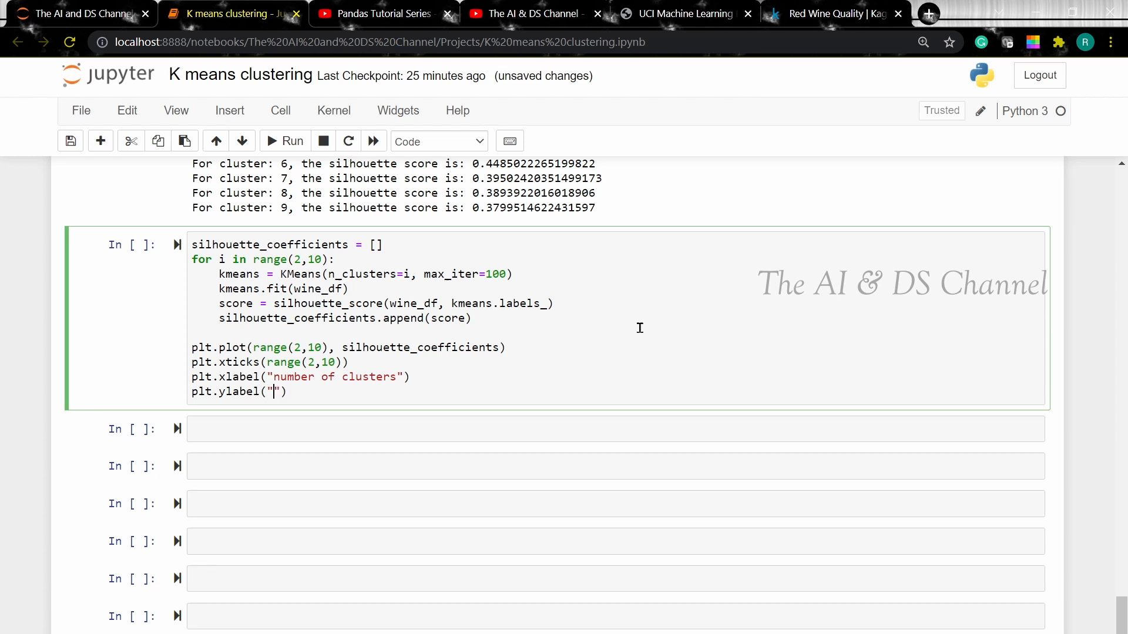
pyautogui.write('Si')
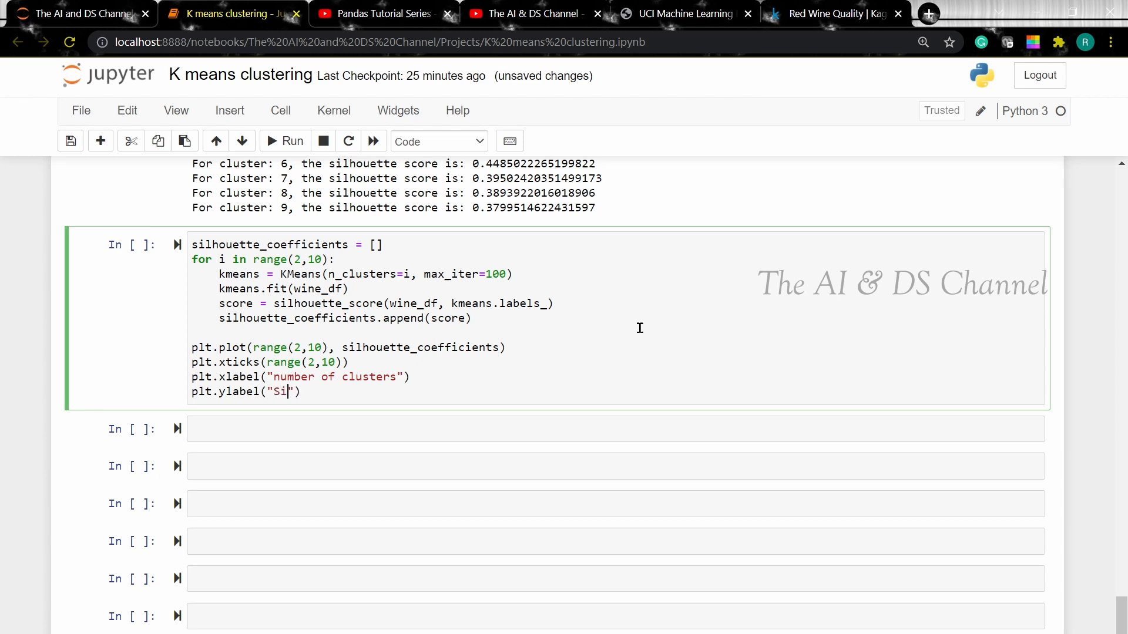
pyautogui.write('lhouette')
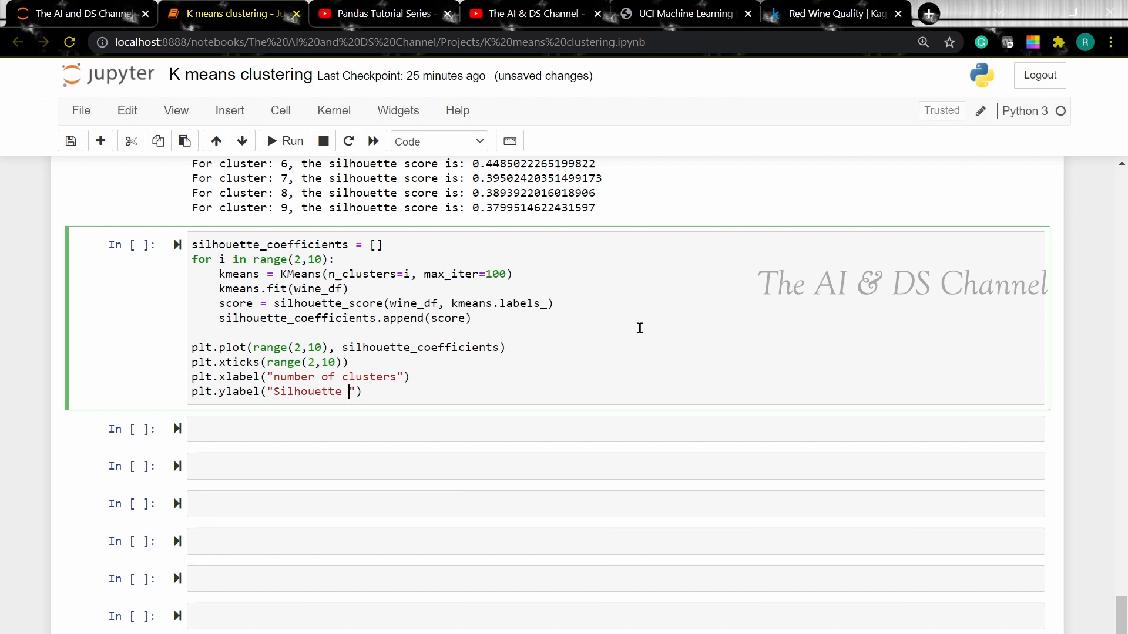
pyautogui.write('coefficient')
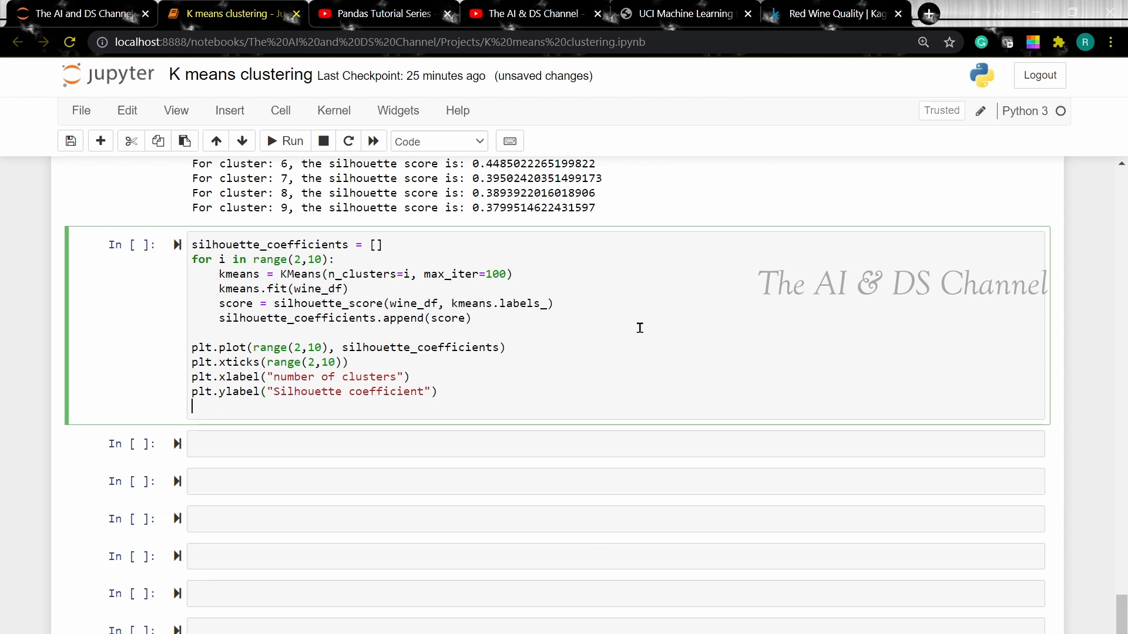
pyautogui.write('plt.show')
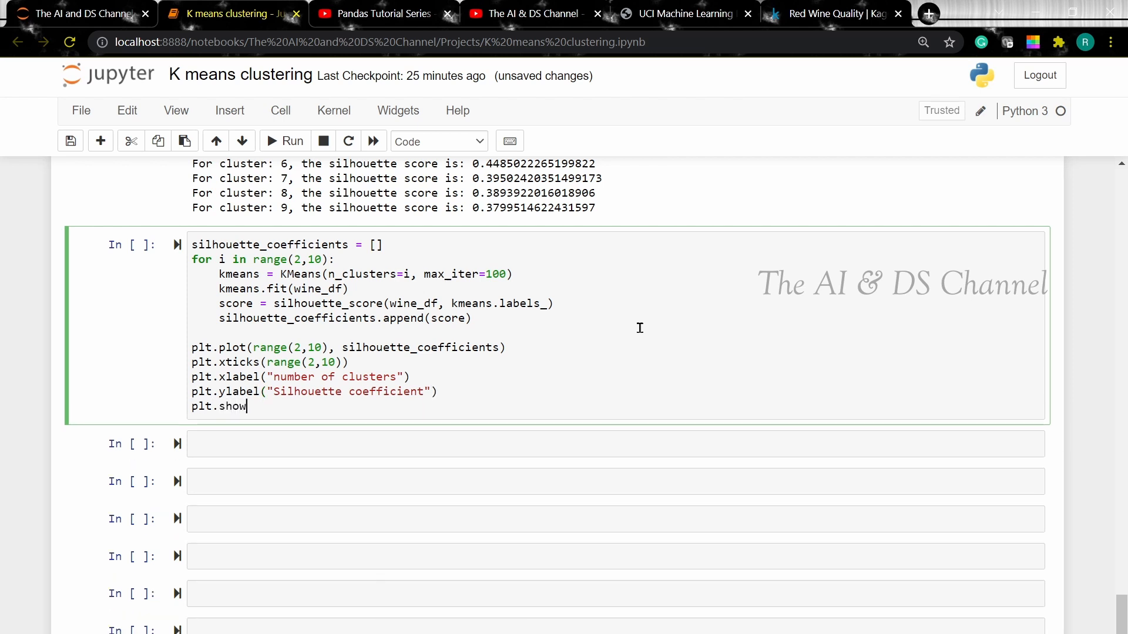
pyautogui.write('()')
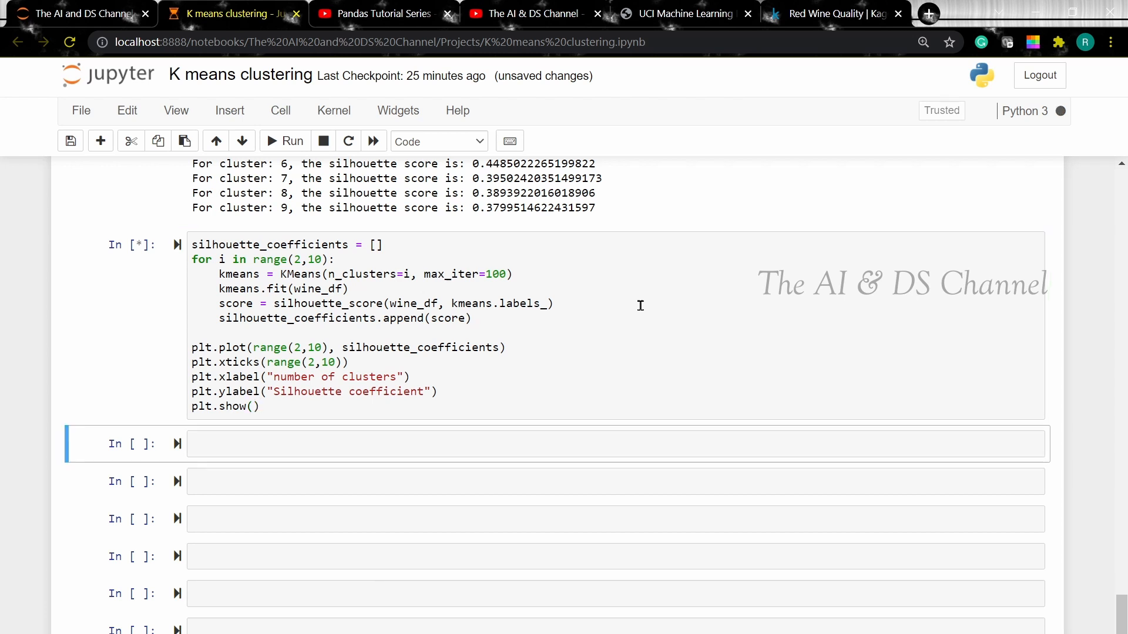
pyautogui.click(285, 140)
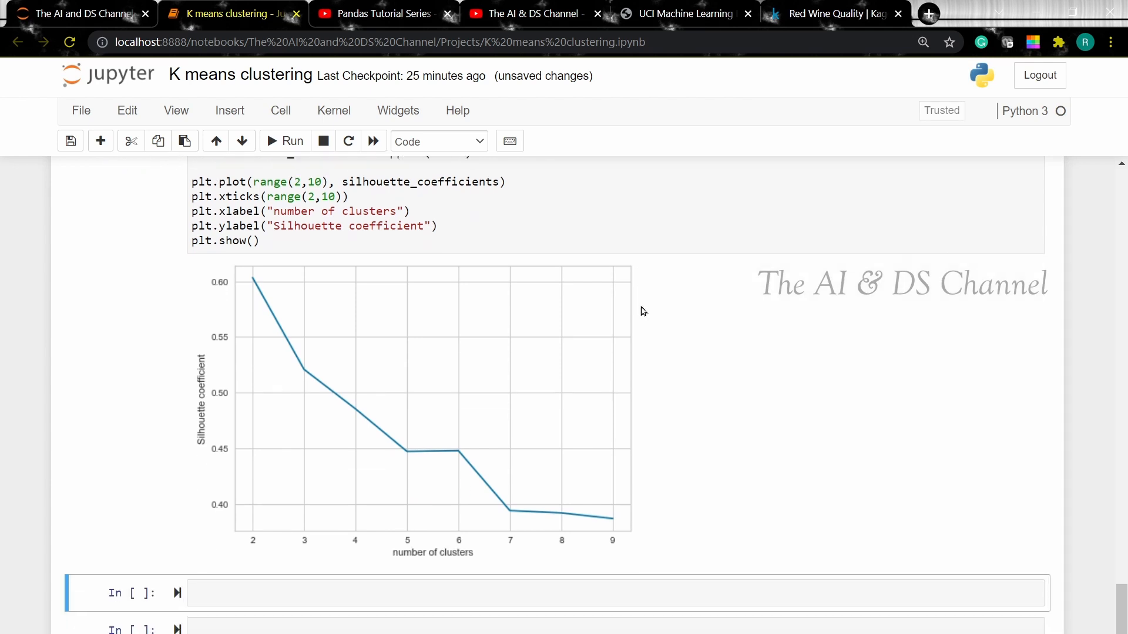
pyautogui.scroll(-3)
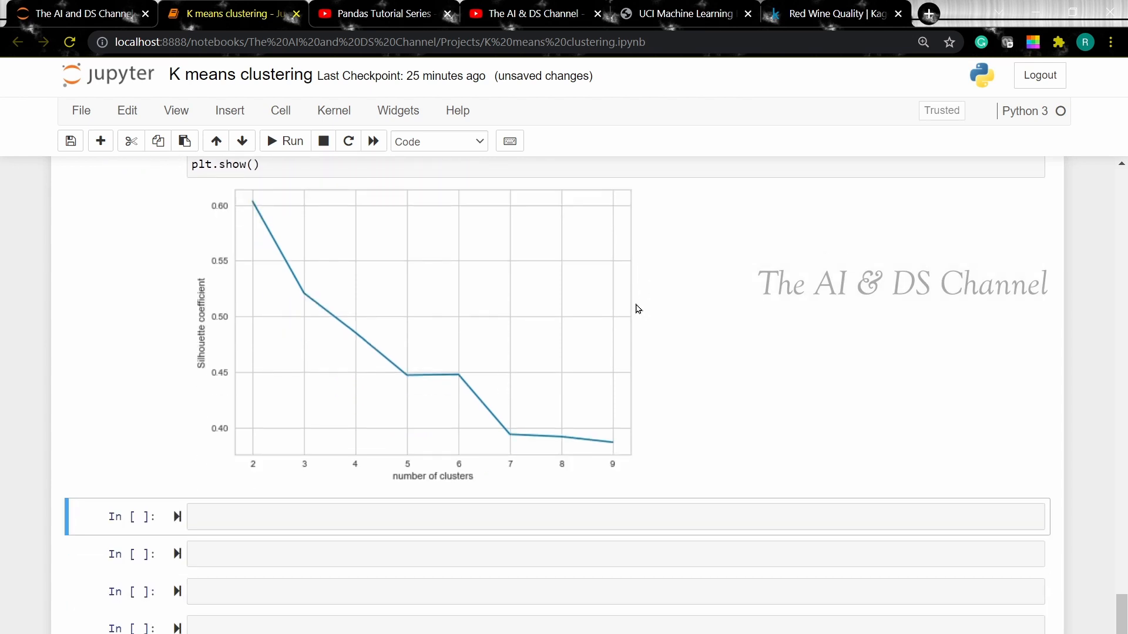
pyautogui.moveTo(272, 205)
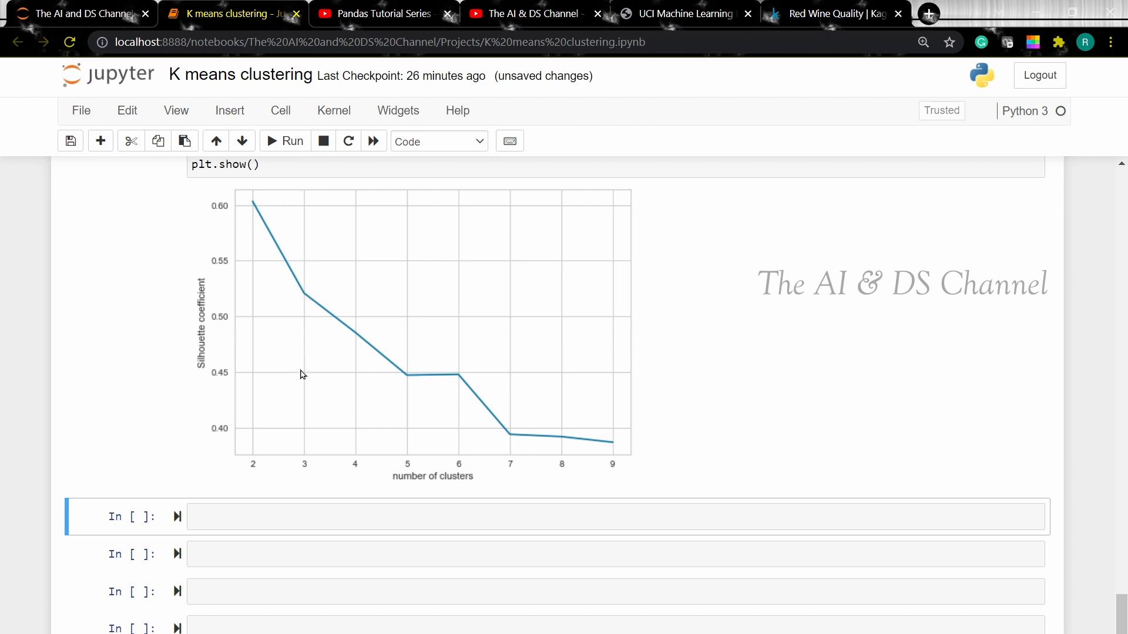
pyautogui.moveTo(306, 309)
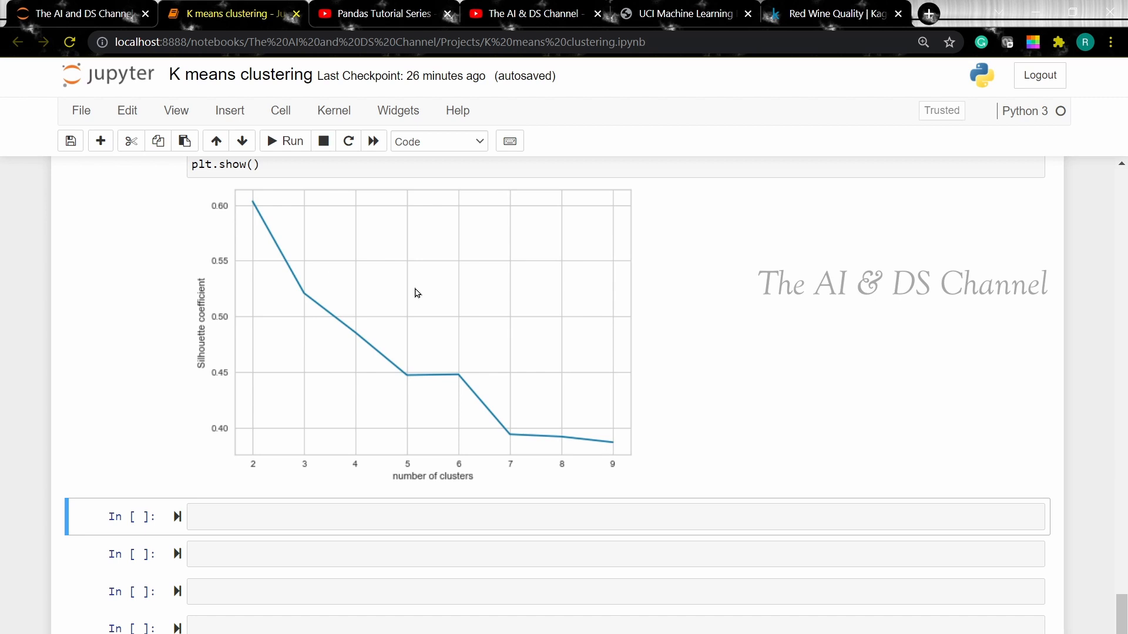
pyautogui.scroll(-3)
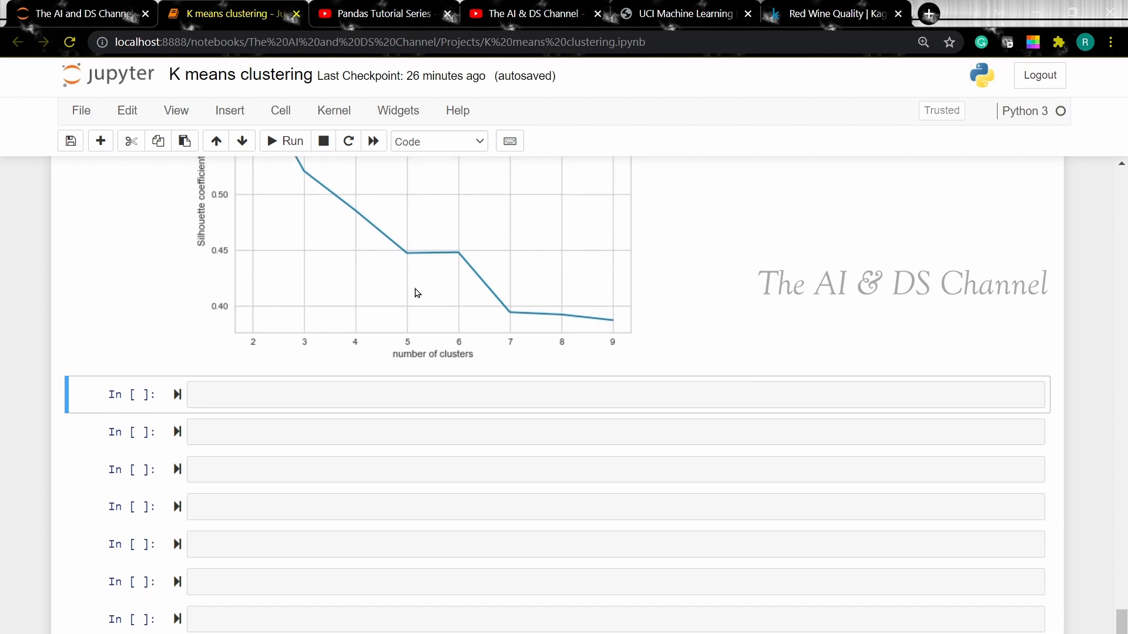
pyautogui.scroll(-3)
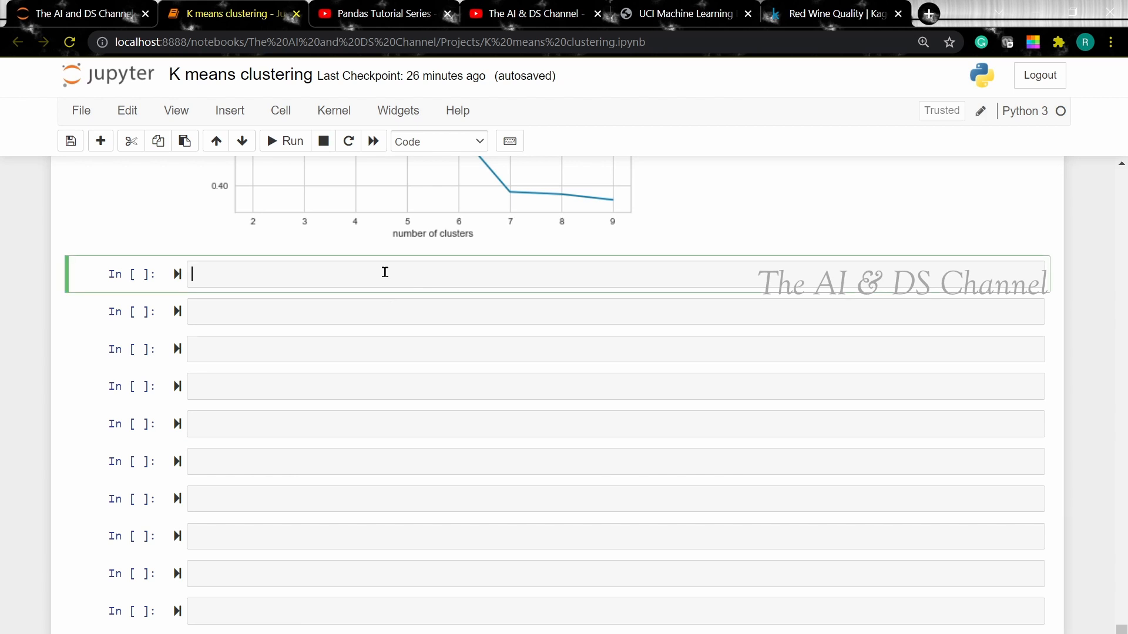
# Fit PCA() on wine_df and store pca.fit_transform(wine_df) as X, then run the cell
pyautogui.write('pca =')
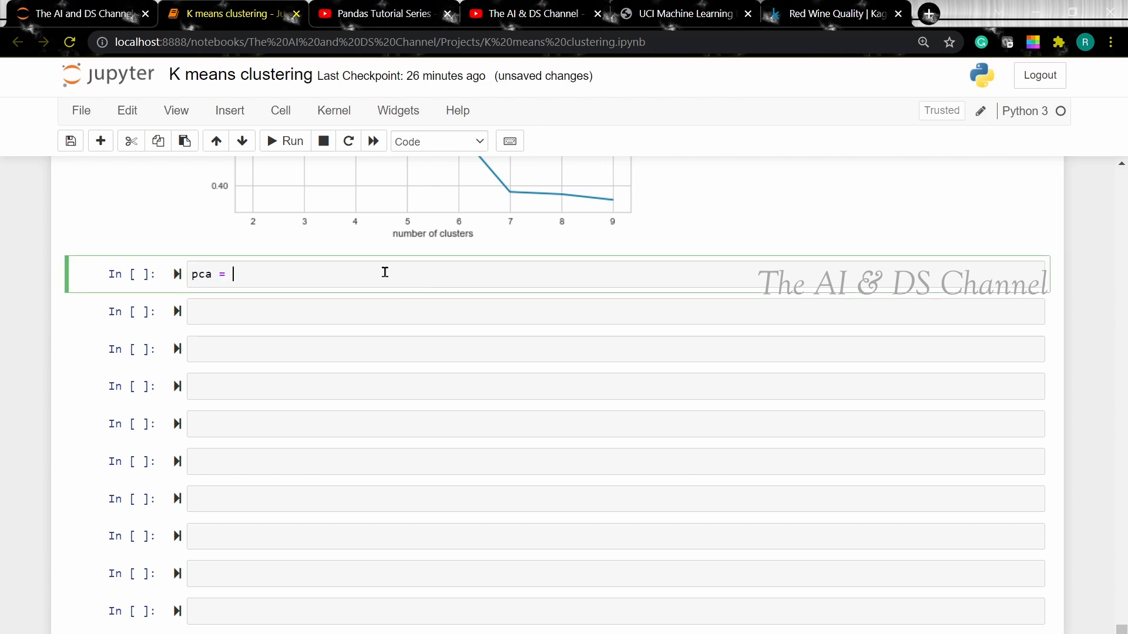
pyautogui.write('P')
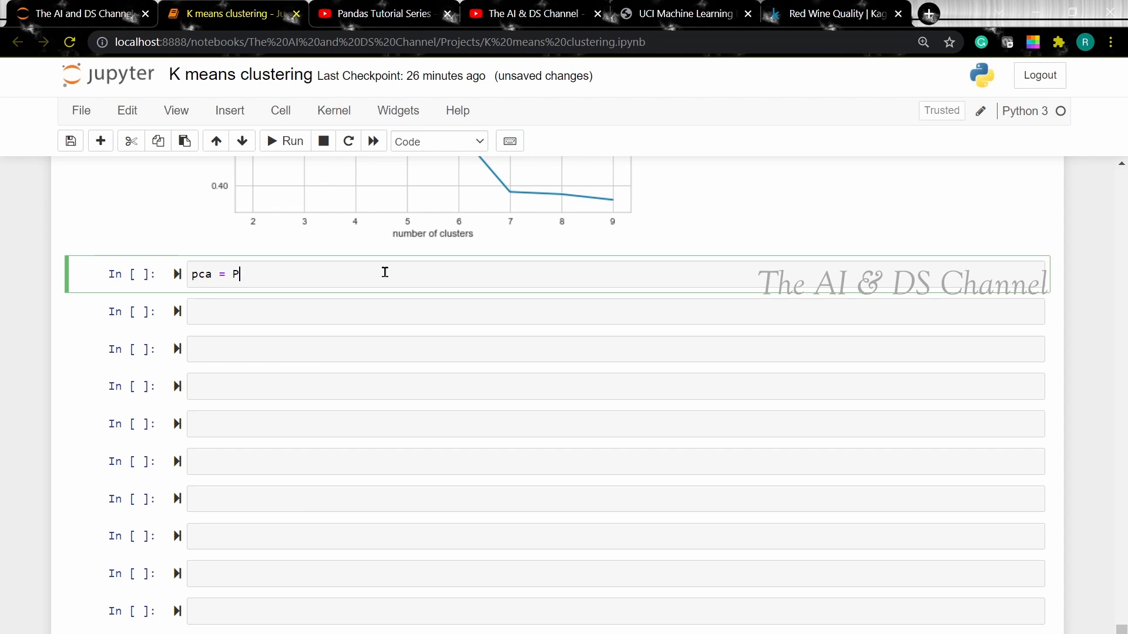
pyautogui.write('CA()')
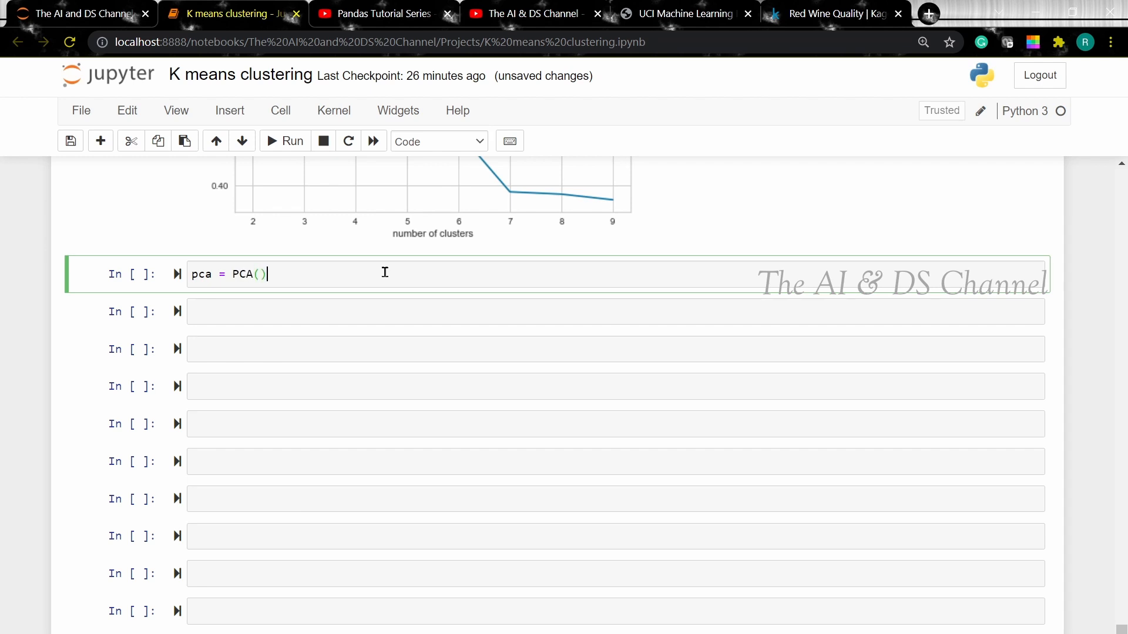
pyautogui.write('X =')
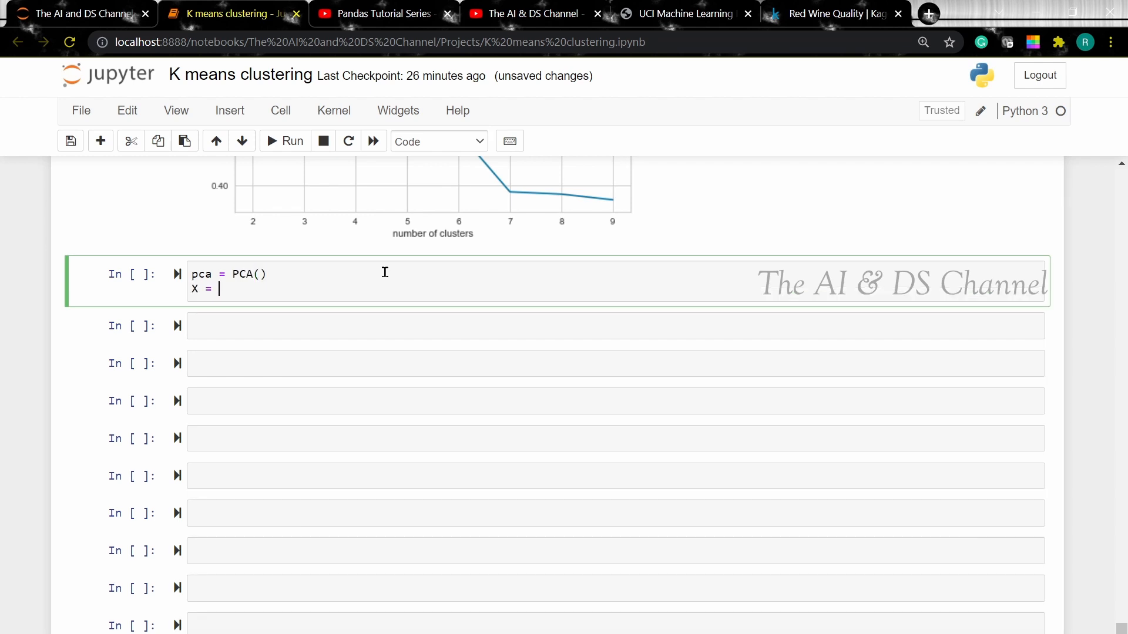
pyautogui.write('pca.')
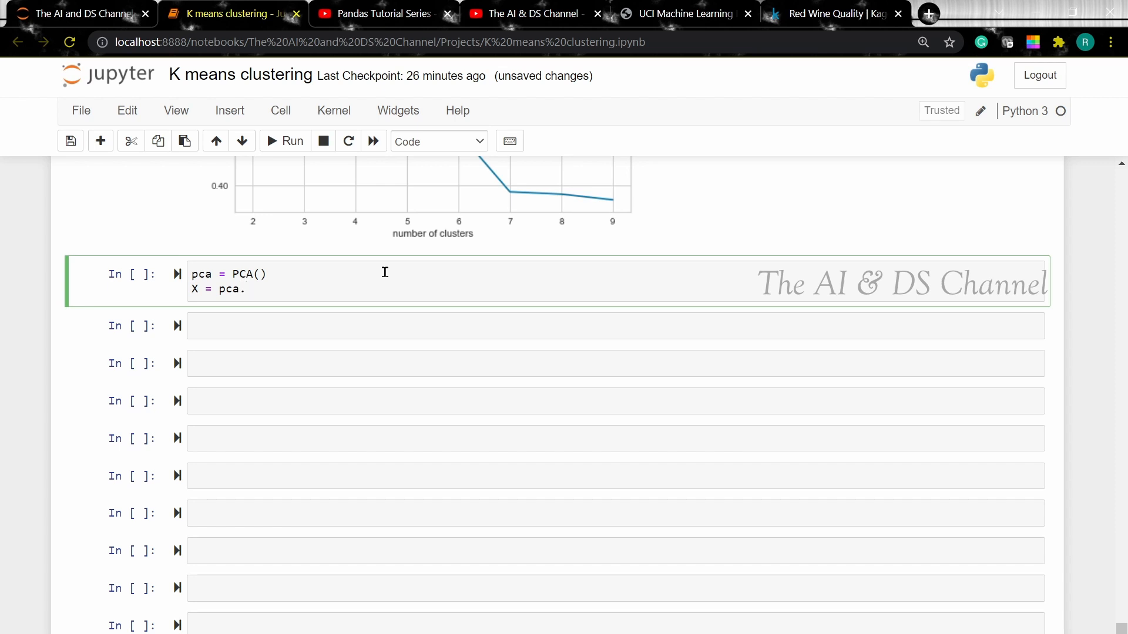
pyautogui.write('fit')
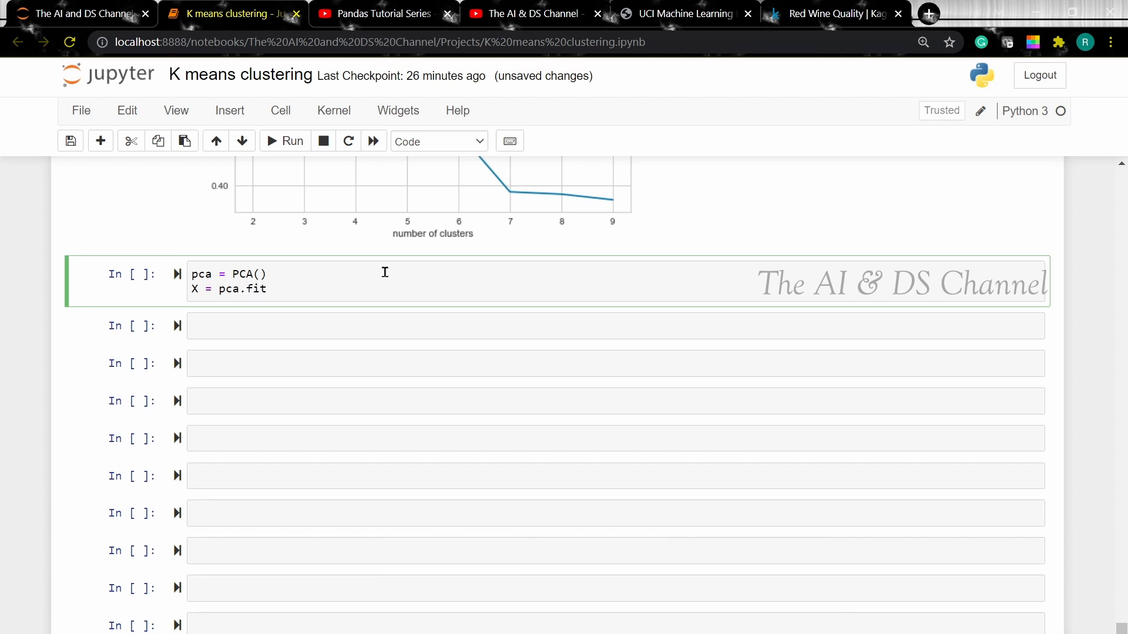
pyautogui.write('_transform')
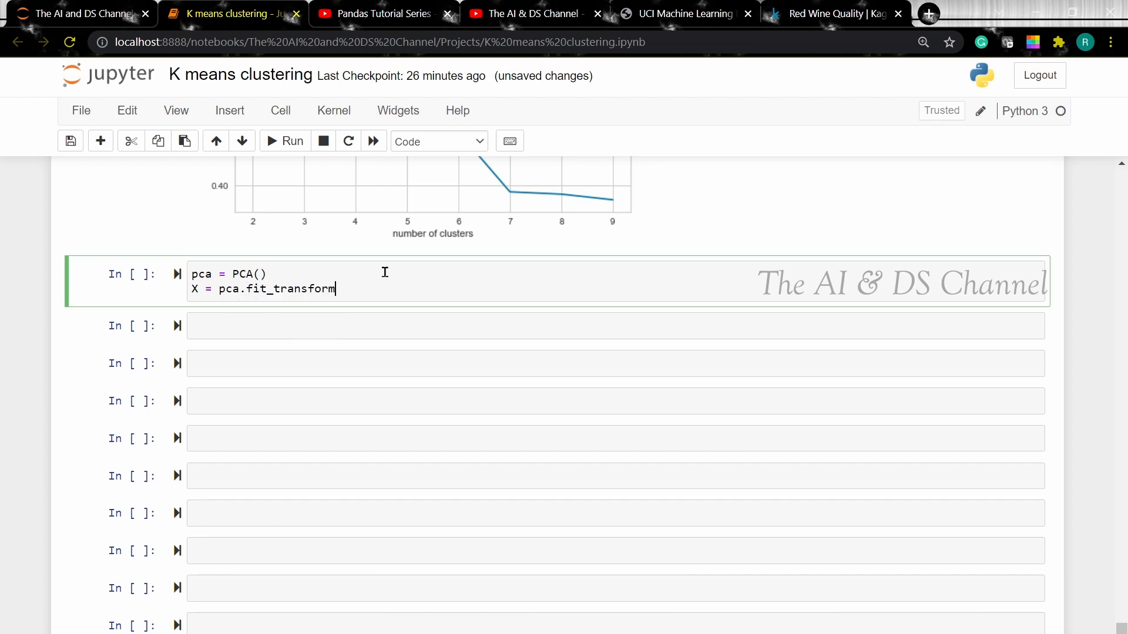
pyautogui.write('()')
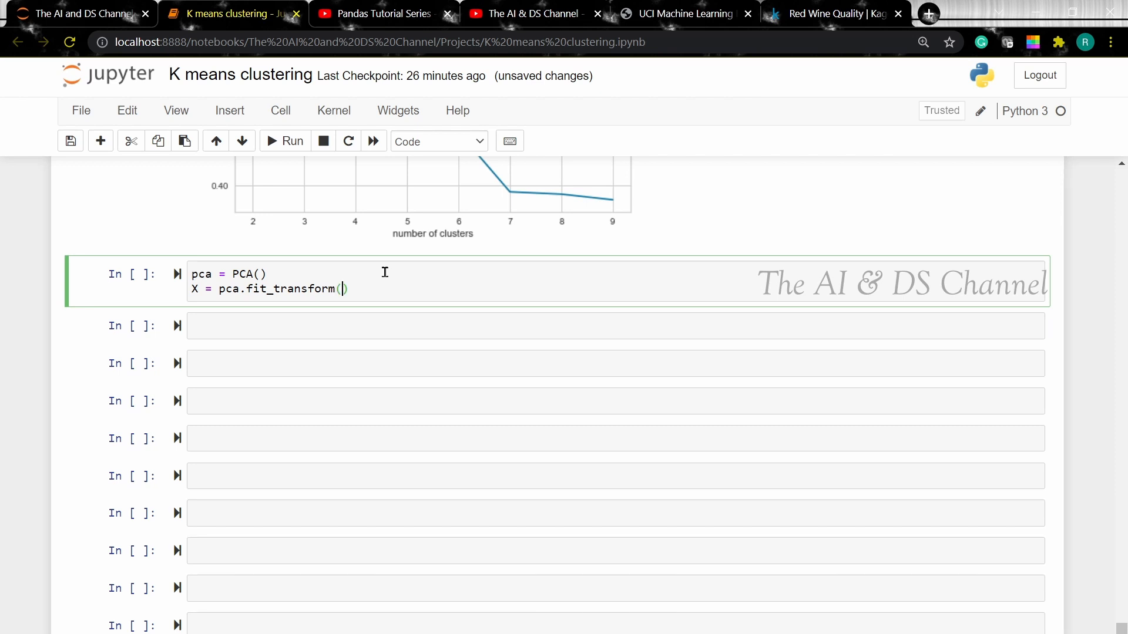
pyautogui.write('wine')
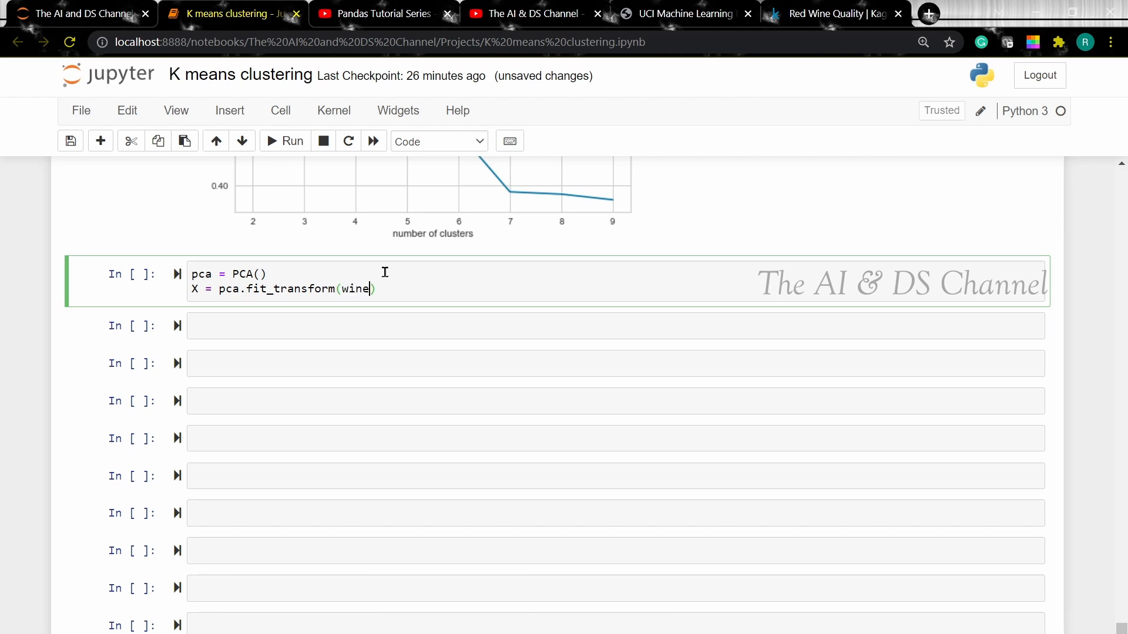
pyautogui.write('_df')
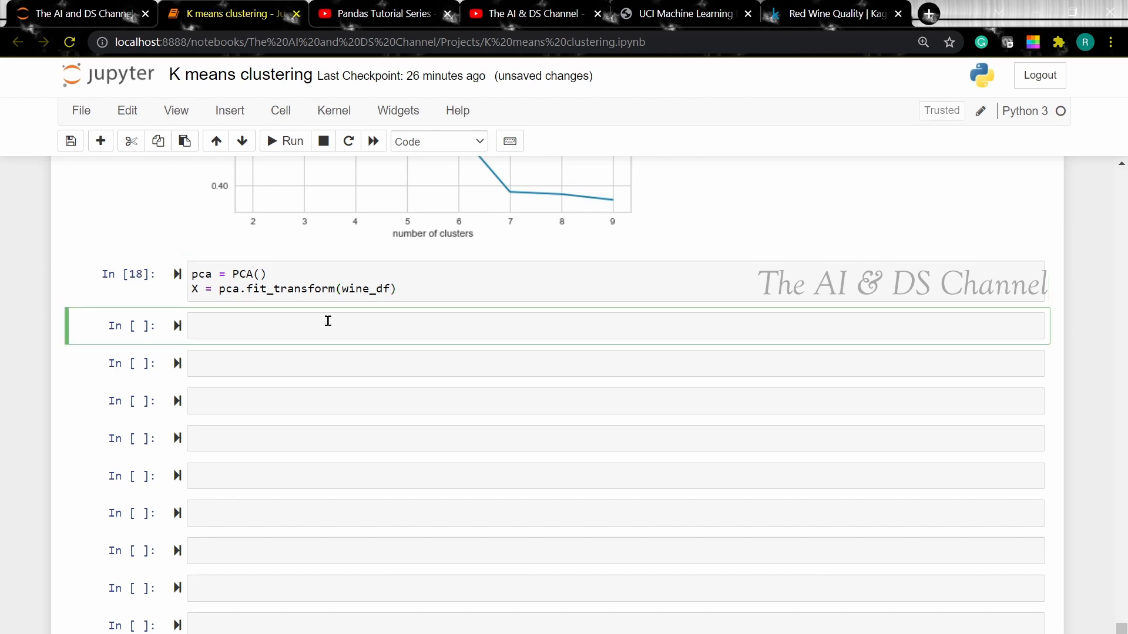
pyautogui.write('kmeans')
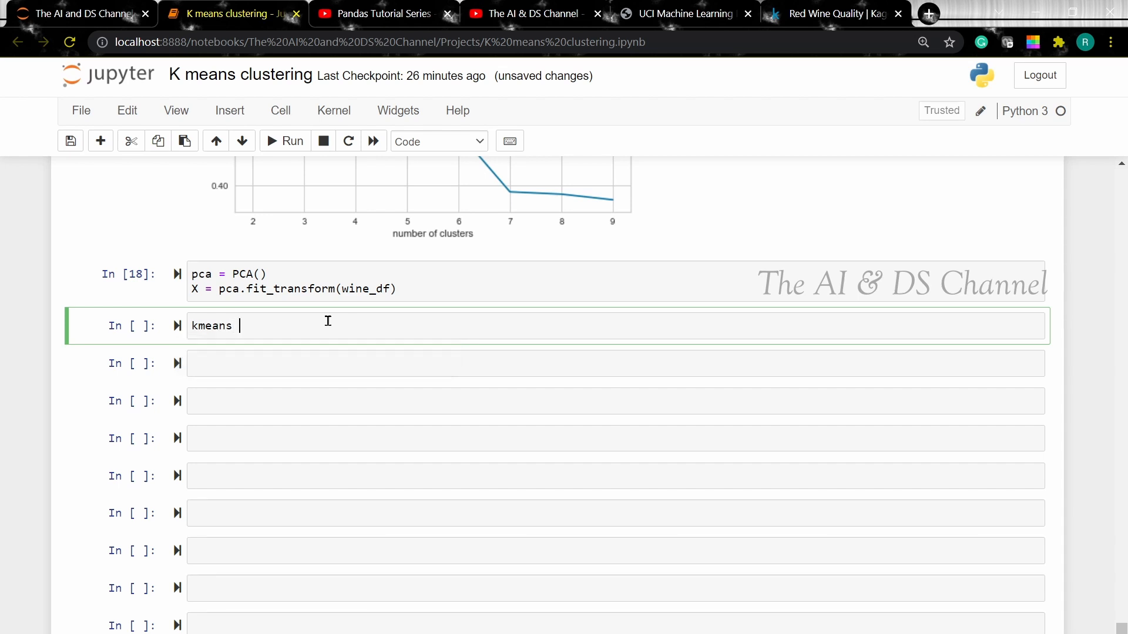
# Define kmeans = KMeans(n_clusters=3) and label = kmeans.fit_predict(X)
pyautogui.write('= KM')
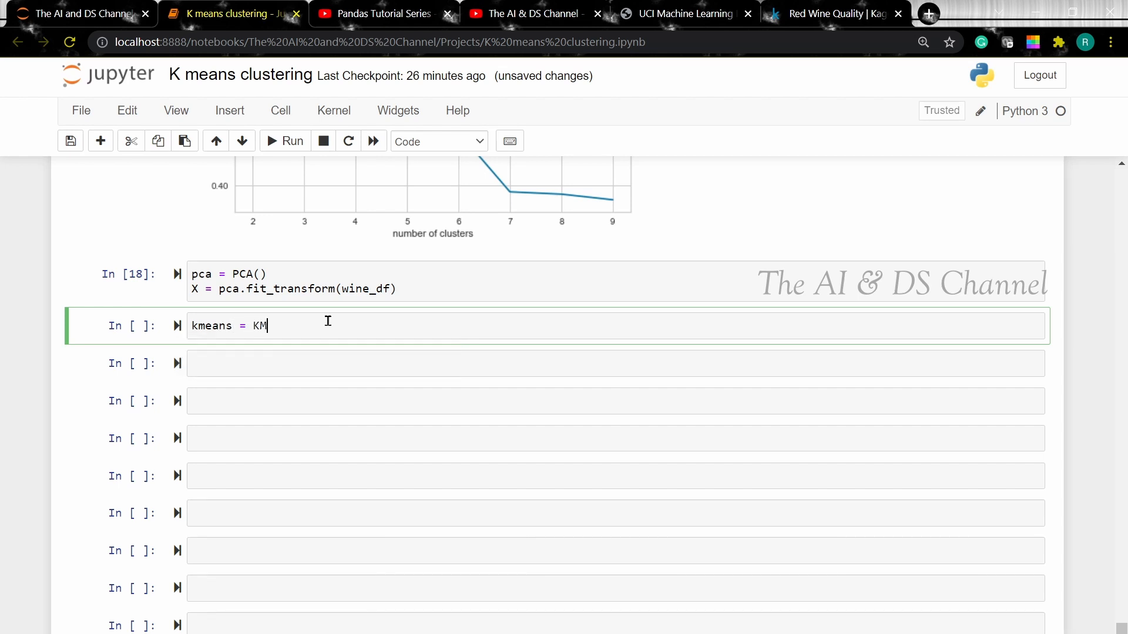
pyautogui.write('eans')
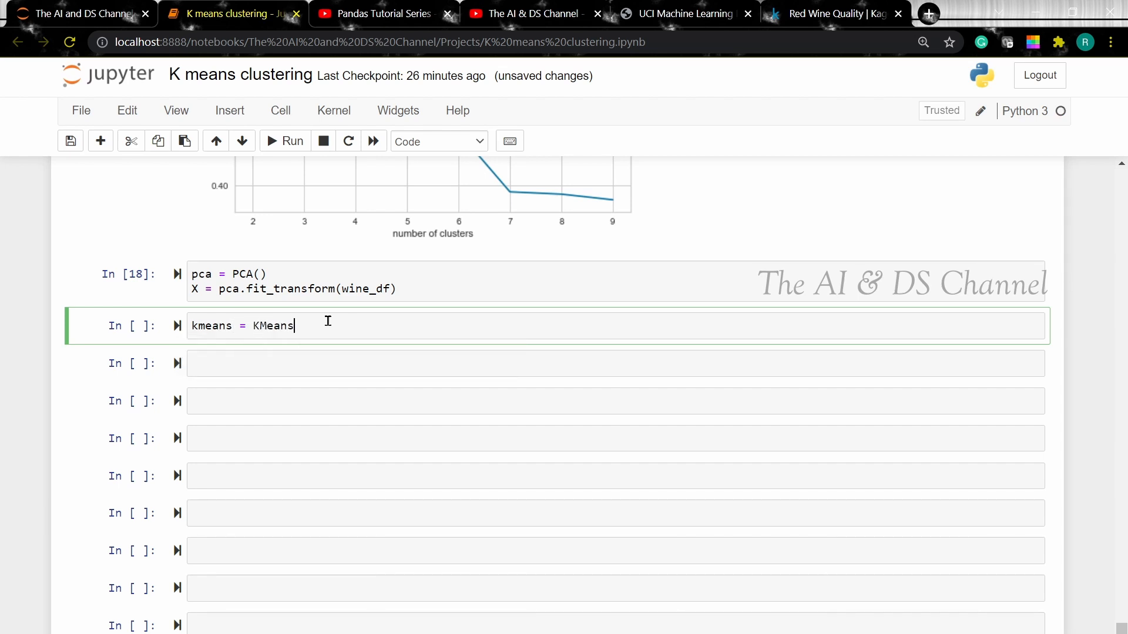
pyautogui.write('(nu')
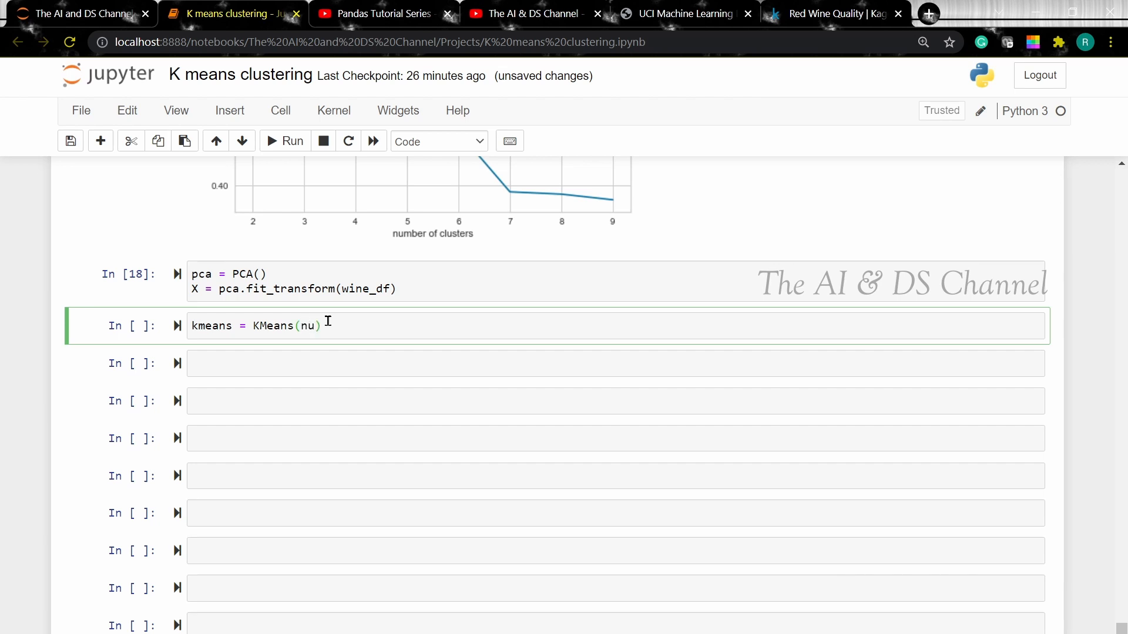
pyautogui.write('_clusters=')
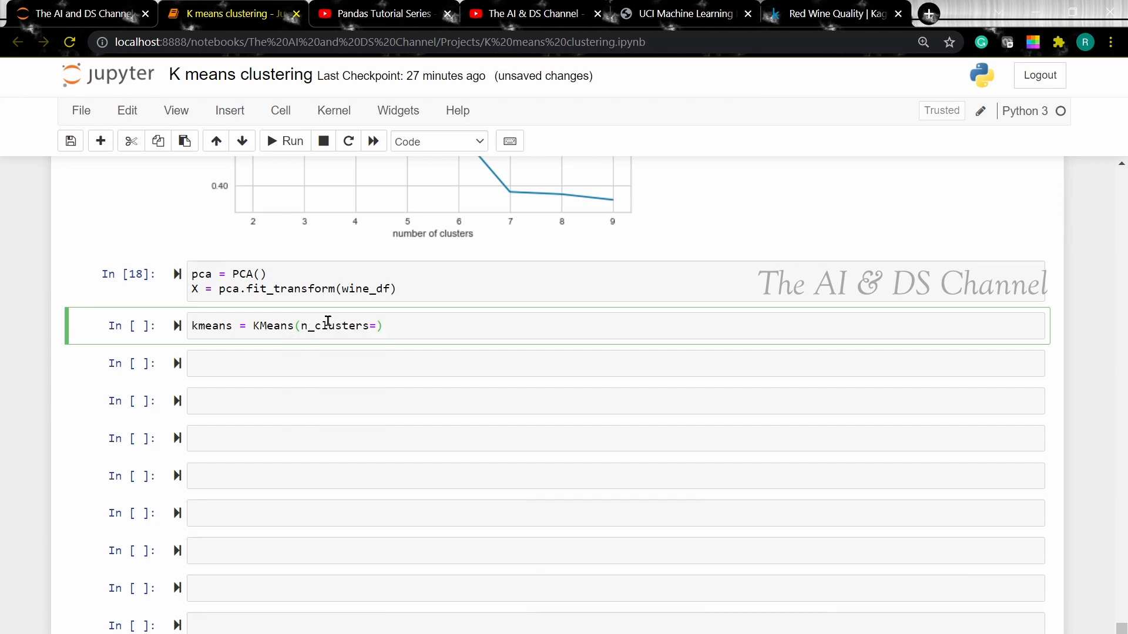
pyautogui.write('3)')
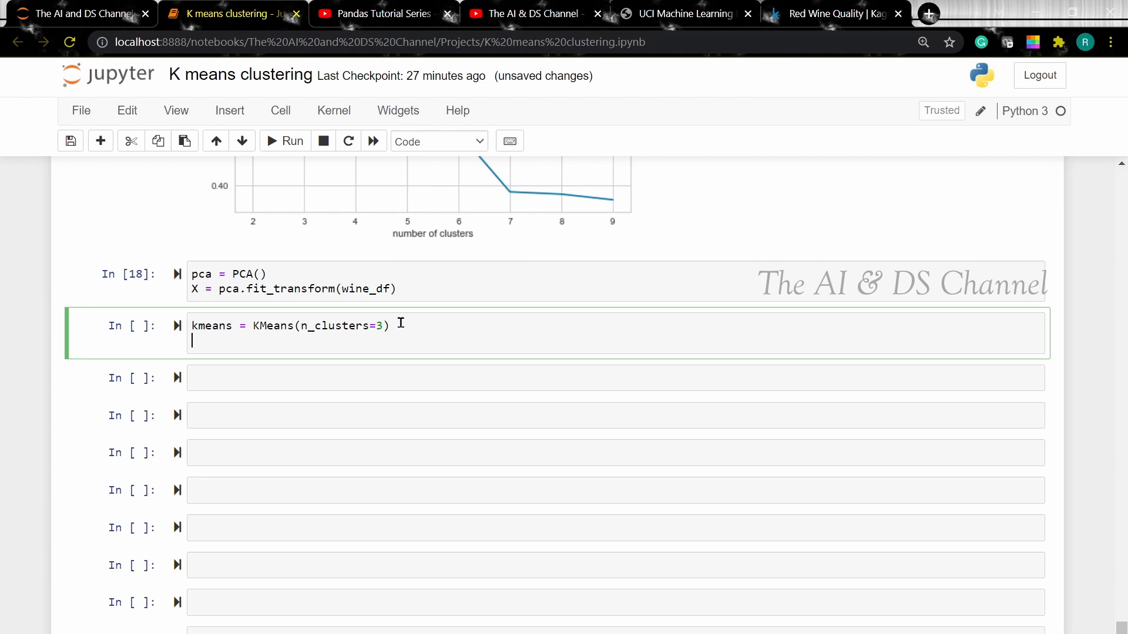
pyautogui.write('la')
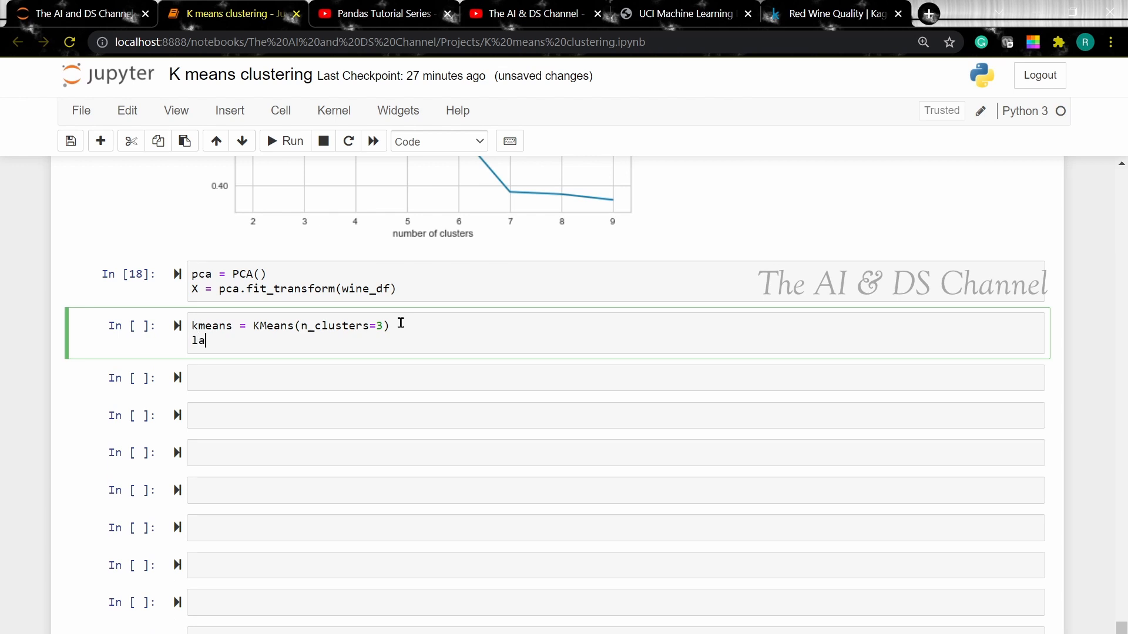
pyautogui.write('bel =')
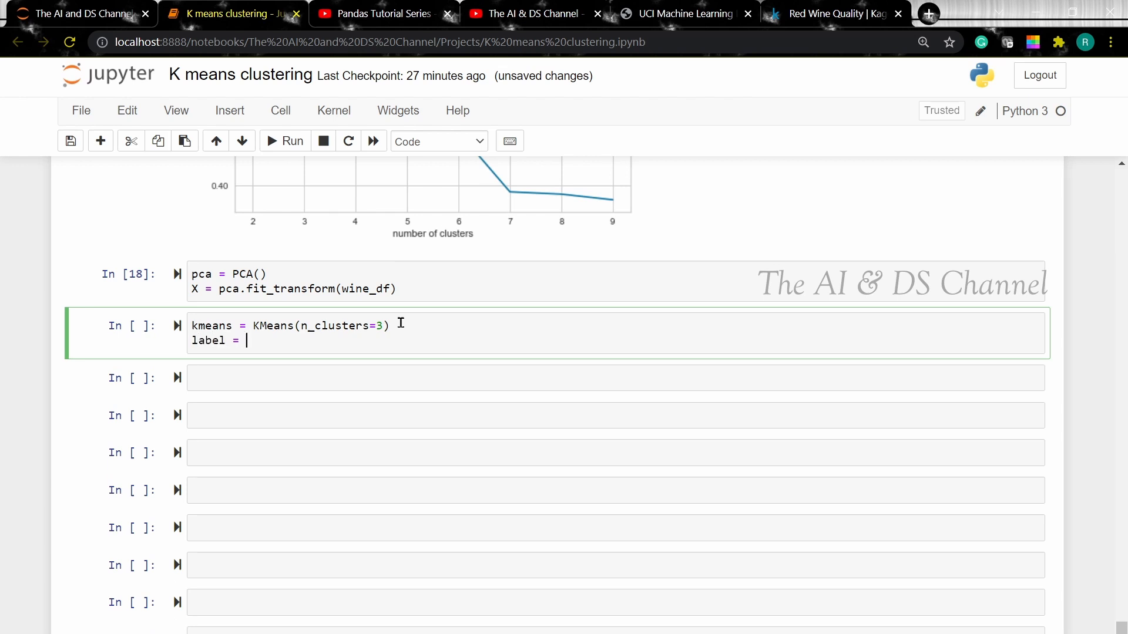
pyautogui.write('kmeans')
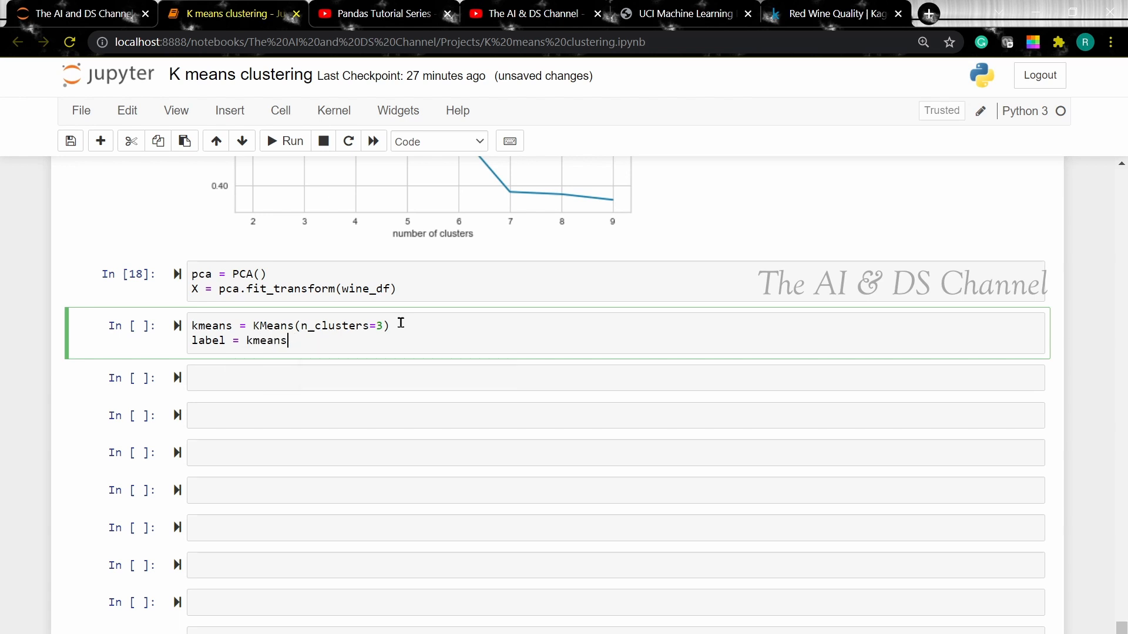
pyautogui.write('.fit')
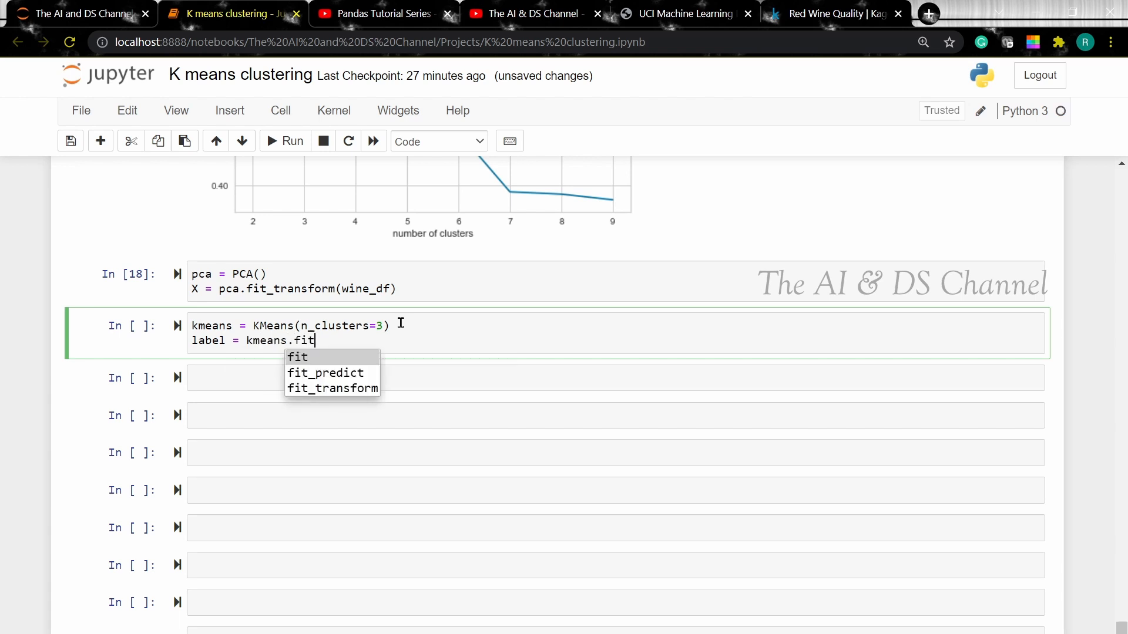
pyautogui.click(326, 373)
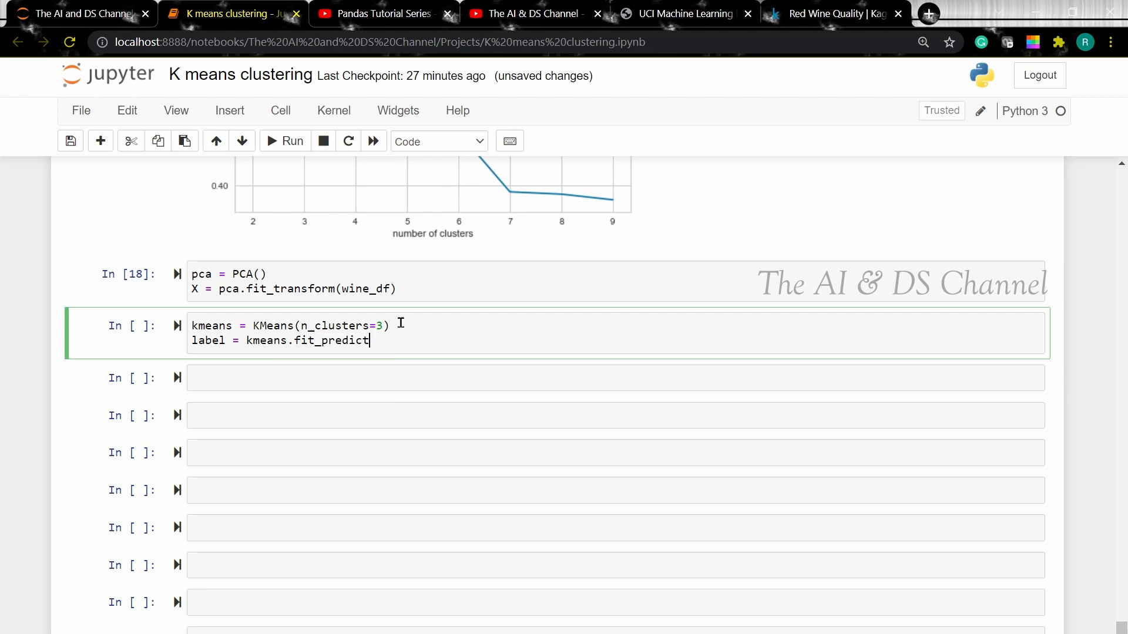
pyautogui.write('(X)')
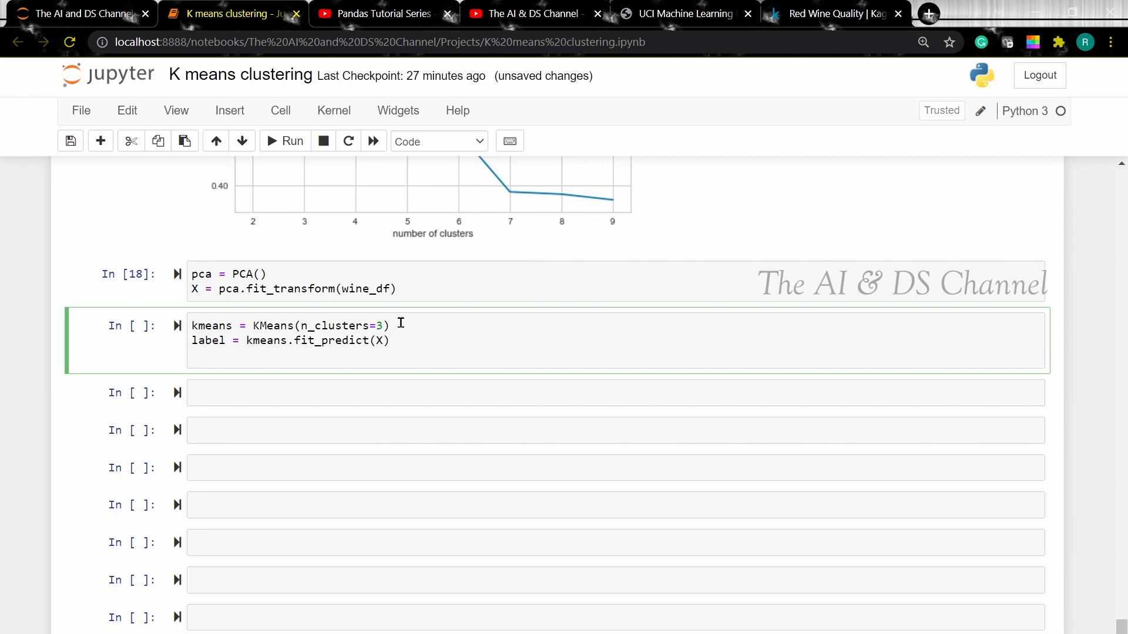
# Store unique_labels = np.unique(label) and run the cell
pyautogui.write('uniq')
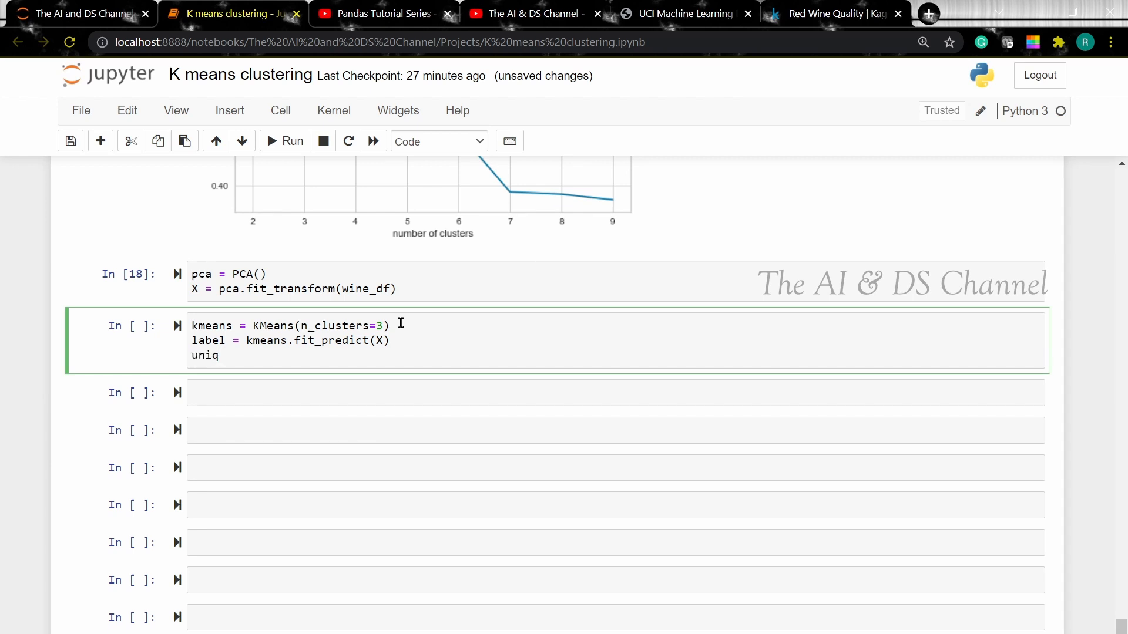
pyautogui.write('ue')
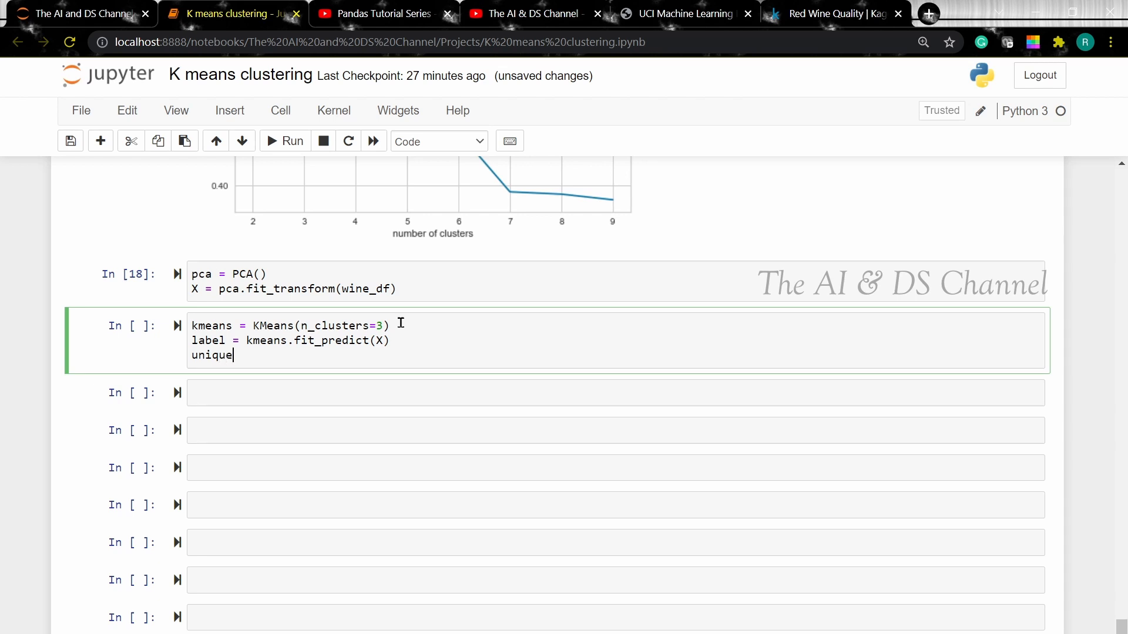
pyautogui.write('_labels =')
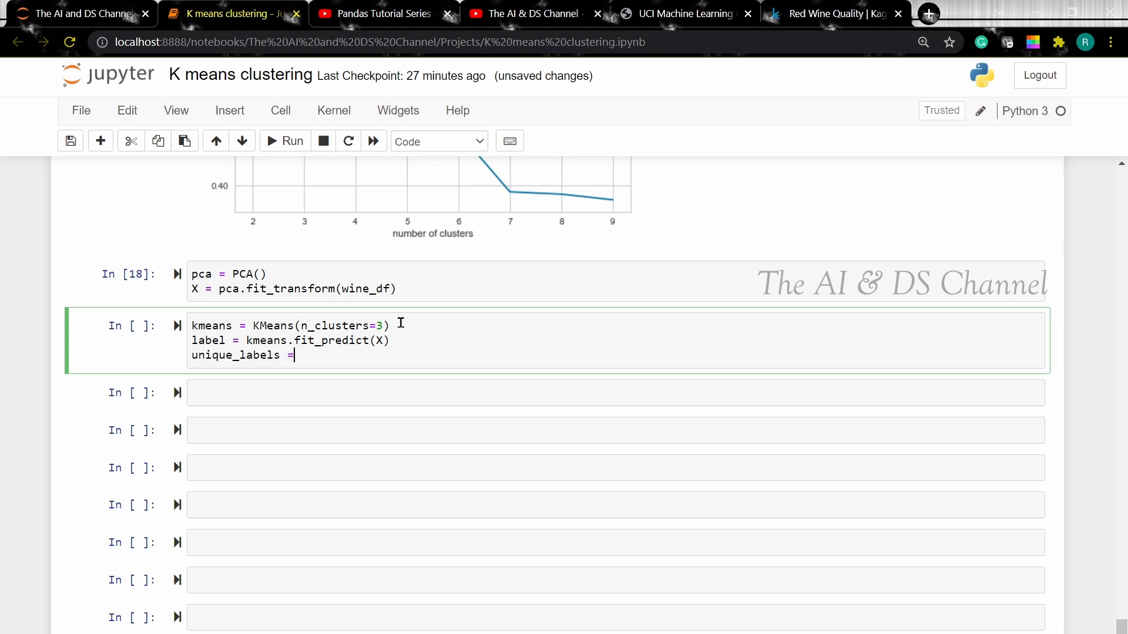
pyautogui.write('n')
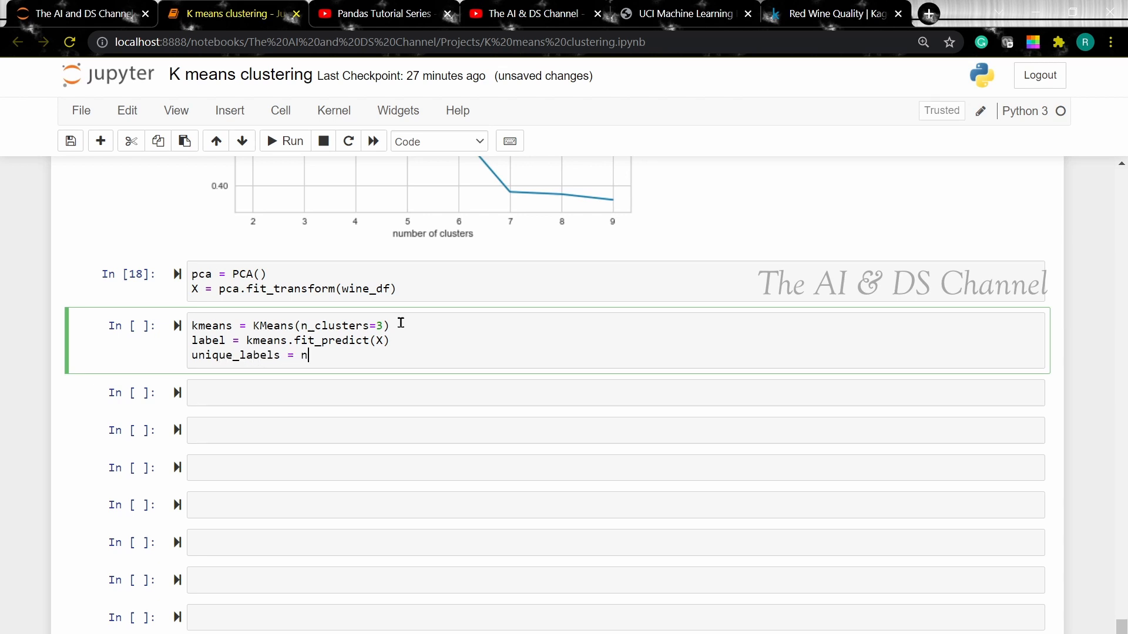
pyautogui.write('p.un')
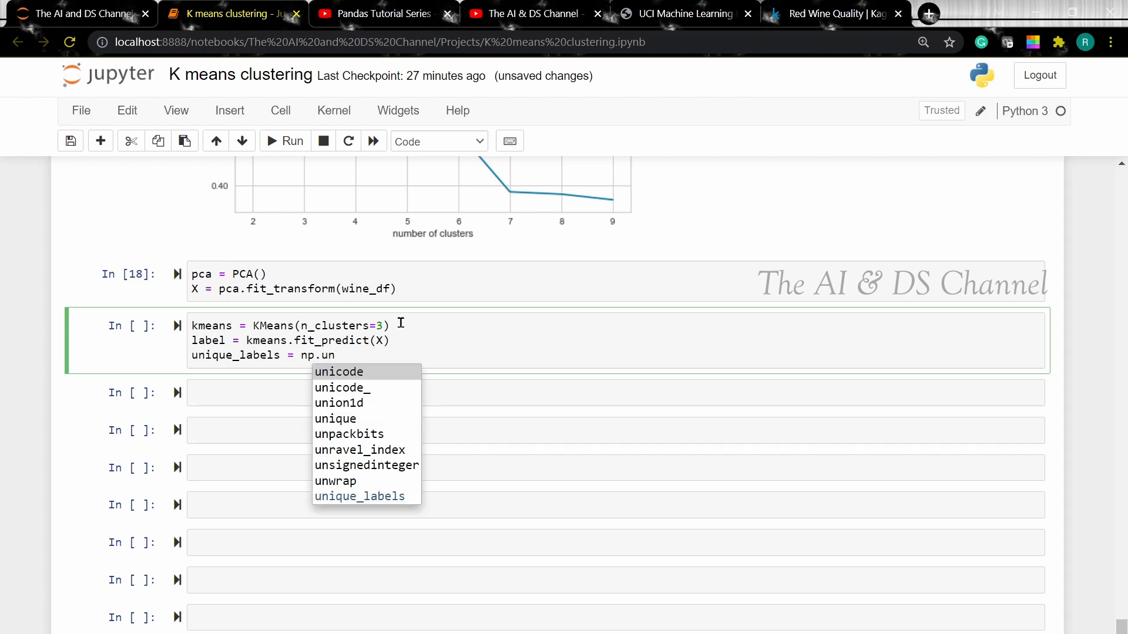
pyautogui.write('i')
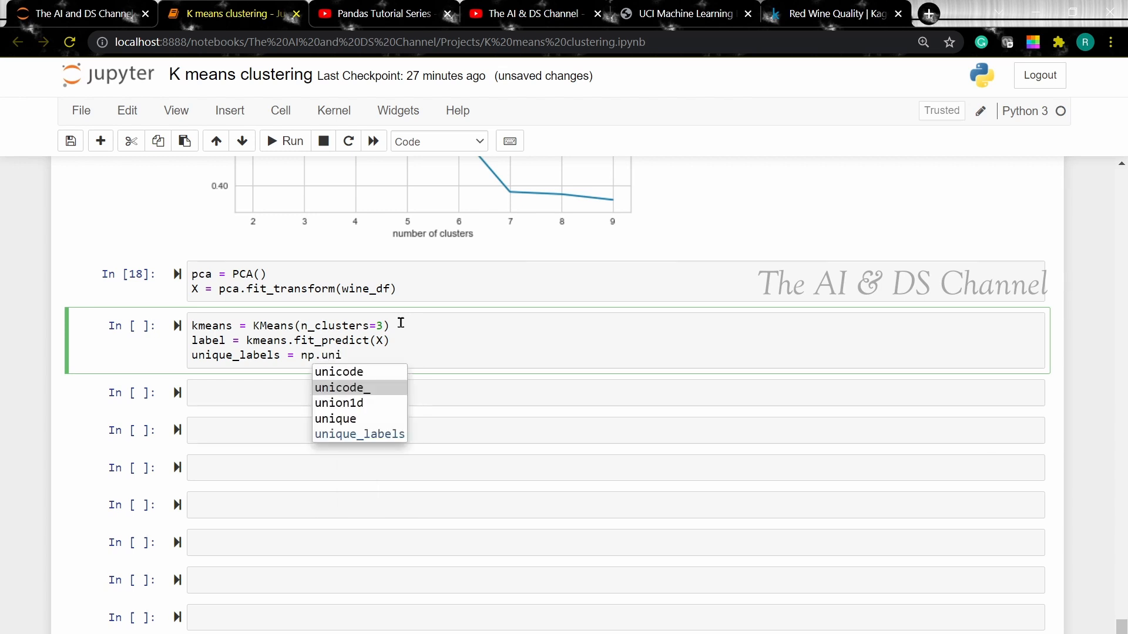
pyautogui.click(335, 419)
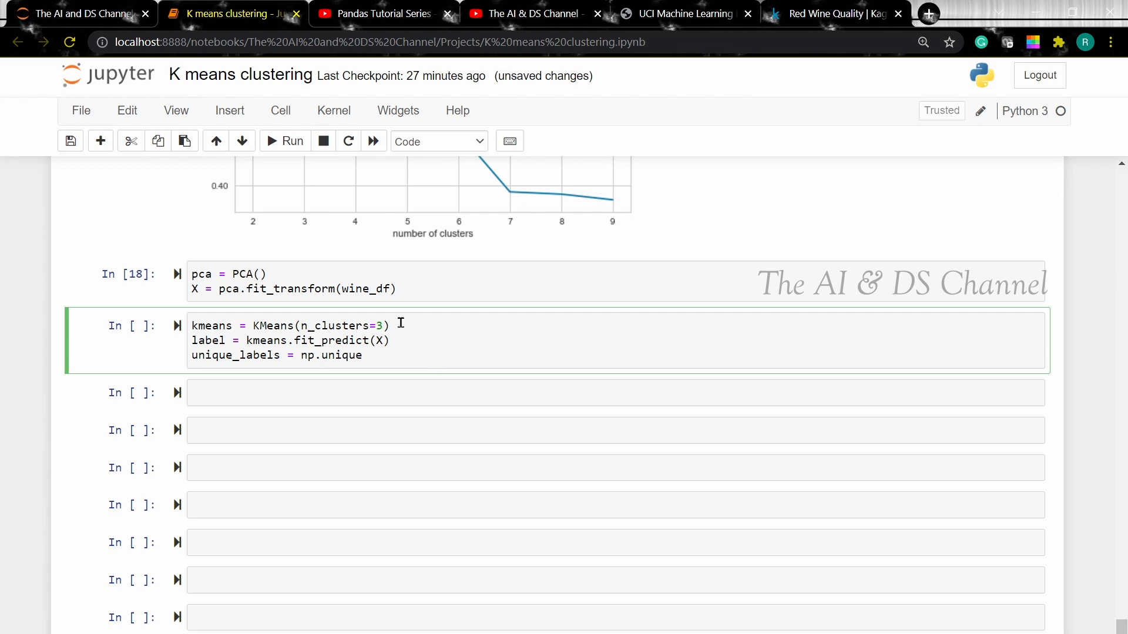
pyautogui.write('(lab')
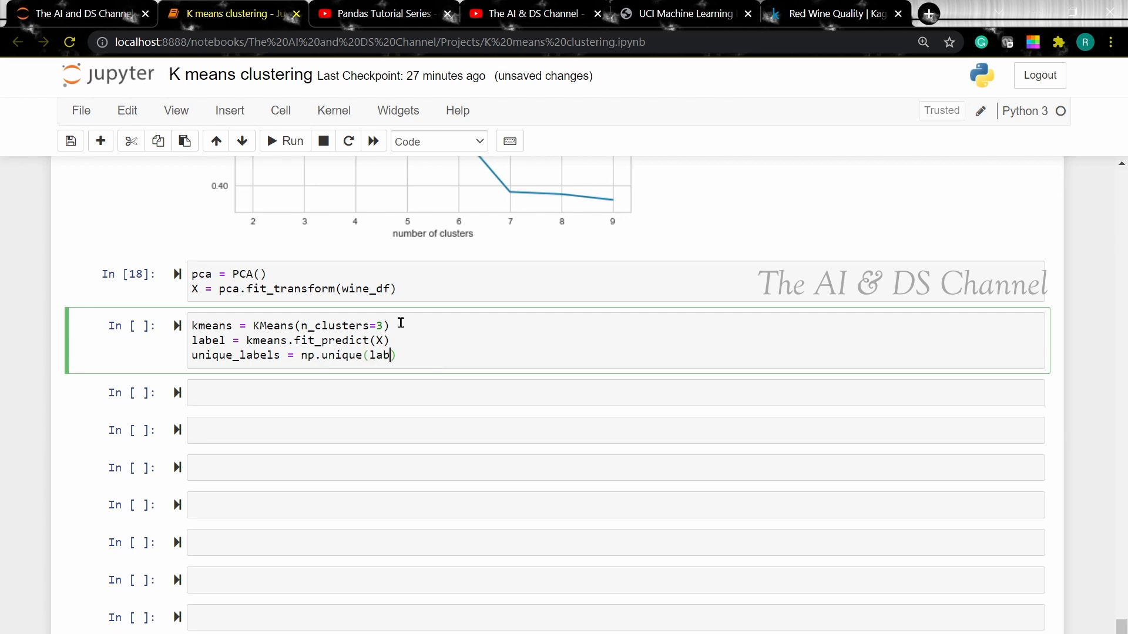
pyautogui.write('el)')
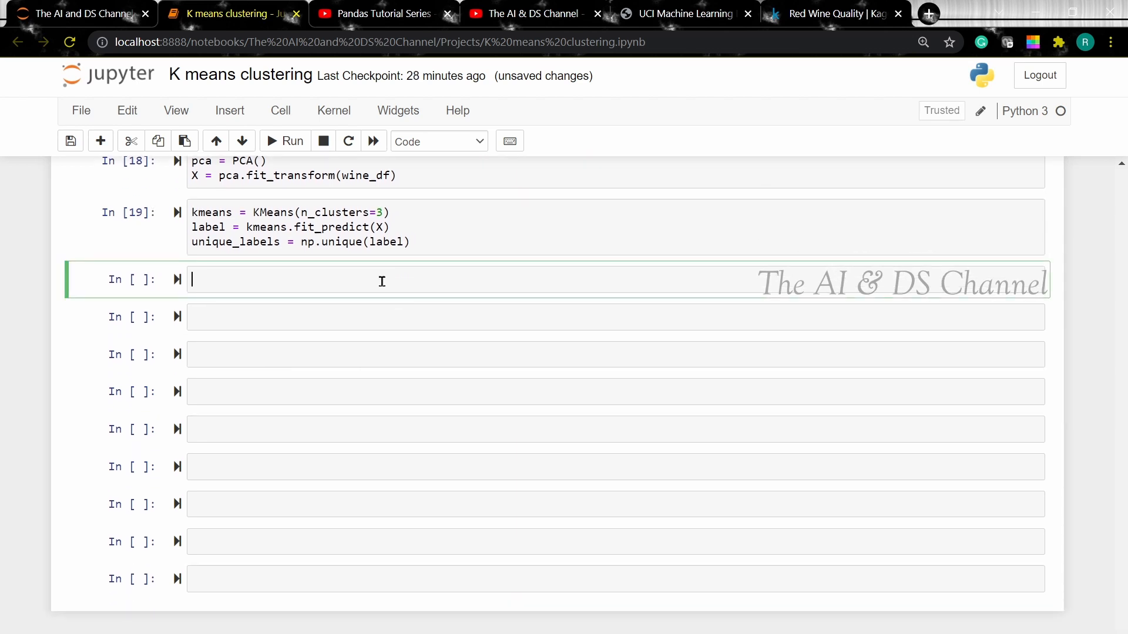
# Loop over unique_labels, scatter-plotting X[label==i] points for each cluster label
pyautogui.write('for i in unique_labels:')
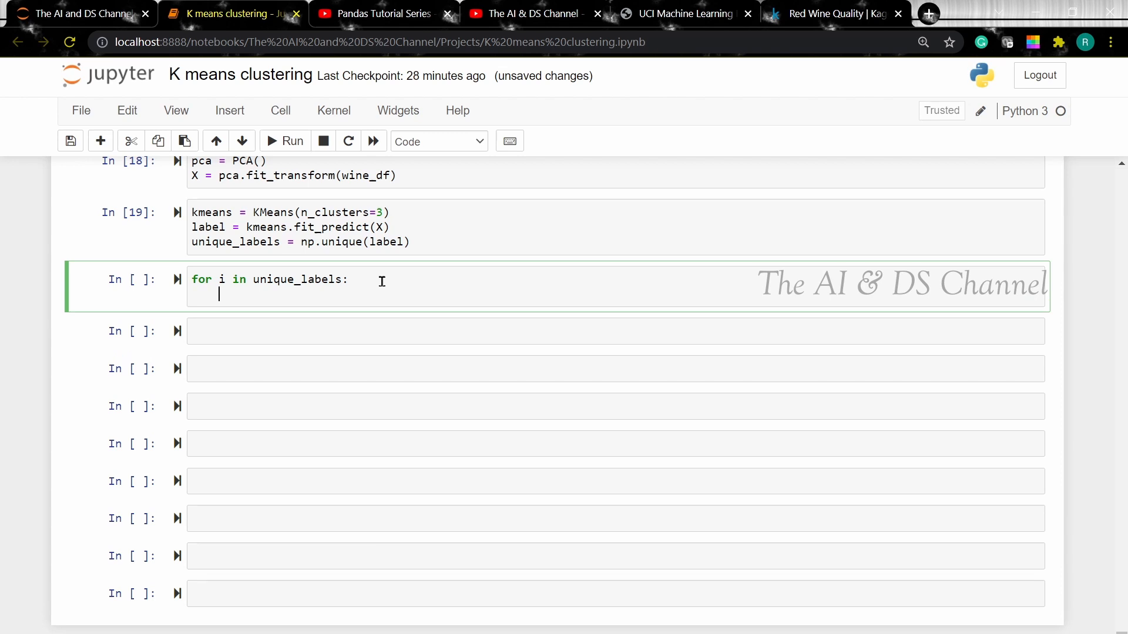
pyautogui.write('plt.s')
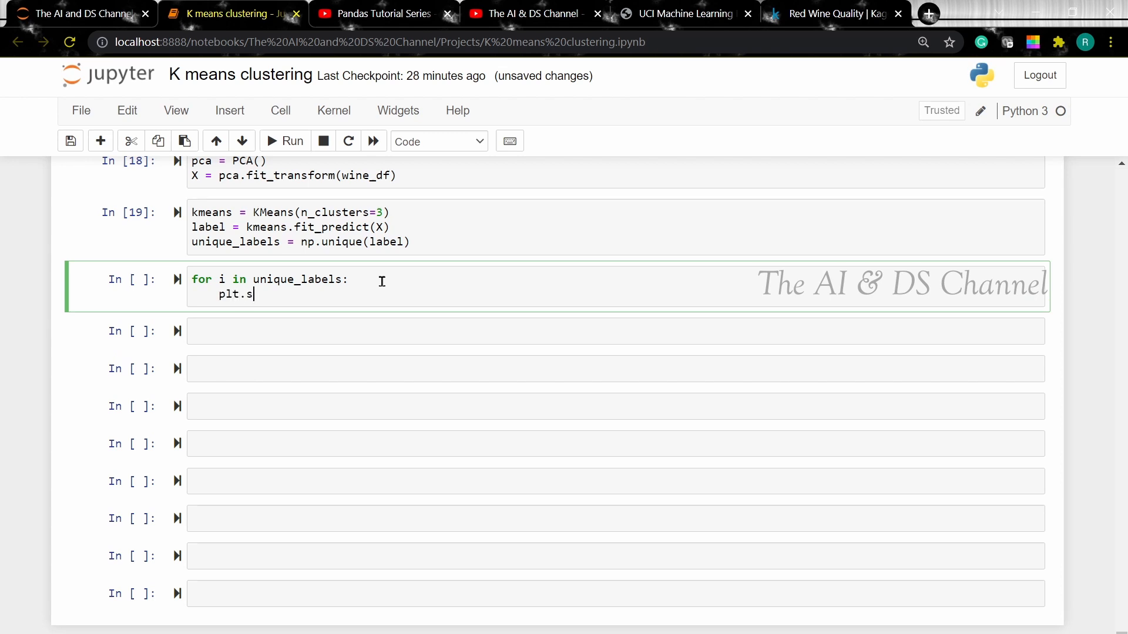
pyautogui.write('catter()')
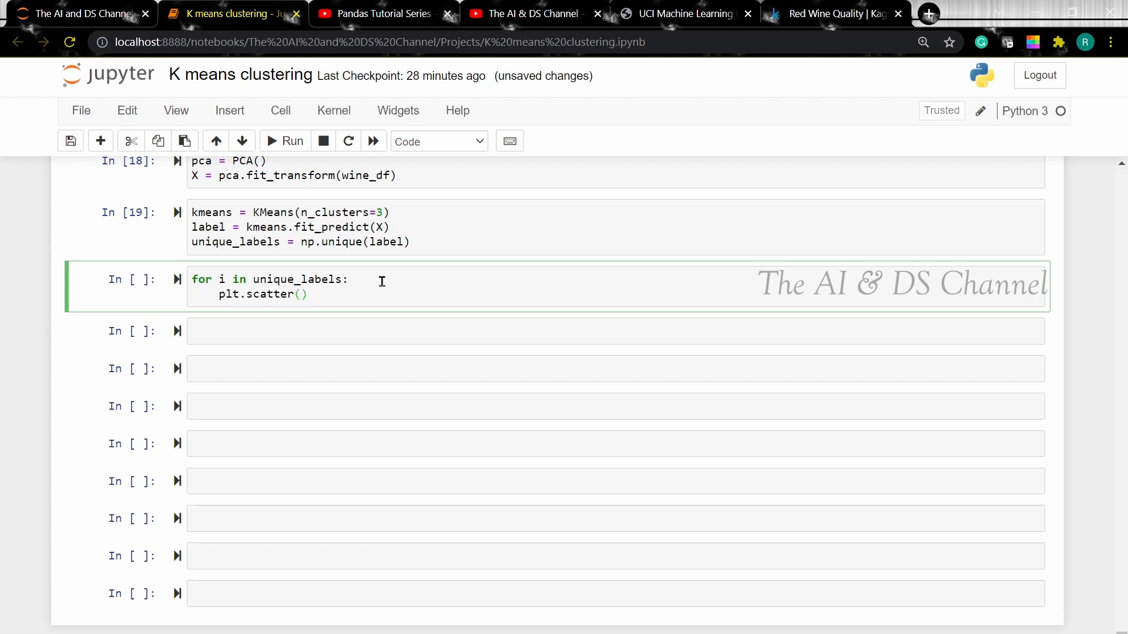
pyautogui.write('X[label]')
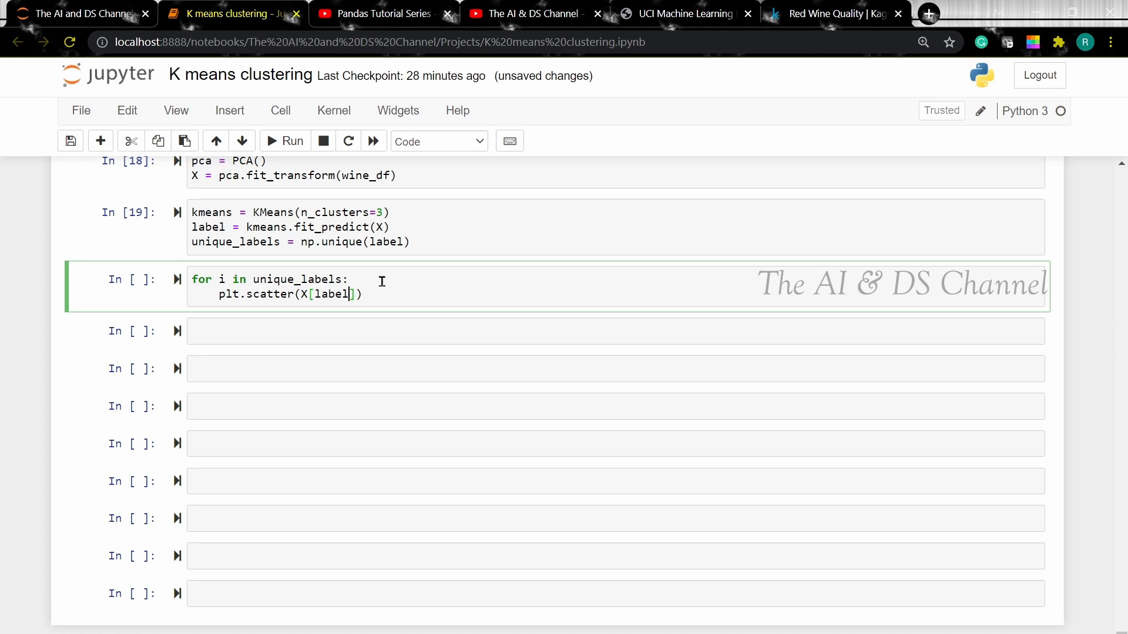
pyautogui.write('==i,0')
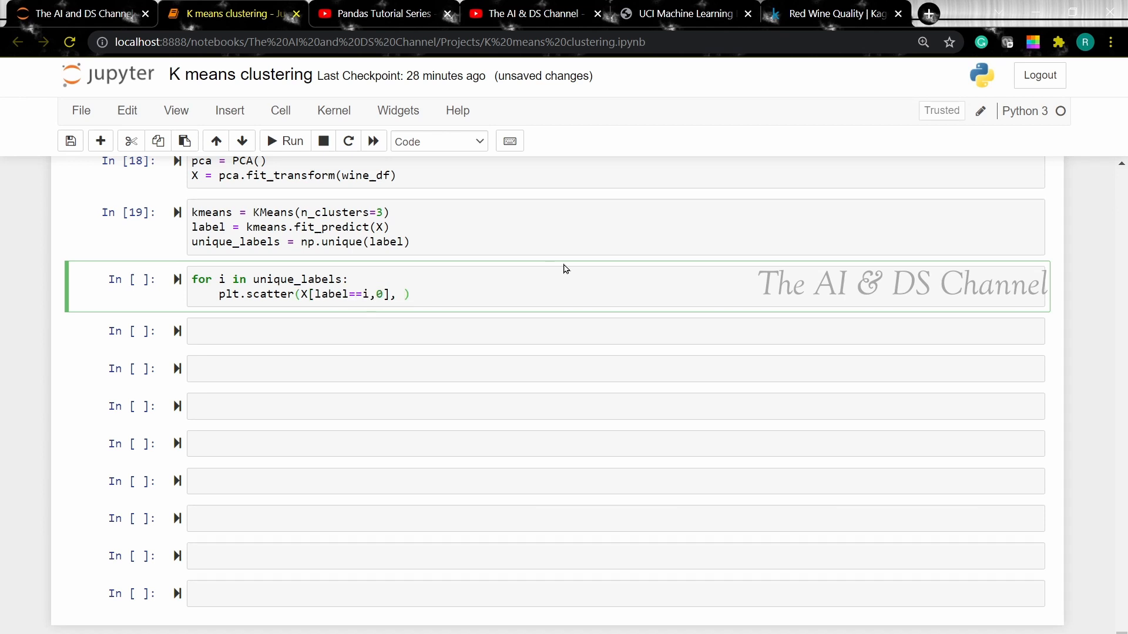
pyautogui.write('X[label==i]')
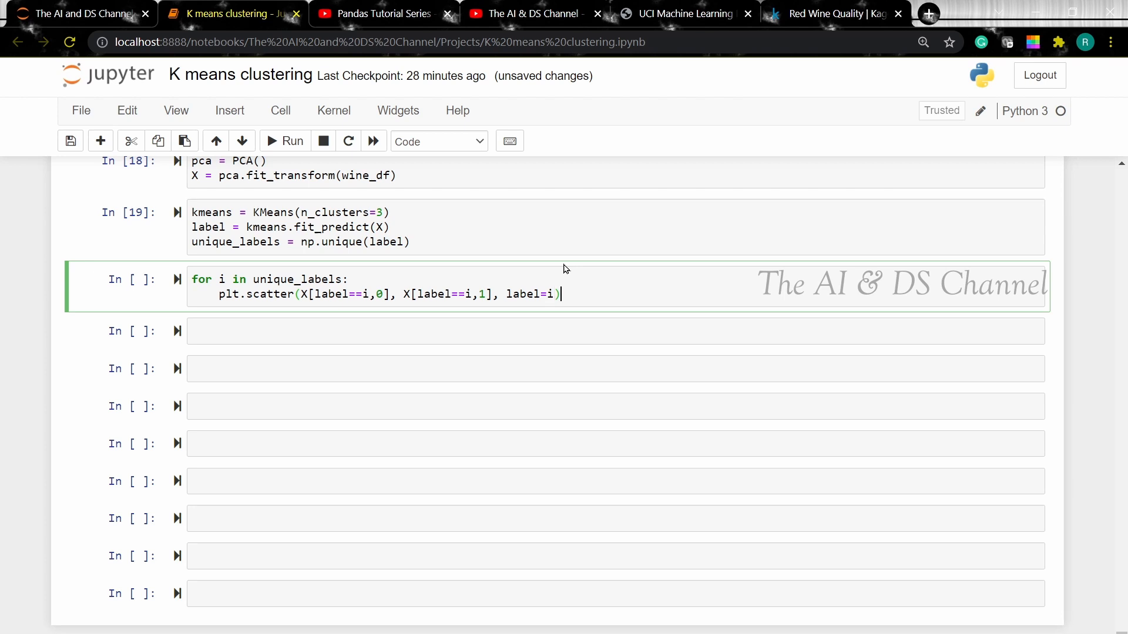
# Add a legend, the title 'wine groups' and plt.show() to finish the plotting cell
pyautogui.write('plt.')
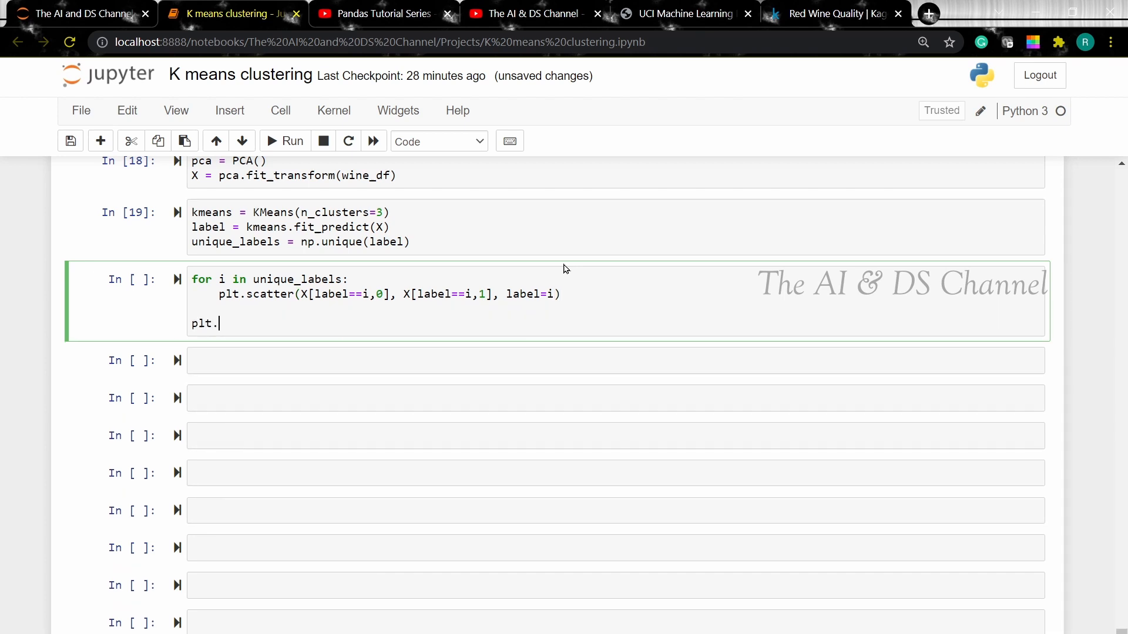
pyautogui.write('le')
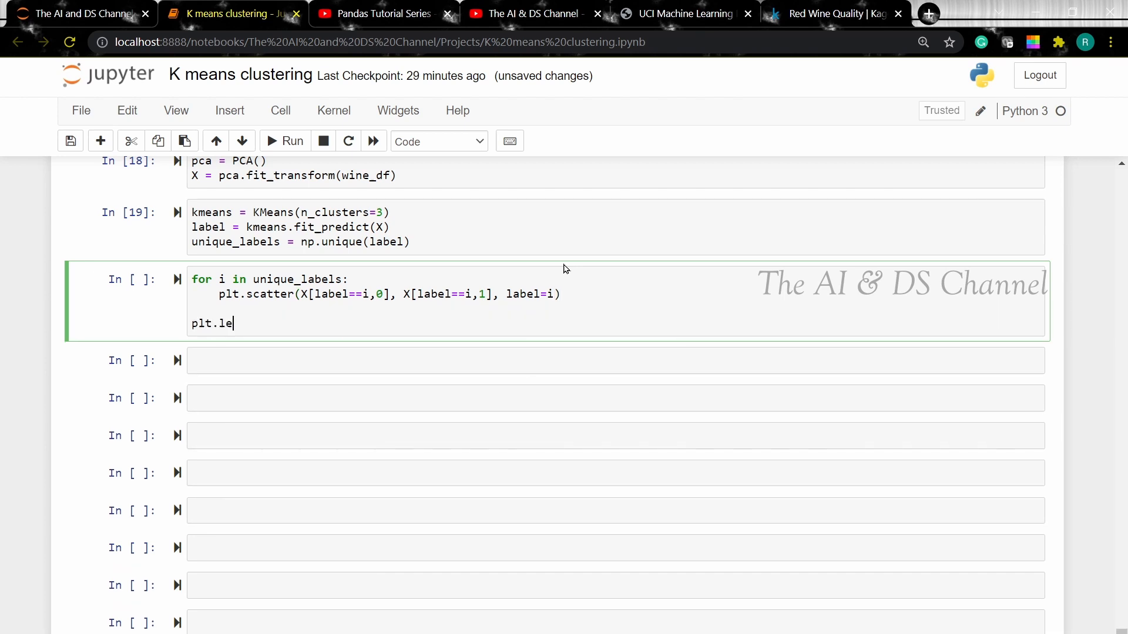
pyautogui.write('gen')
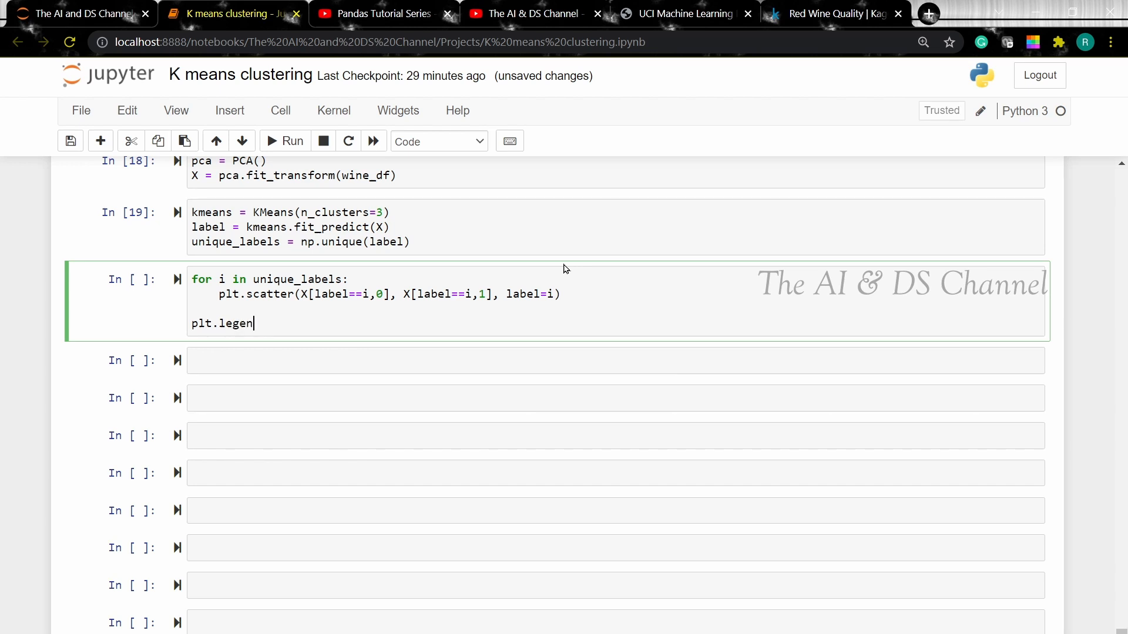
pyautogui.write('d')
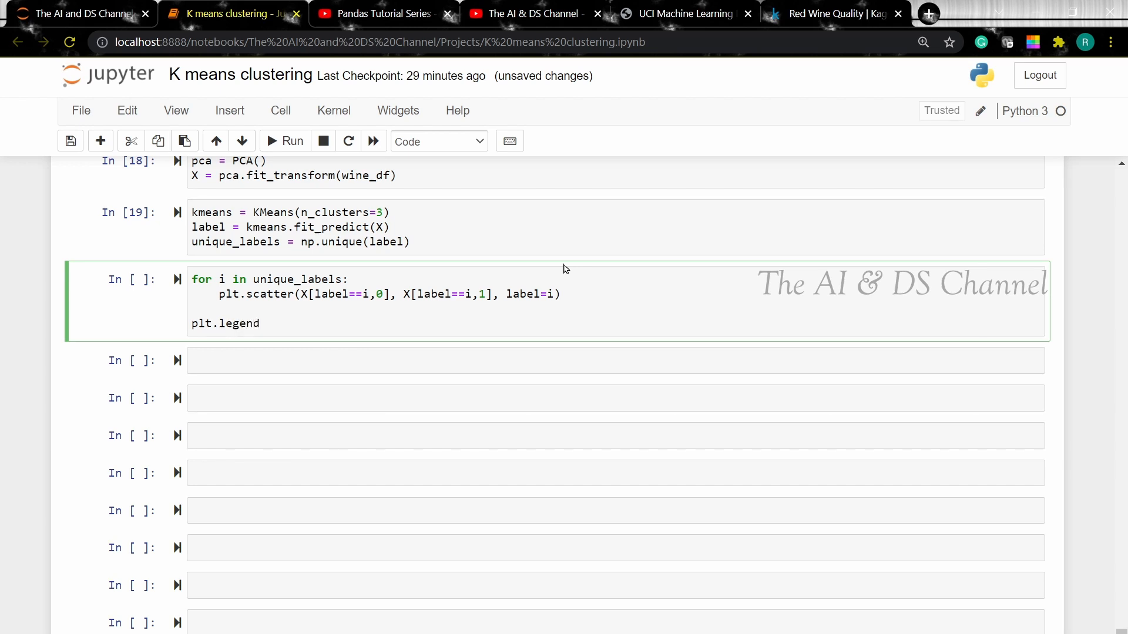
pyautogui.write('()')
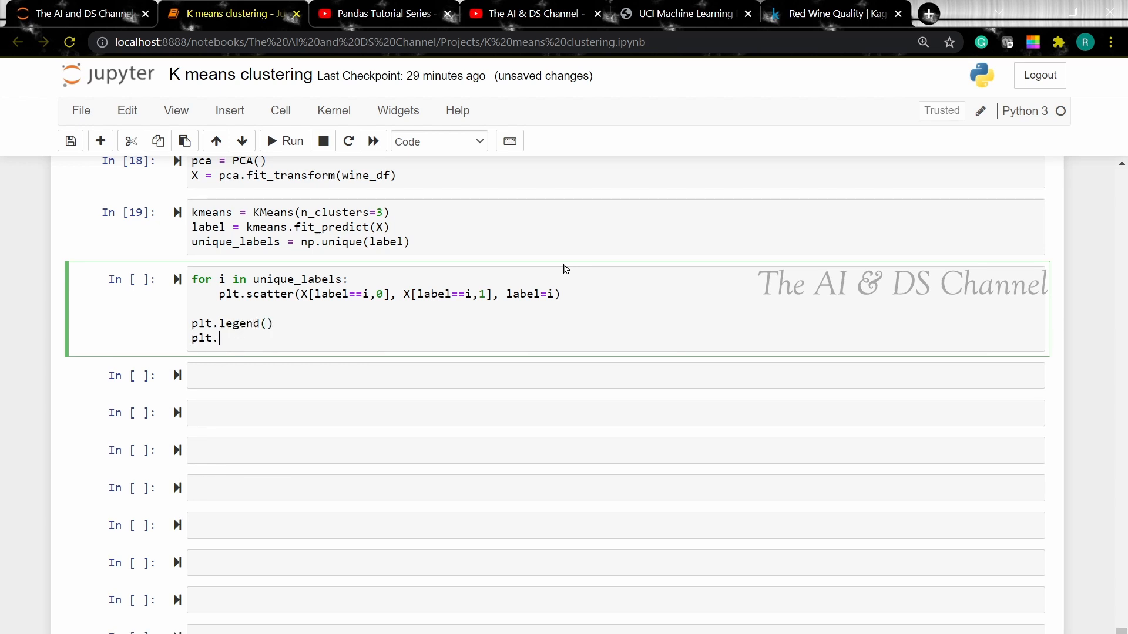
pyautogui.write('title()')
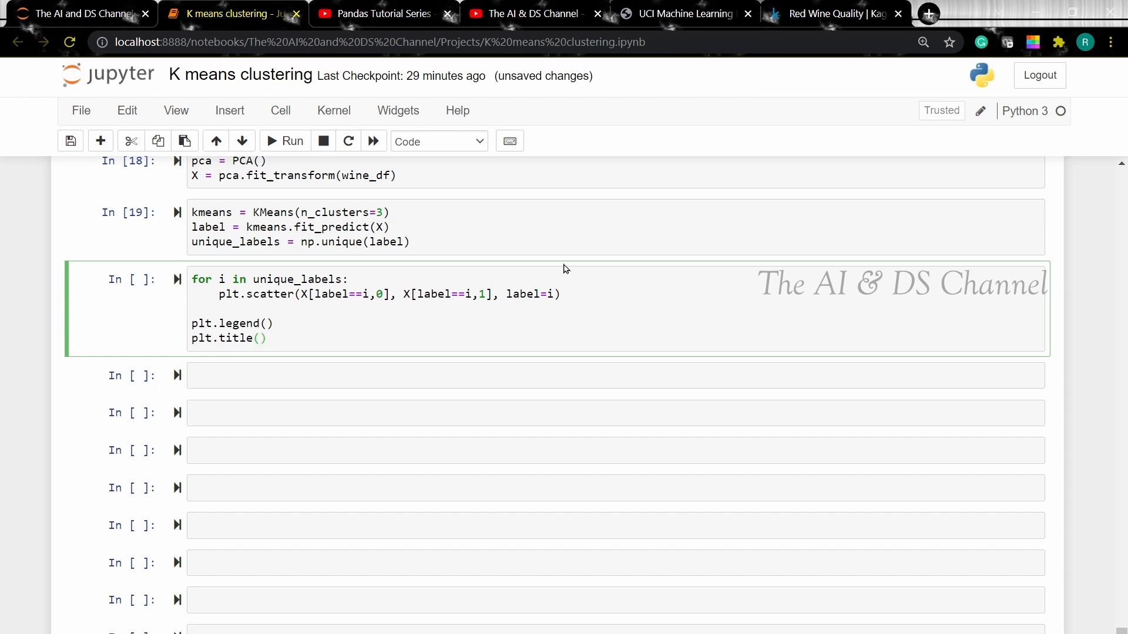
pyautogui.write("''")
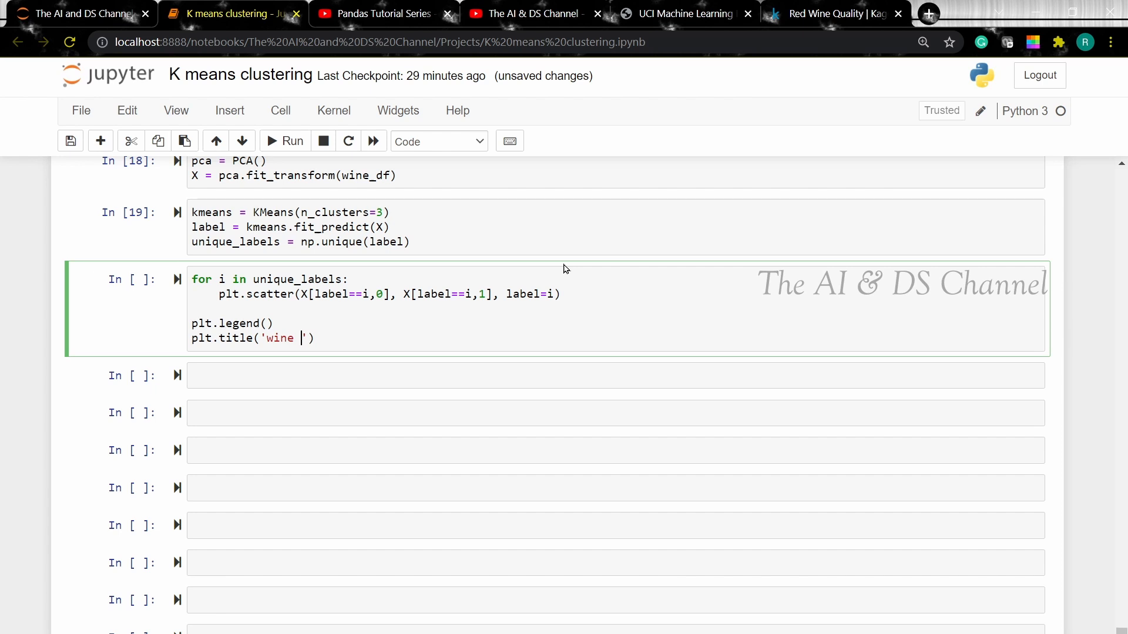
pyautogui.write('groups')
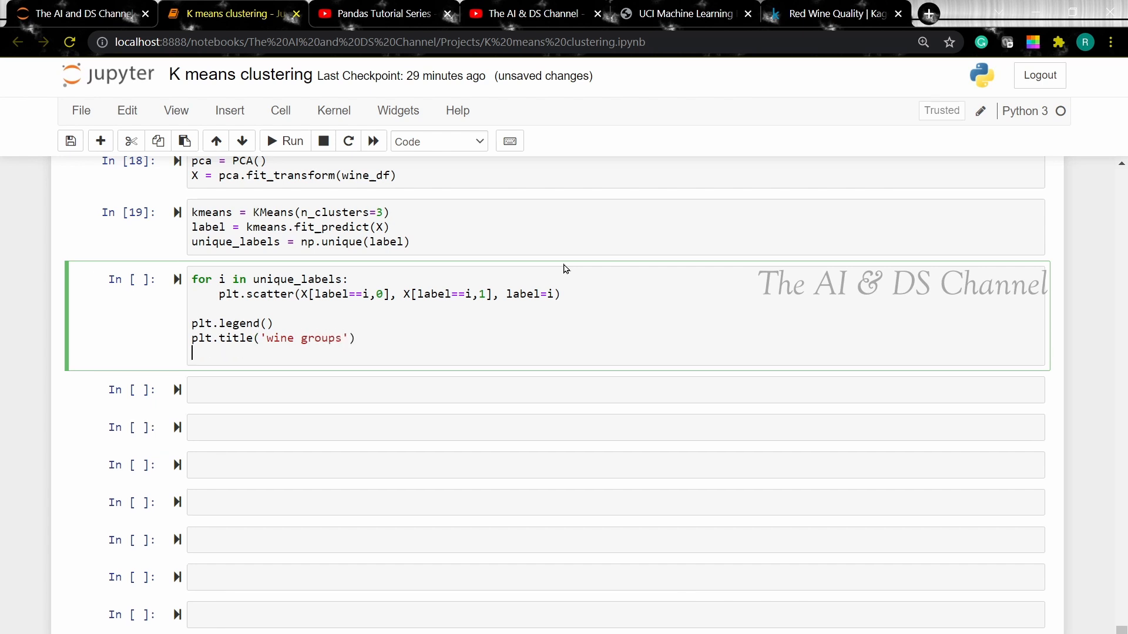
pyautogui.write('plt.')
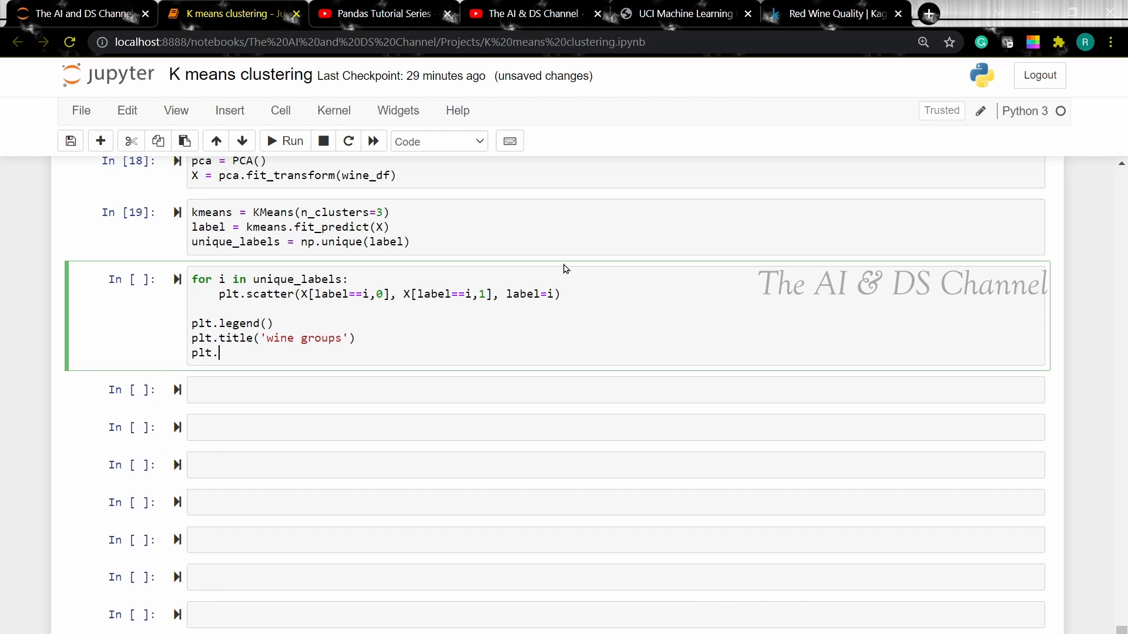
pyautogui.write('show()')
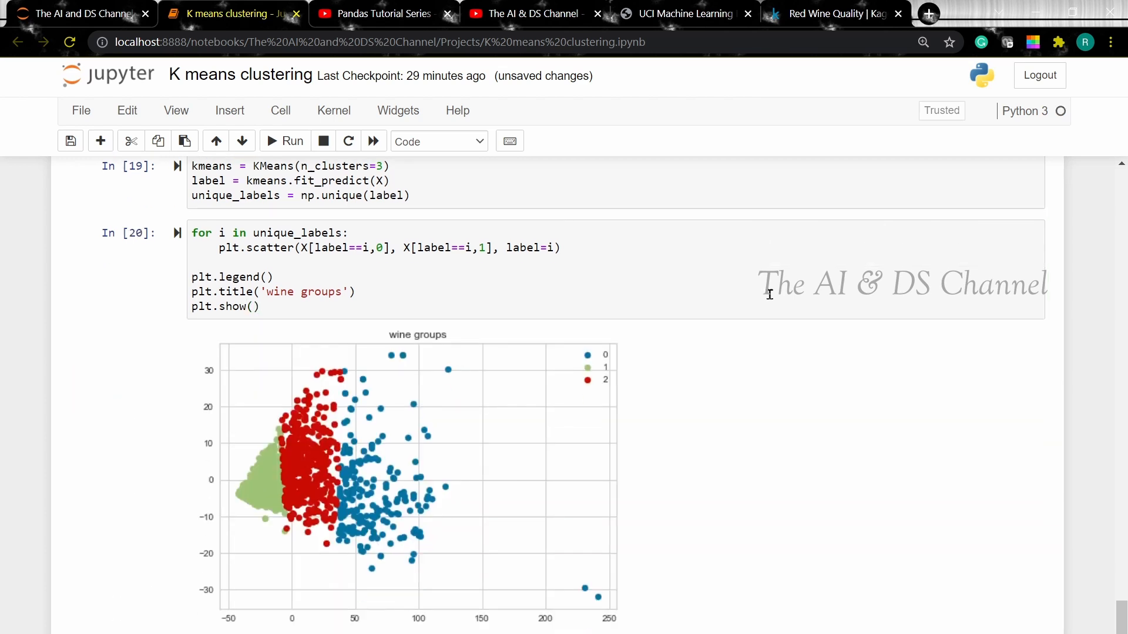
pyautogui.scroll(-3)
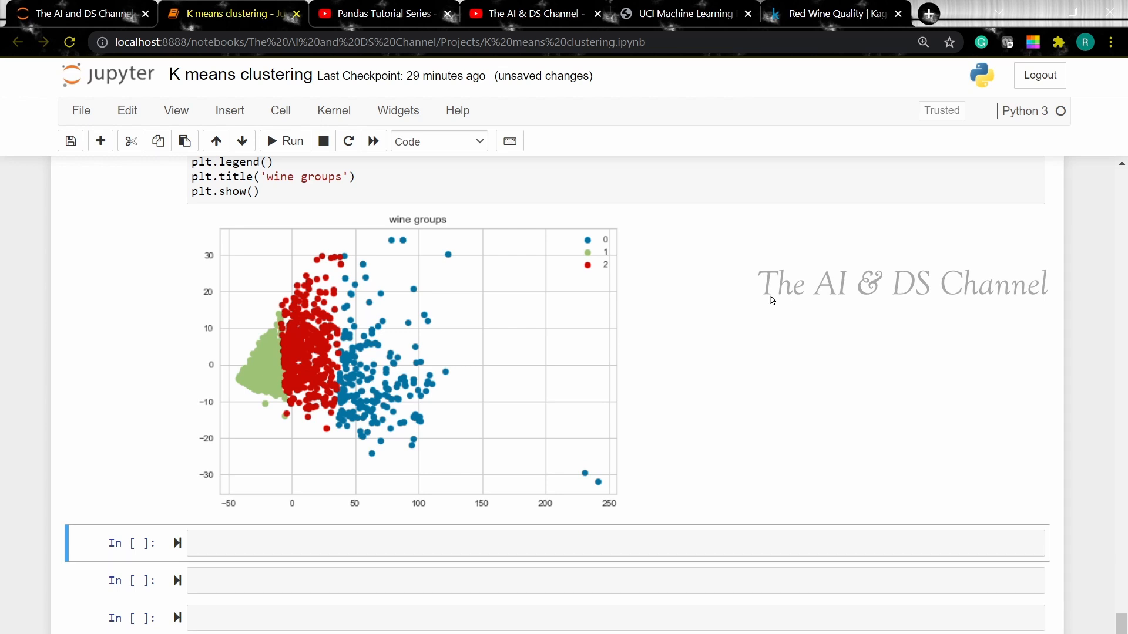
pyautogui.scroll(-3)
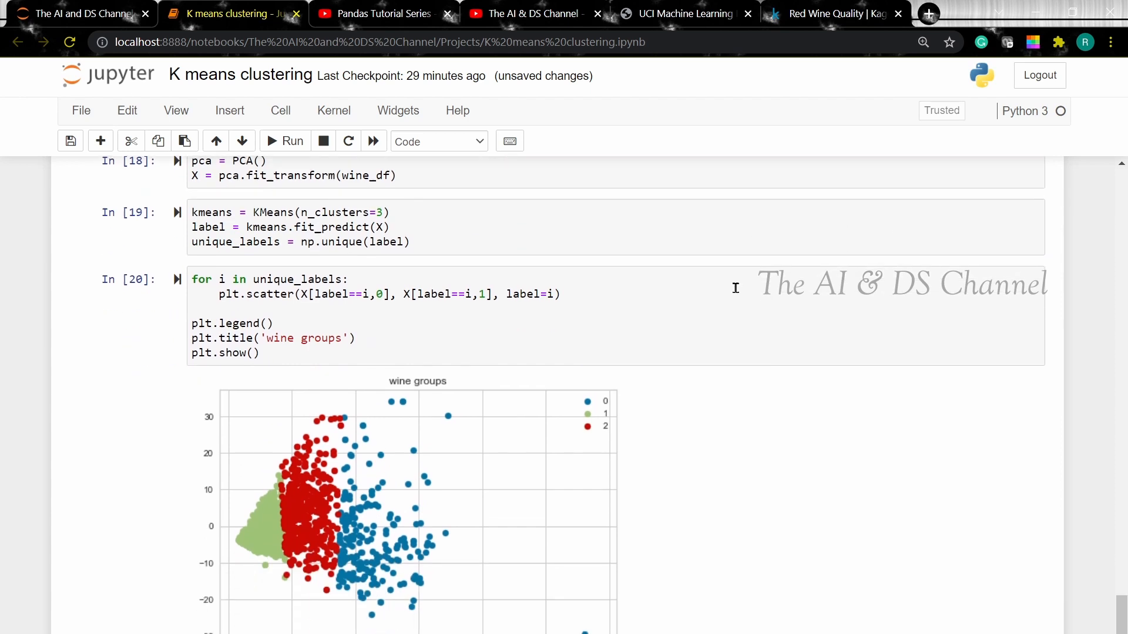
# Set n_clusters to 4 and rerun k-means so the wine groups plot shows four clusters
pyautogui.click(379, 213)
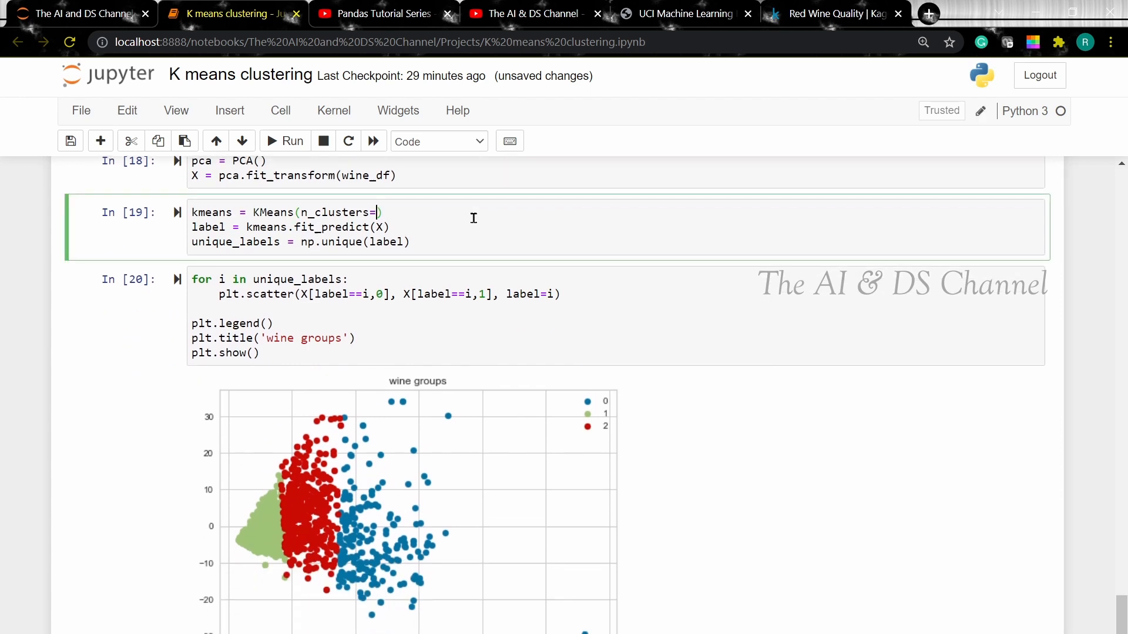
pyautogui.write('4')
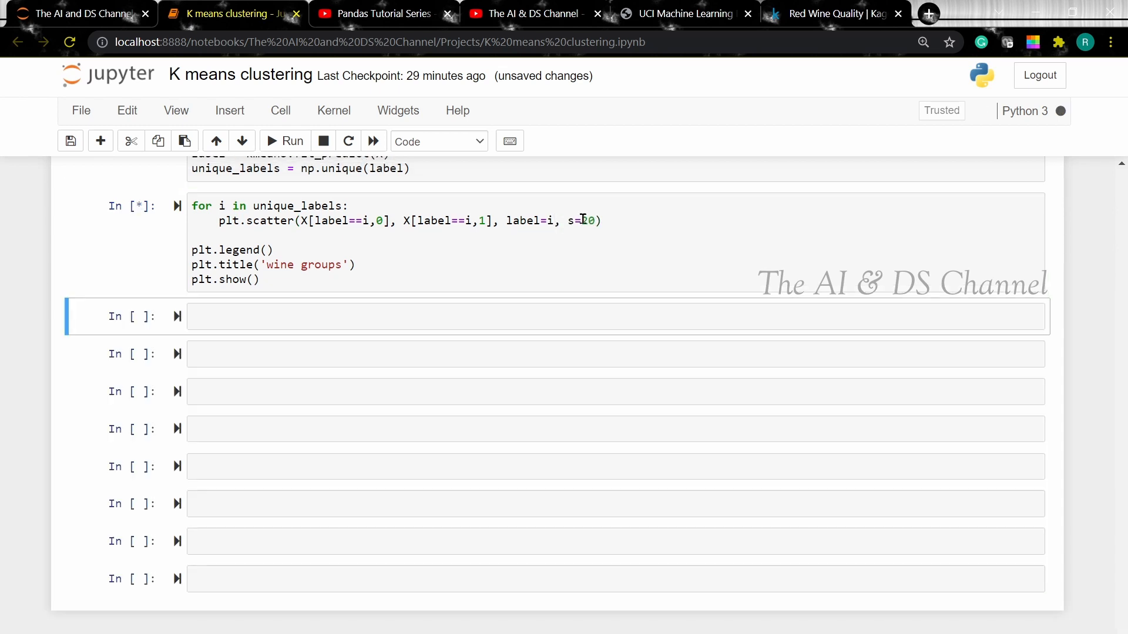
pyautogui.click(285, 141)
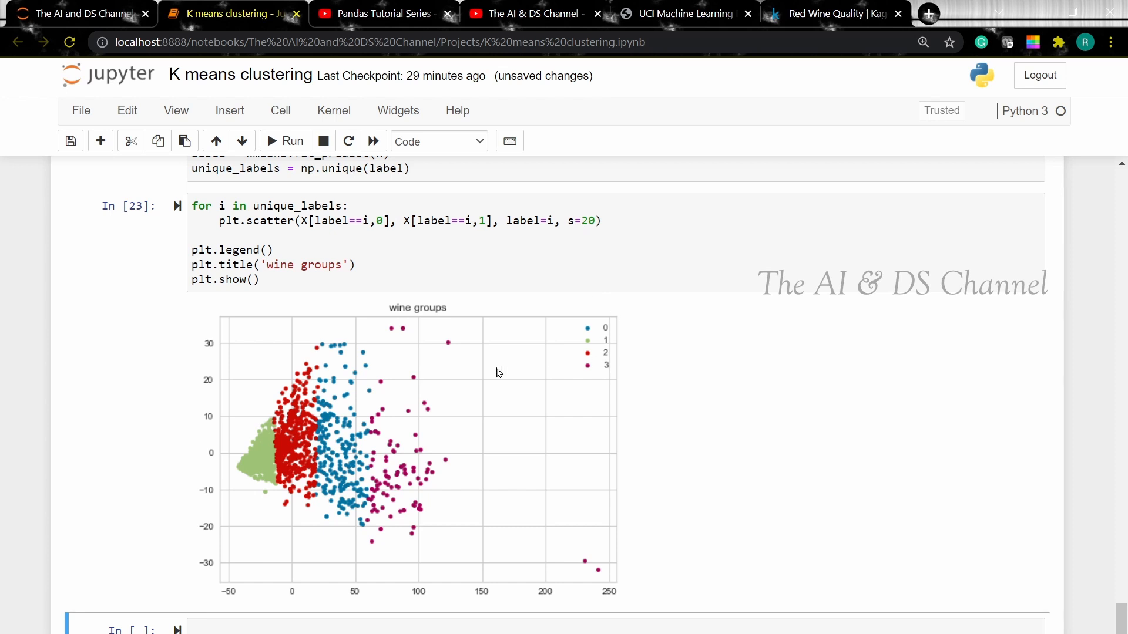